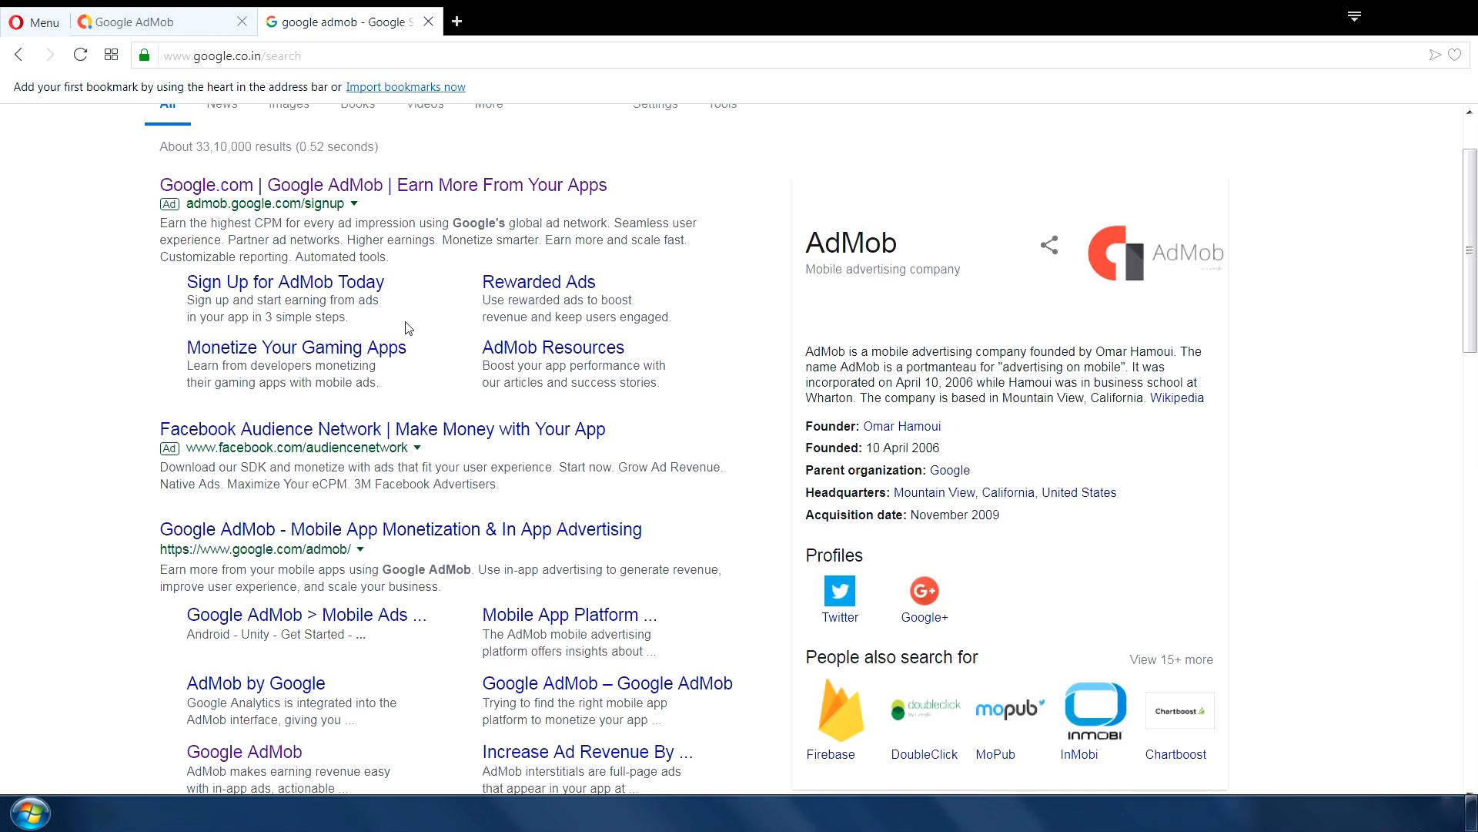
# - Land on the AdMob home dashboard from the search result and close the leftover tabs
pyautogui.click(401, 528)
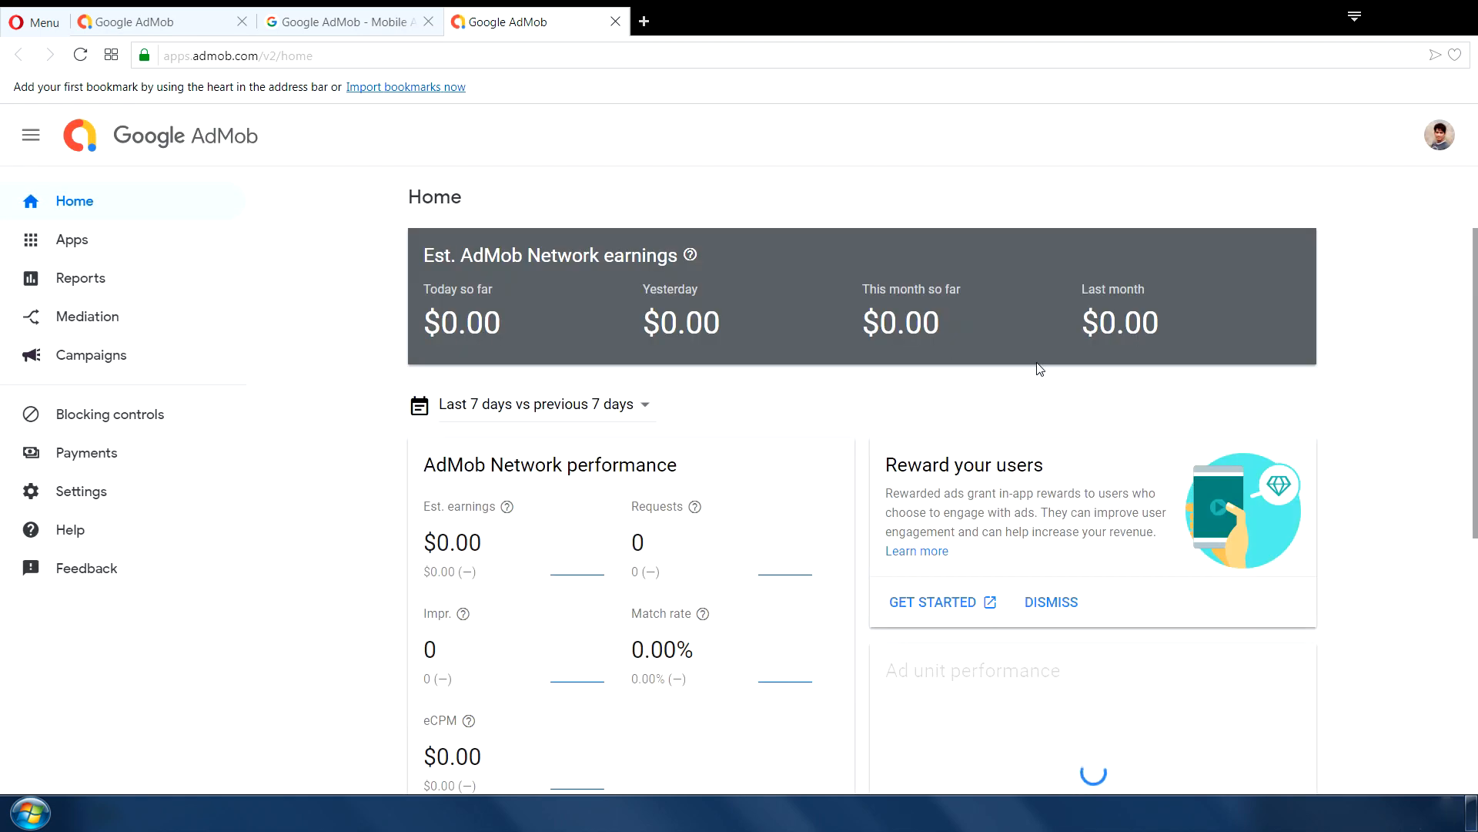
pyautogui.click(614, 22)
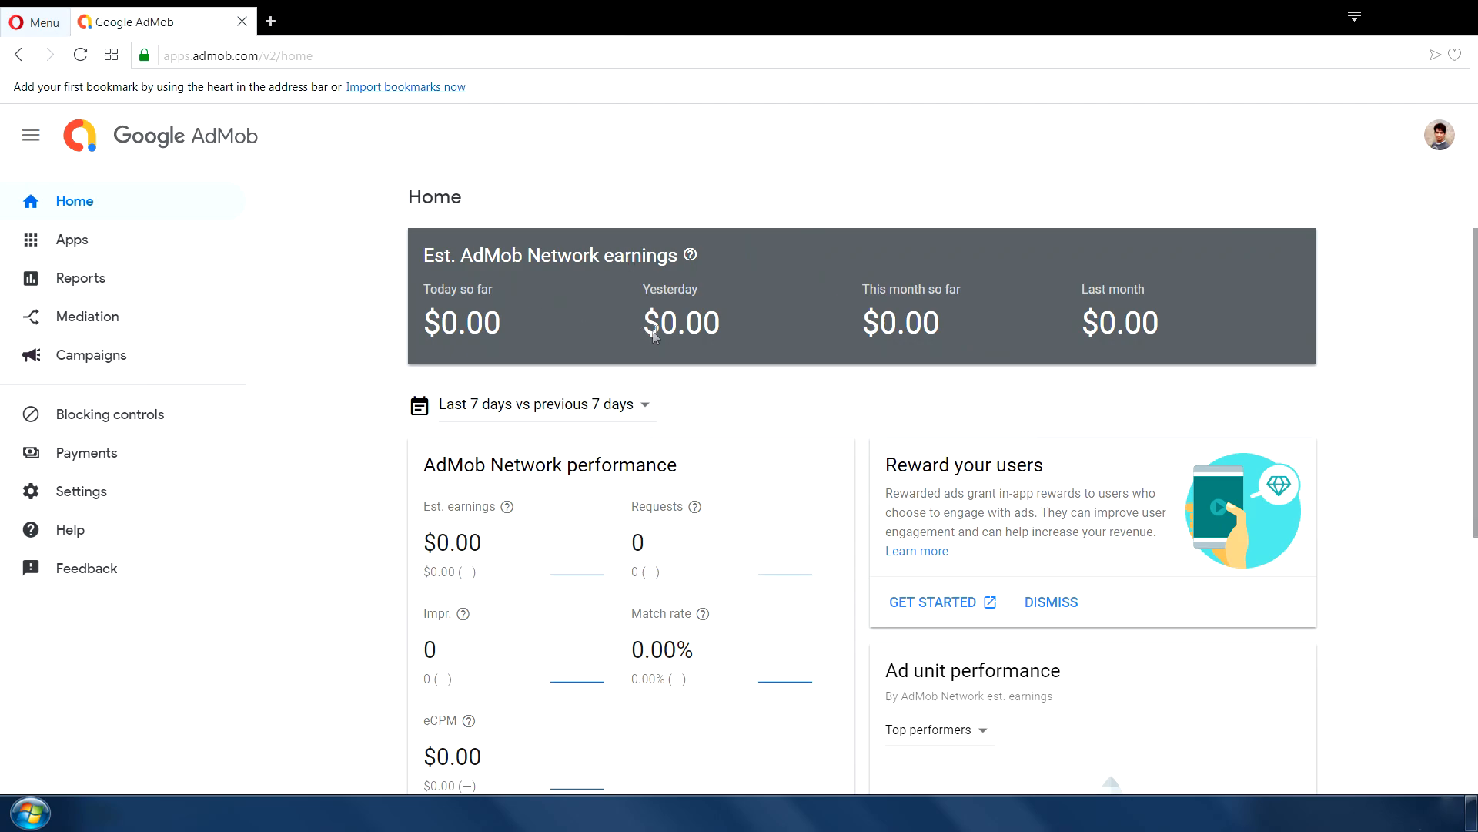
pyautogui.scroll(-3)
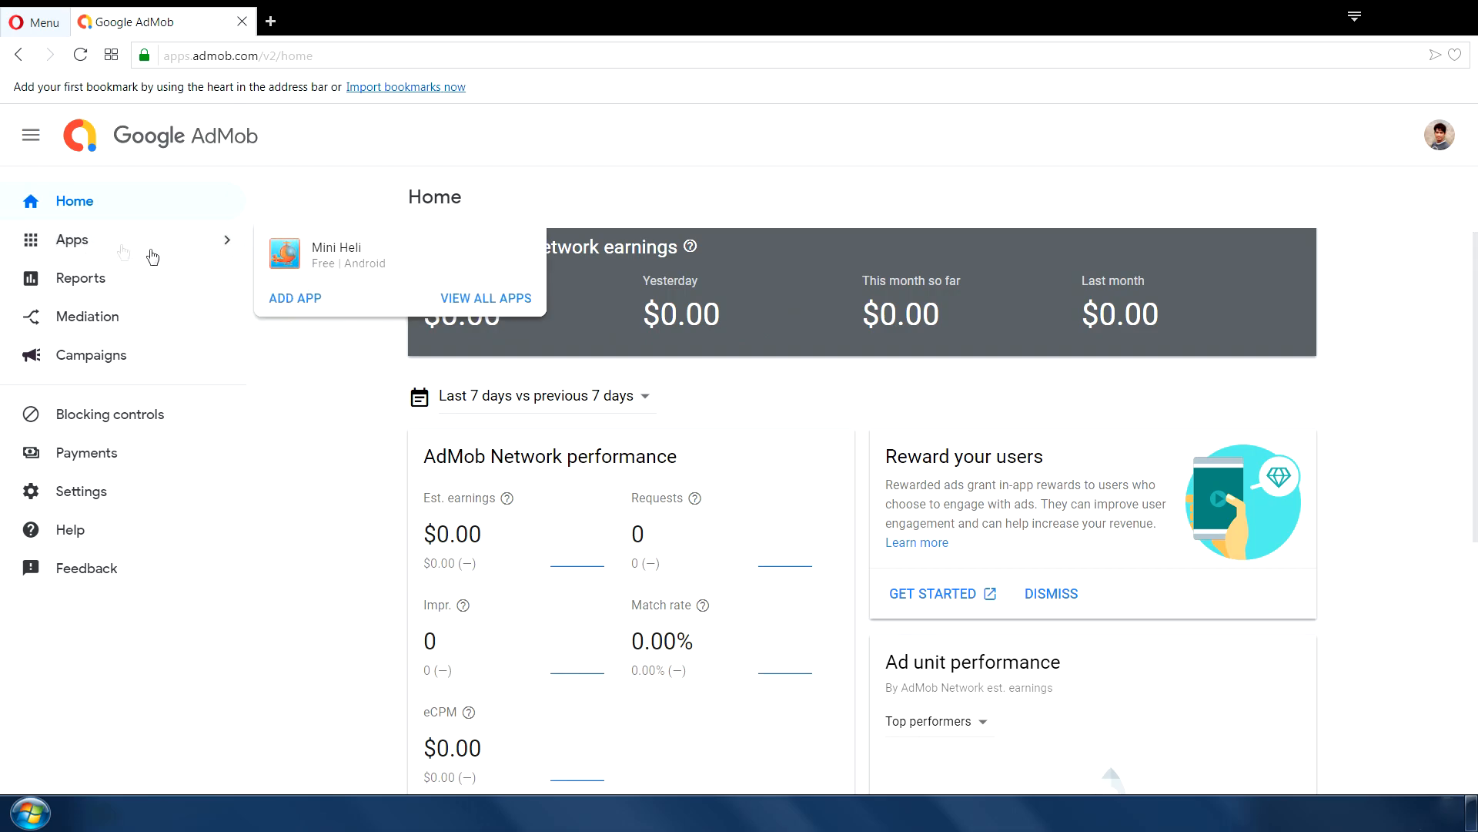
# - Add the unpublished Android app Knock It Down and postpone creating an ad unit
pyautogui.click(294, 298)
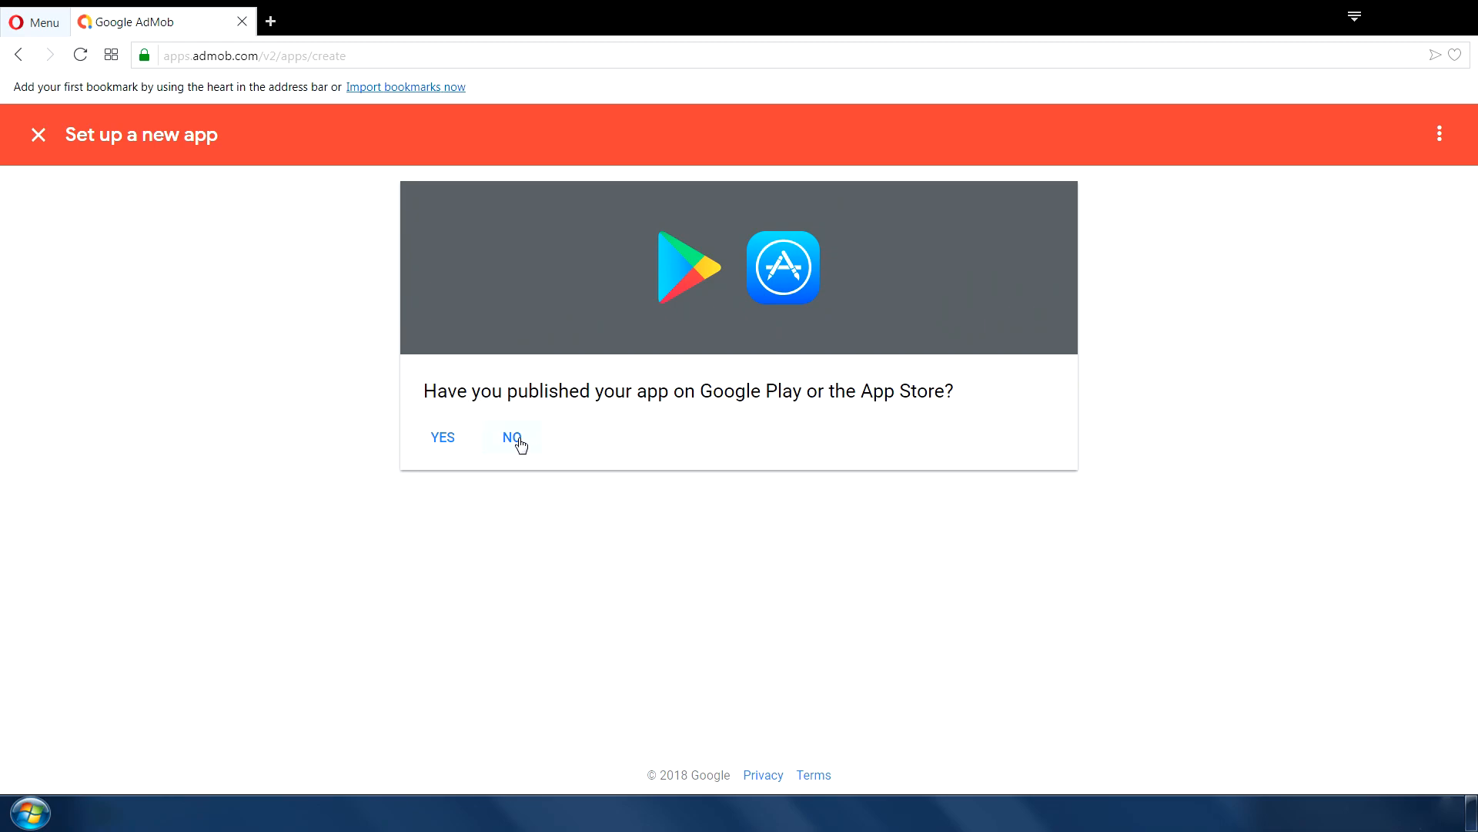
pyautogui.click(511, 435)
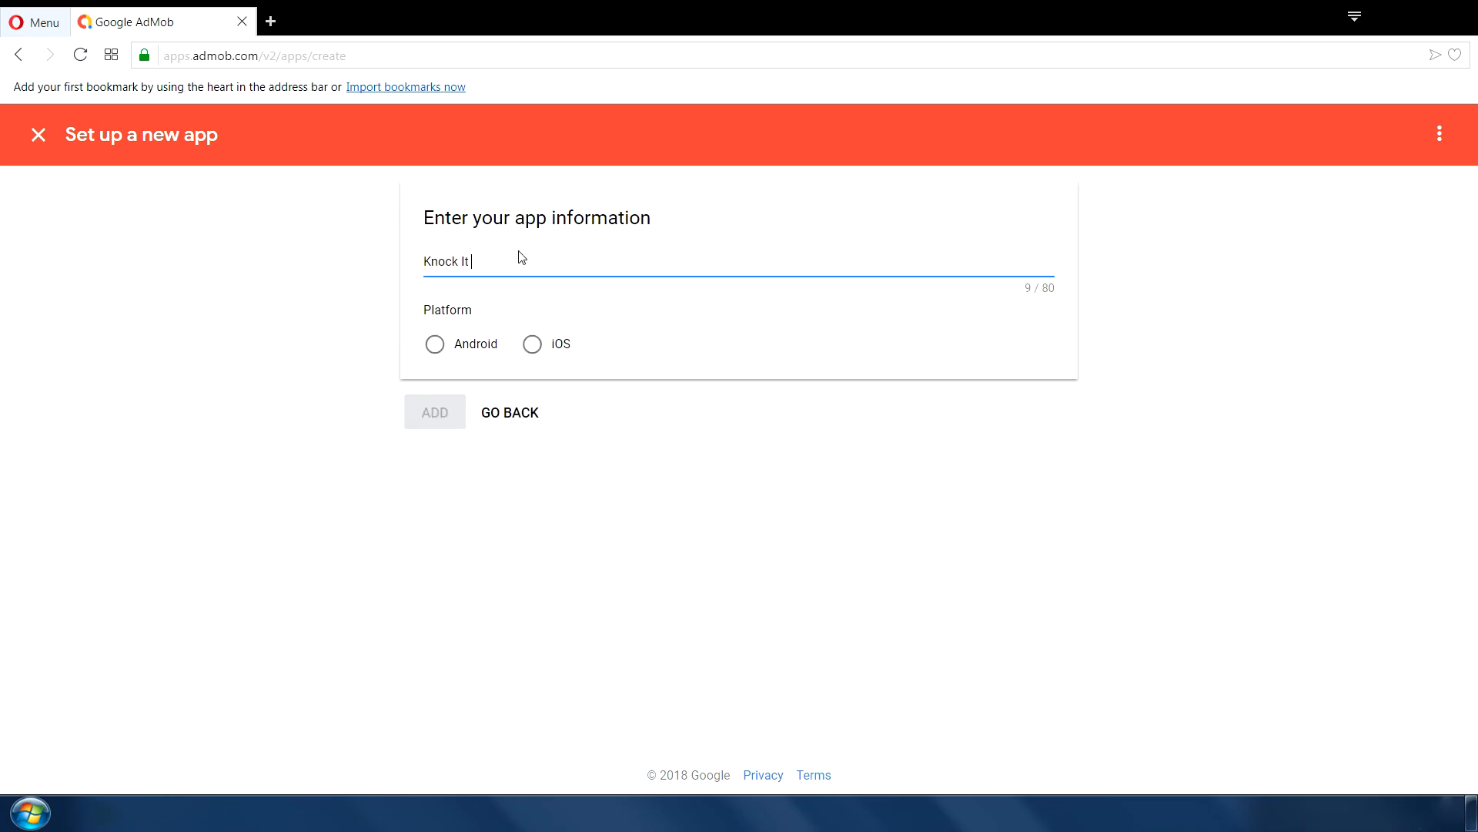
pyautogui.click(434, 343)
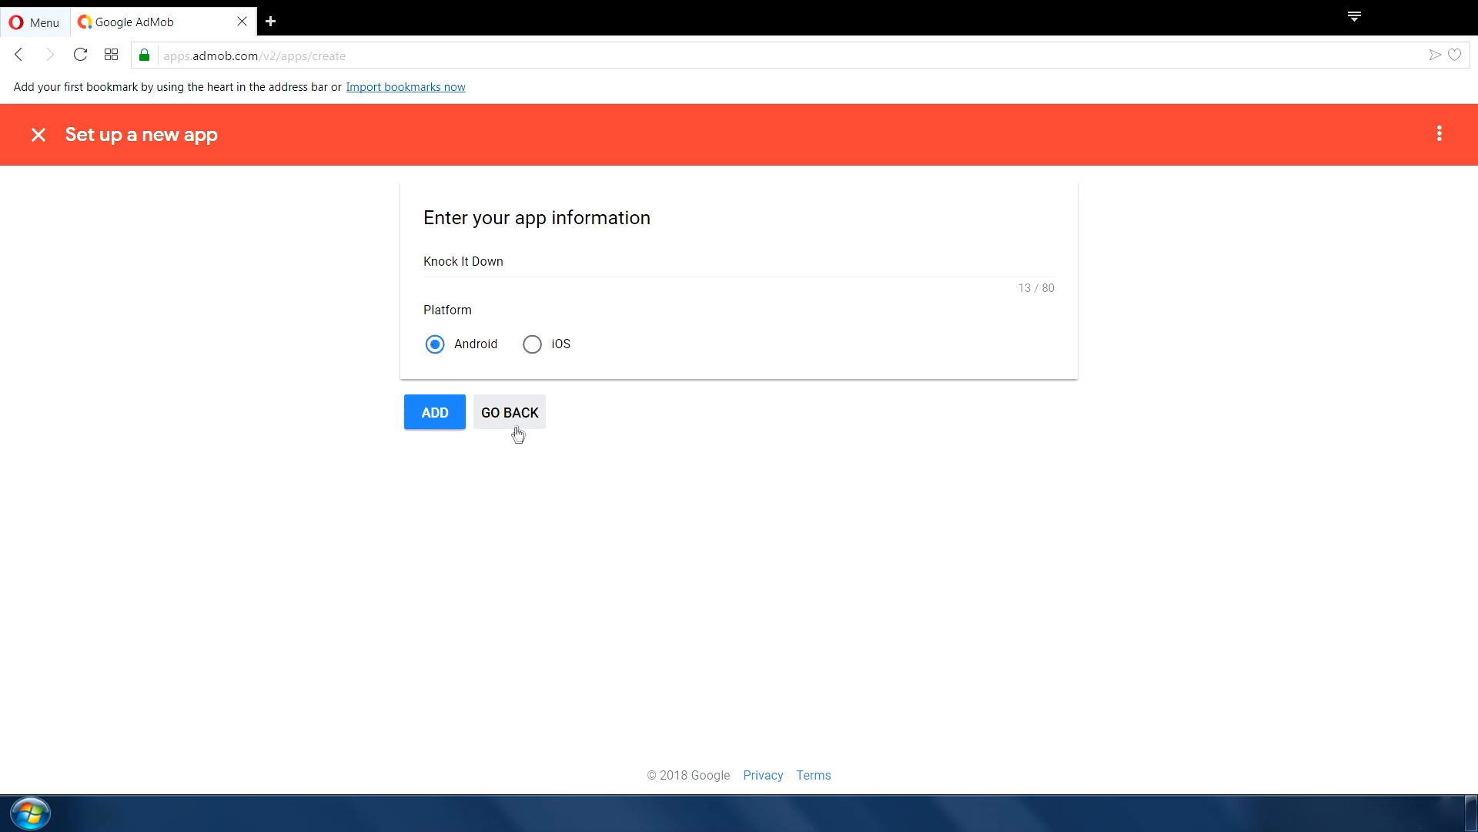
pyautogui.click(434, 411)
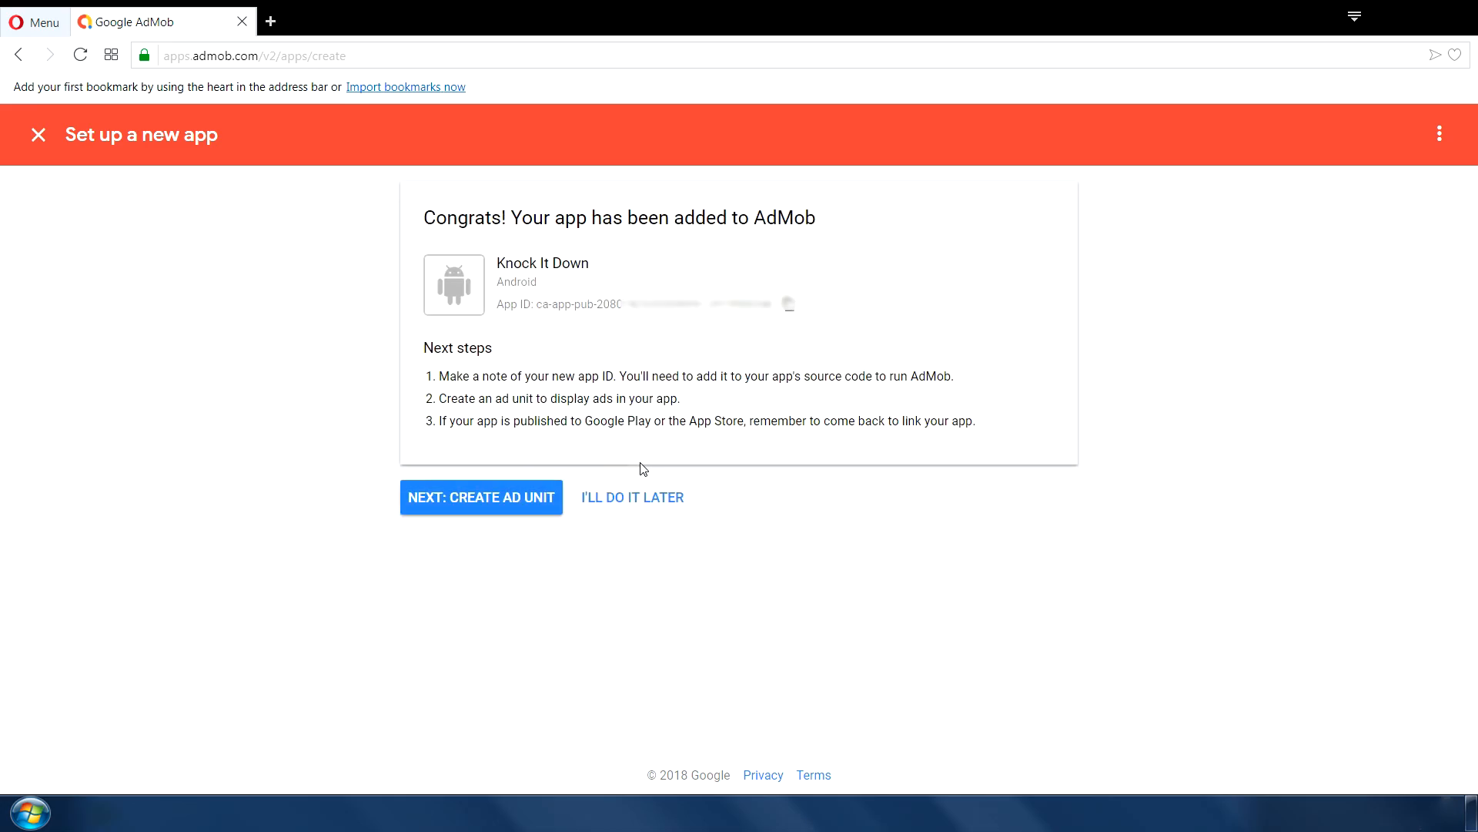
pyautogui.moveTo(779, 374)
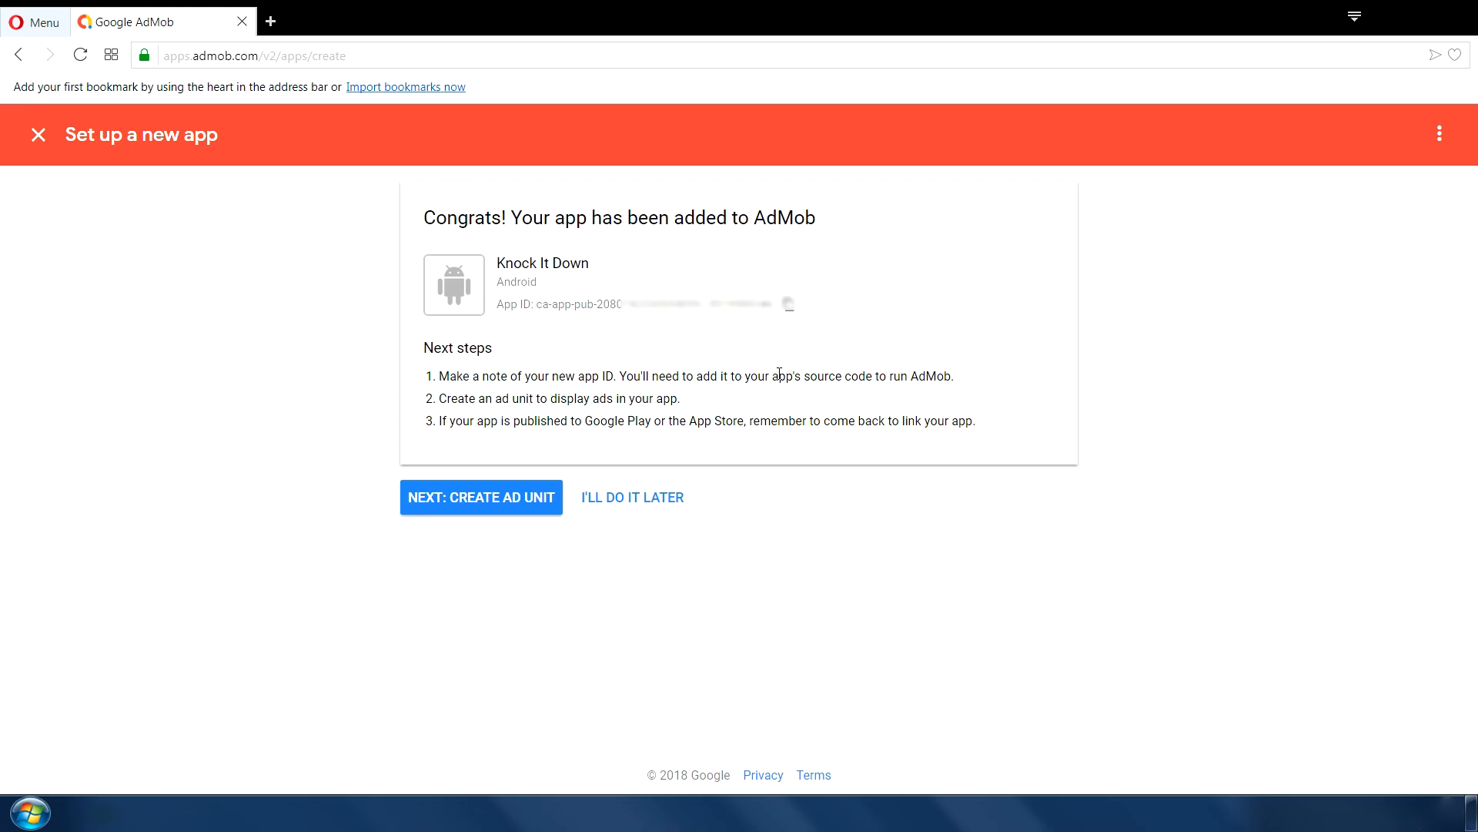
pyautogui.moveTo(582, 442)
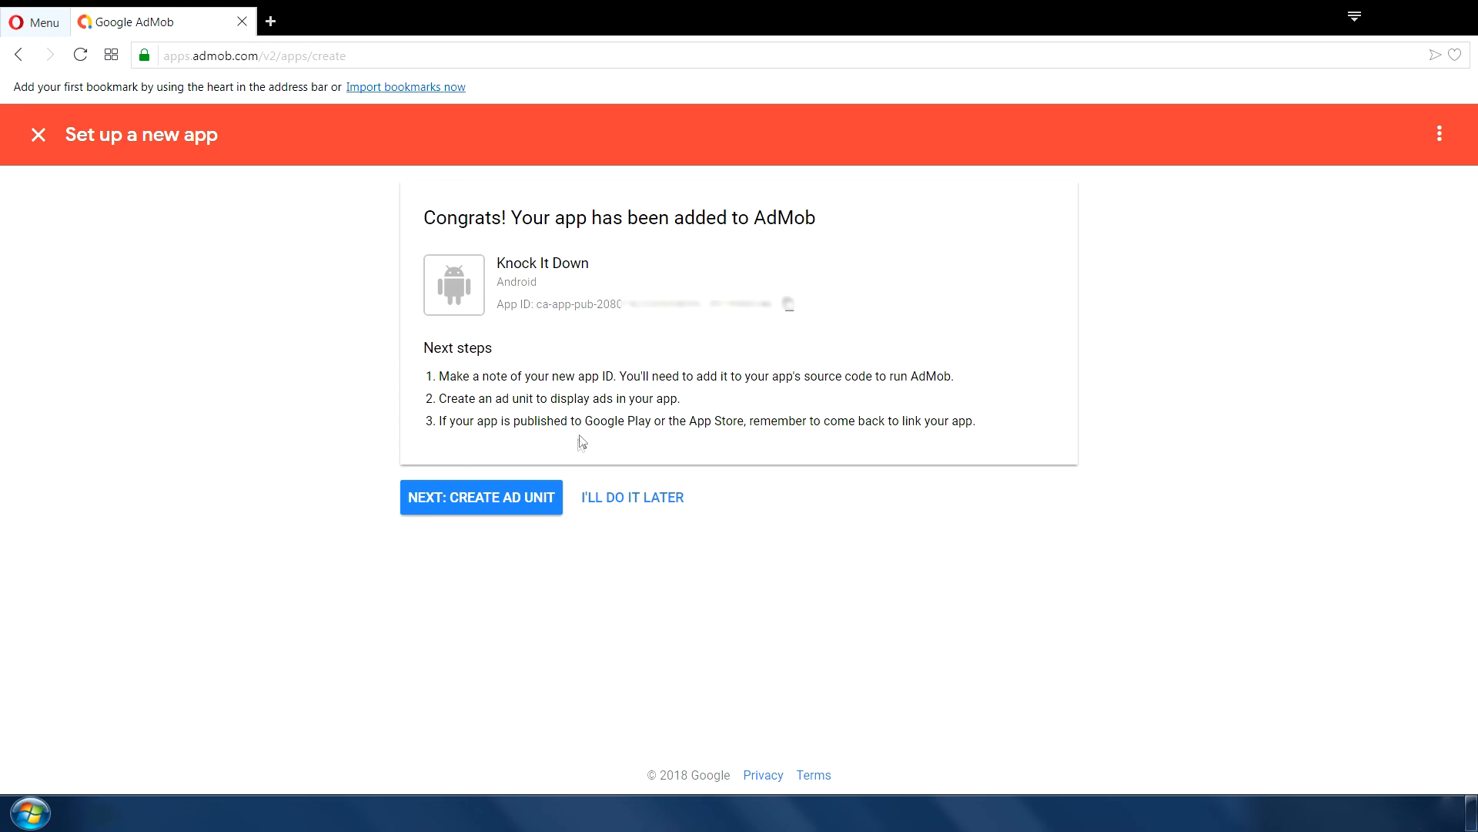
pyautogui.moveTo(624, 502)
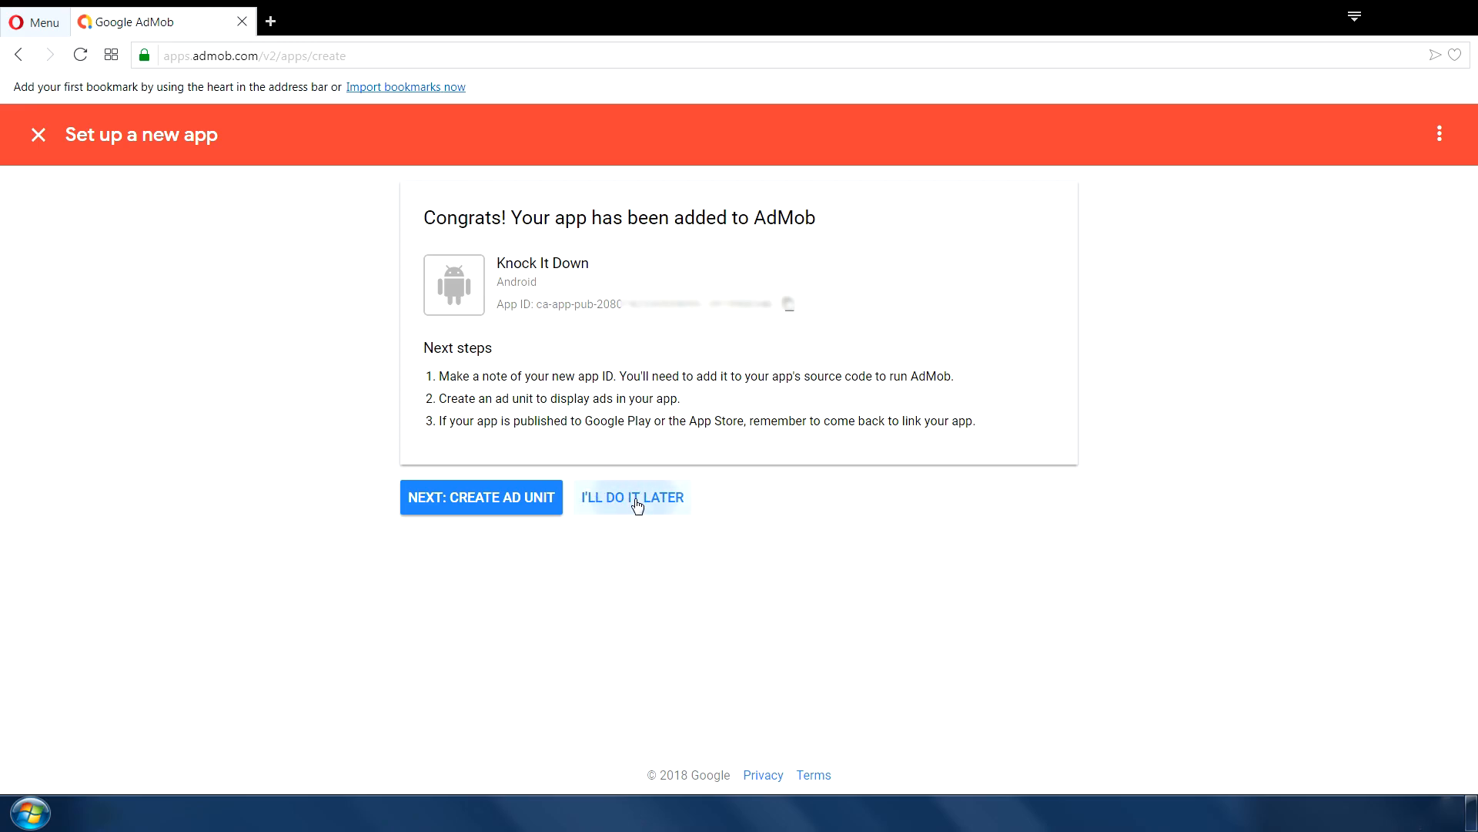
pyautogui.click(631, 498)
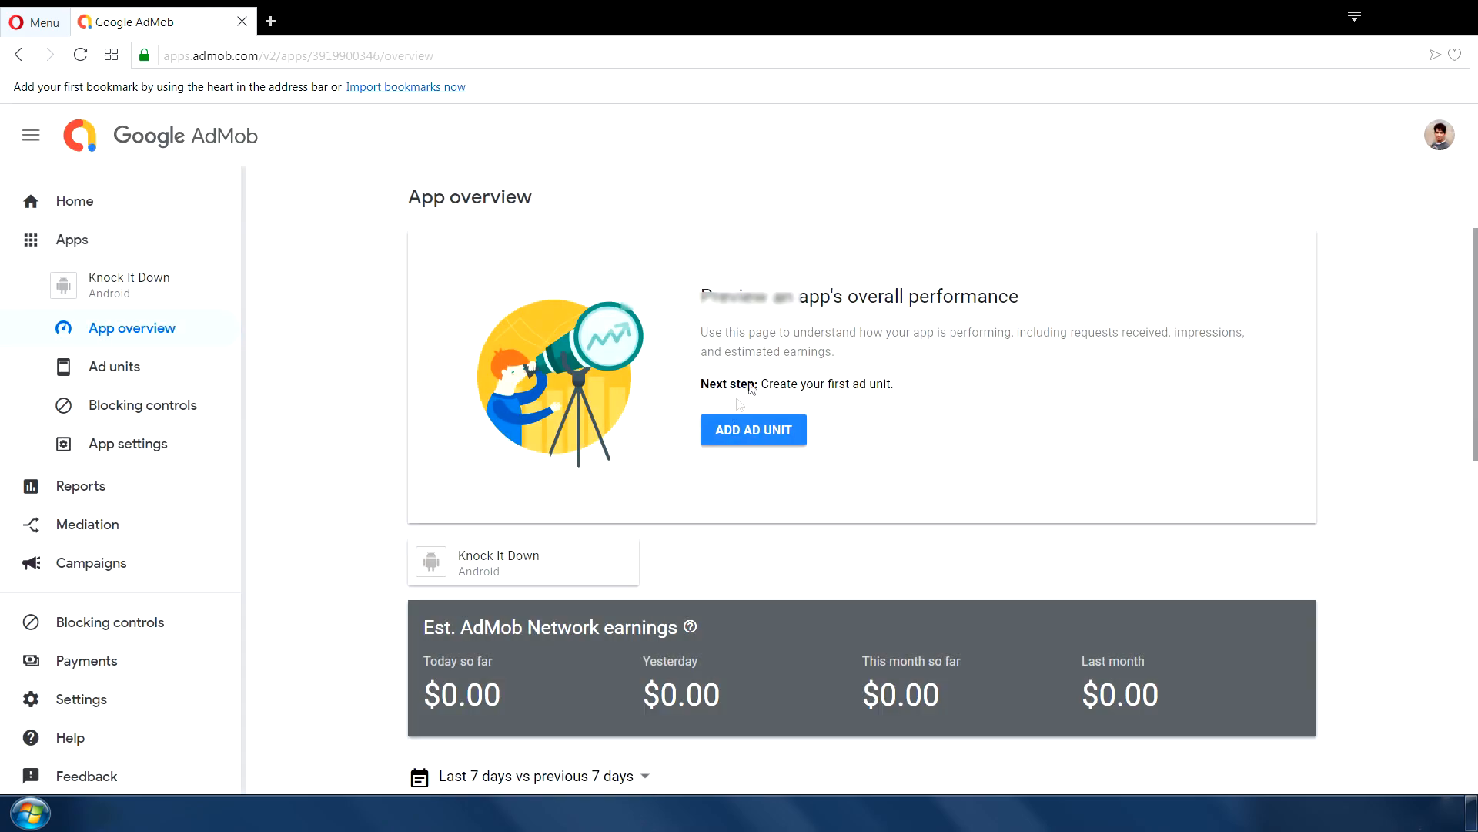
# - Create a Banner ad unit named knockItDownBanner for Knock It Down
pyautogui.click(753, 429)
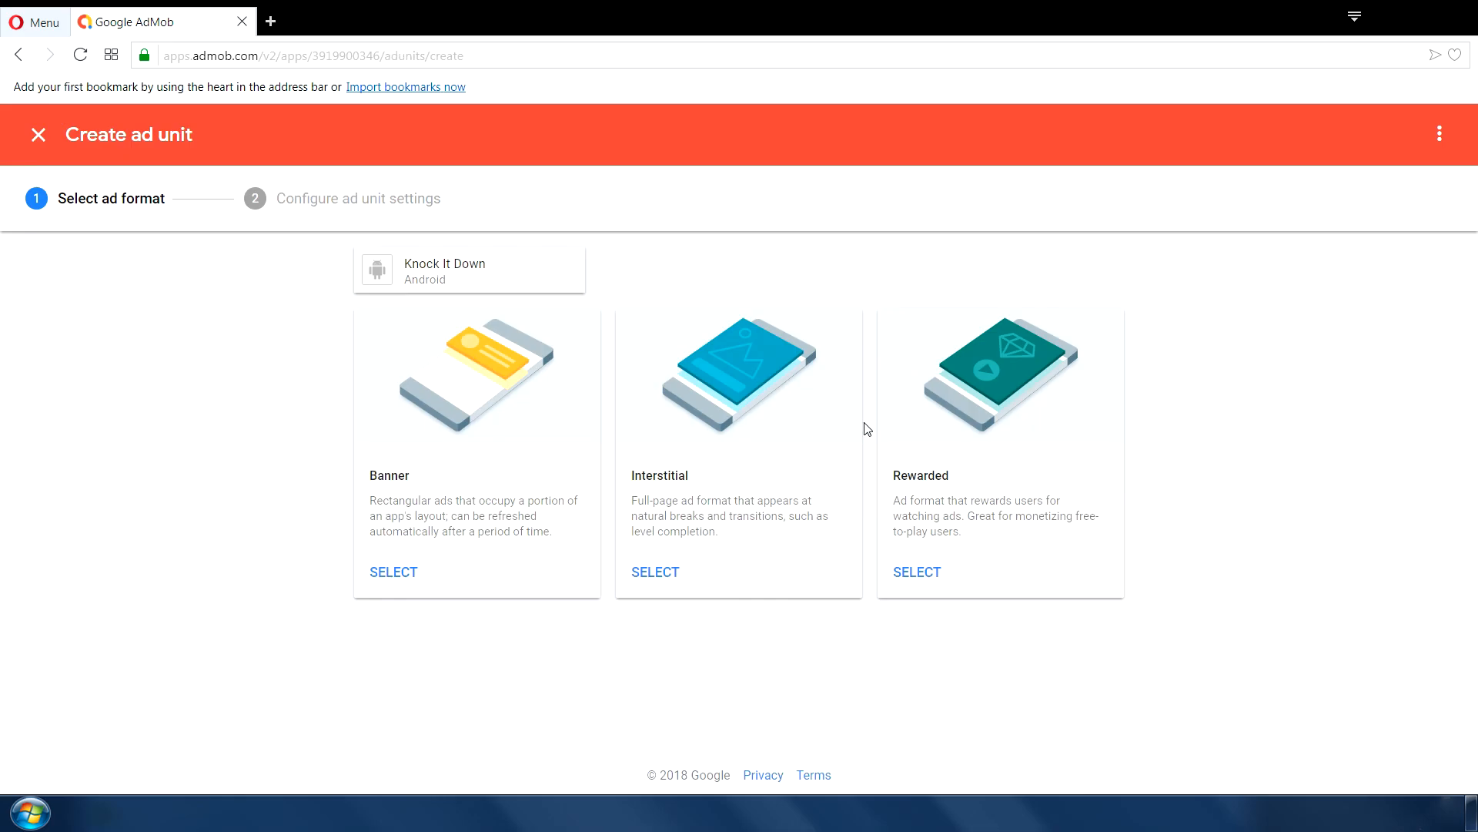
pyautogui.moveTo(477, 468)
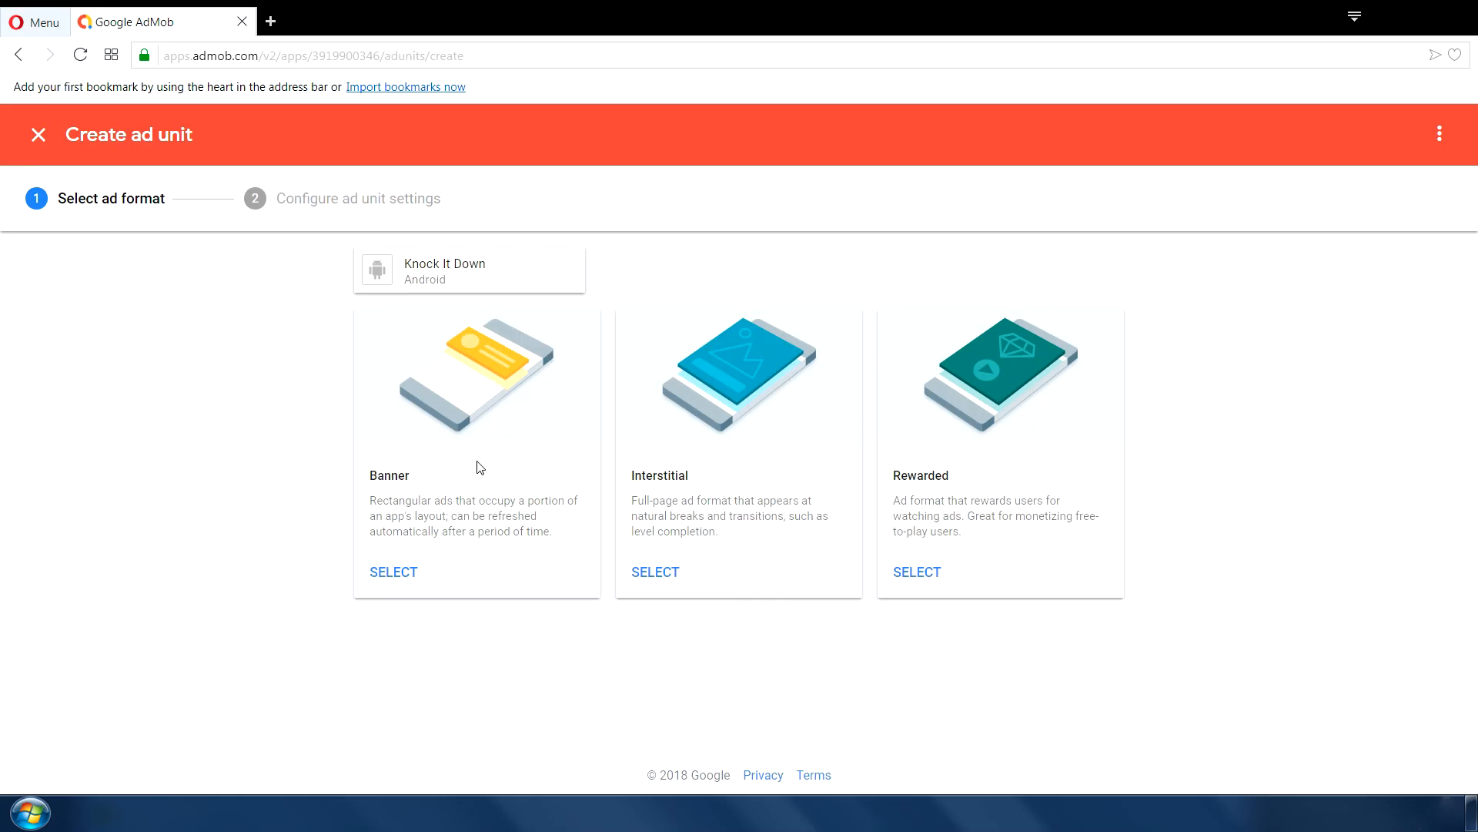
pyautogui.moveTo(392, 571)
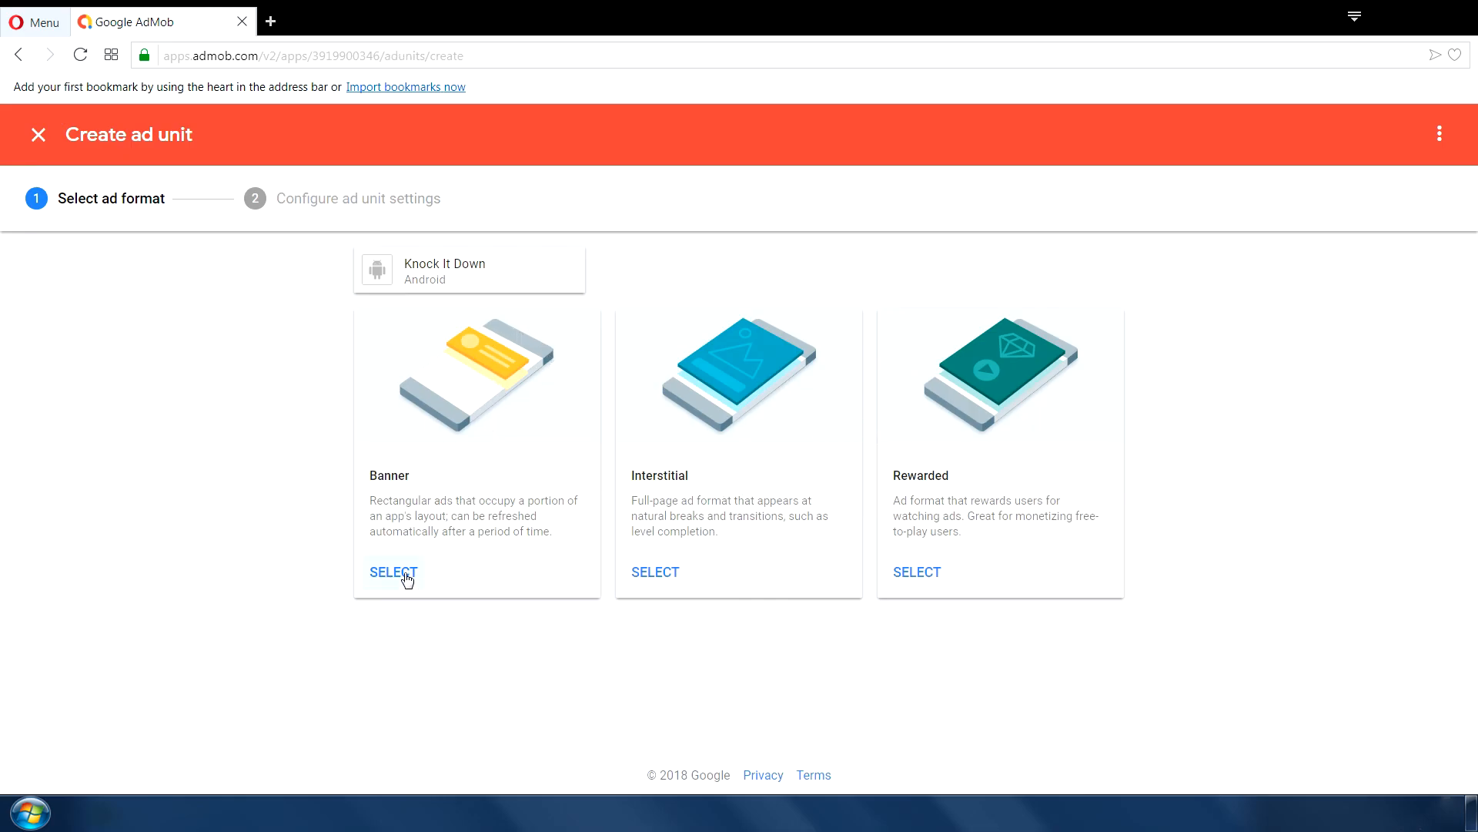
pyautogui.click(393, 573)
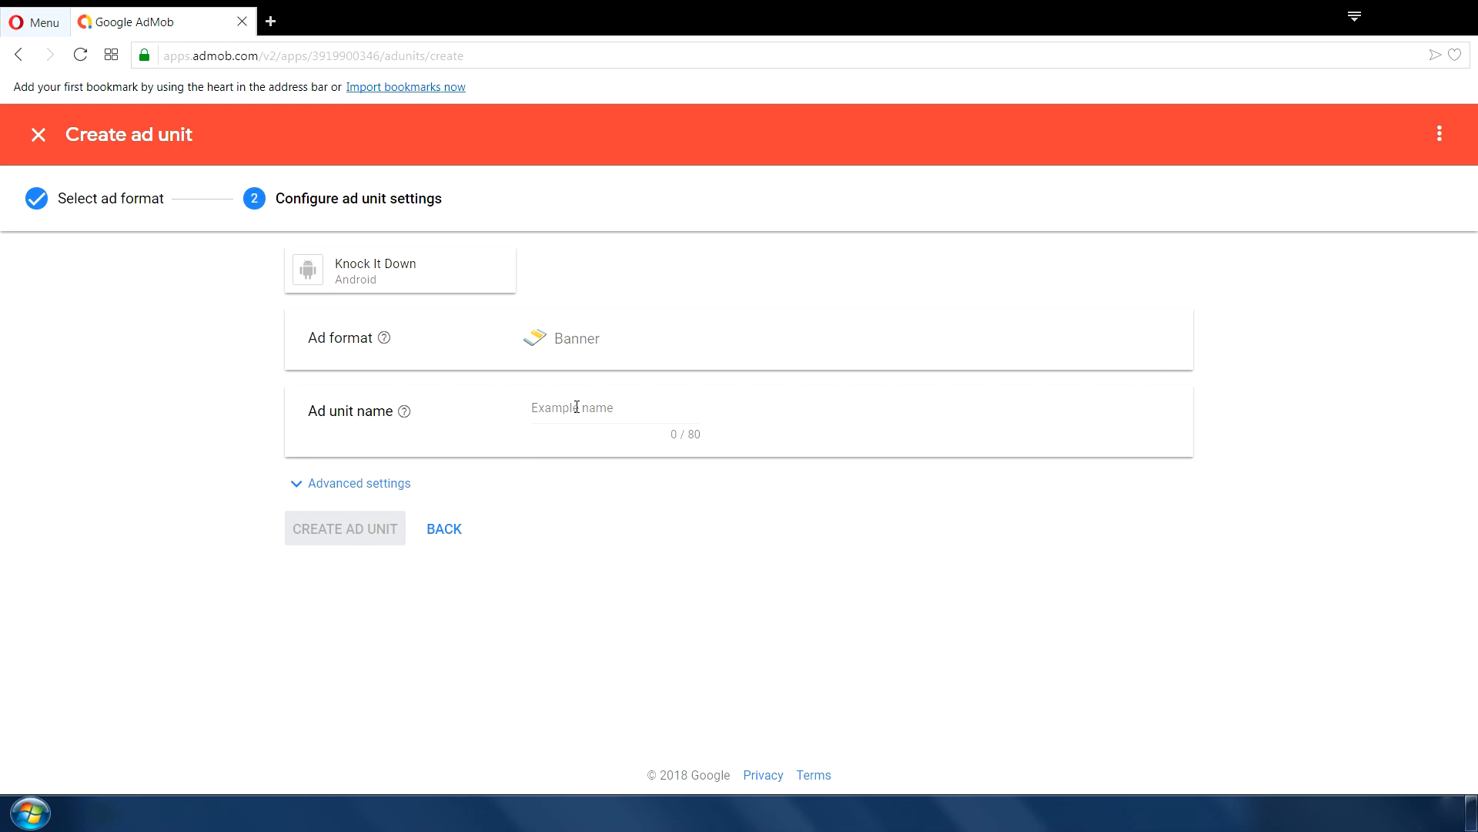
pyautogui.write('knockItDownBanner')
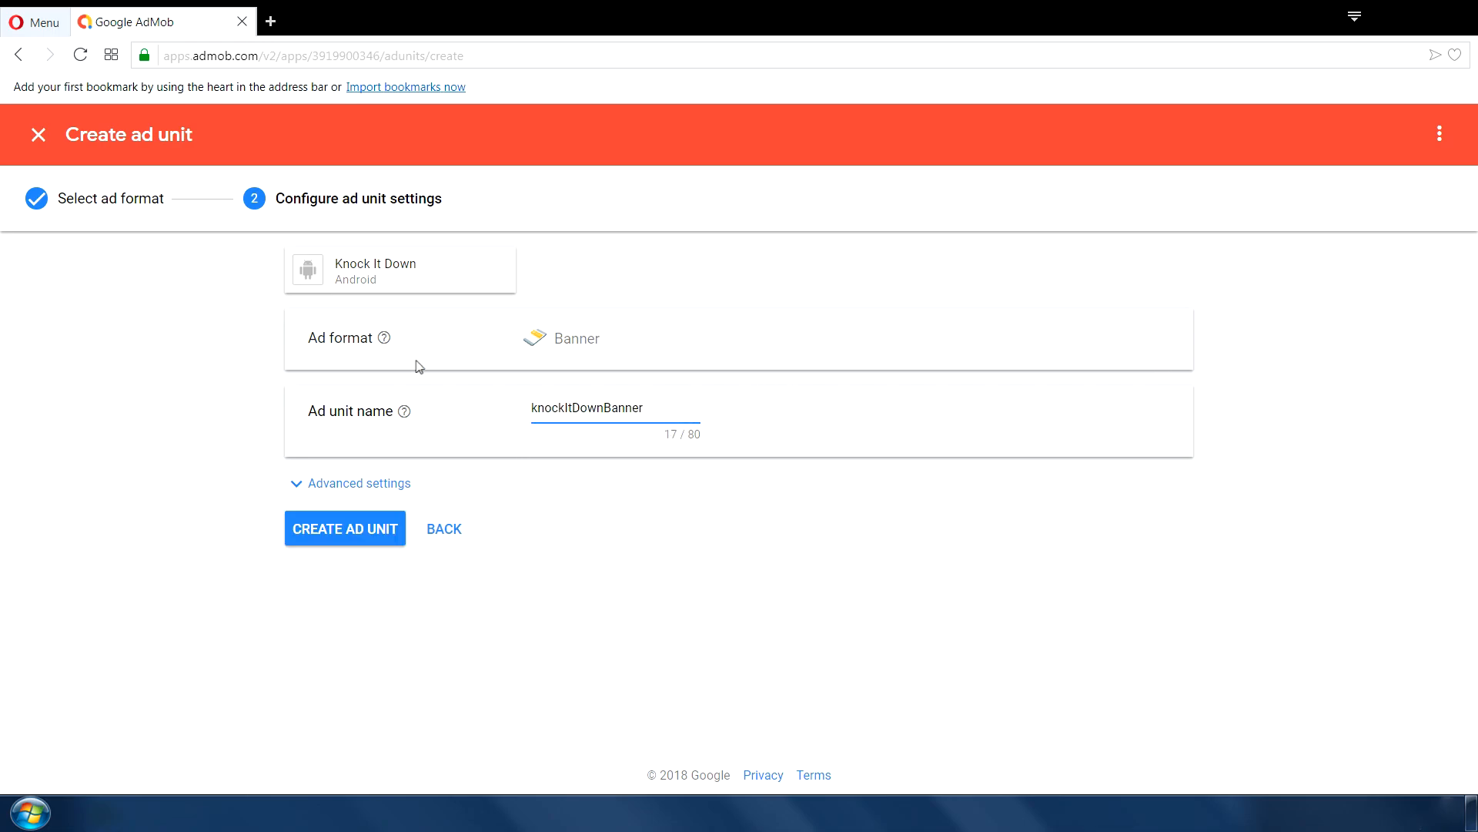
pyautogui.click(344, 528)
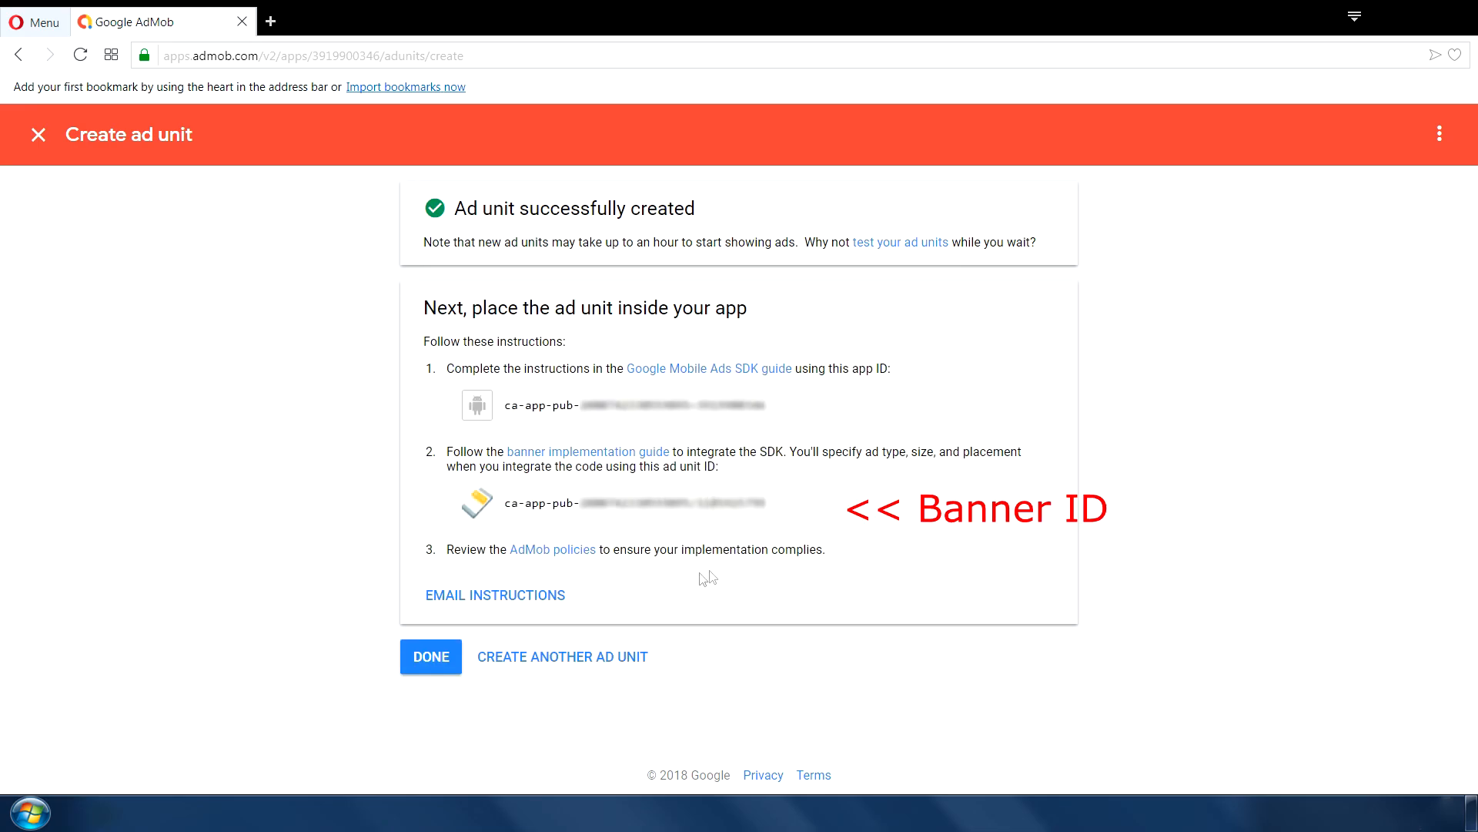
pyautogui.moveTo(723, 534)
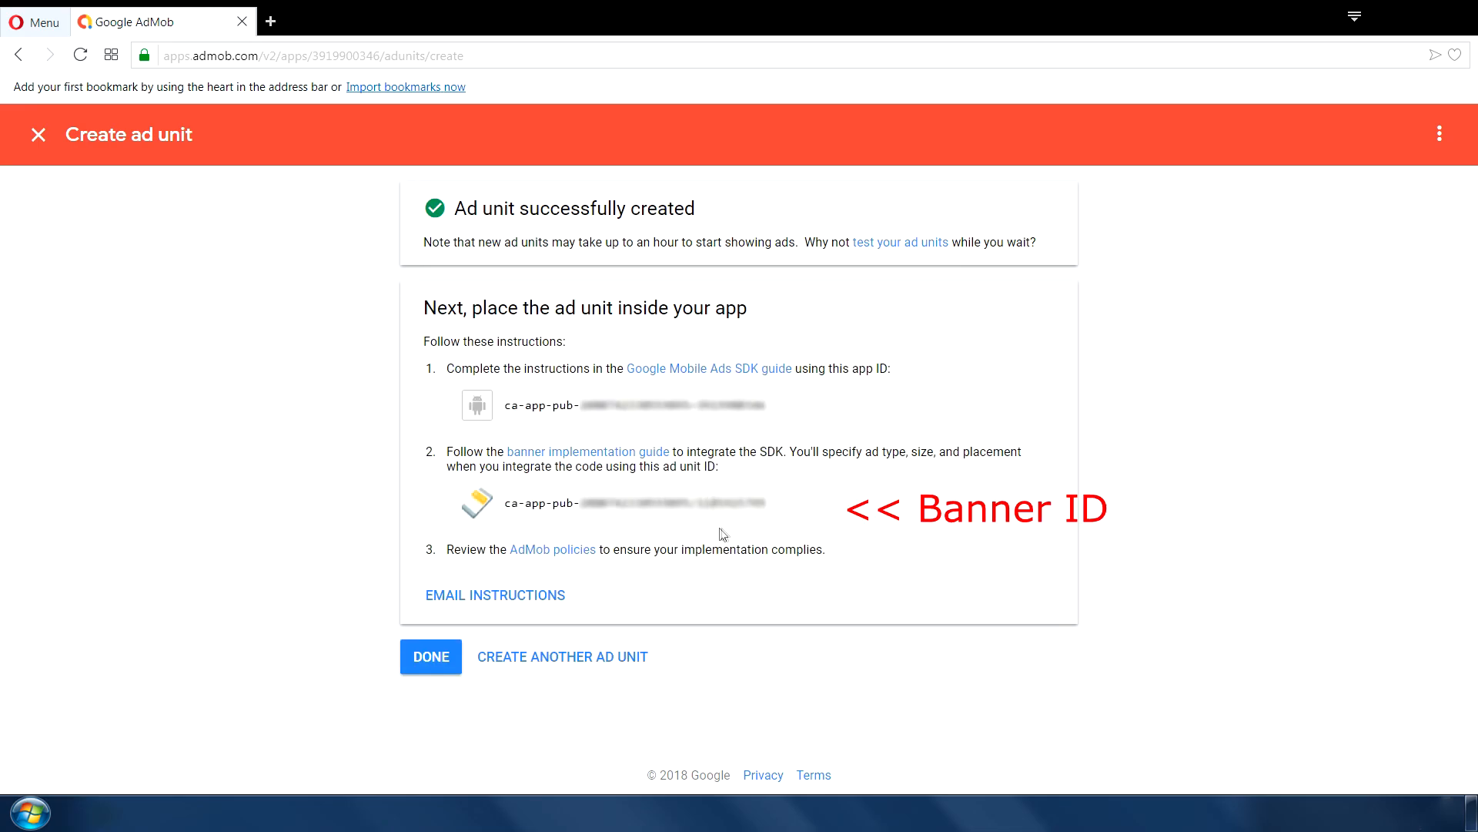
pyautogui.moveTo(844, 545)
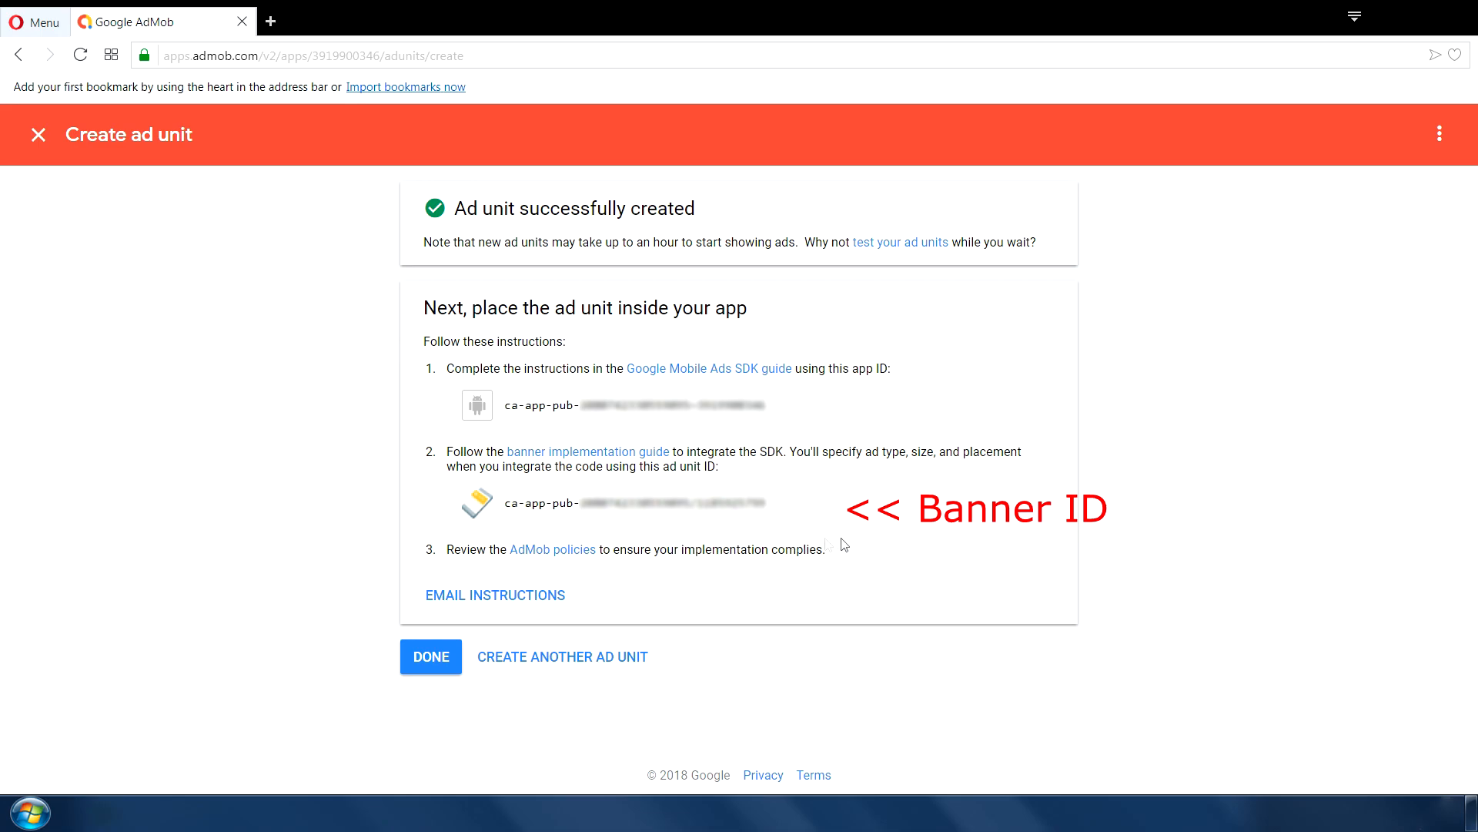
pyautogui.moveTo(562, 656)
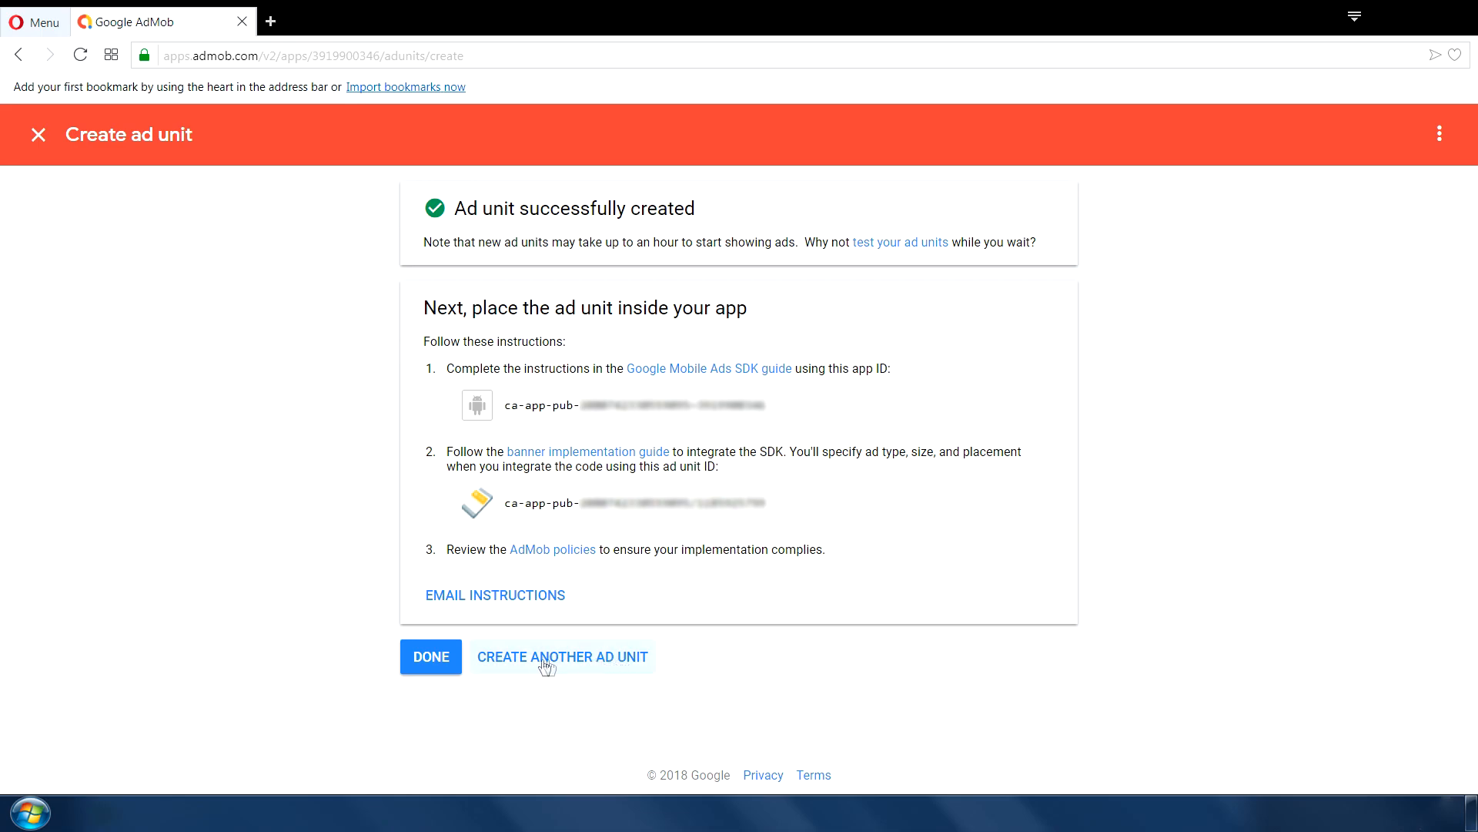
# - Create an Interstitial ad unit named knockItDownFullScreenAd for Knock It Down
pyautogui.click(560, 658)
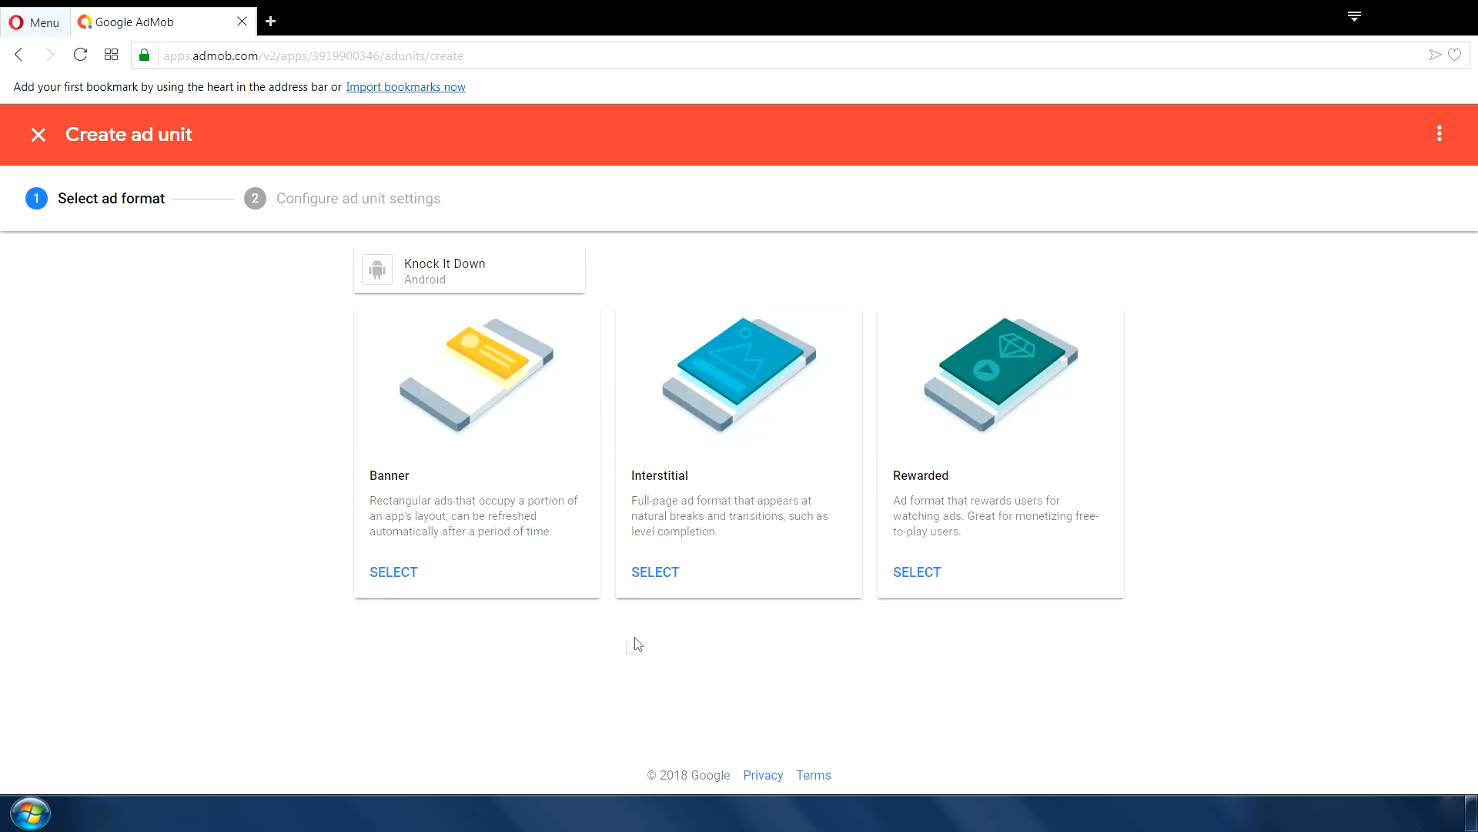
pyautogui.moveTo(654, 571)
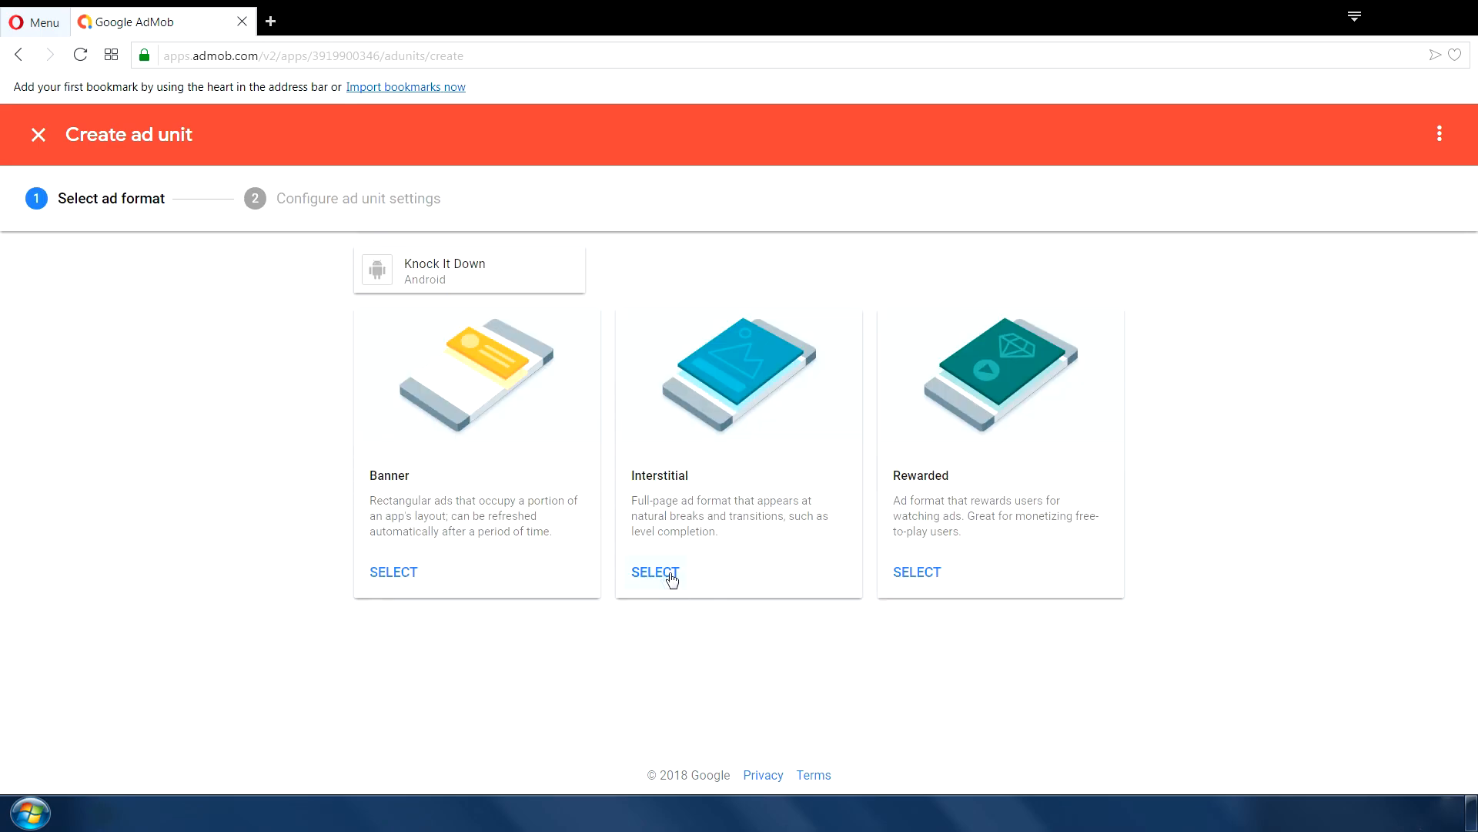
pyautogui.moveTo(658, 577)
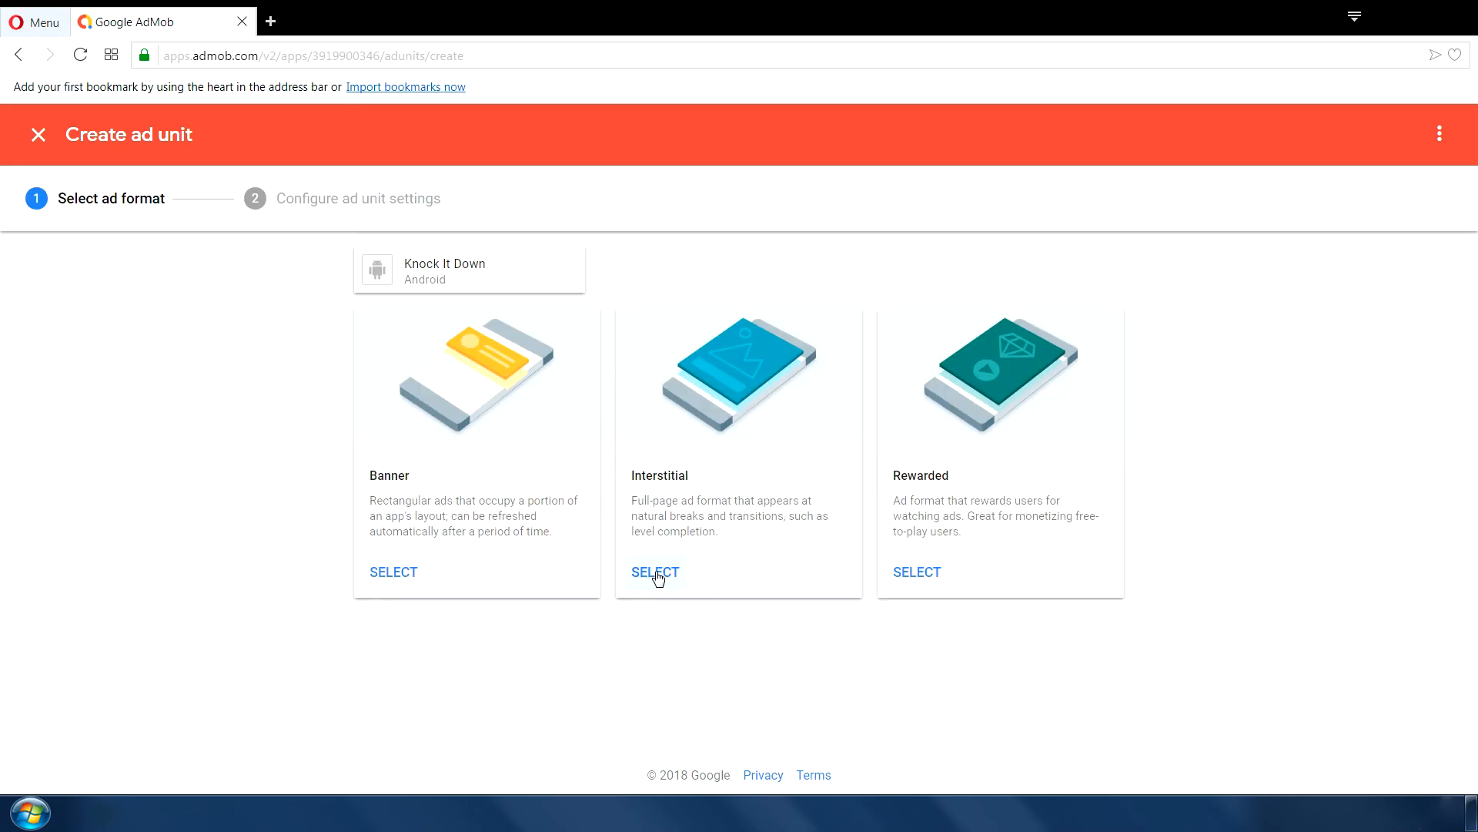
pyautogui.click(655, 572)
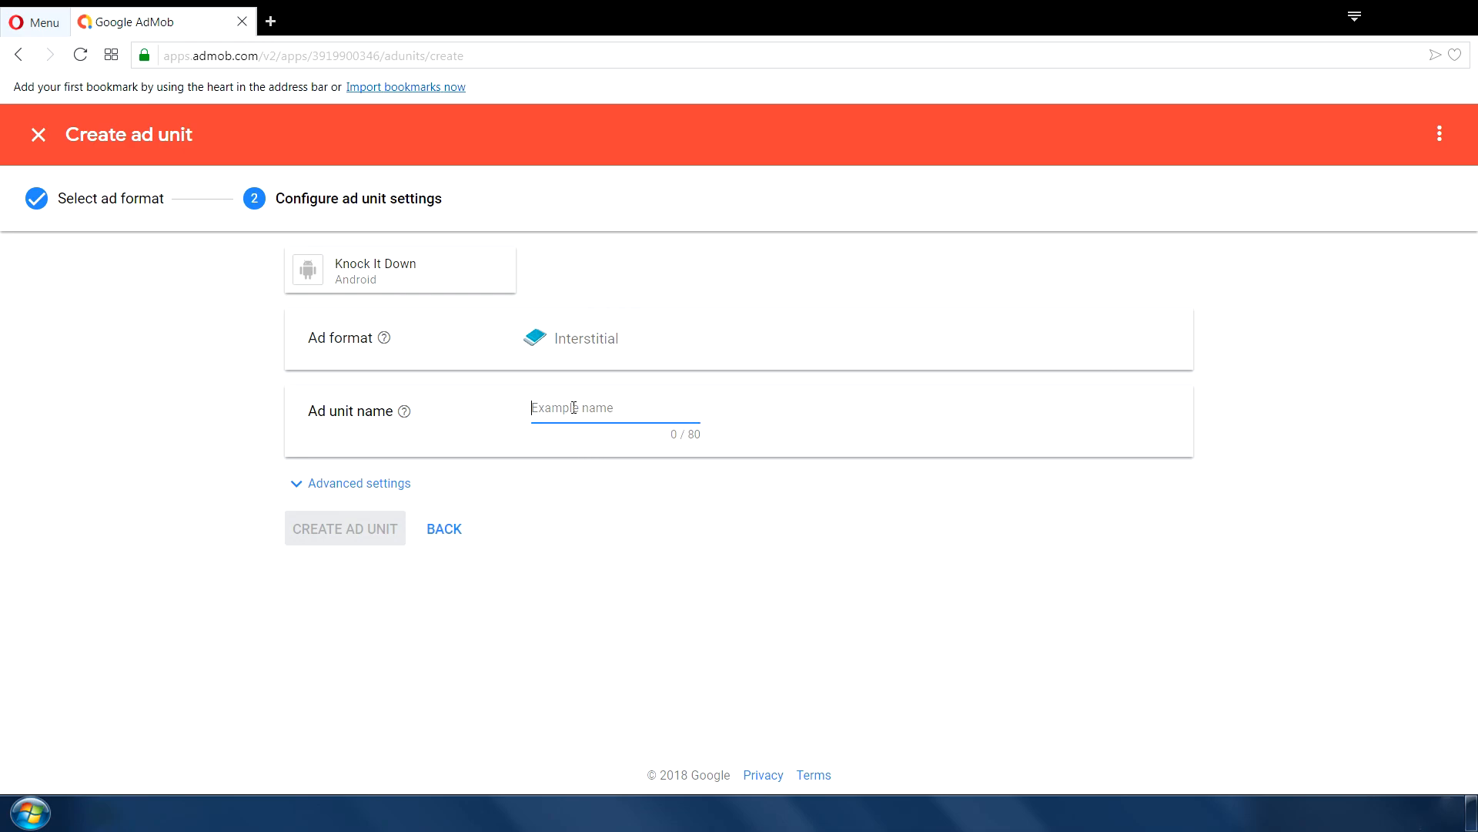
pyautogui.write('knockItDownFullScreenAd')
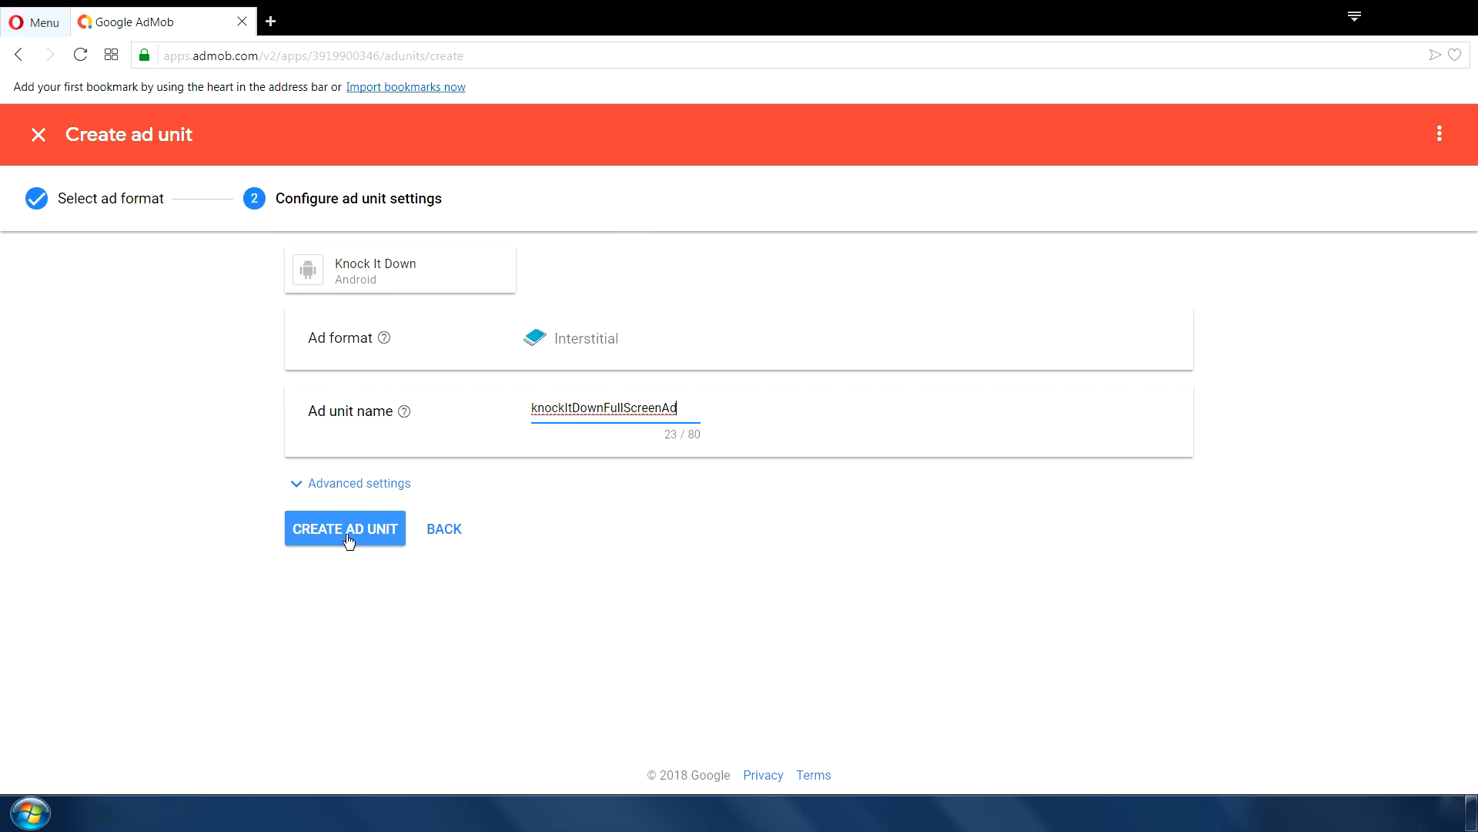
pyautogui.click(344, 529)
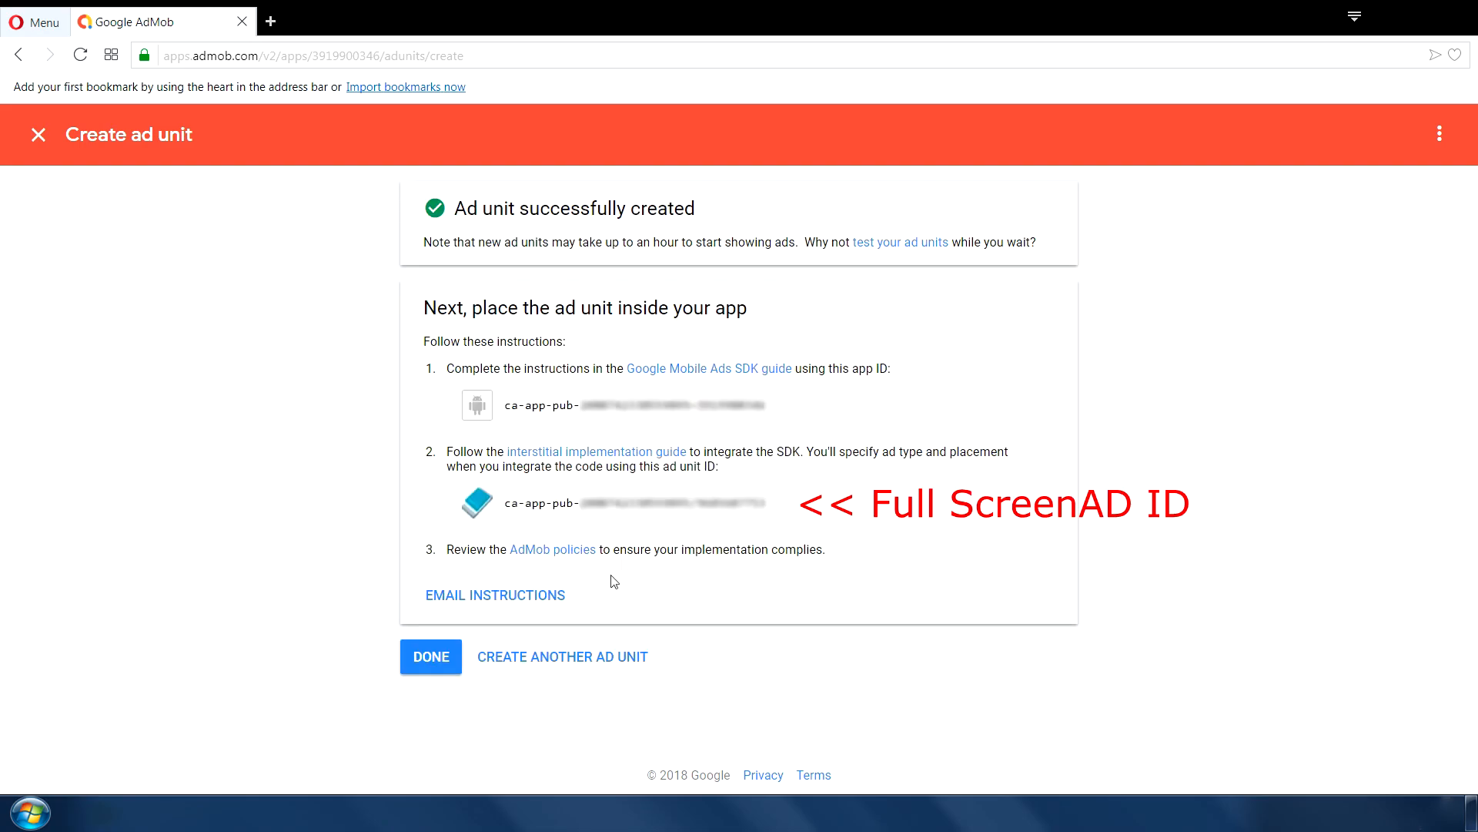
# - Create the Rewarded ad unit knockItDownRewardAd granting 3 Extra Balls and return to the ad units list
pyautogui.click(562, 656)
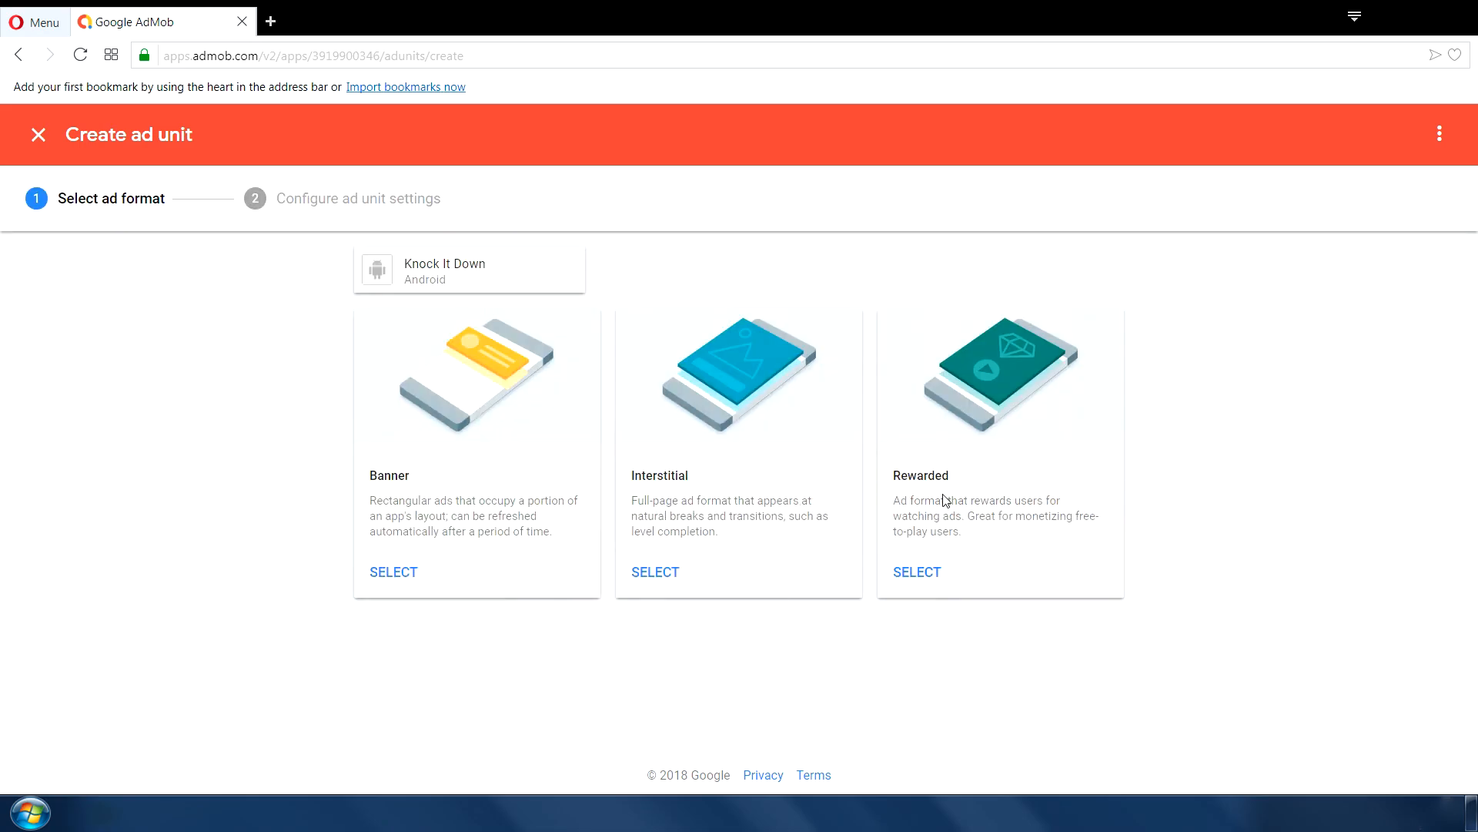
pyautogui.click(915, 572)
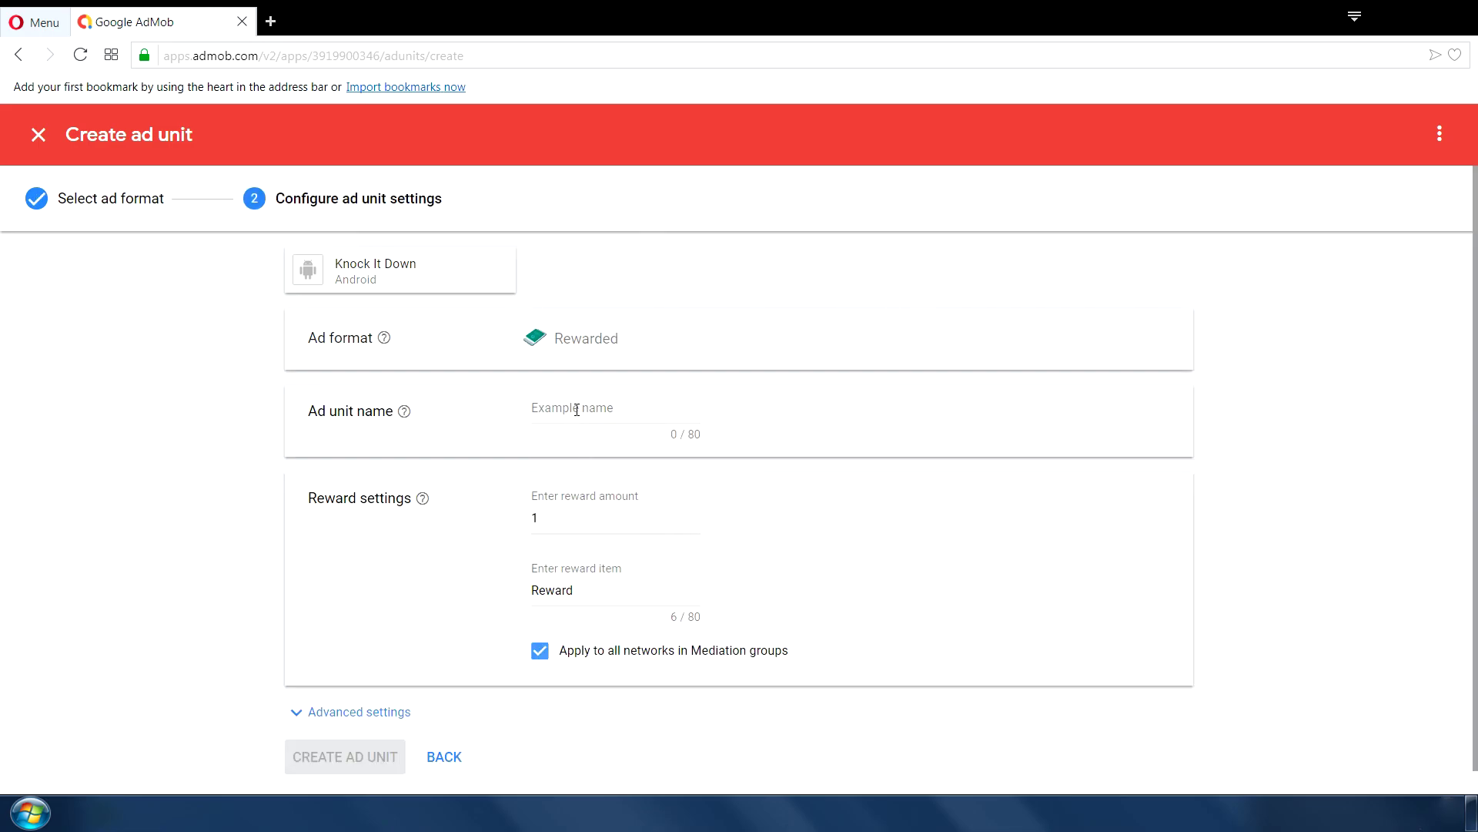
pyautogui.write('knockItDownRewardAd')
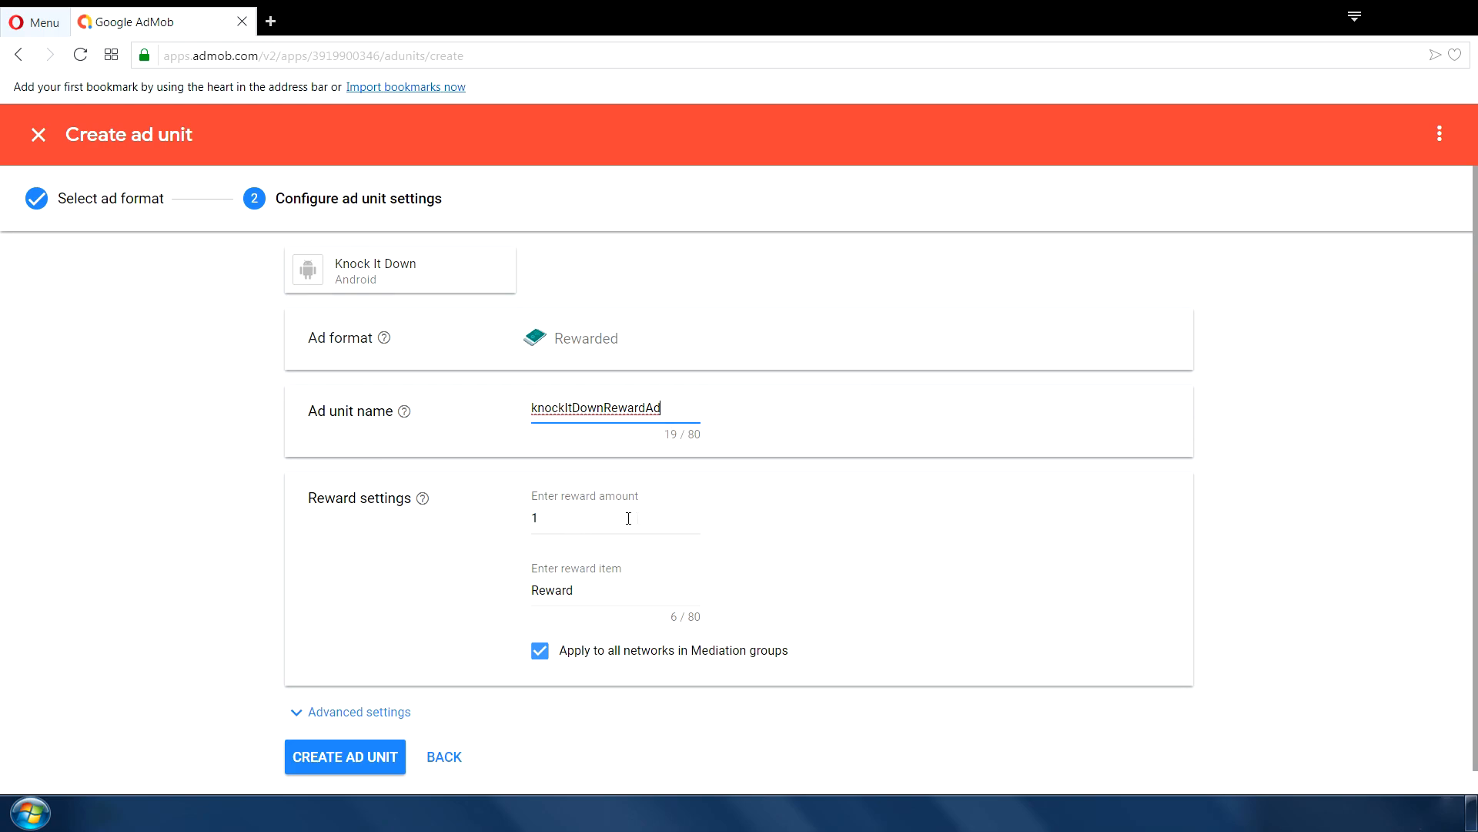
pyautogui.scroll(-3)
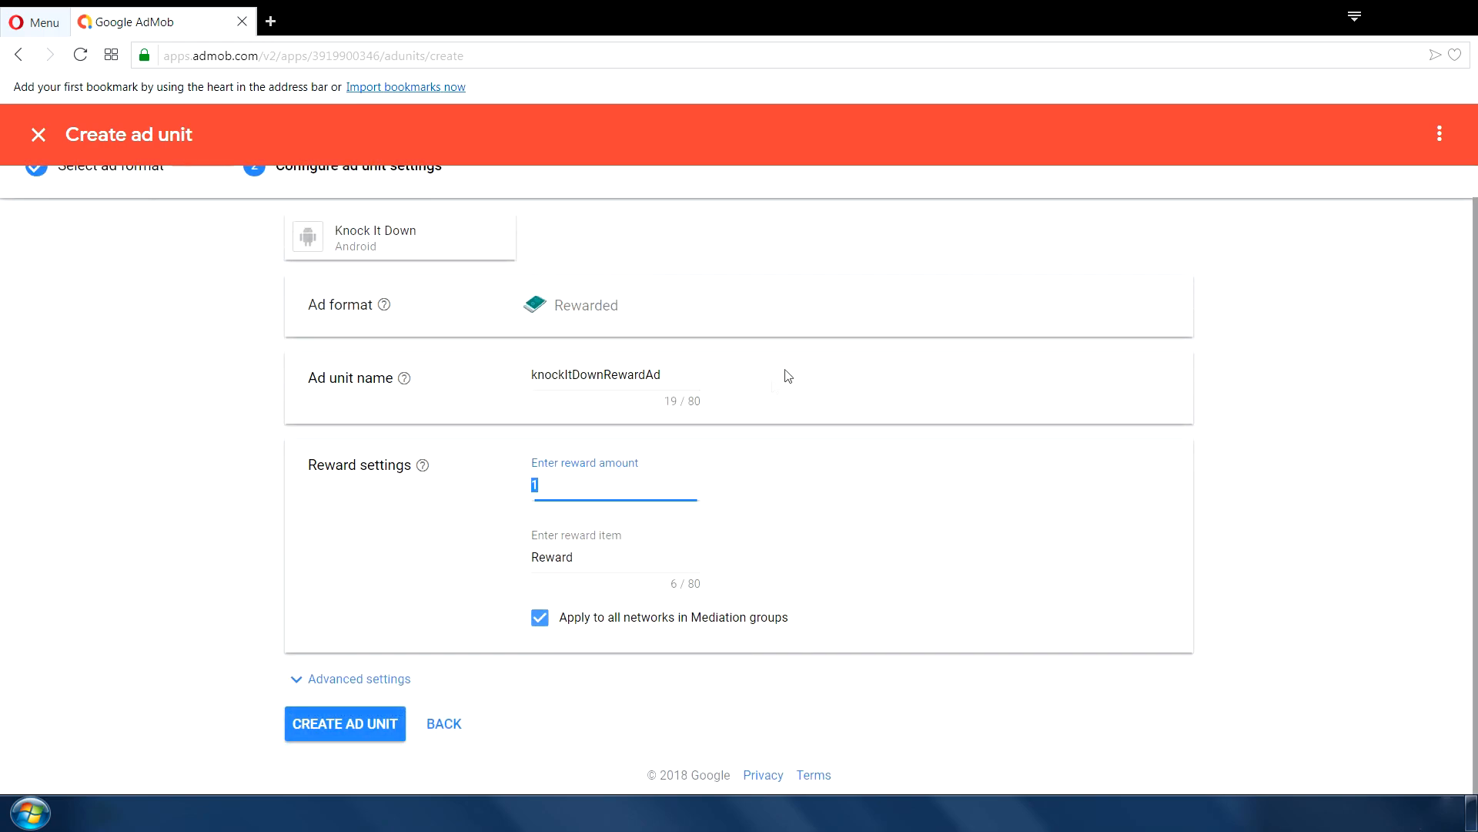
pyautogui.moveTo(623, 478)
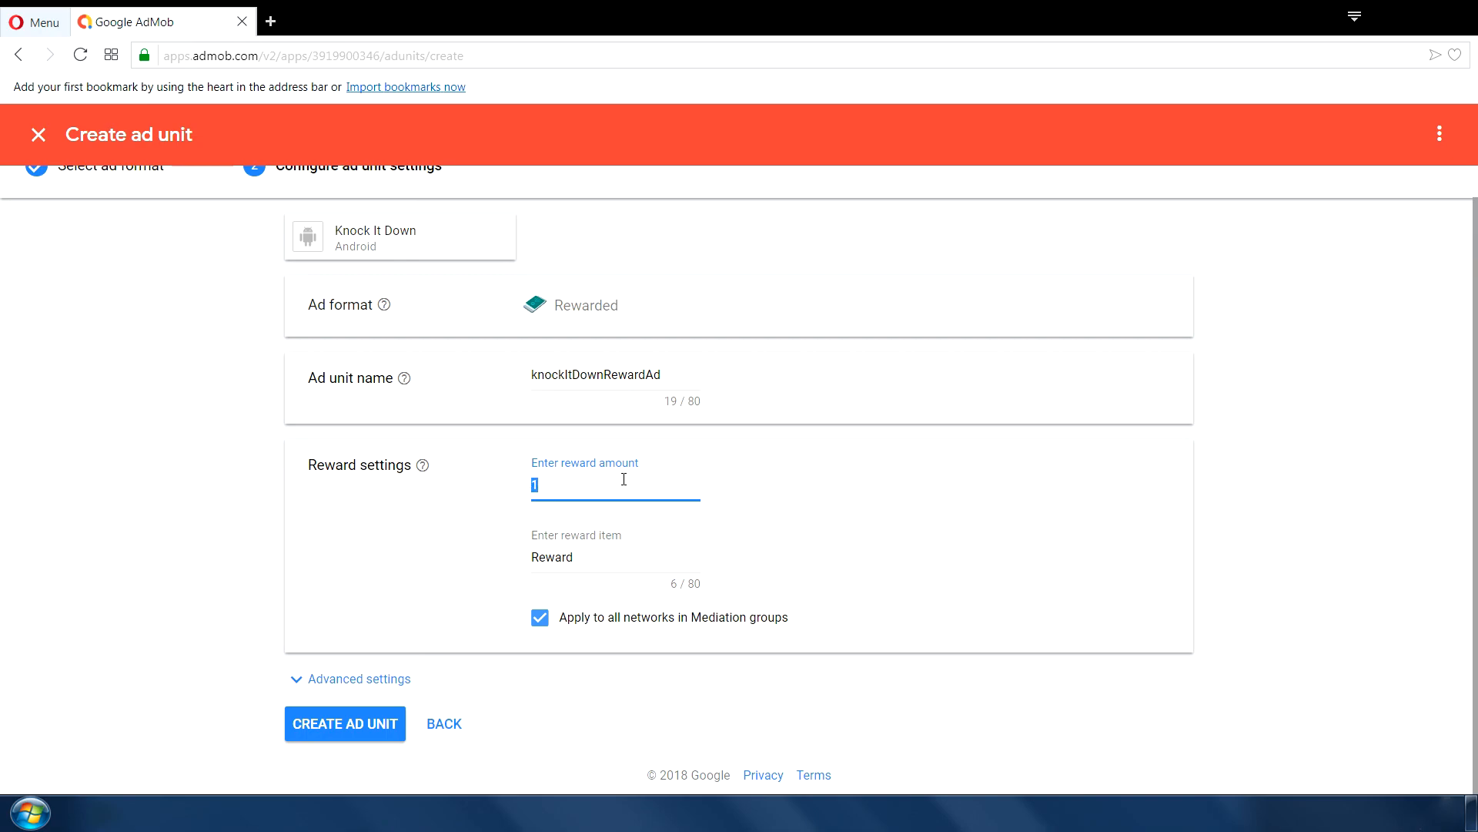
pyautogui.write('3')
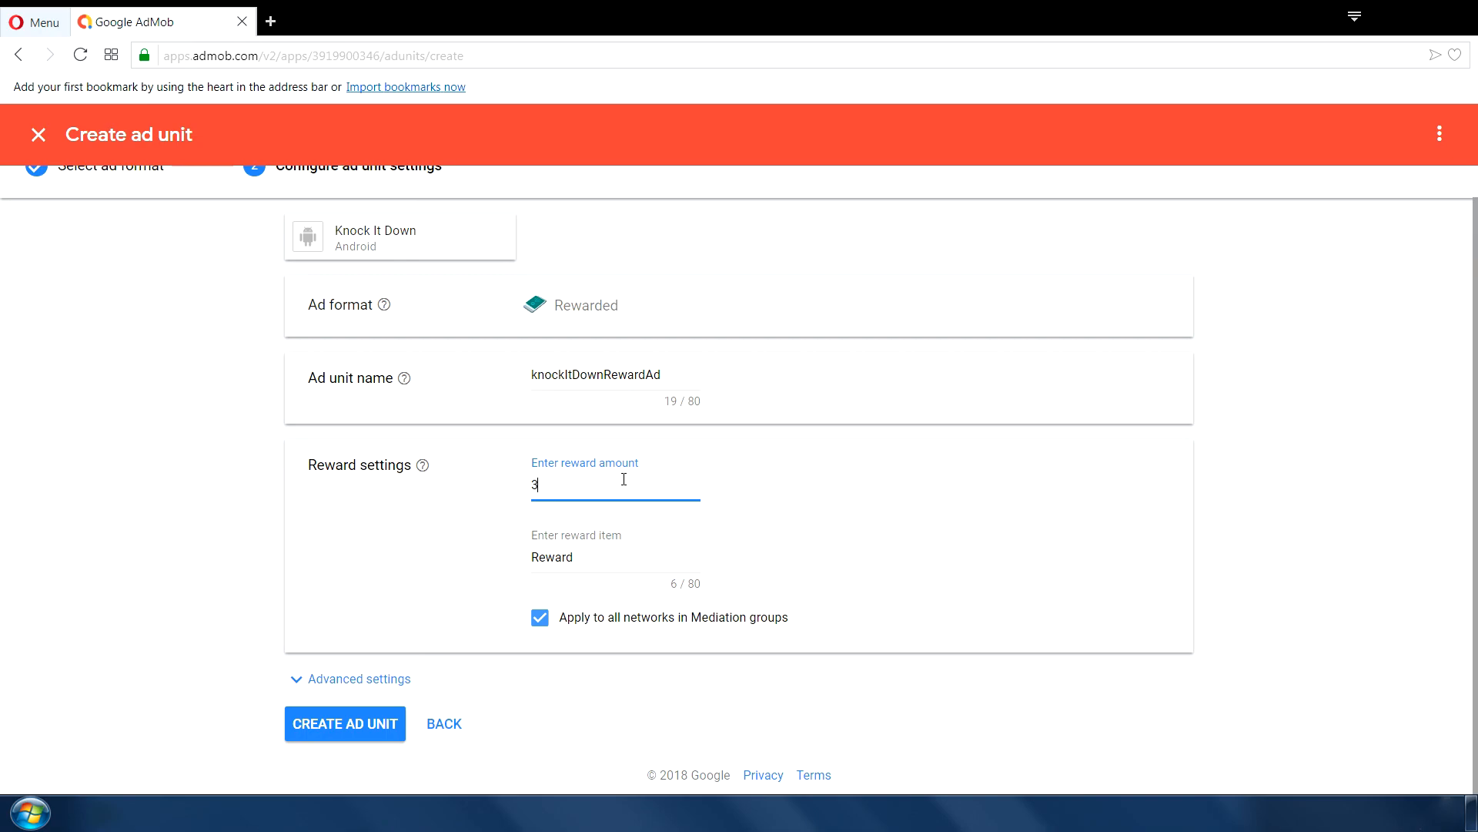
pyautogui.write('Extra Ba')
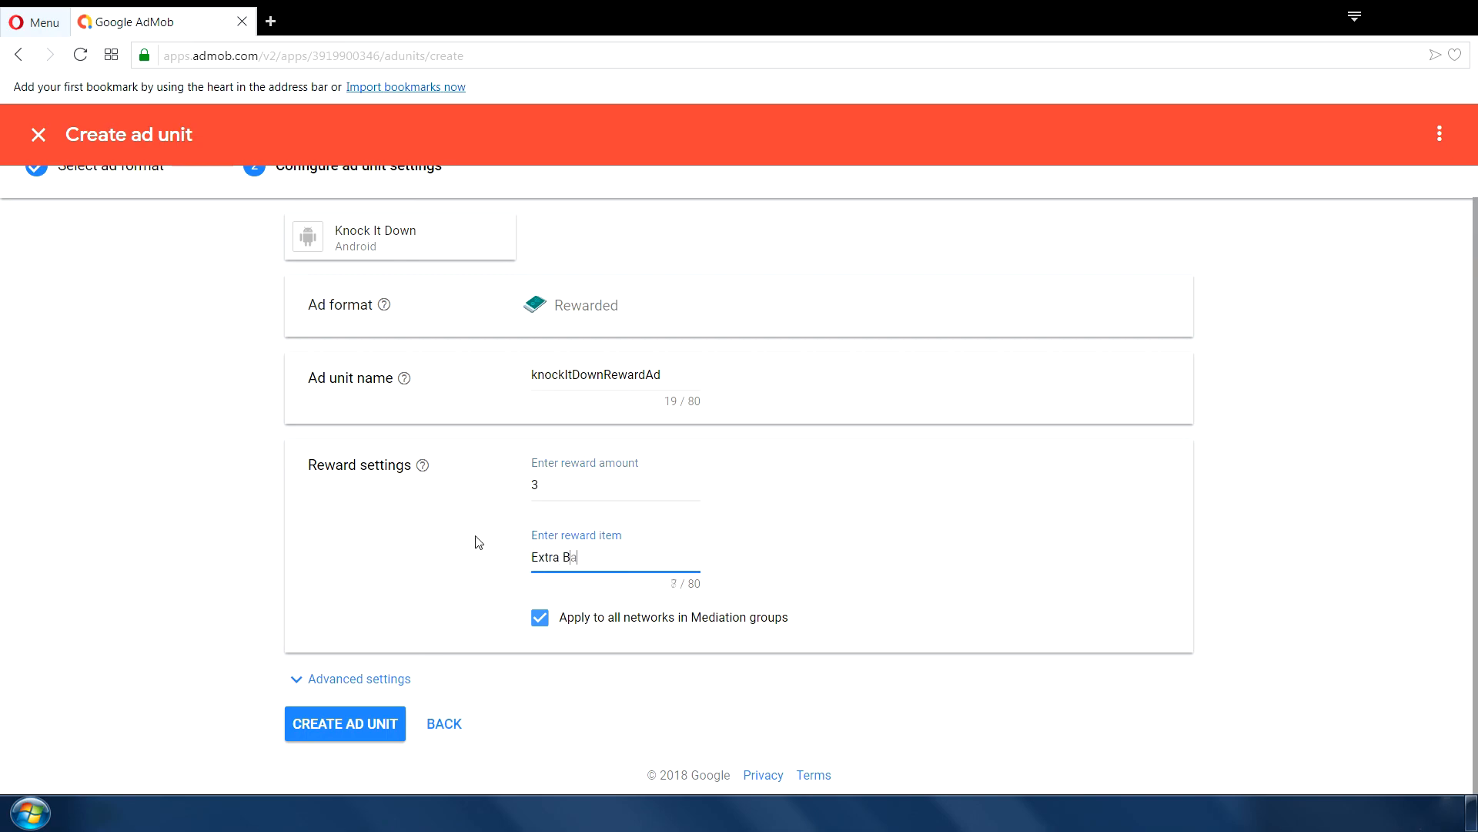
pyautogui.write('lls')
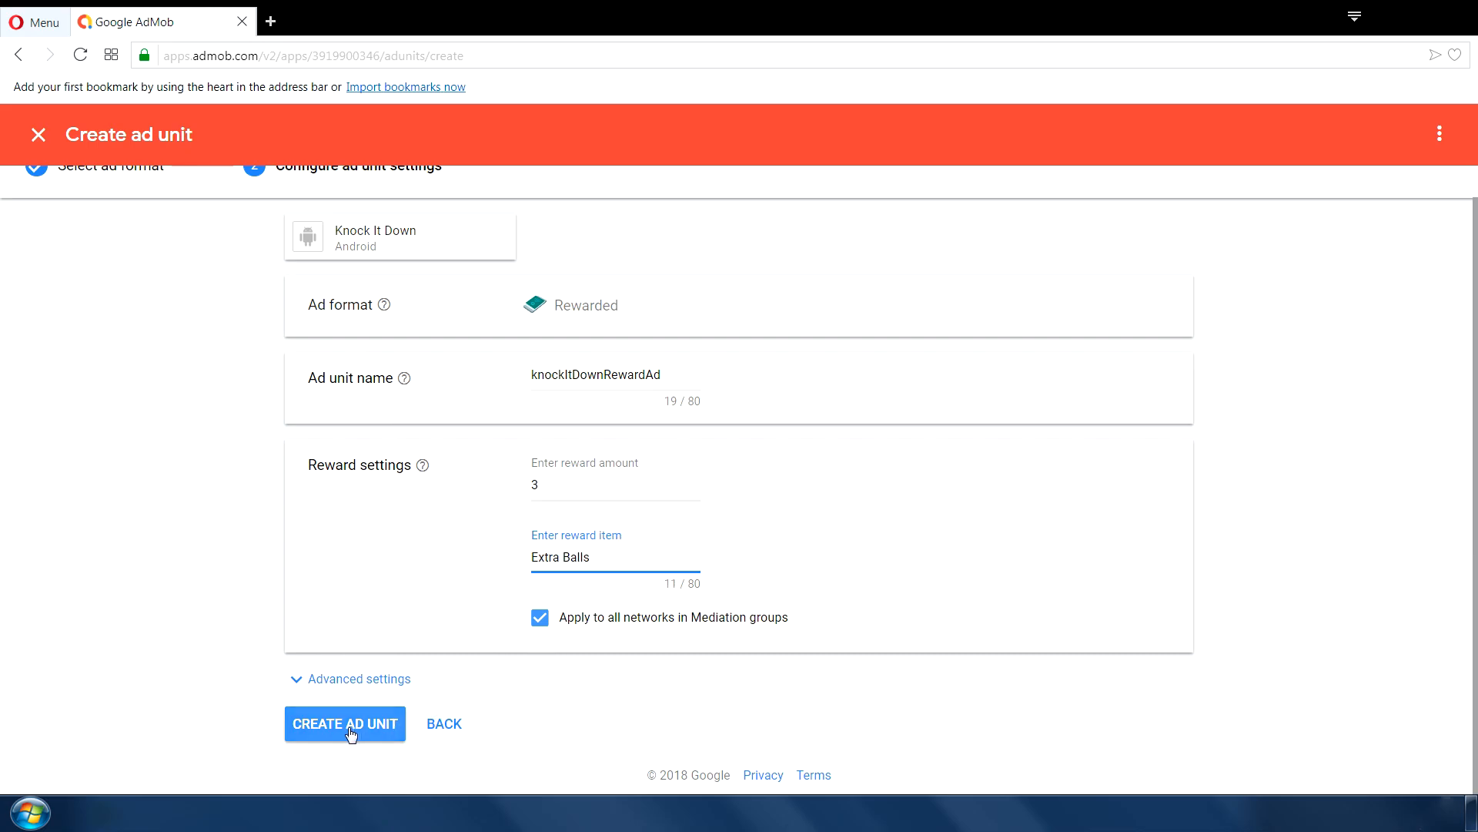
pyautogui.click(343, 724)
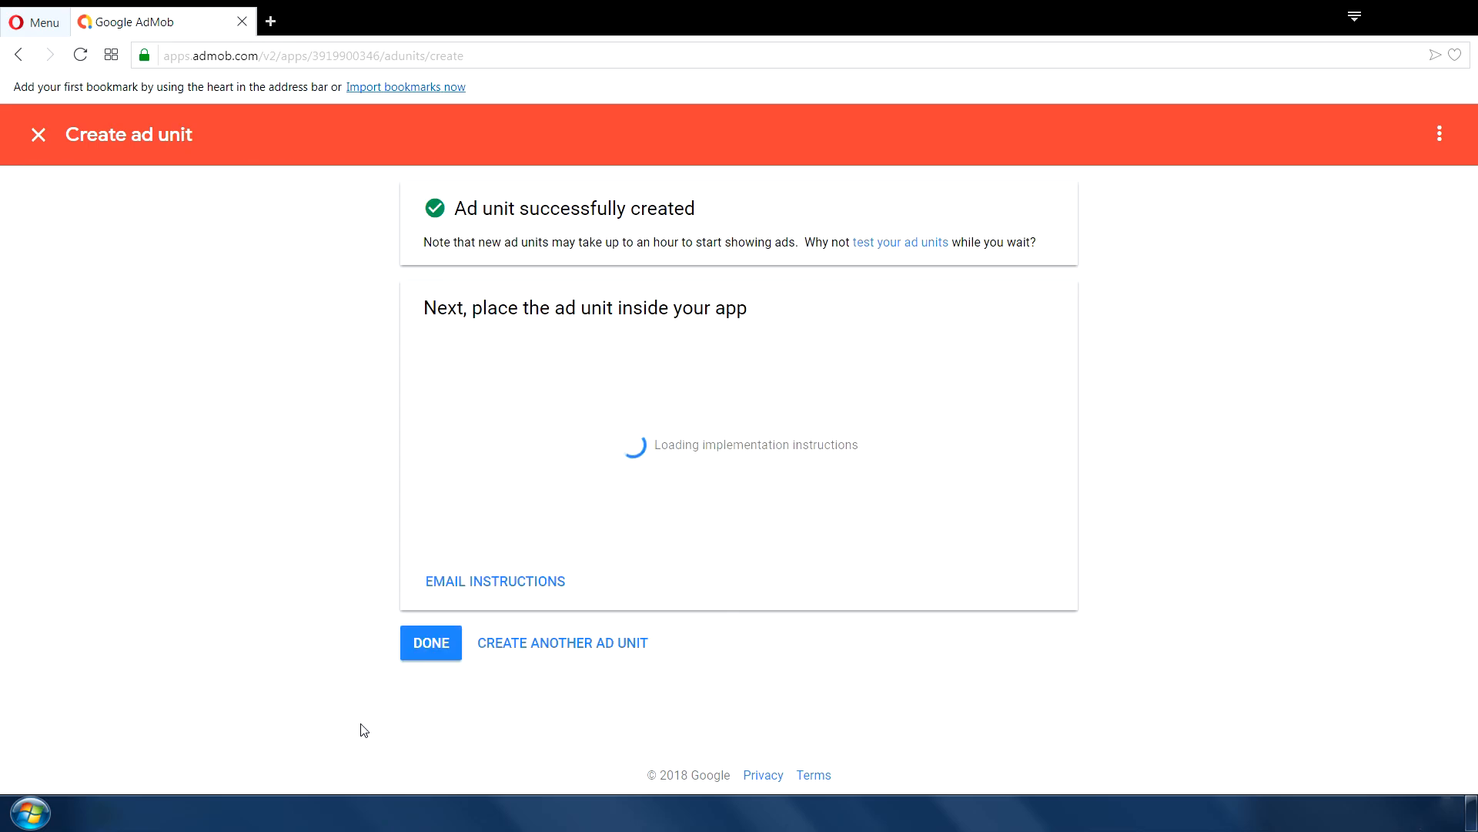
pyautogui.click(430, 642)
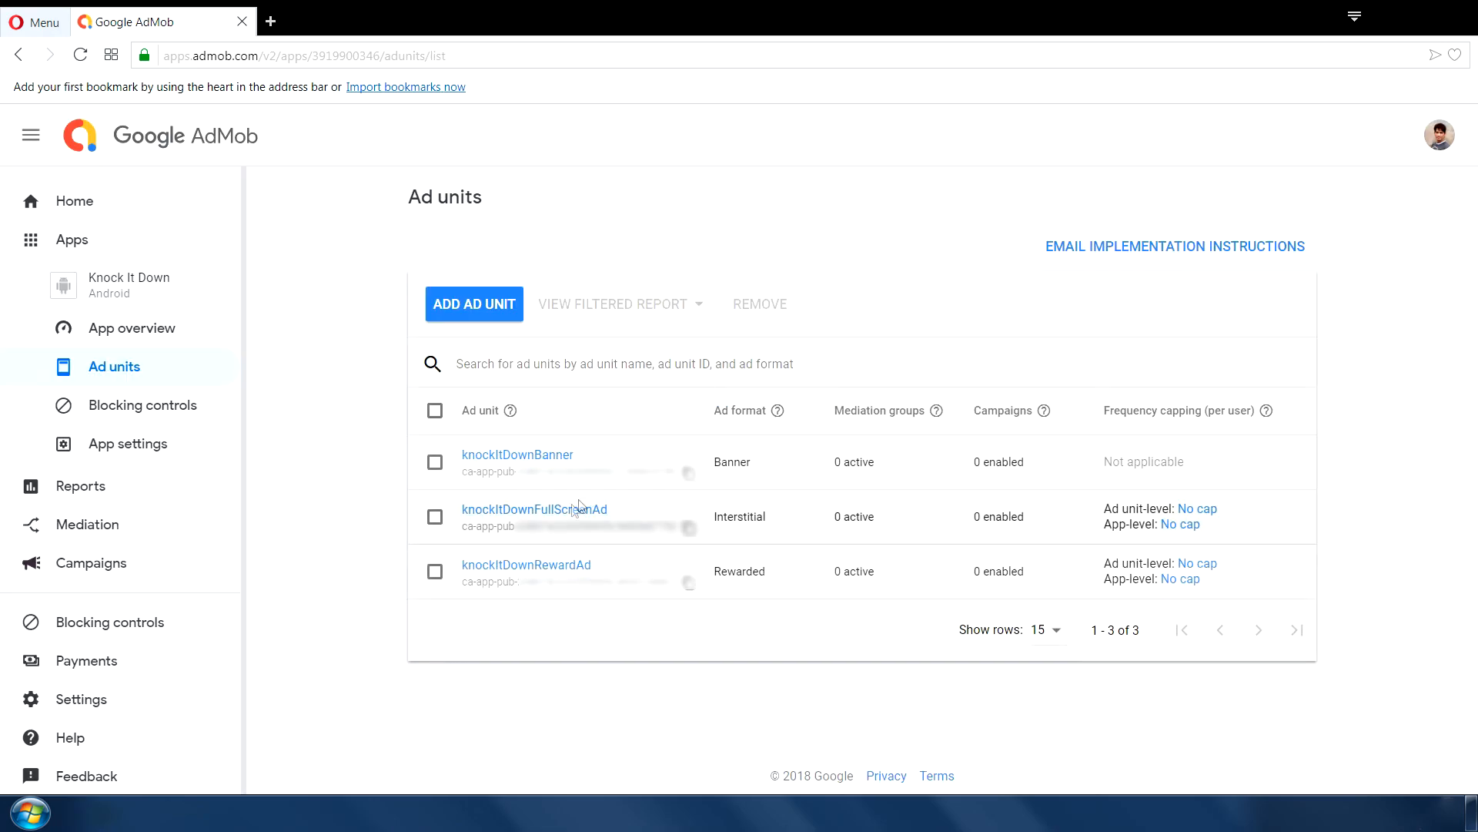
pyautogui.moveTo(550, 556)
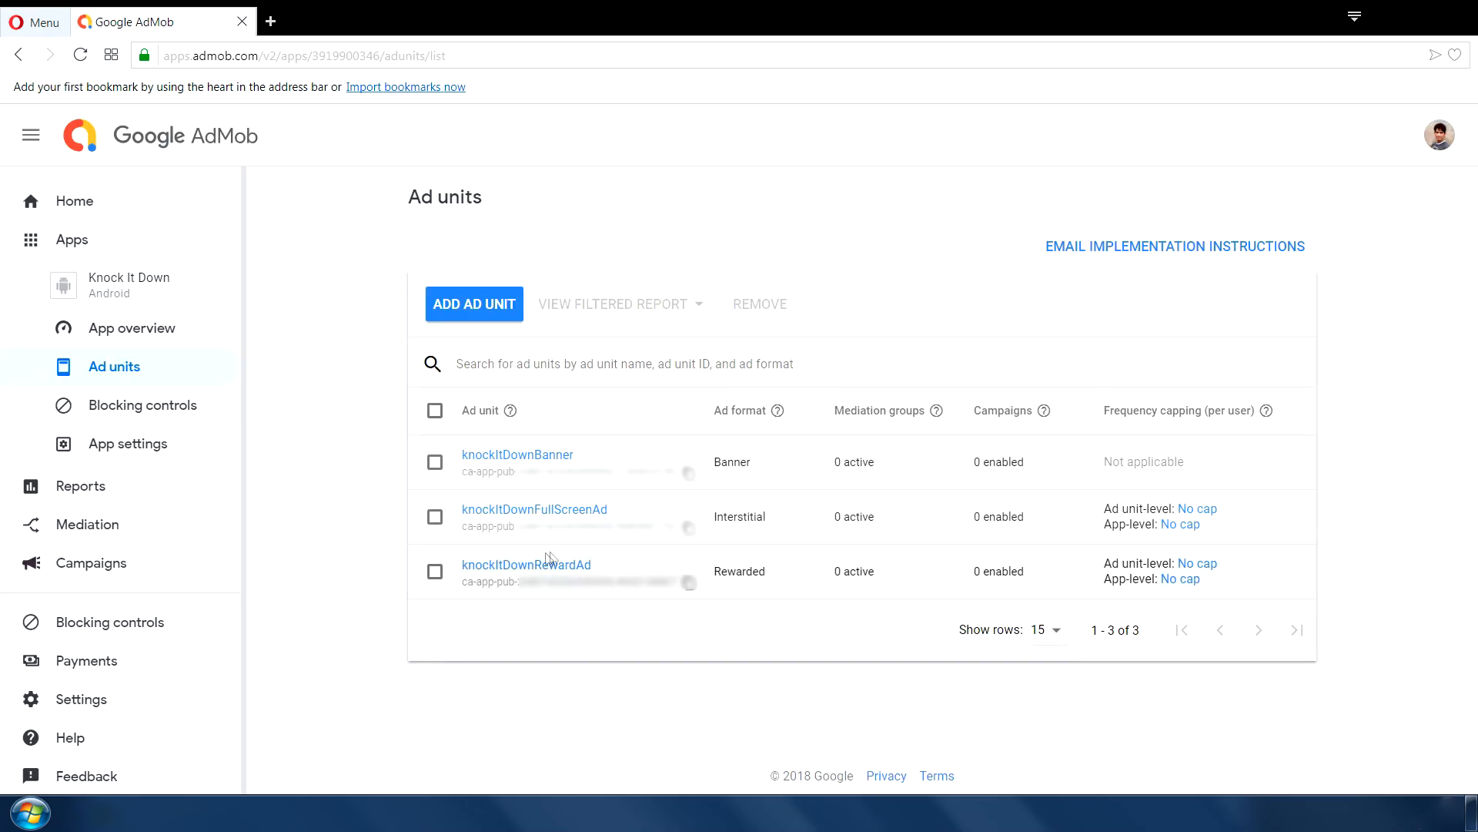
# - Search the web for 'google ads in unity' and reach the Get Started guide
pyautogui.click(269, 16)
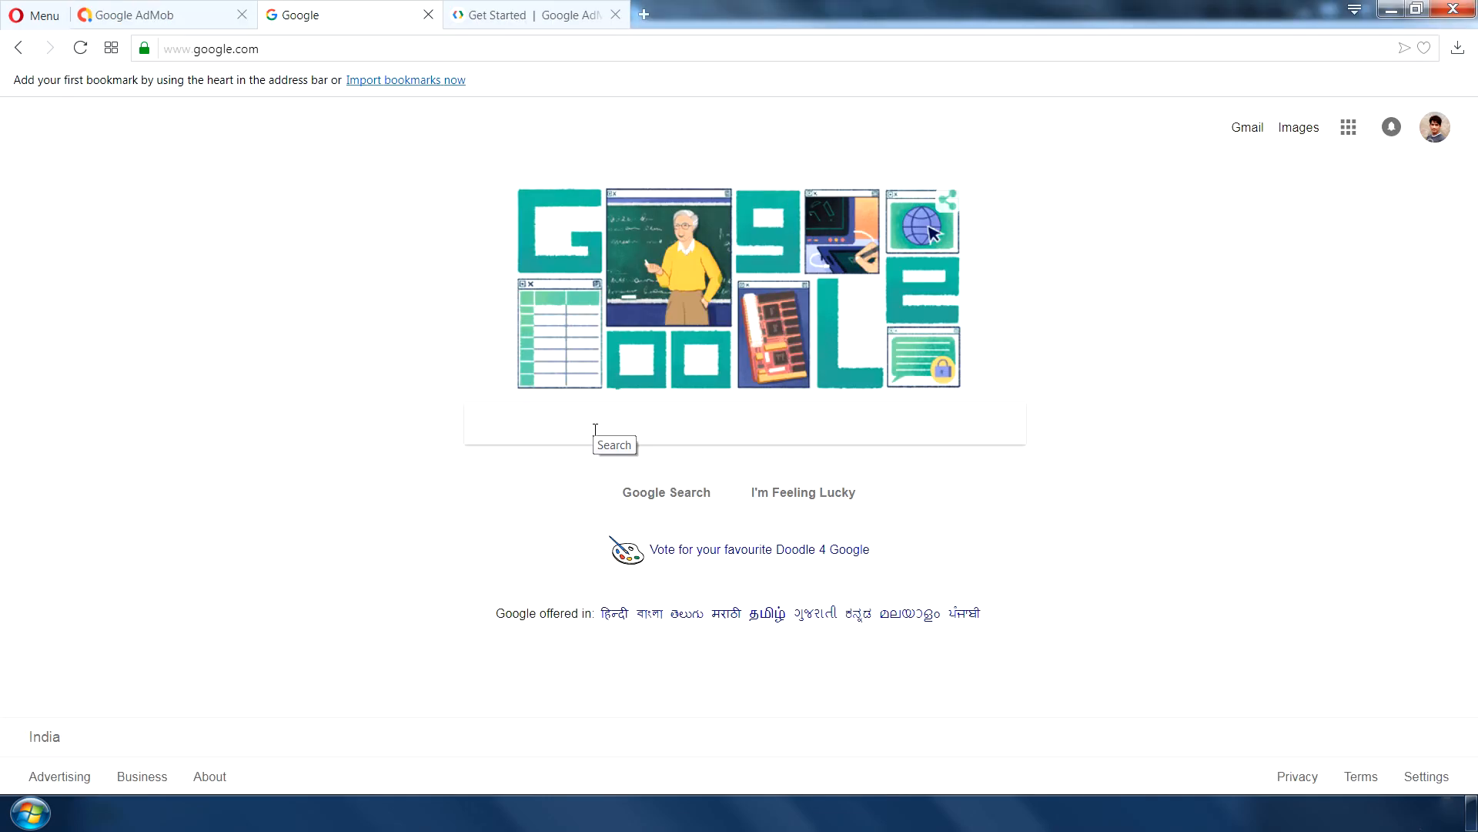
pyautogui.write('google u')
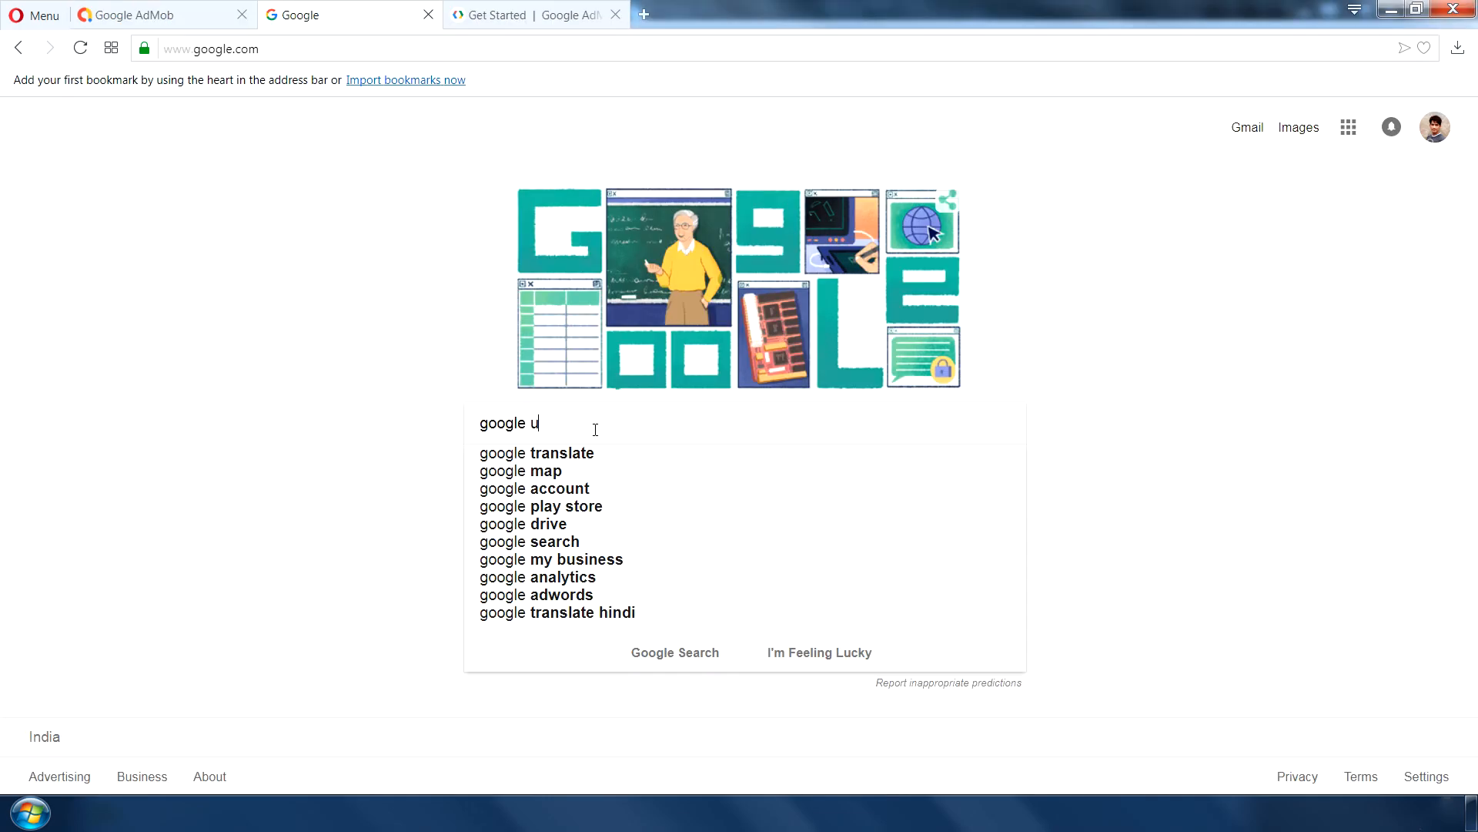
pyautogui.write('ads in uni')
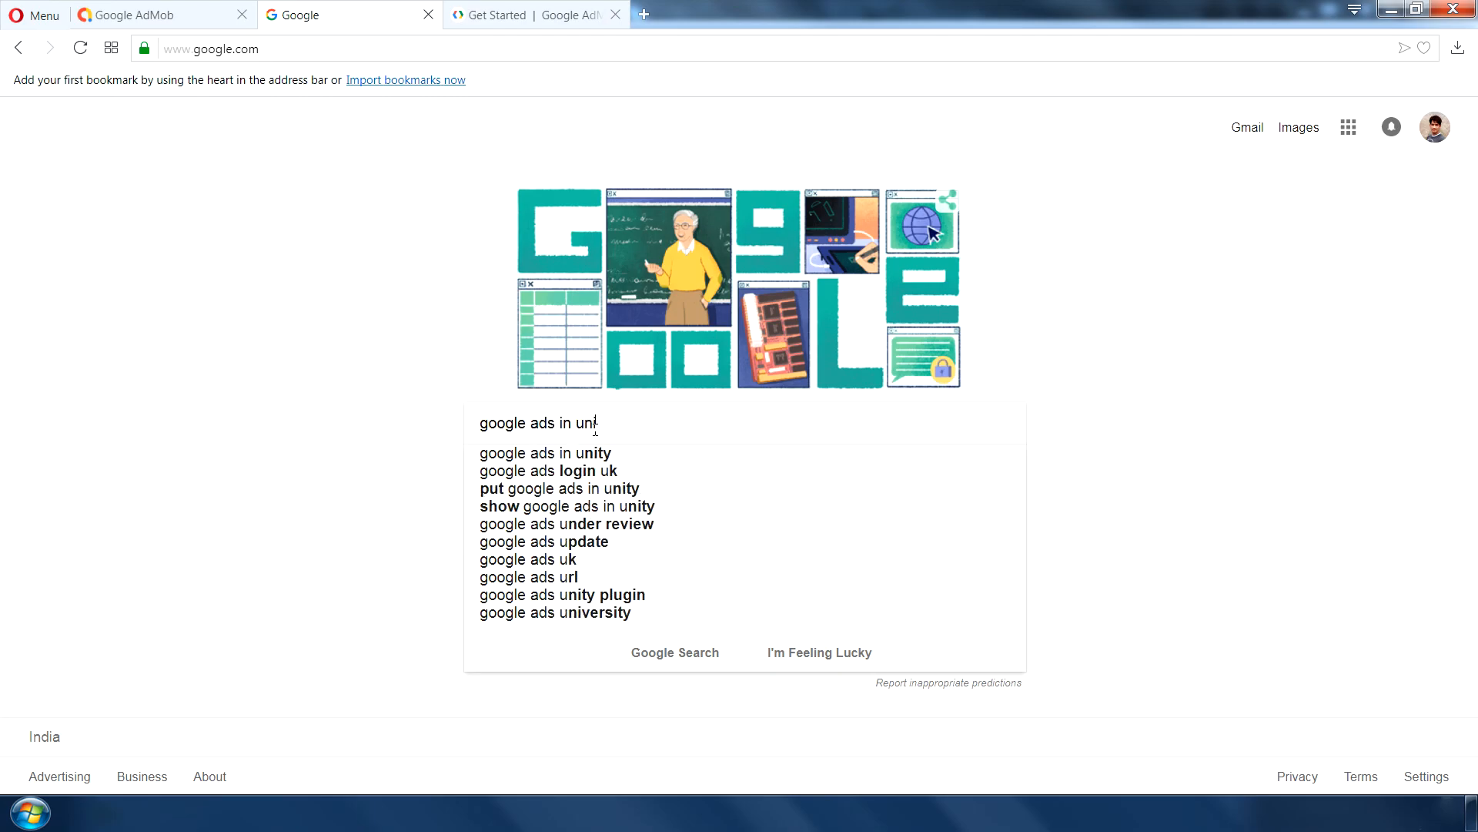
pyautogui.click(543, 453)
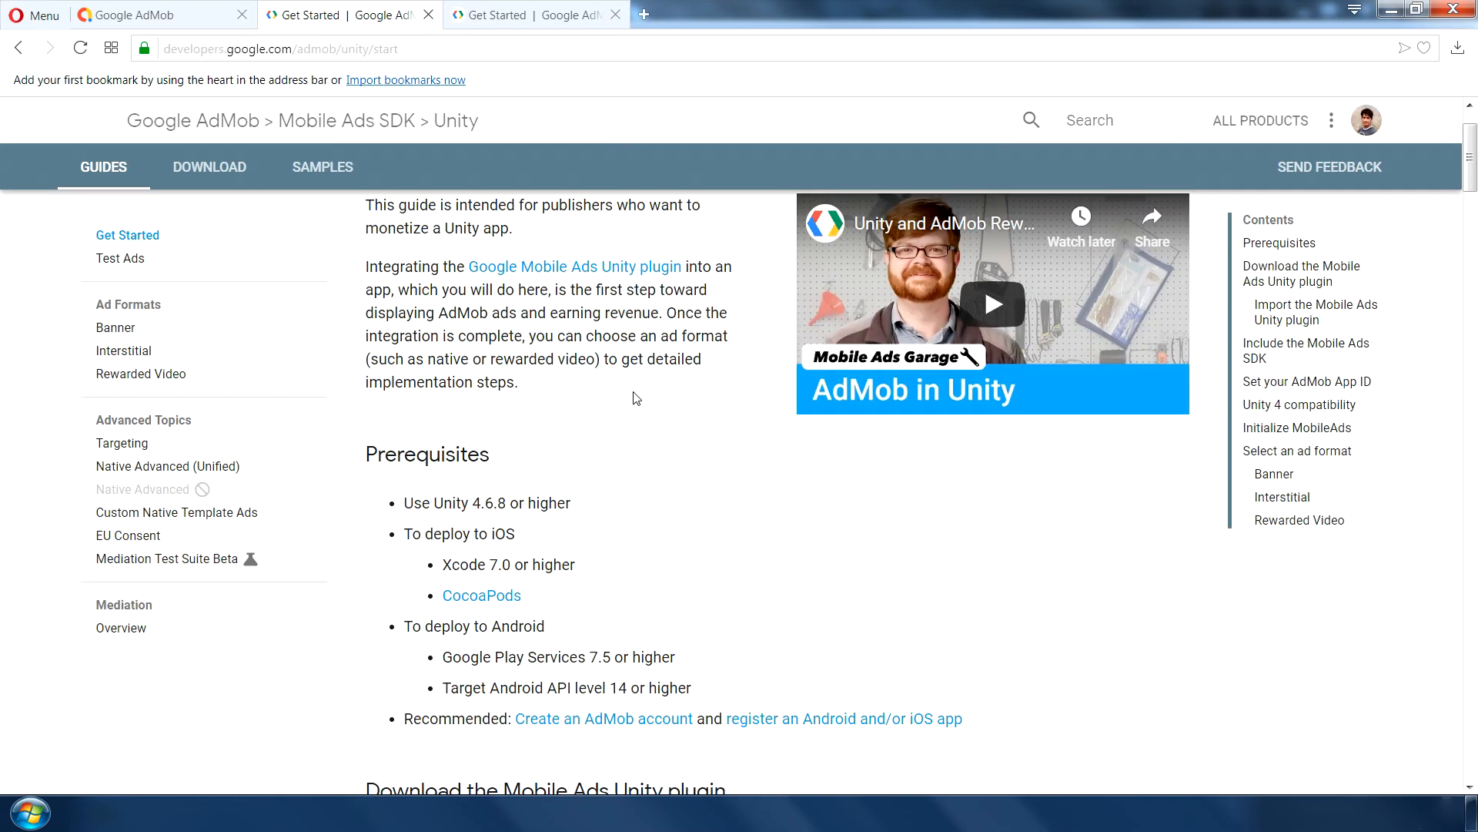
# - Download GoogleMobileAds.unitypackage from the Unity plugin's GitHub releases page
pyautogui.click(349, 16)
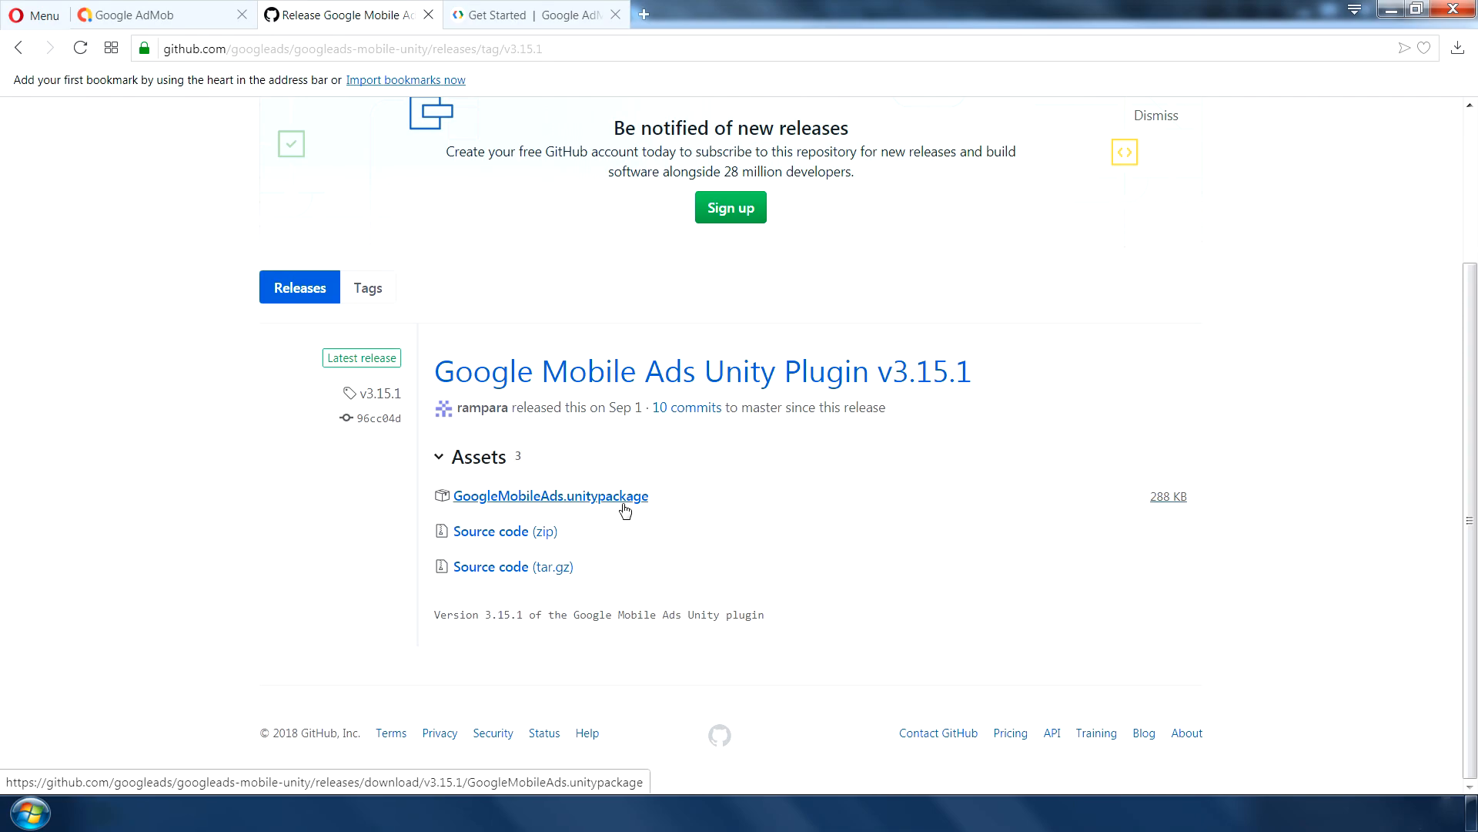
pyautogui.click(550, 494)
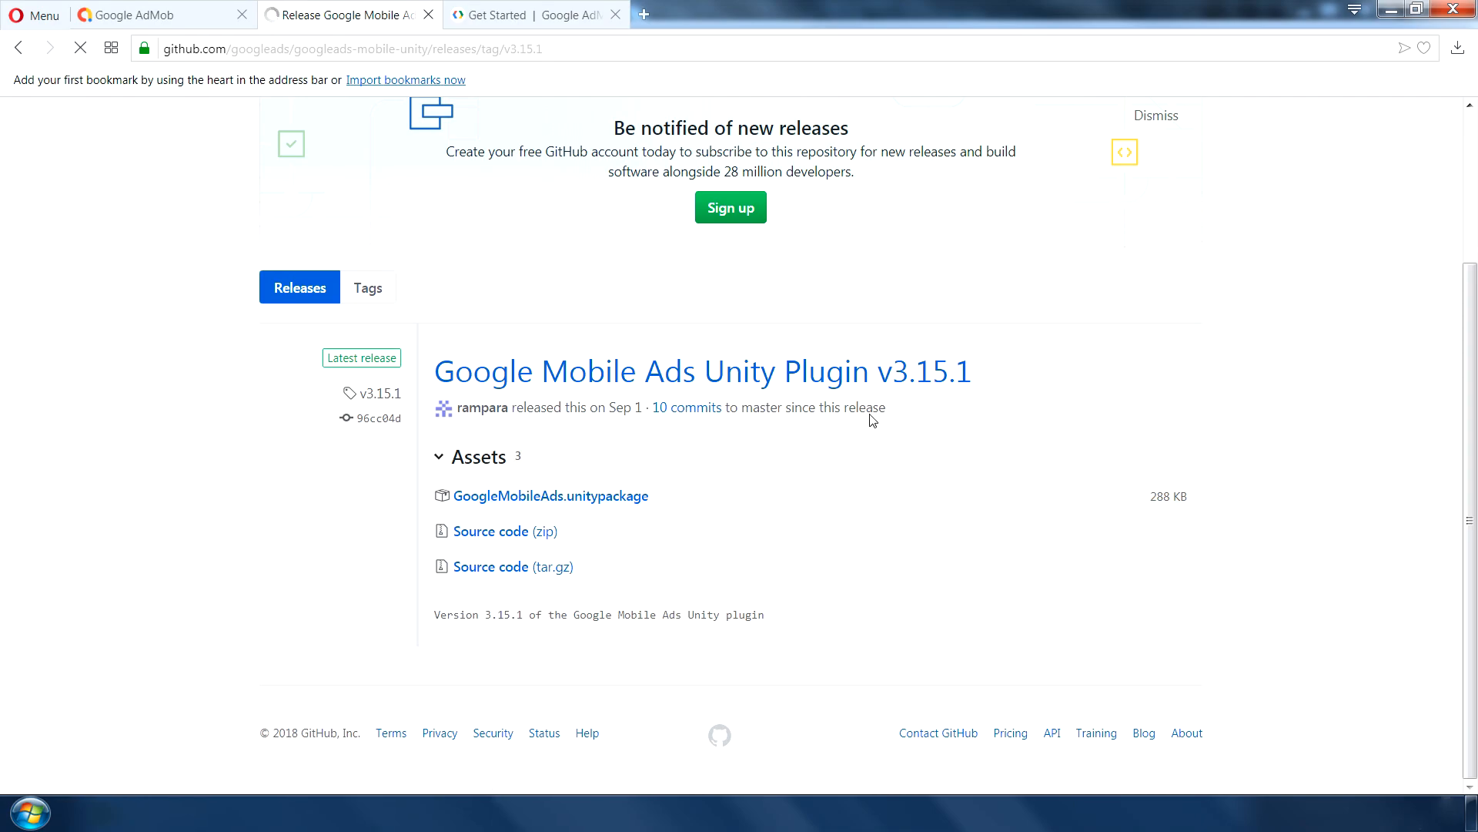
pyautogui.click(550, 494)
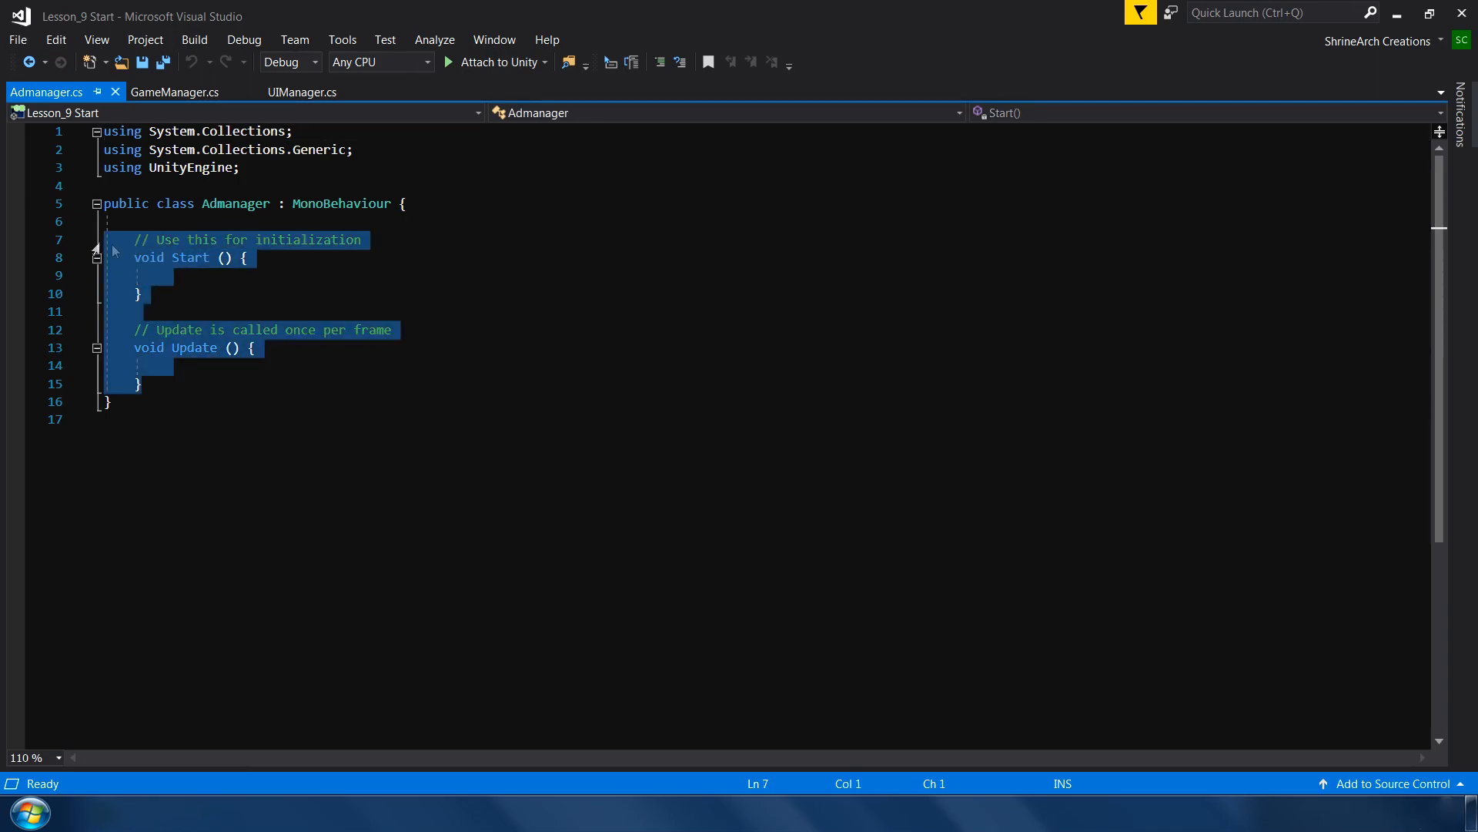
# - Remove the default Start/Update methods and declare a public static Admanager instance field
pyautogui.press('Delete')
pyautogui.write('using GoogleMobileAds.Api;')
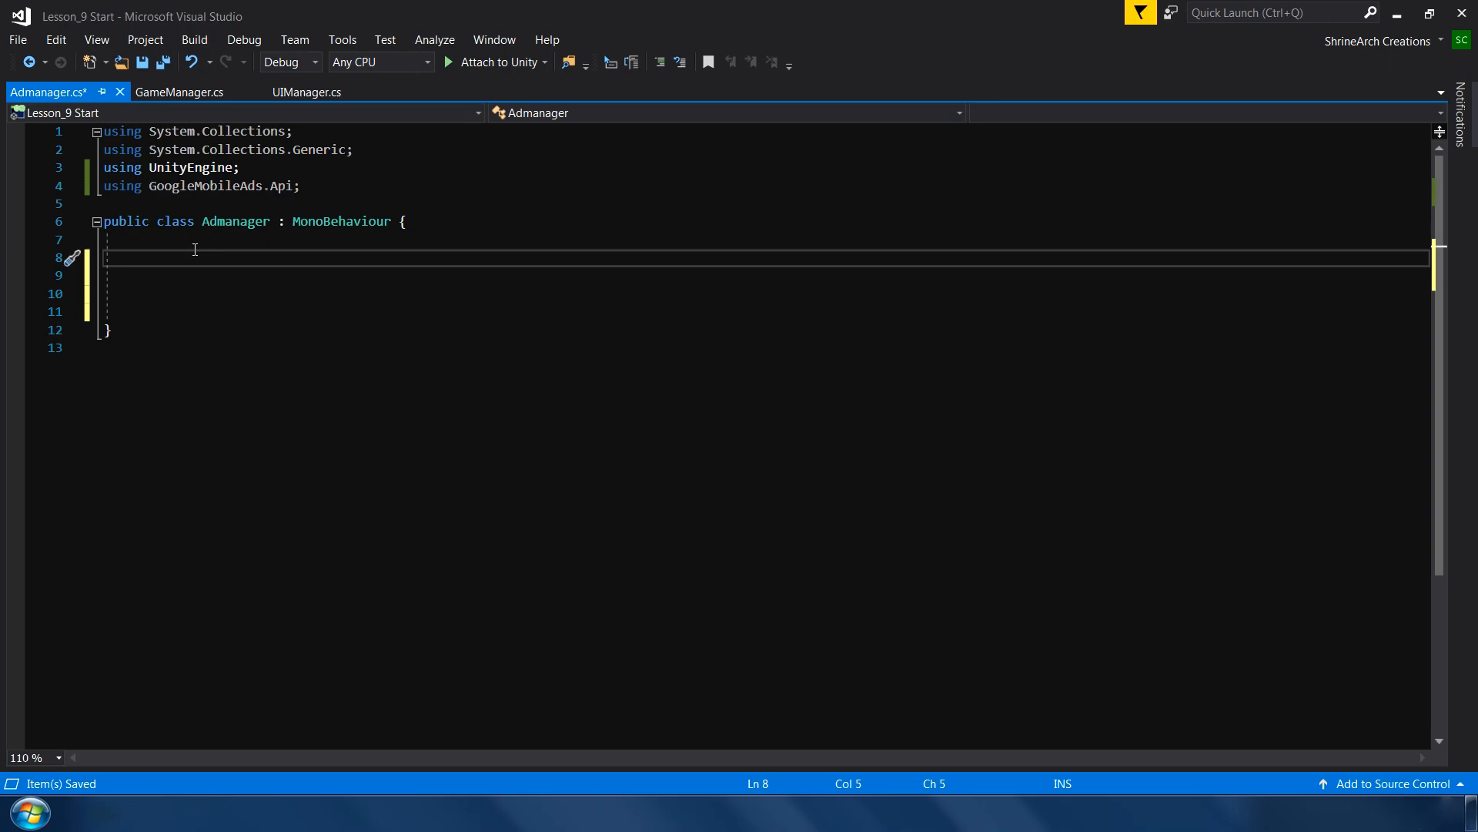
pyautogui.write('public static Admanager')
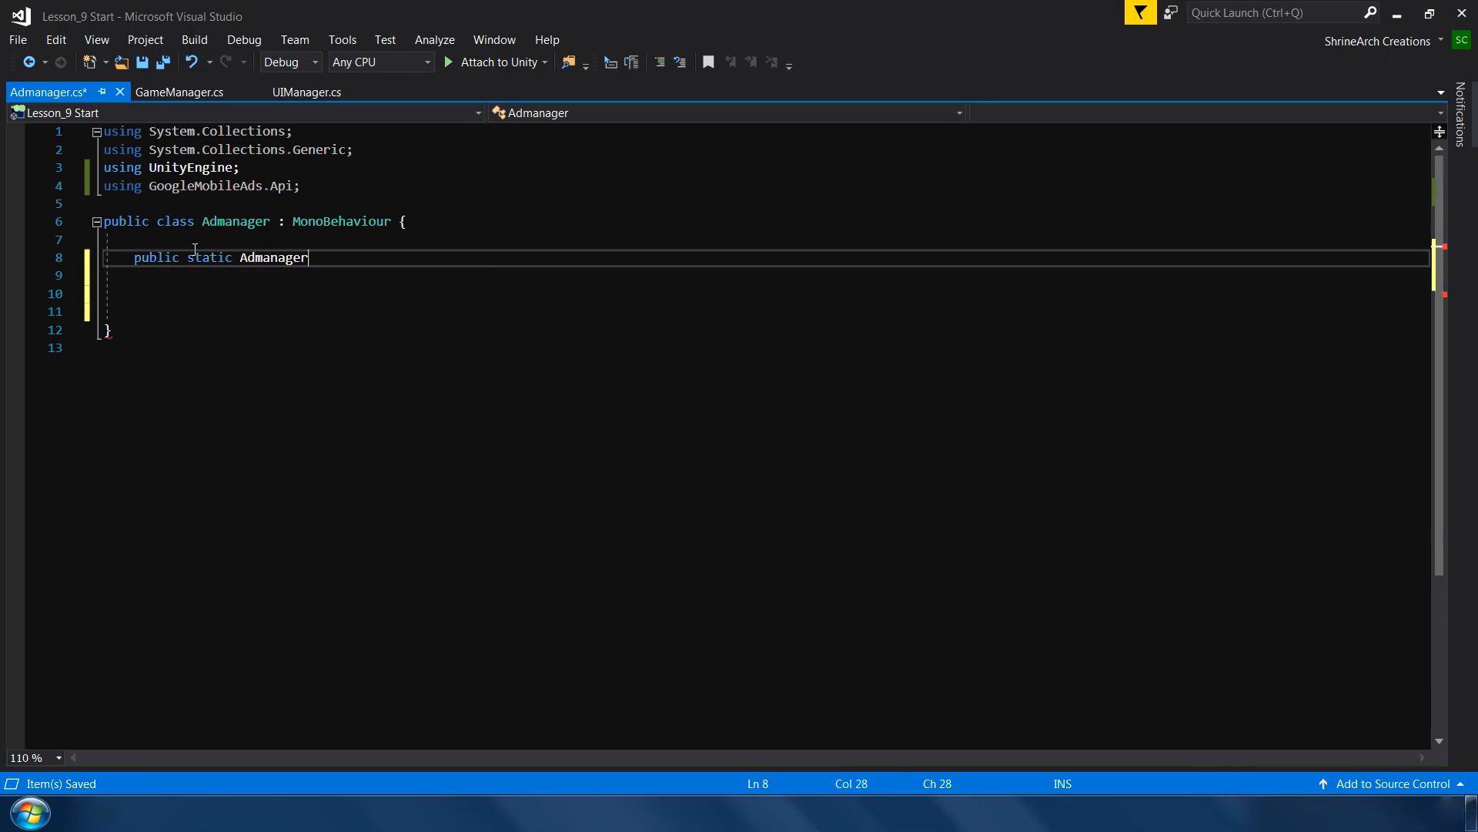
pyautogui.write('instance;')
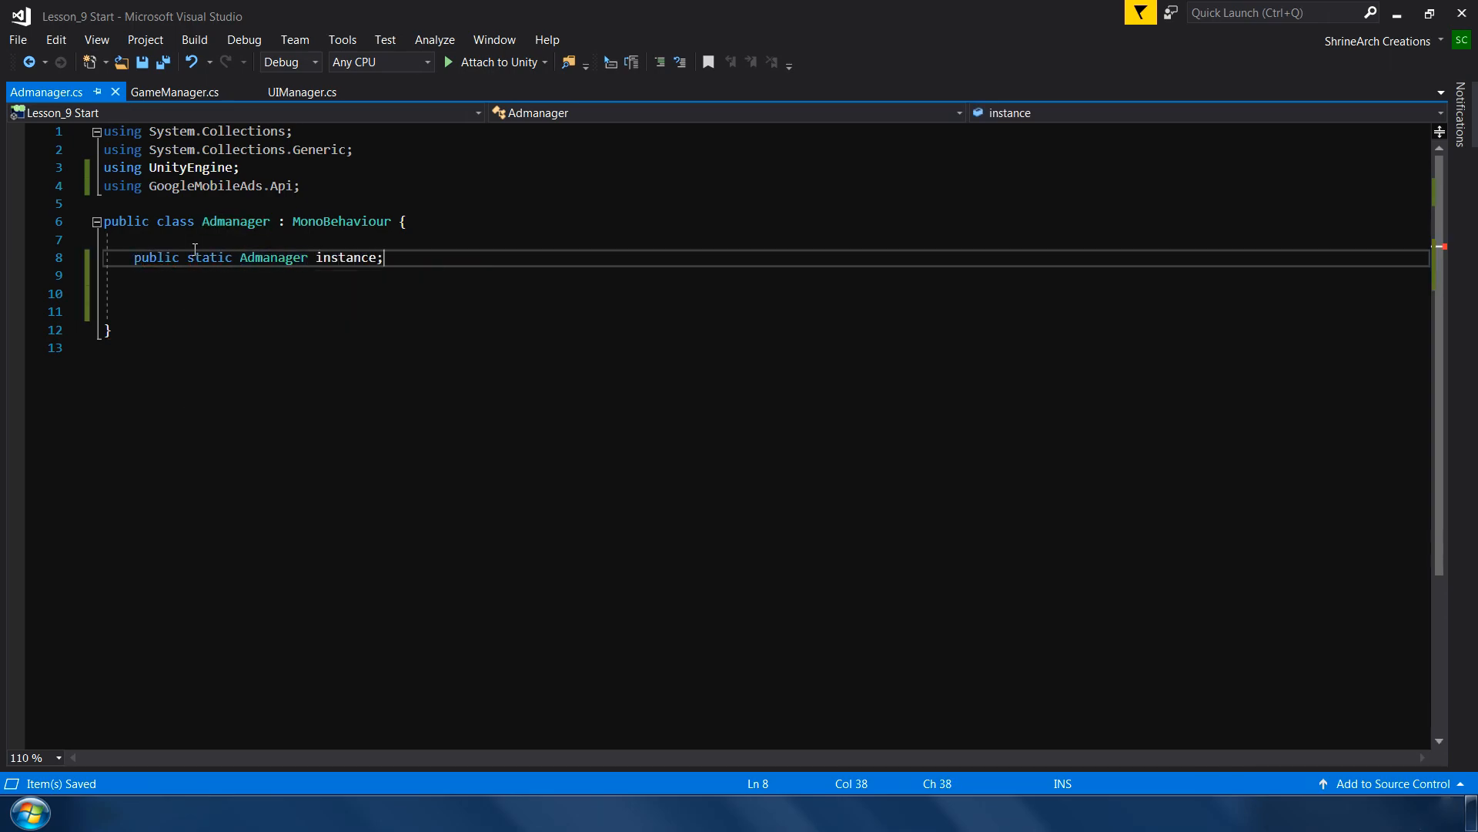
# - Add Awake() that sets instance = this or else destroys the duplicate
pyautogui.write('private void Awake()')
pyautogui.write('if (instance == null)')
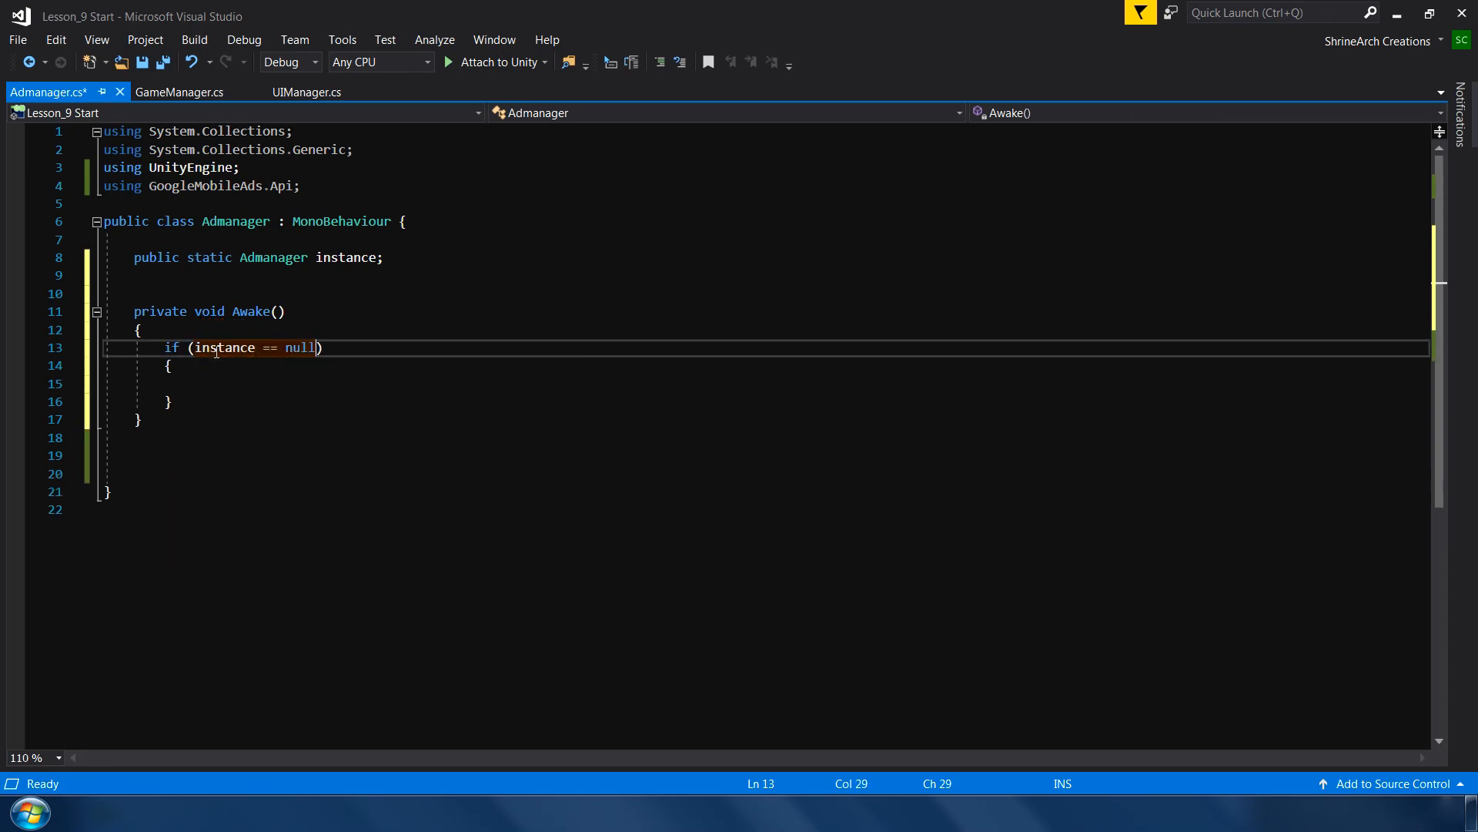
pyautogui.click(169, 367)
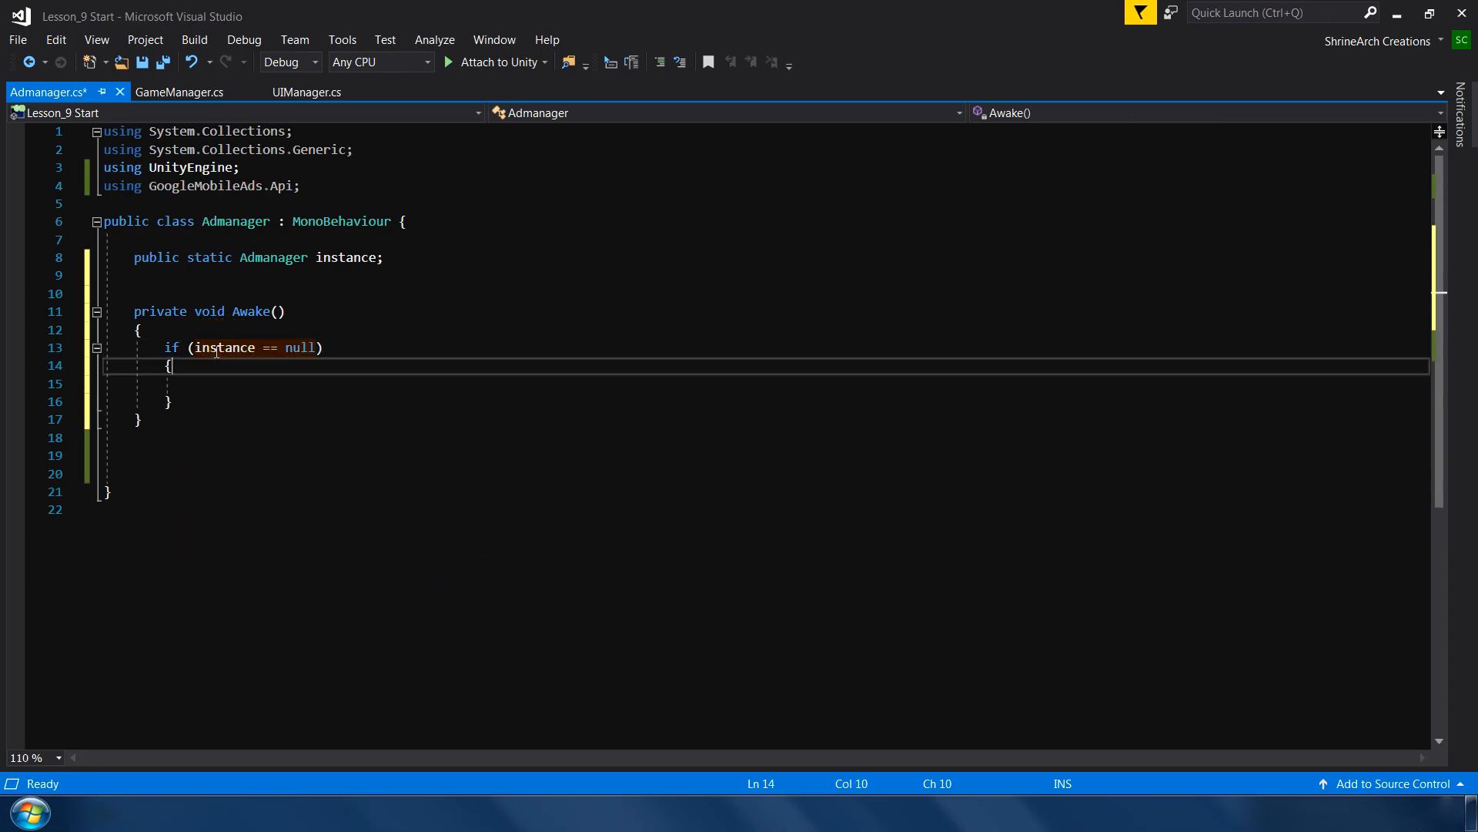
pyautogui.write('instance = this;')
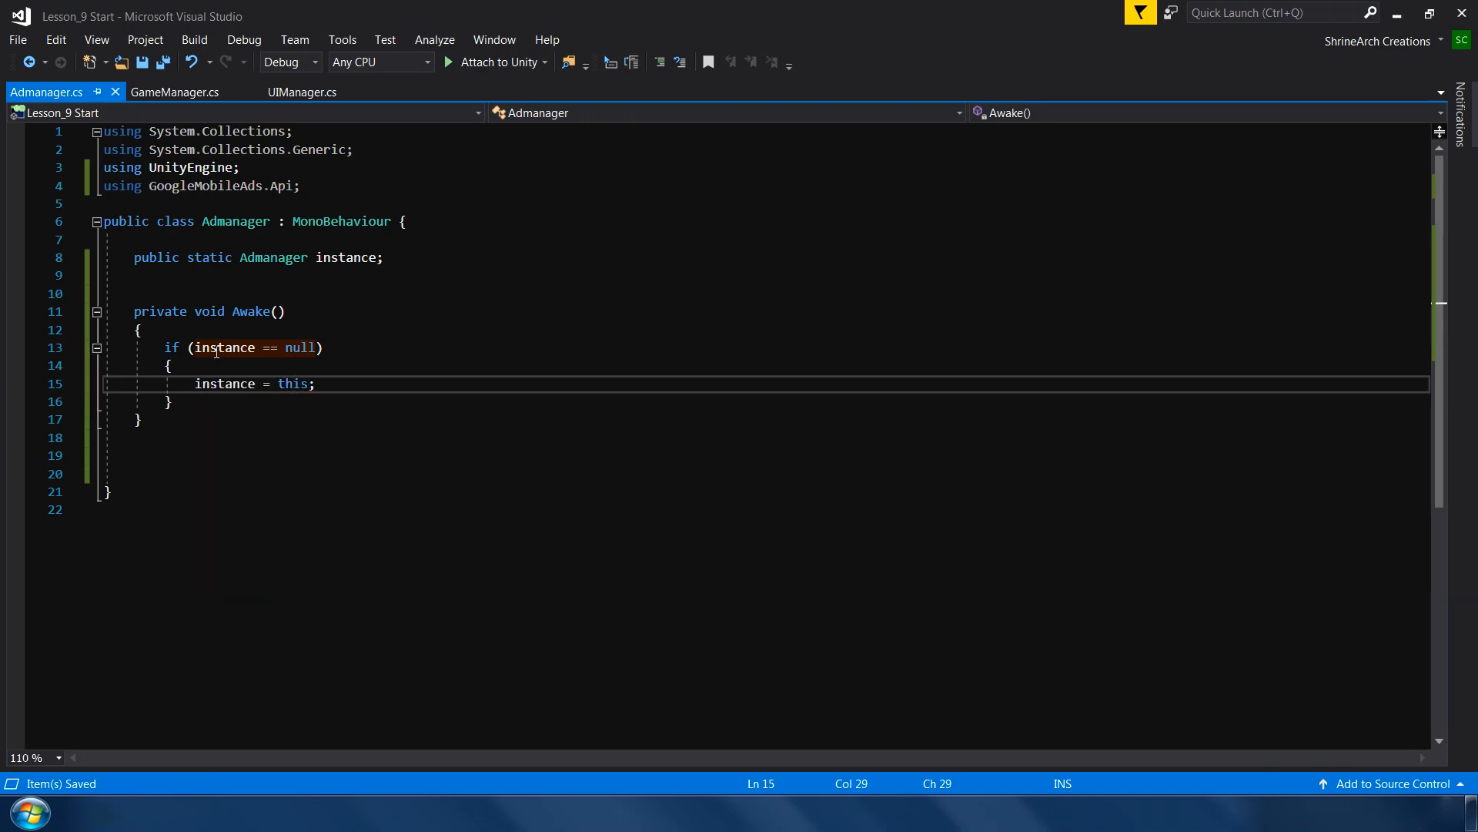
pyautogui.write('else')
pyautogui.write('Destroy(this);')
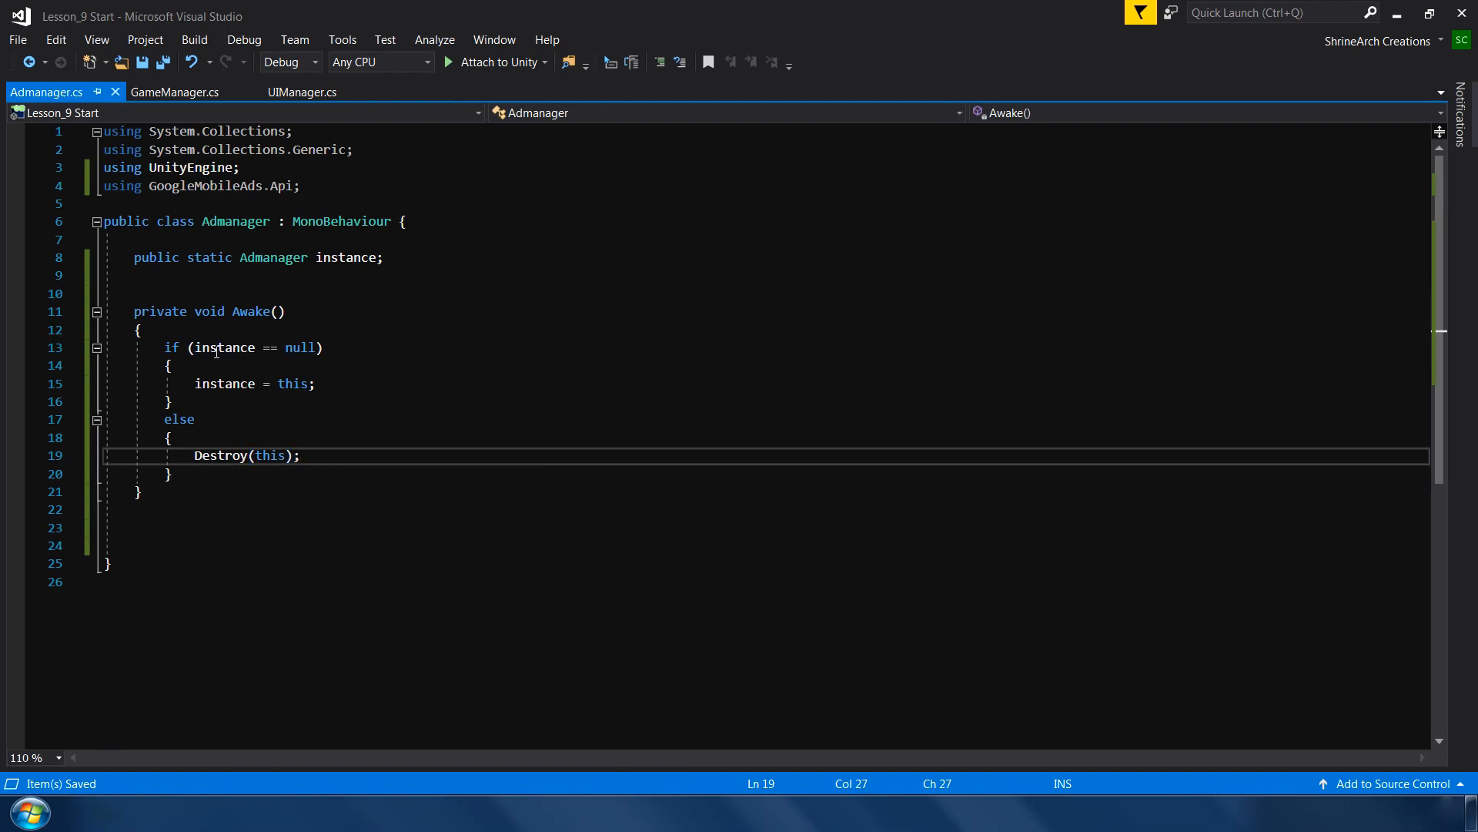
pyautogui.moveTo(425, 275)
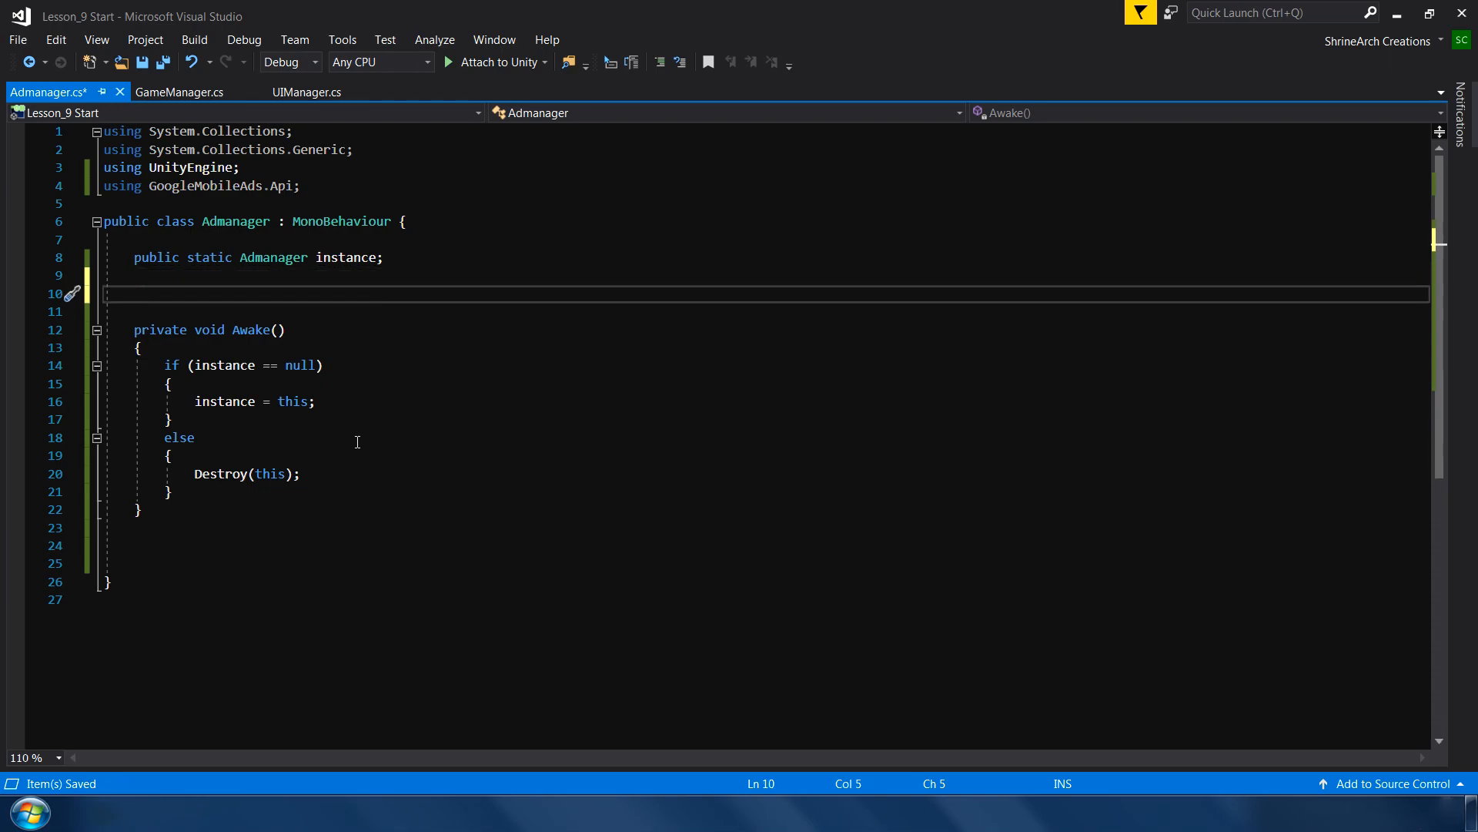
# - Declare private string appID = "" and private string bannerID = "" fields
pyautogui.write('private string appID;')
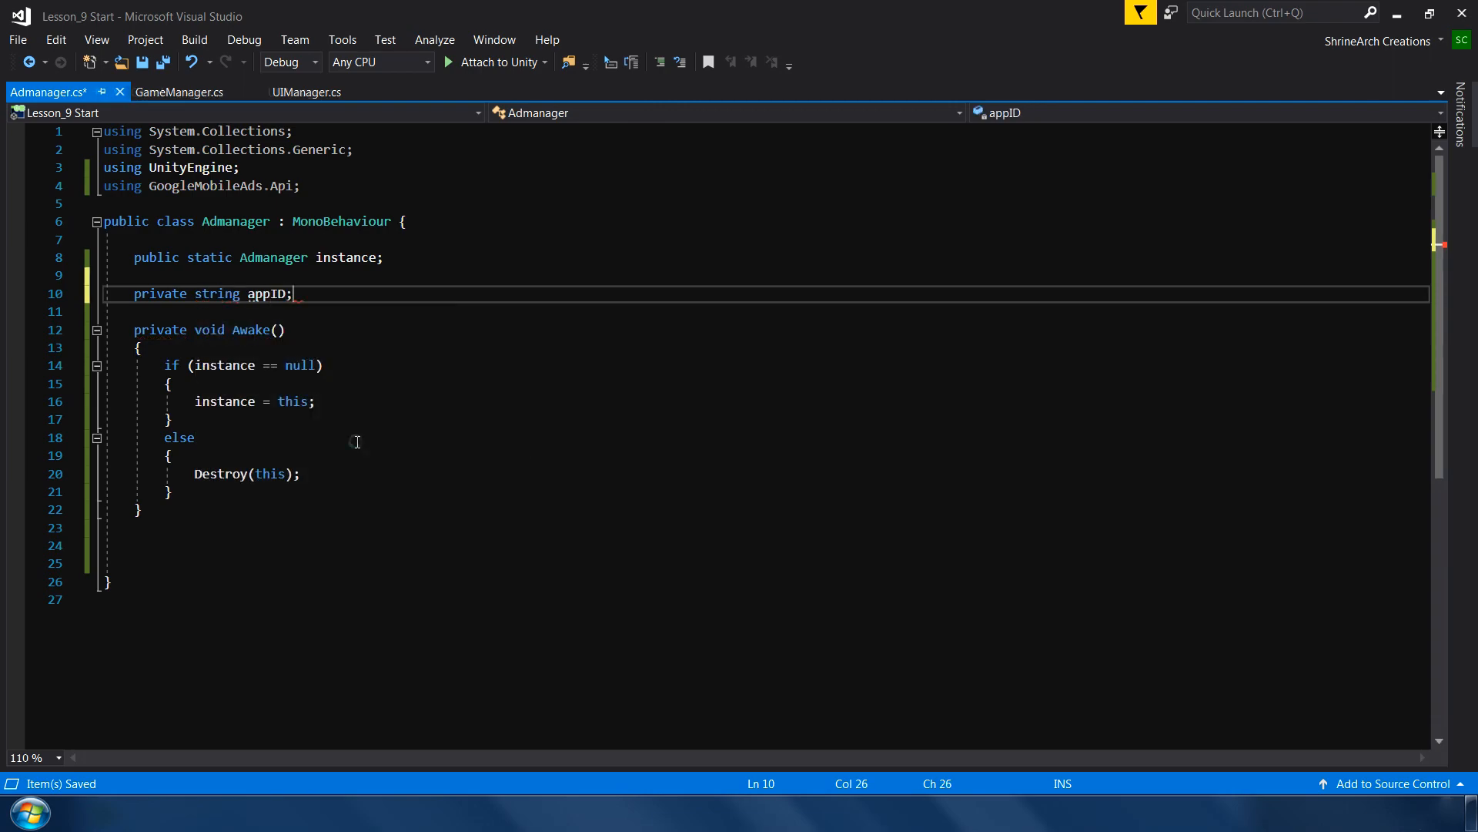
pyautogui.write('= ""')
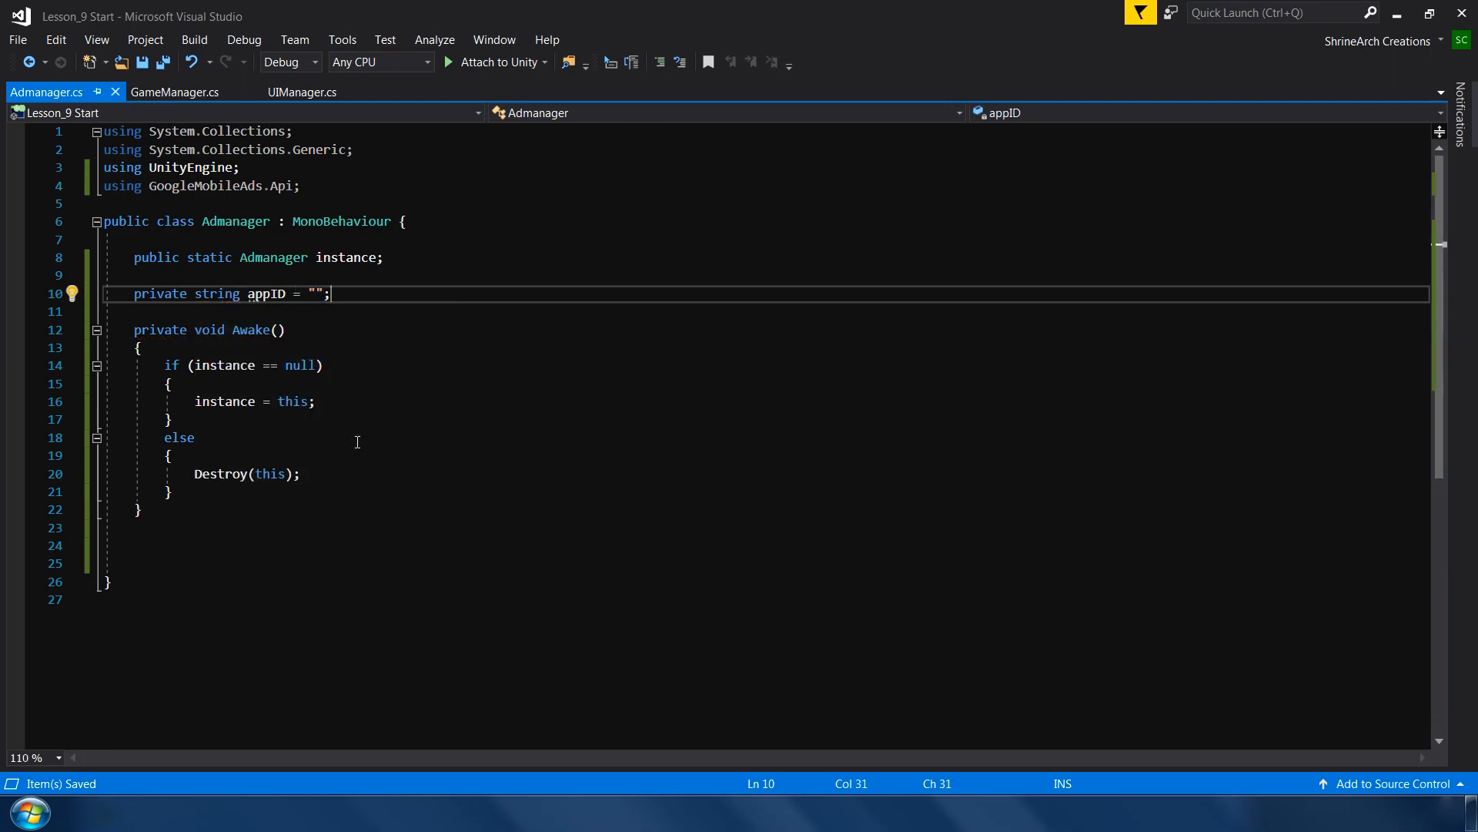
pyautogui.press('enter')
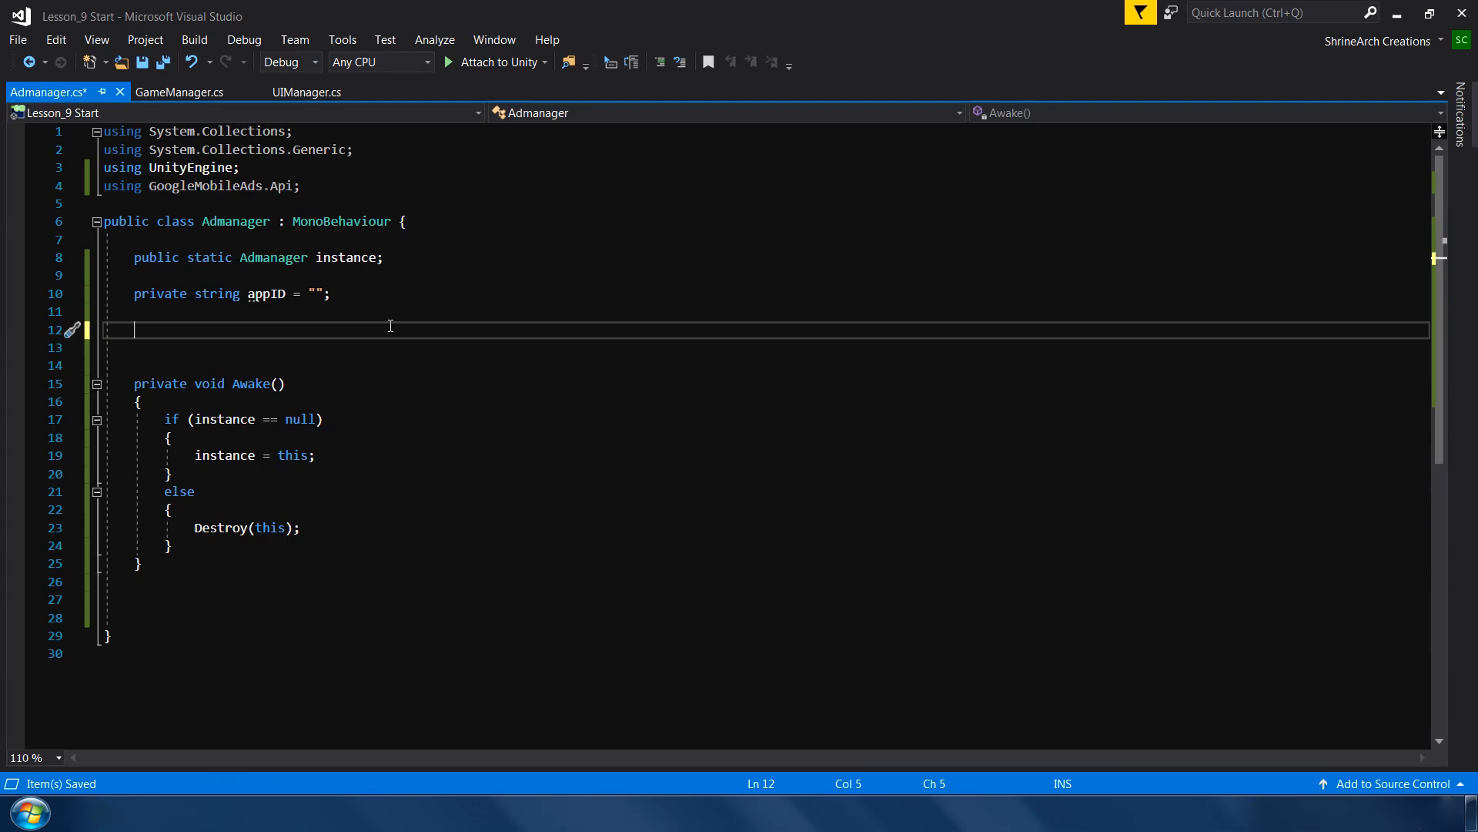
pyautogui.write('private BannerView bannerView;')
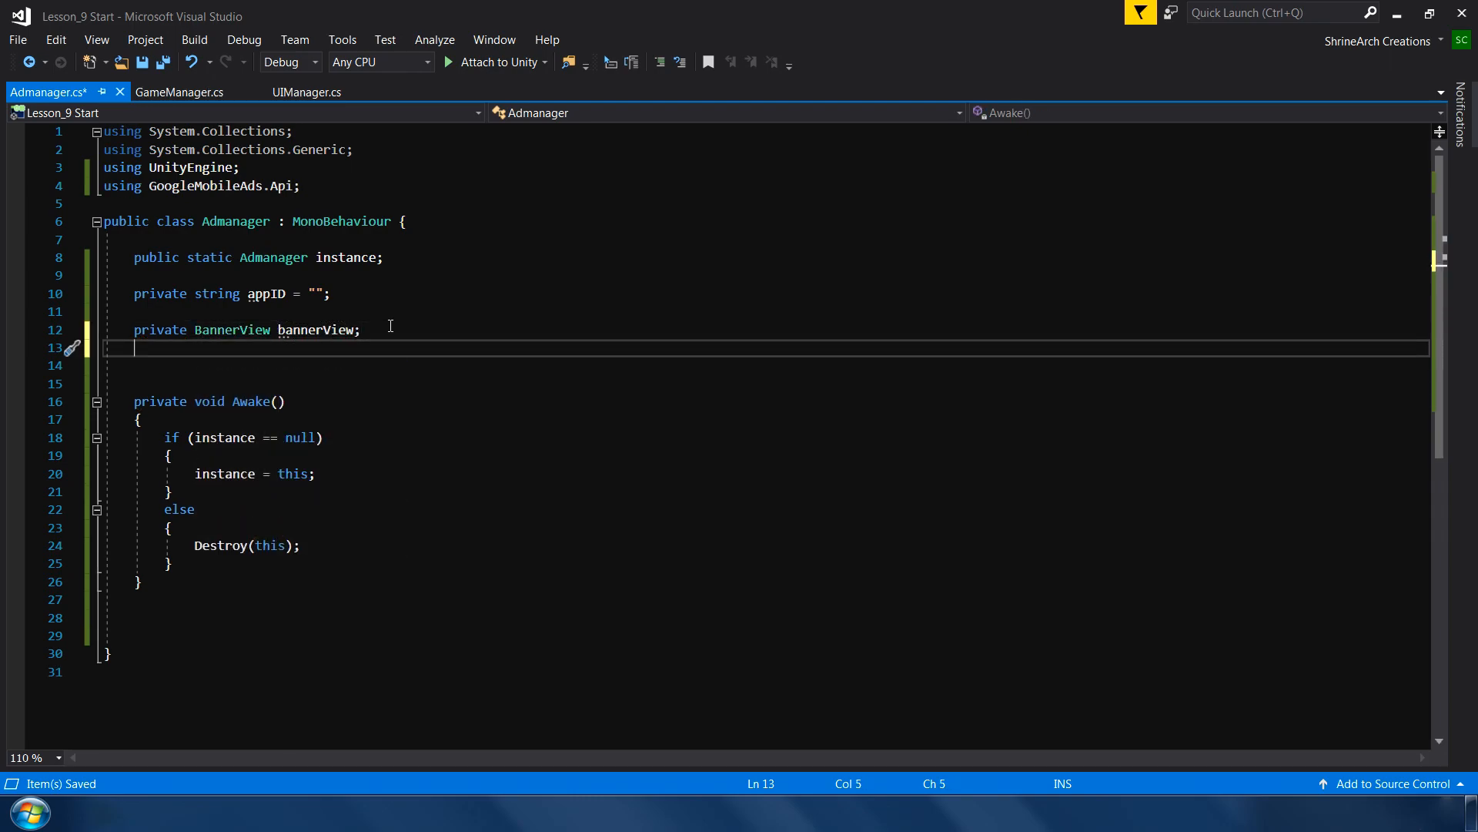
pyautogui.write('private string bannerID')
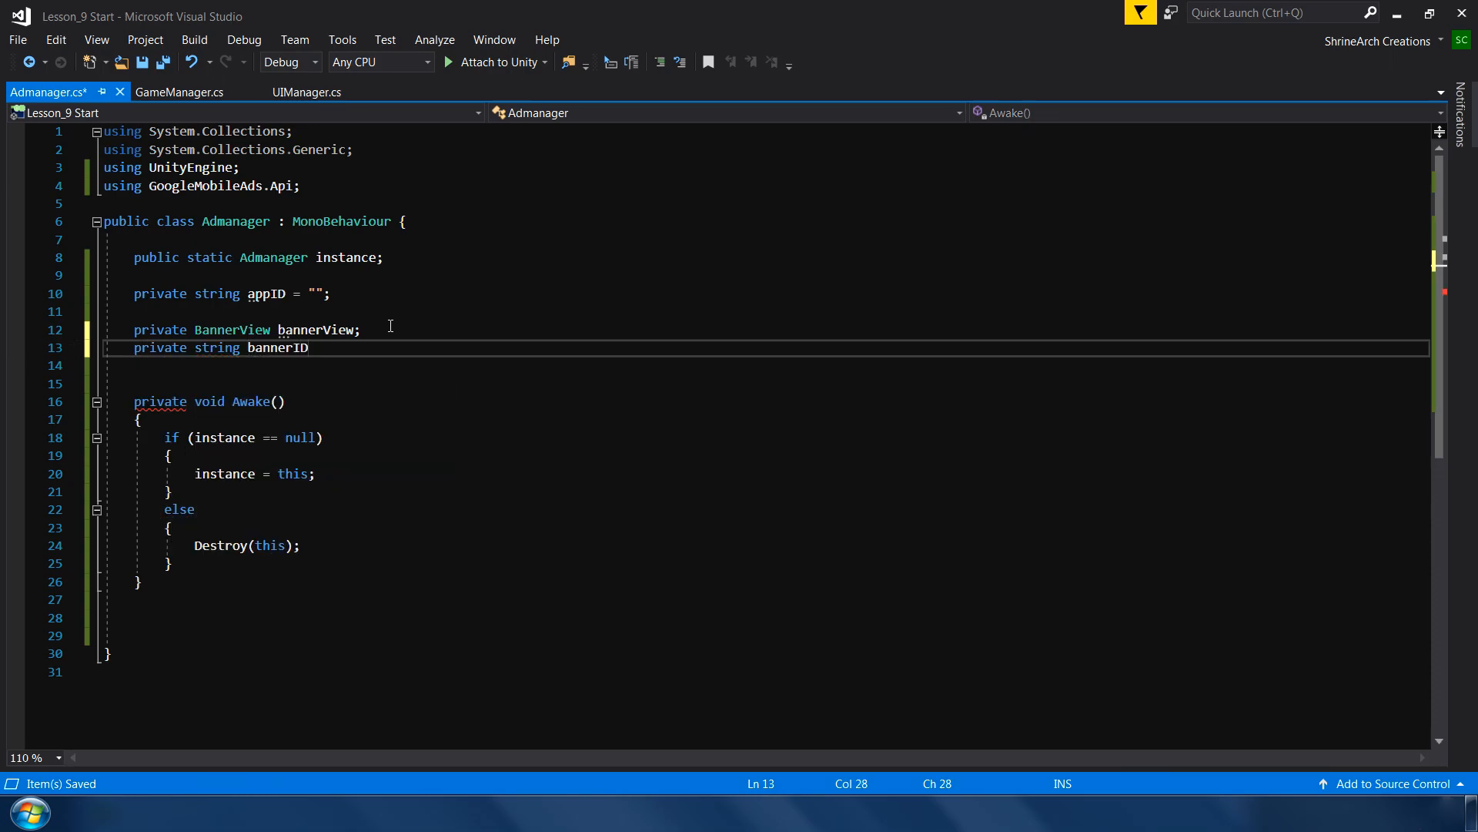
pyautogui.write('= "";')
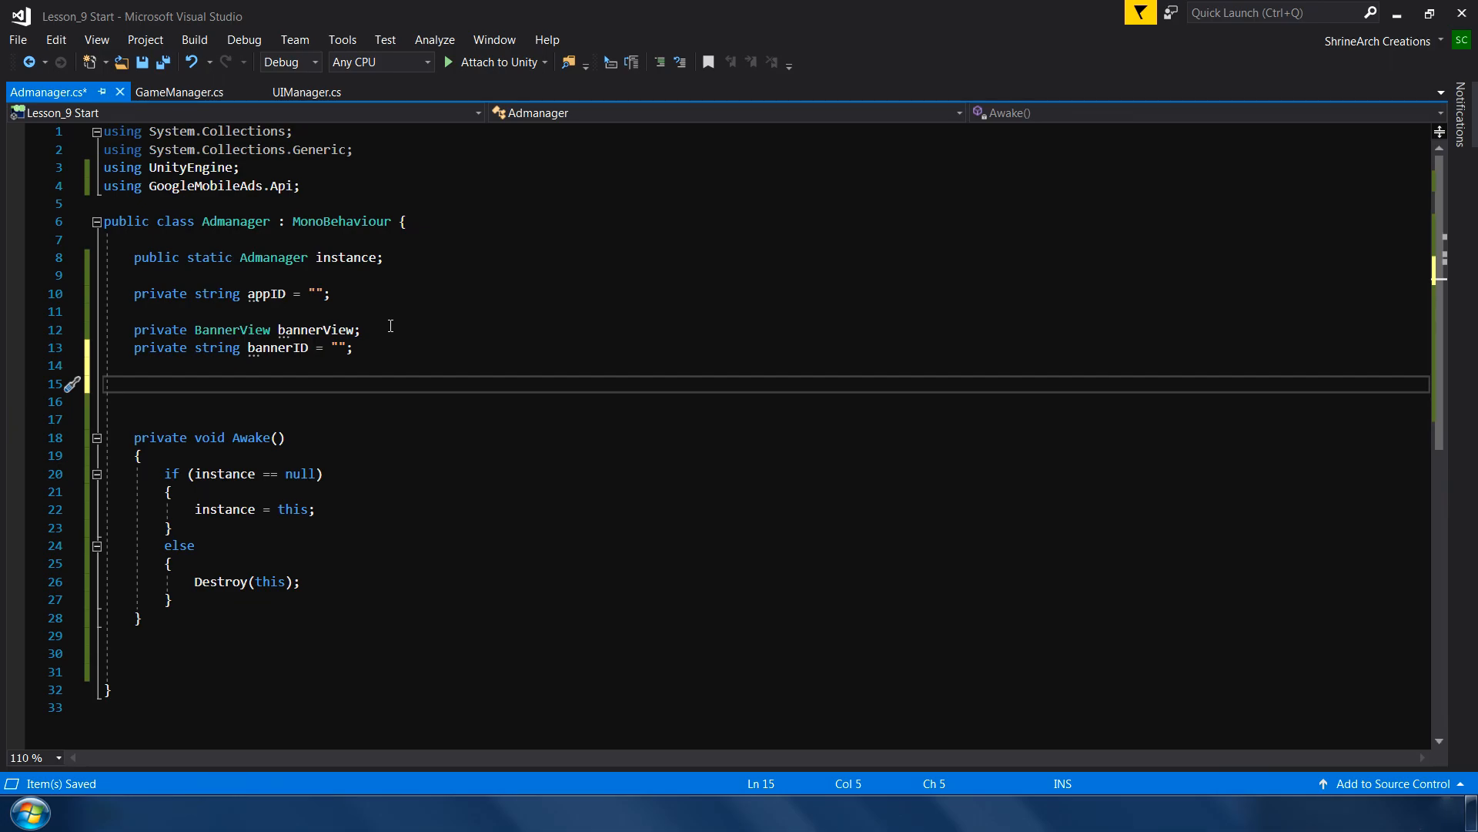
# - Declare a private InterstitialAd fullScreenAd and a private string fullScreenAdID
pyautogui.write('private')
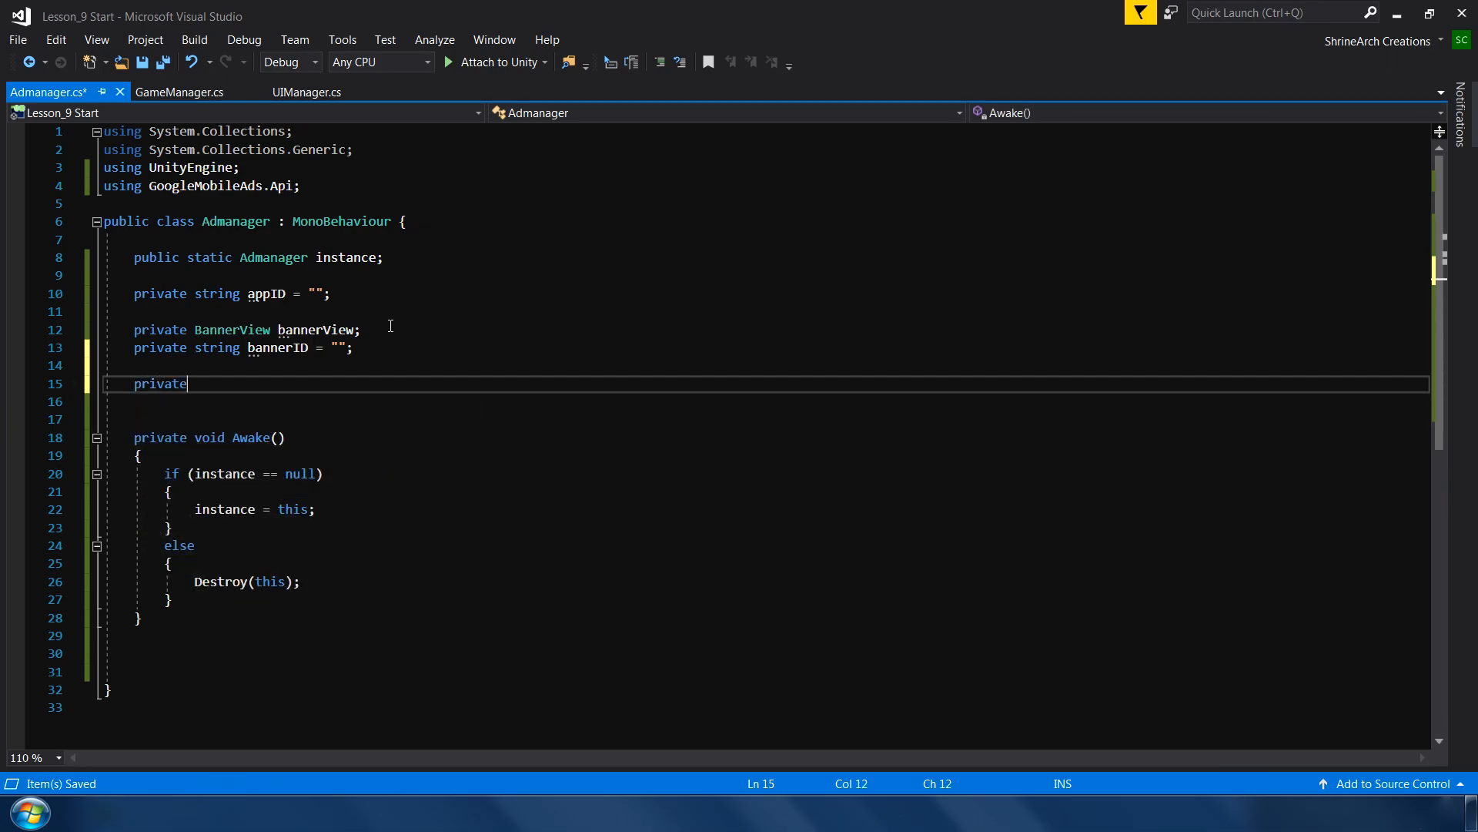
pyautogui.write('InterstitialAd')
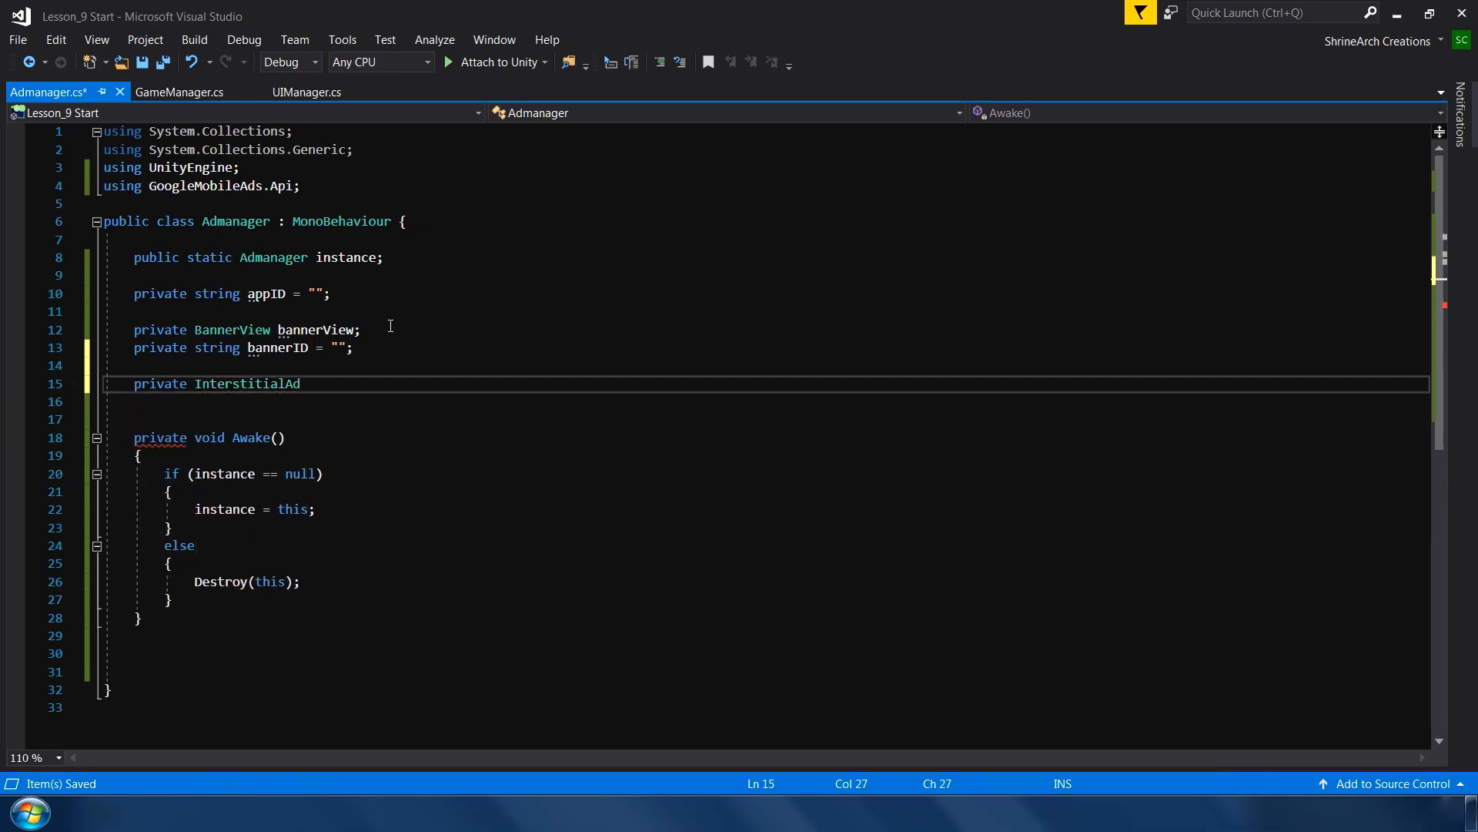
pyautogui.doubleClick(246, 383)
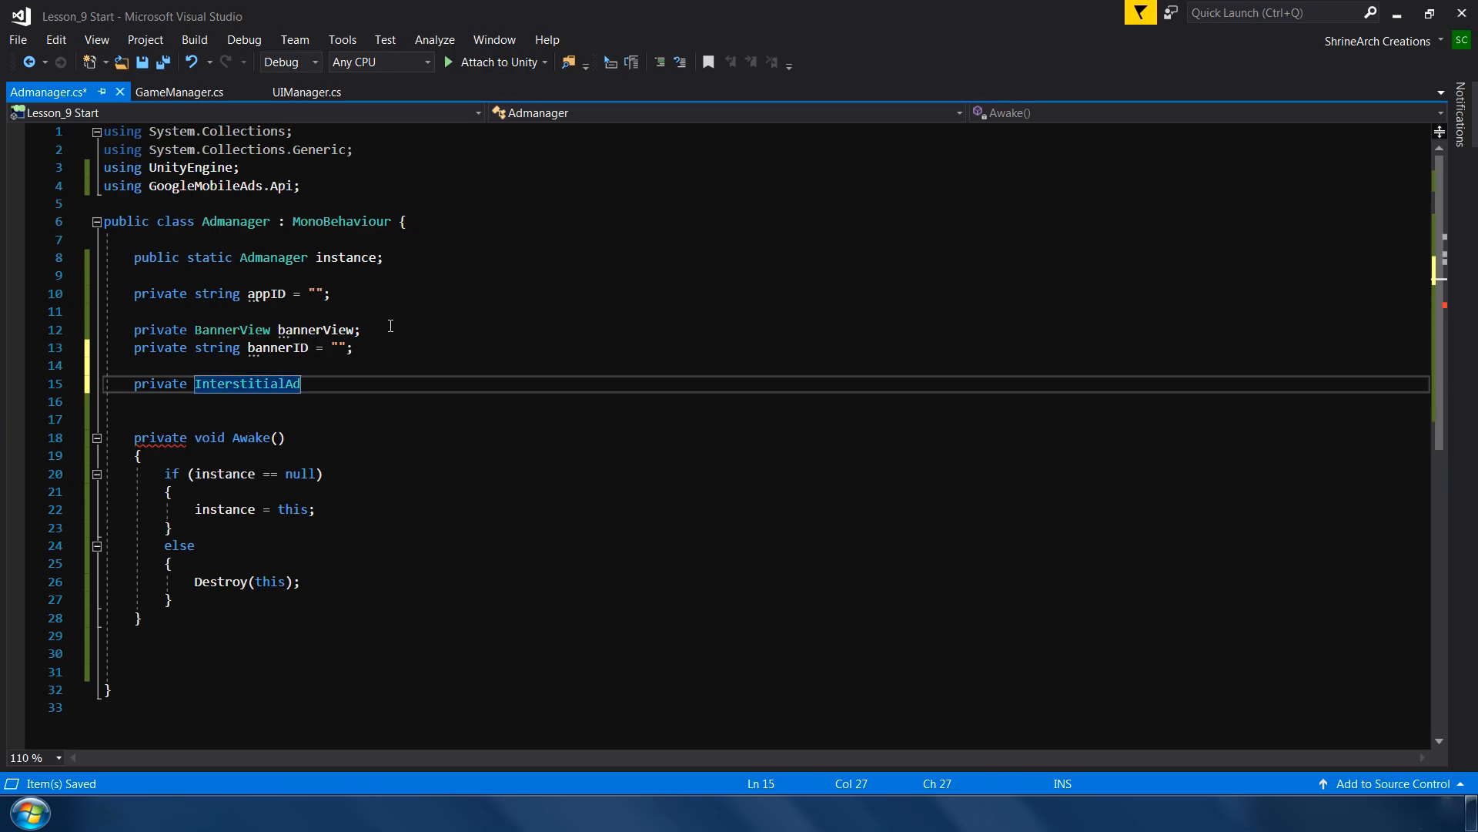
pyautogui.write('fullScreenAd;')
pyautogui.write('private str')
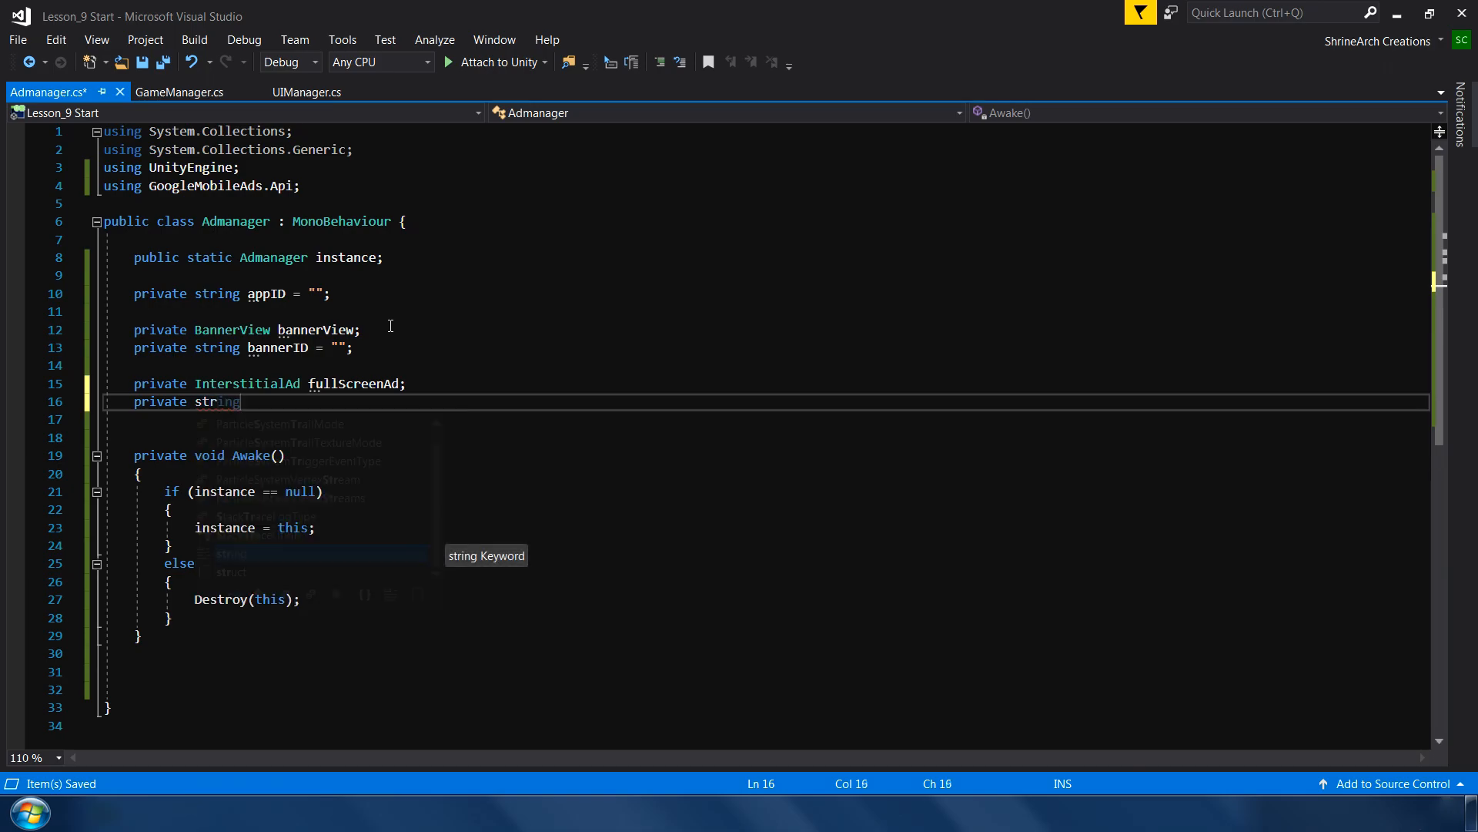
pyautogui.write('fullScreenAdID;')
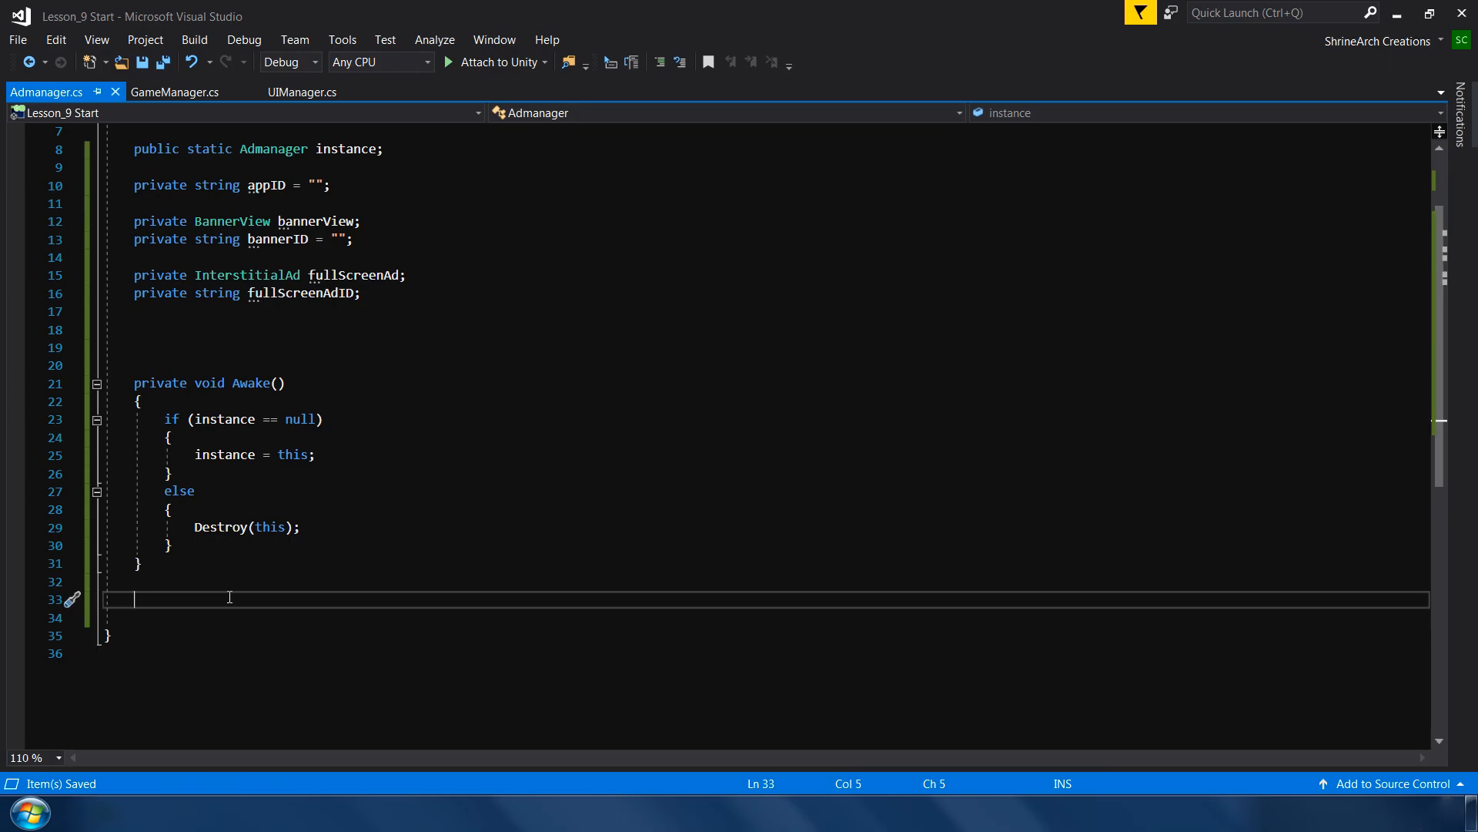
# - Start a public void RequestBanner() method assigning bannerView to a new BannerView
pyautogui.write('public coi')
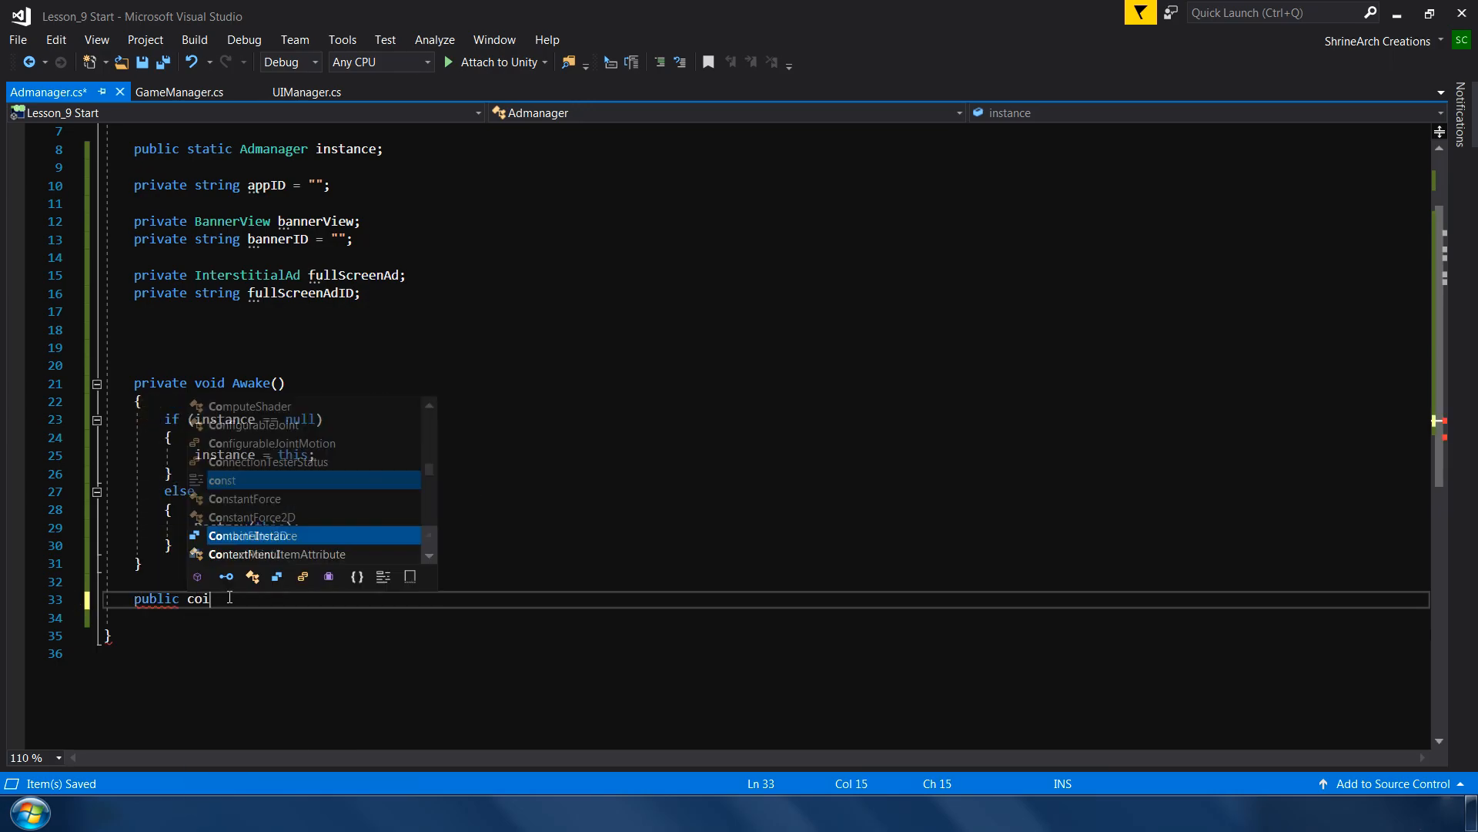
pyautogui.write('void RequestBanner(')
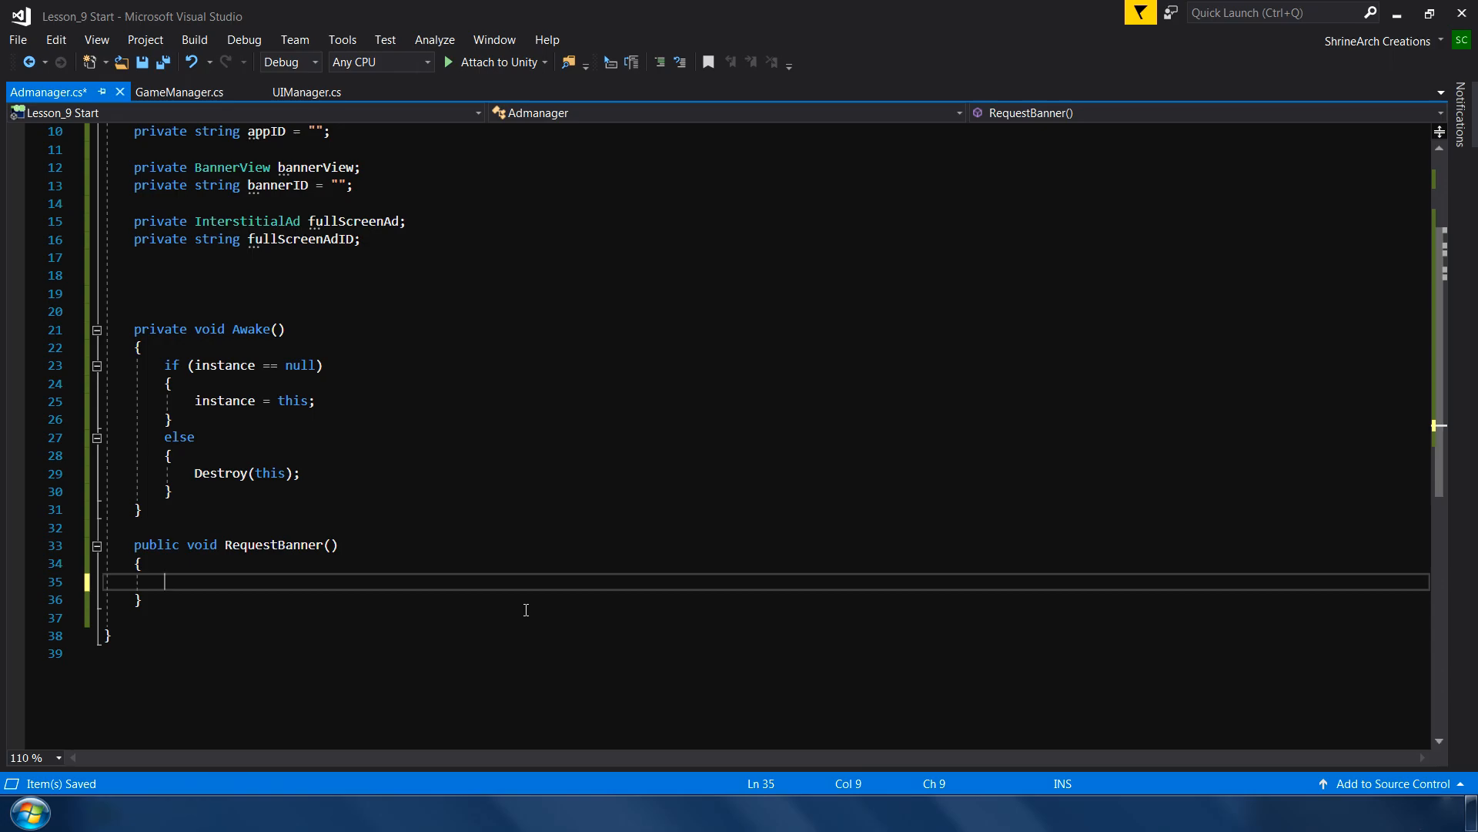
pyautogui.write('bannerView')
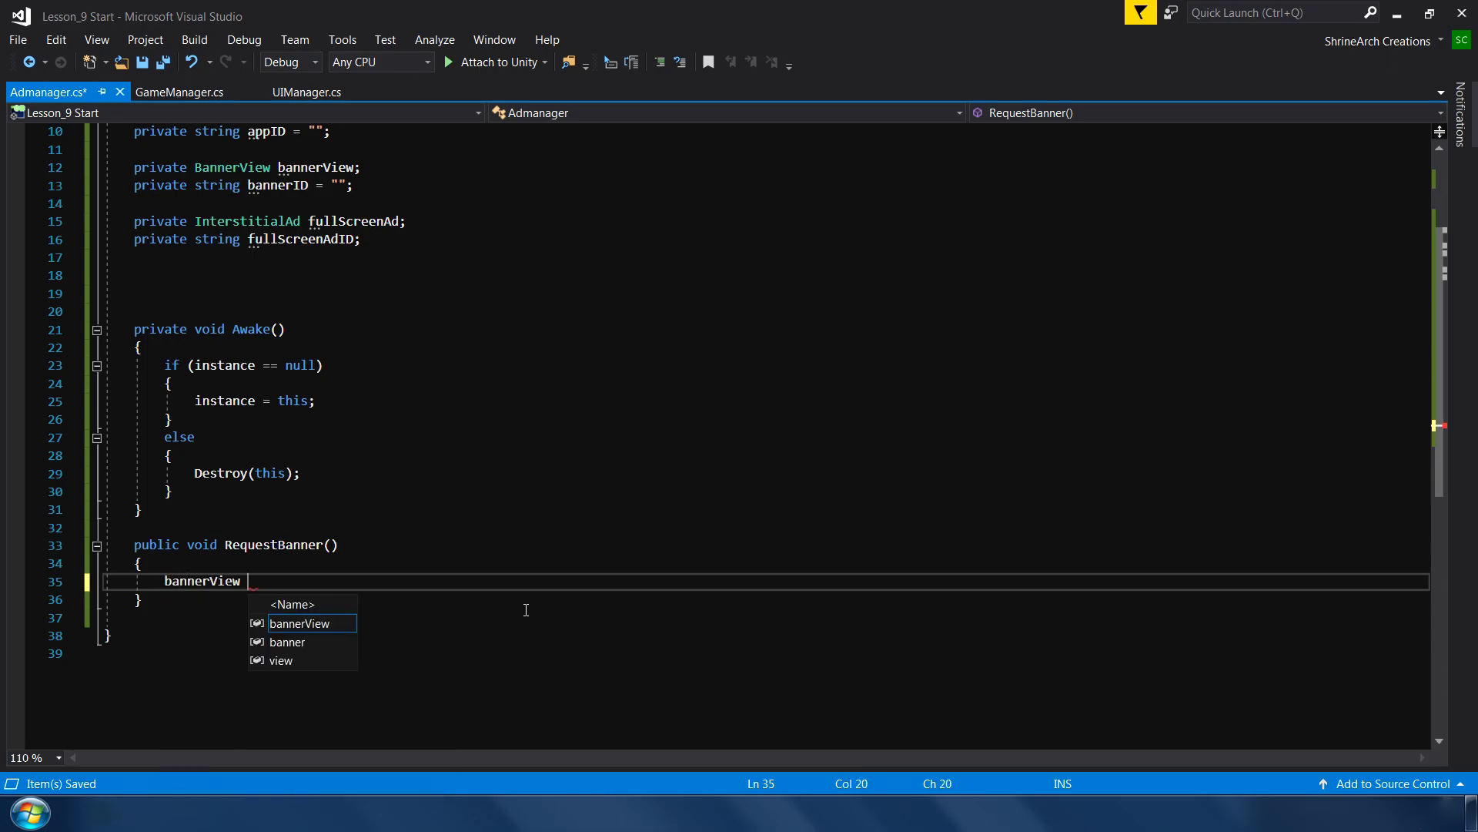
pyautogui.write('= new')
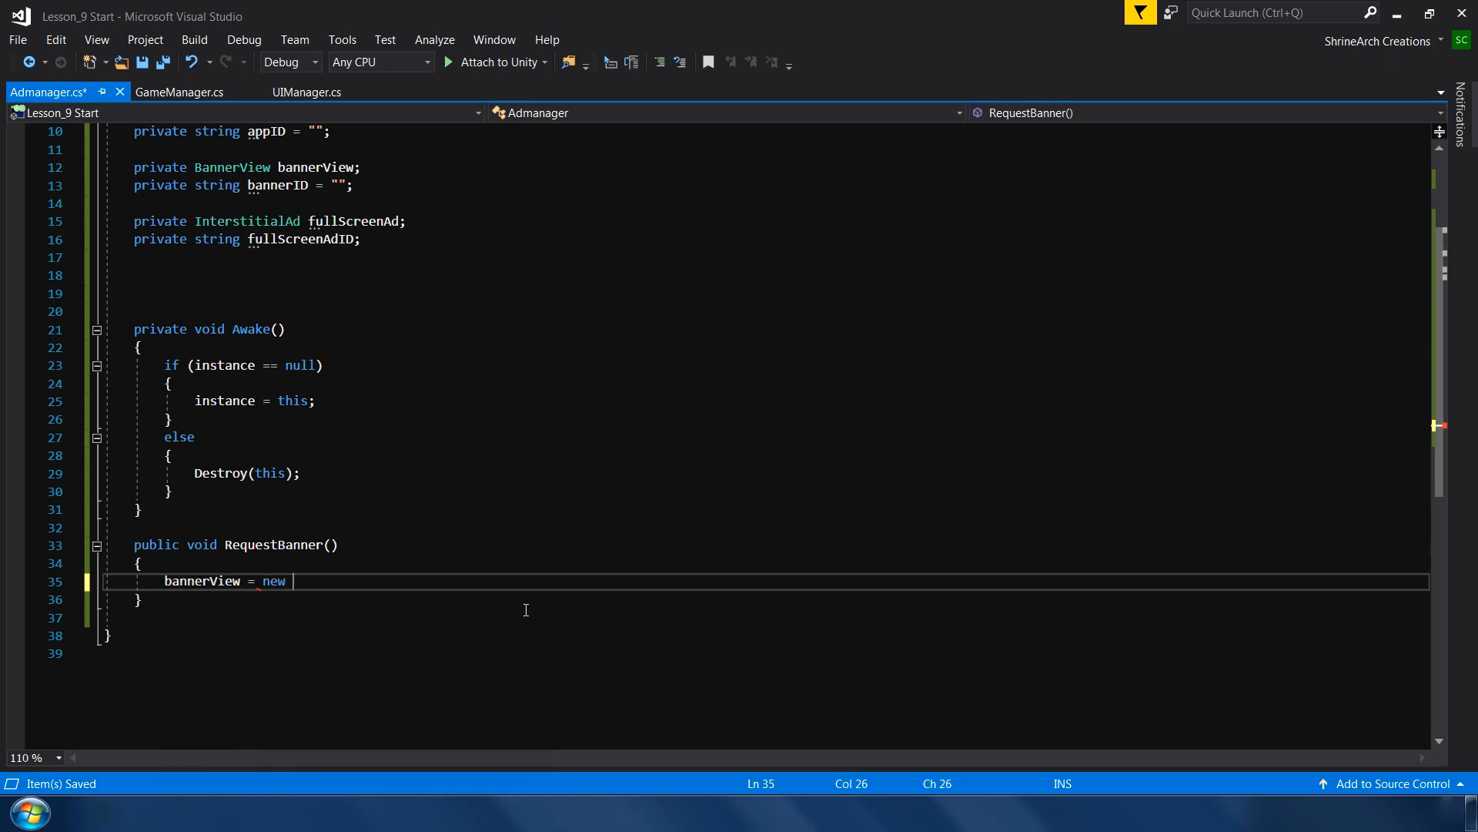
pyautogui.write('BannerView(')
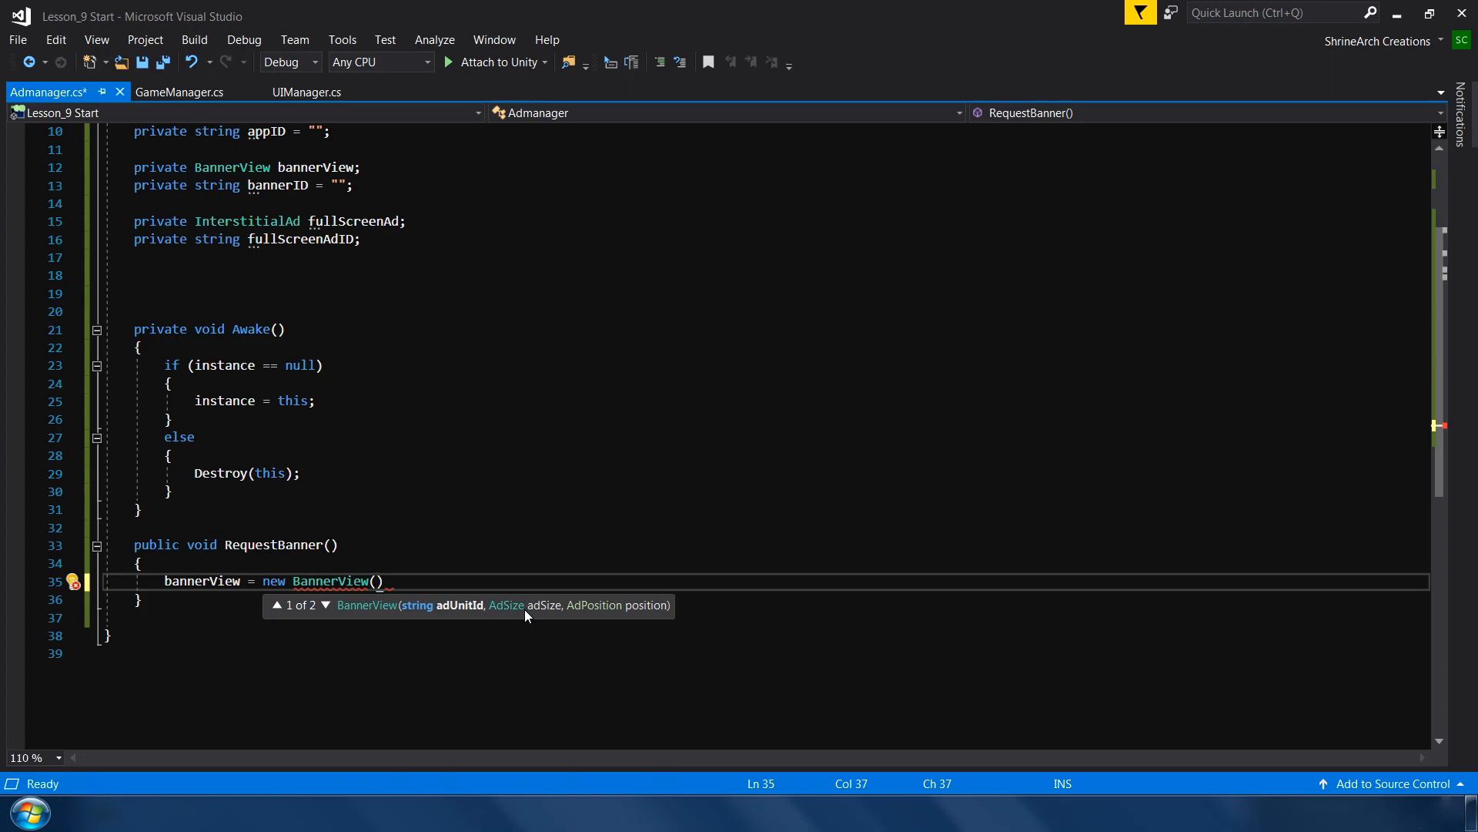
# - Pass bannerID, AdSize.Banner and AdPosition.Bottom to the BannerView constructor
pyautogui.write('bannerID')
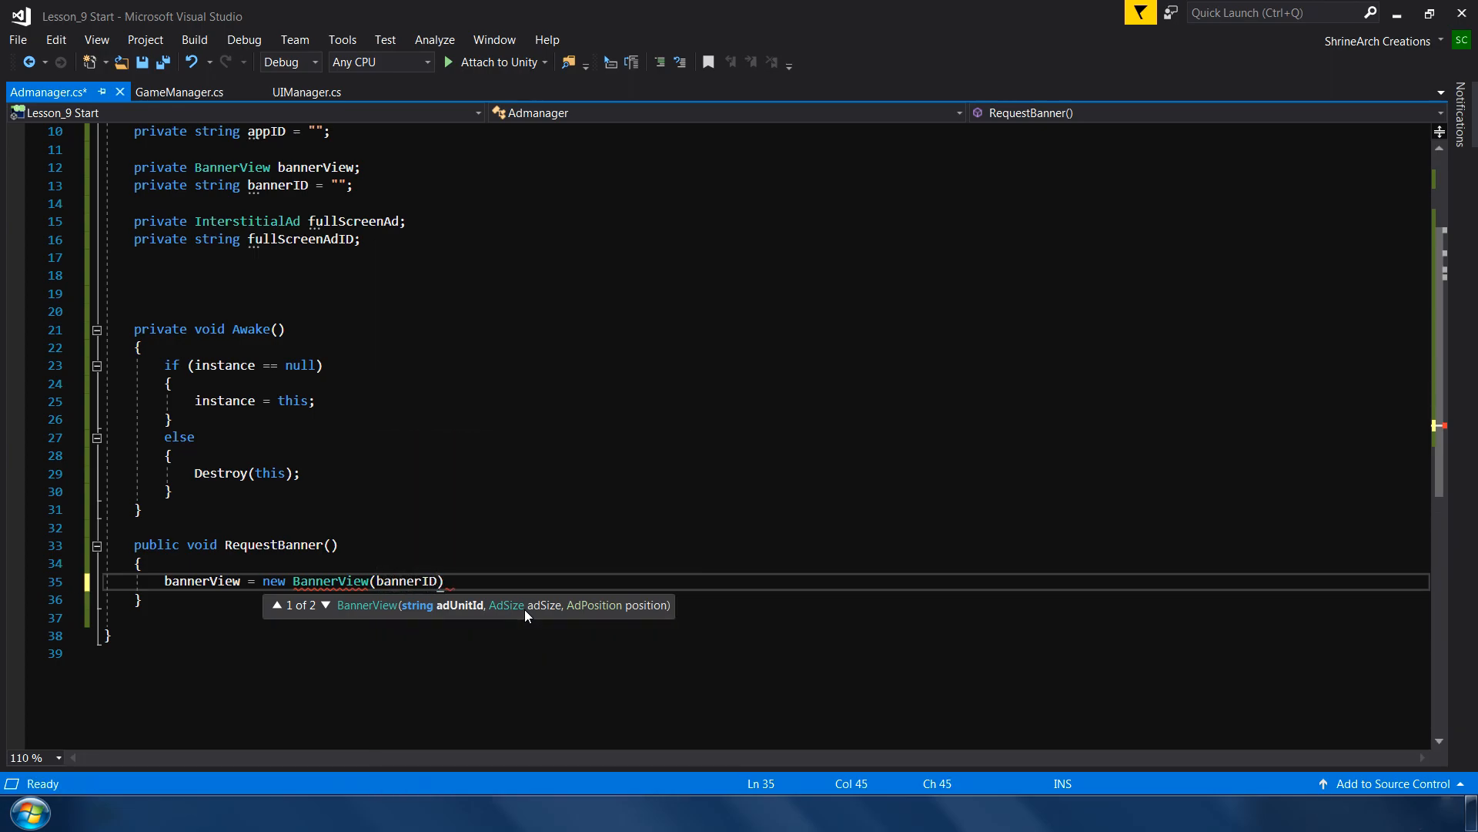
pyautogui.write(',')
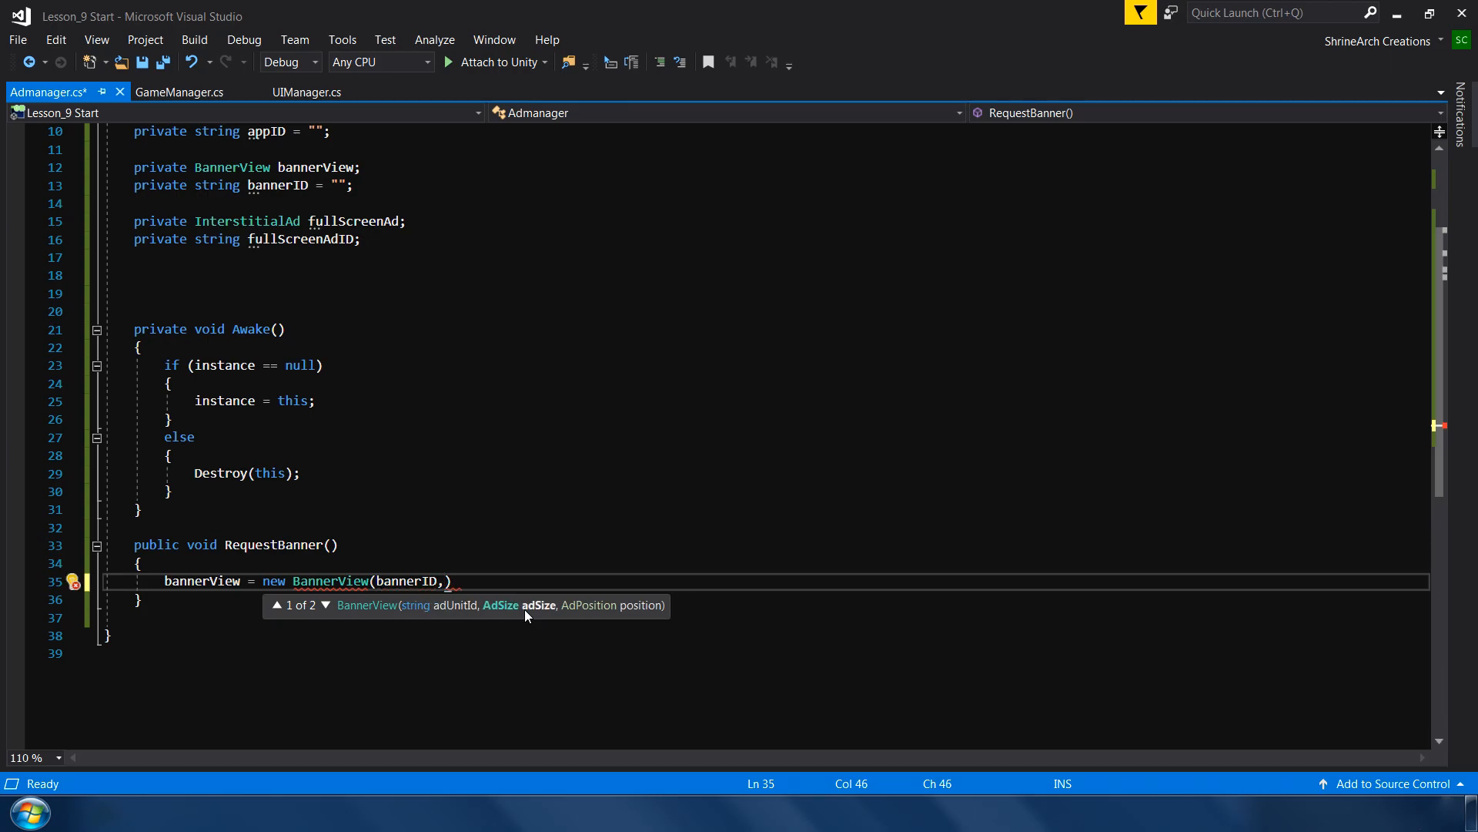
pyautogui.write('ads')
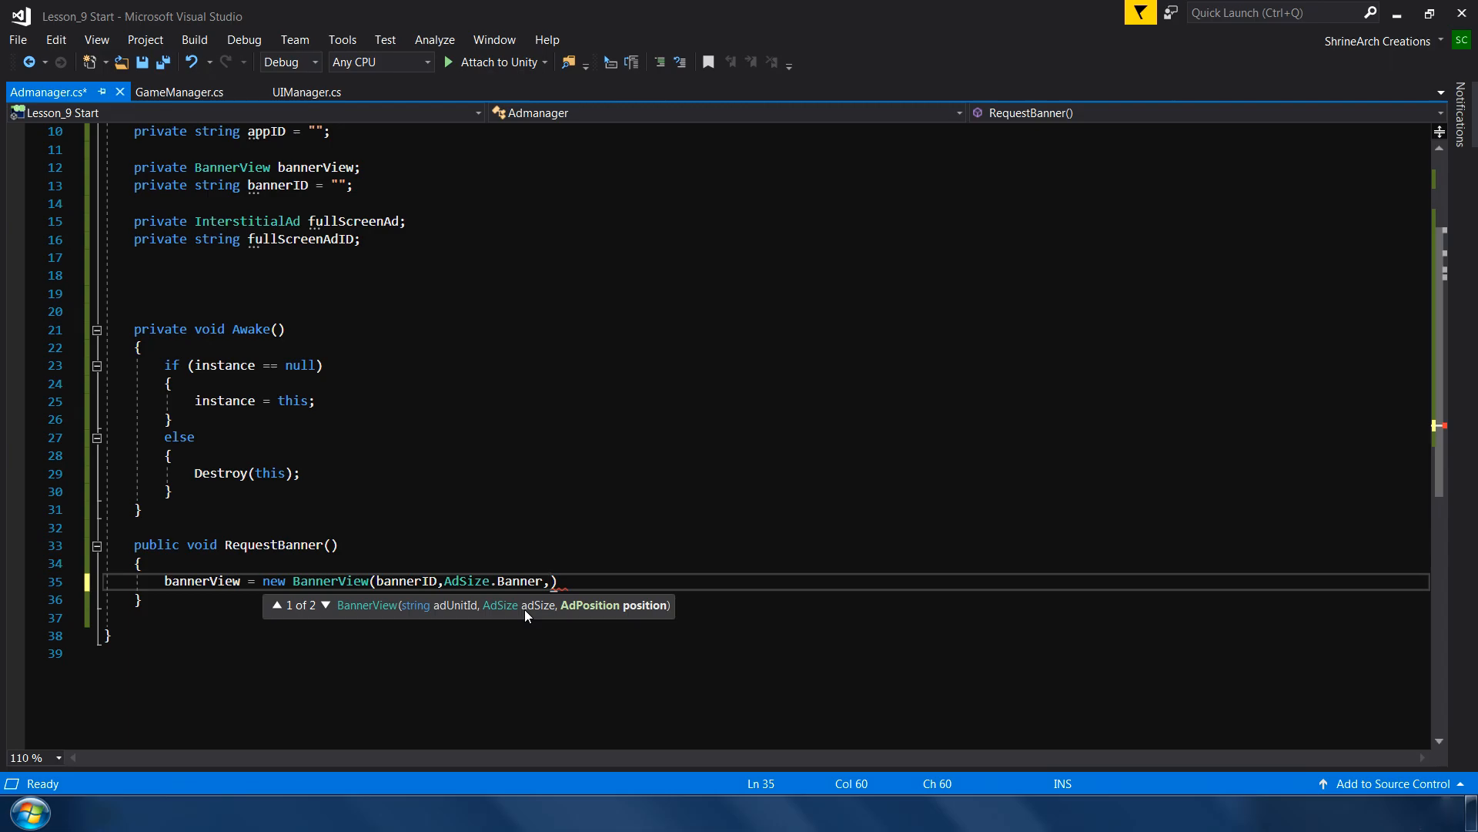
pyautogui.write('AdPosition')
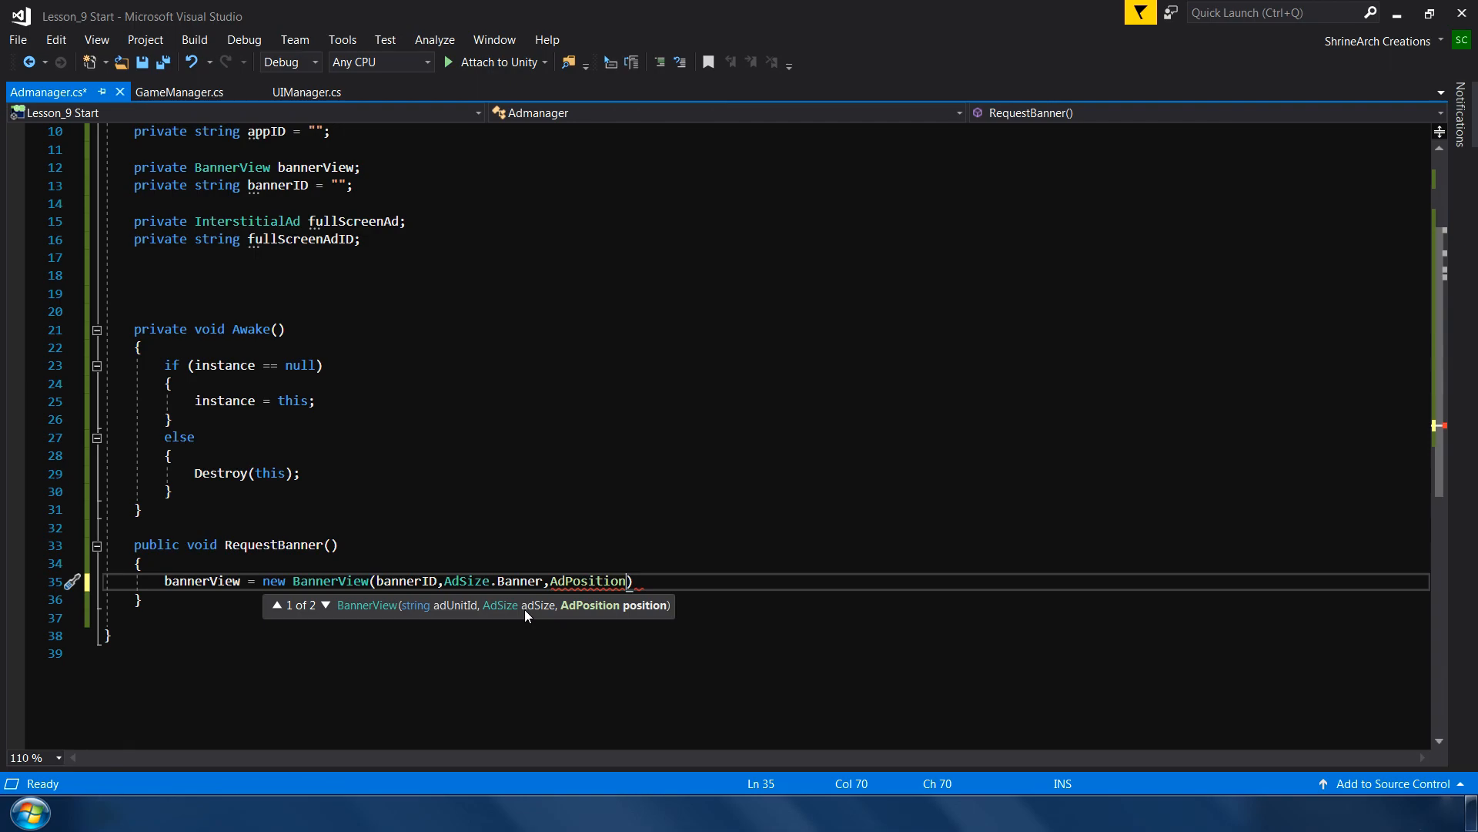
pyautogui.write('.Bottom')
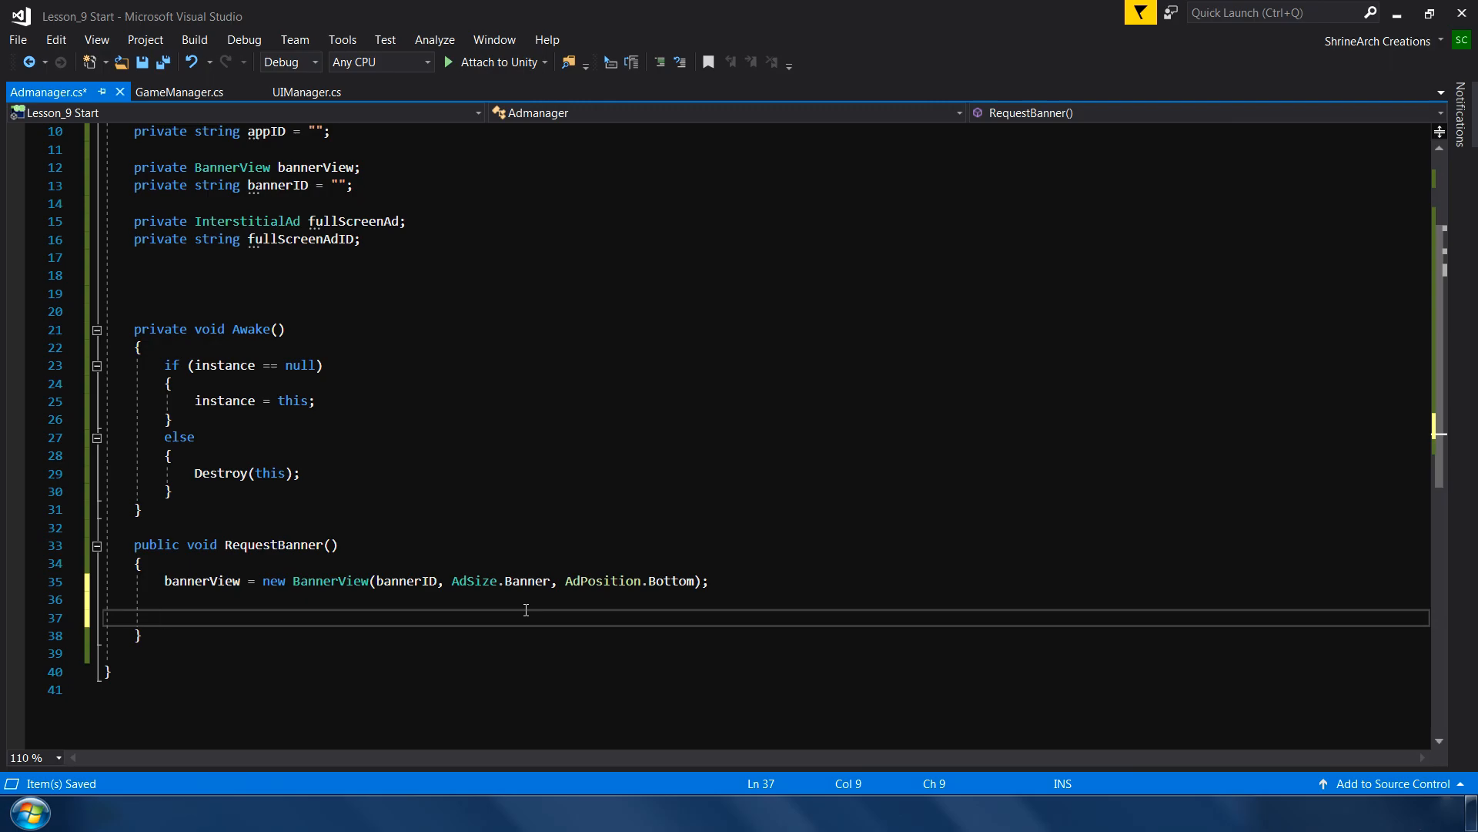
# - Build an AdRequest with new AdRequest.Builder().Build() inside RequestBanner
pyautogui.write('Adre')
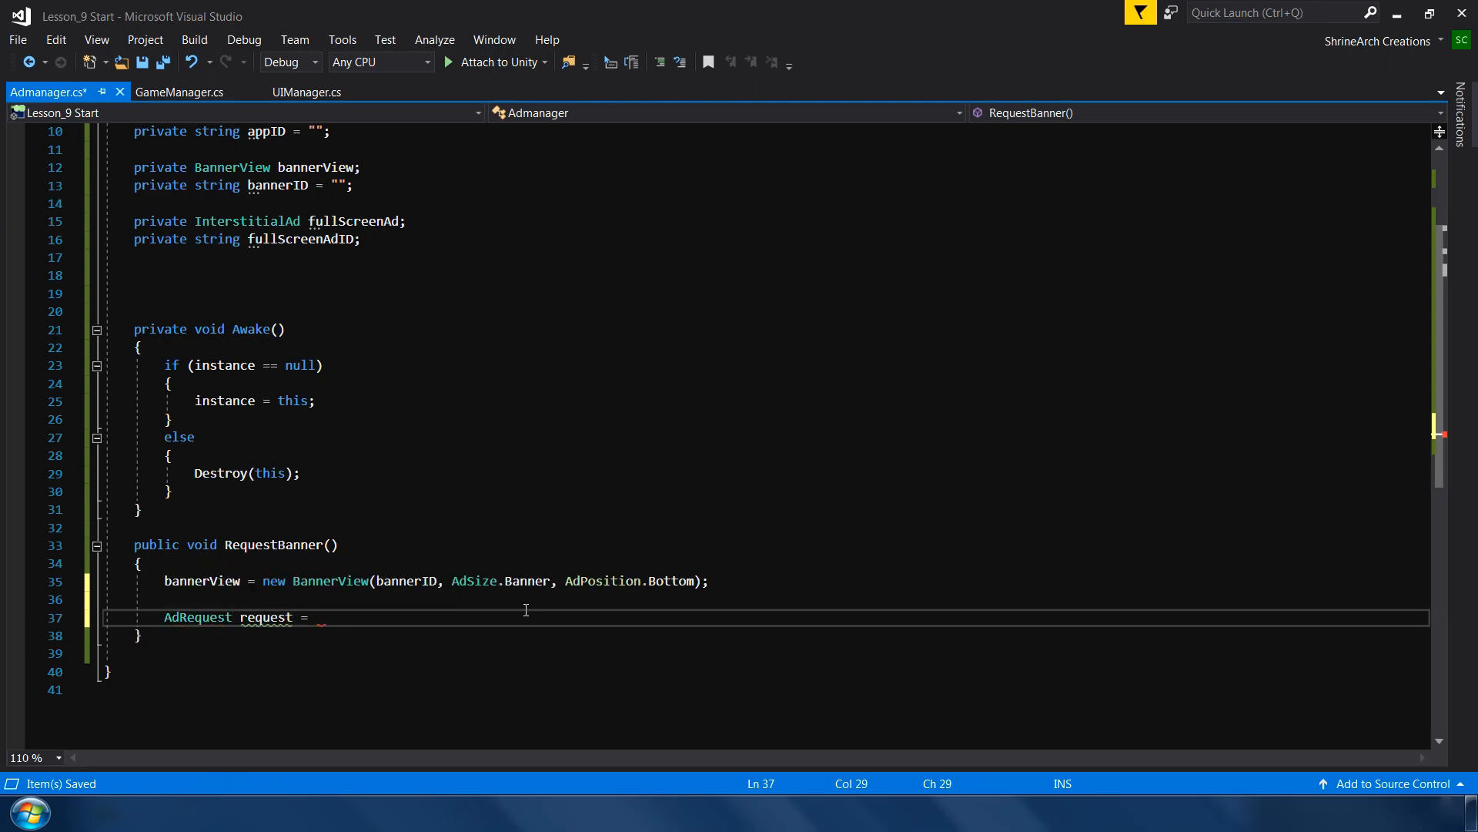
pyautogui.write('new Adre')
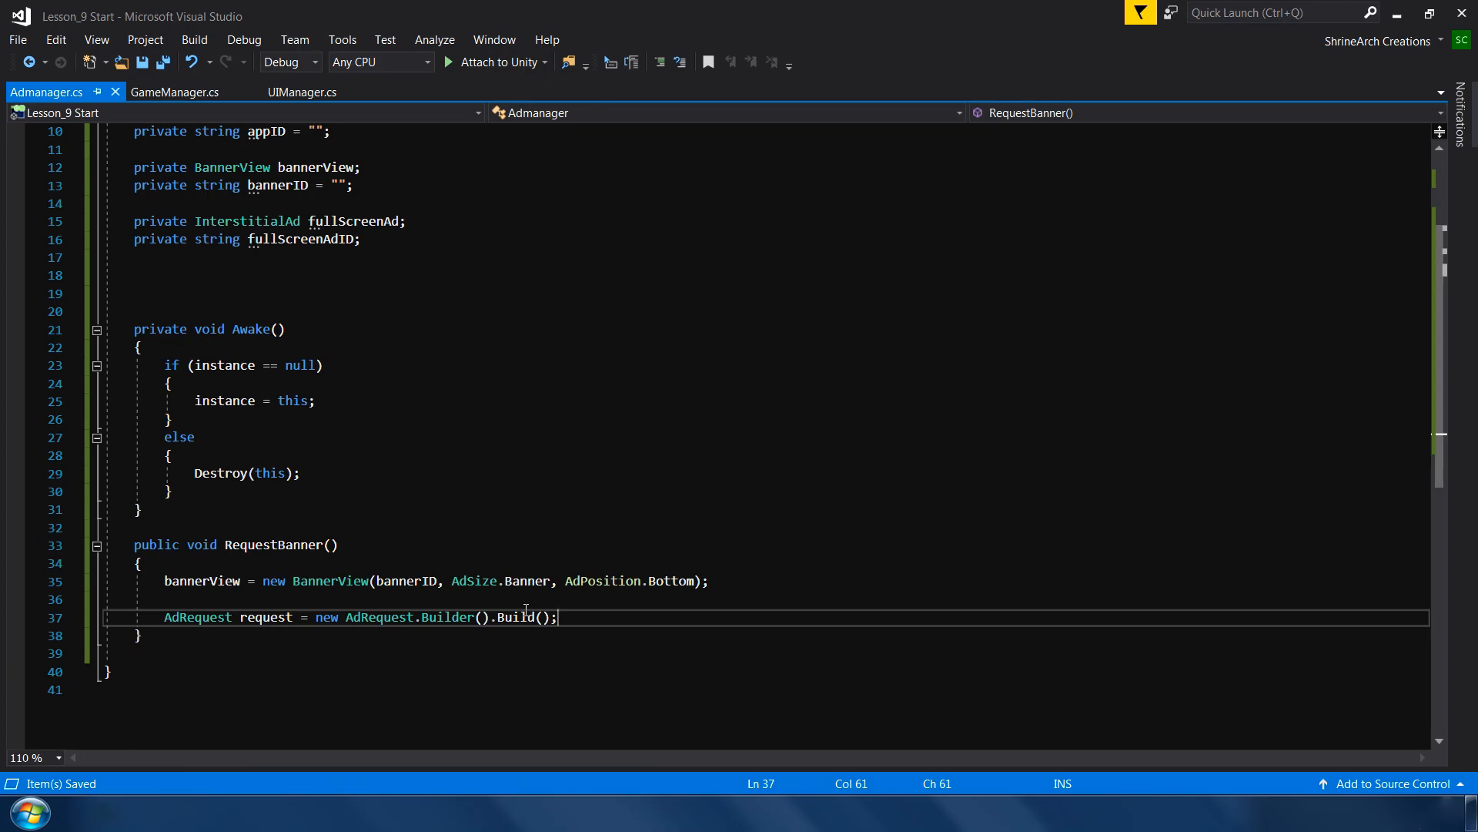
pyautogui.press('Enter')
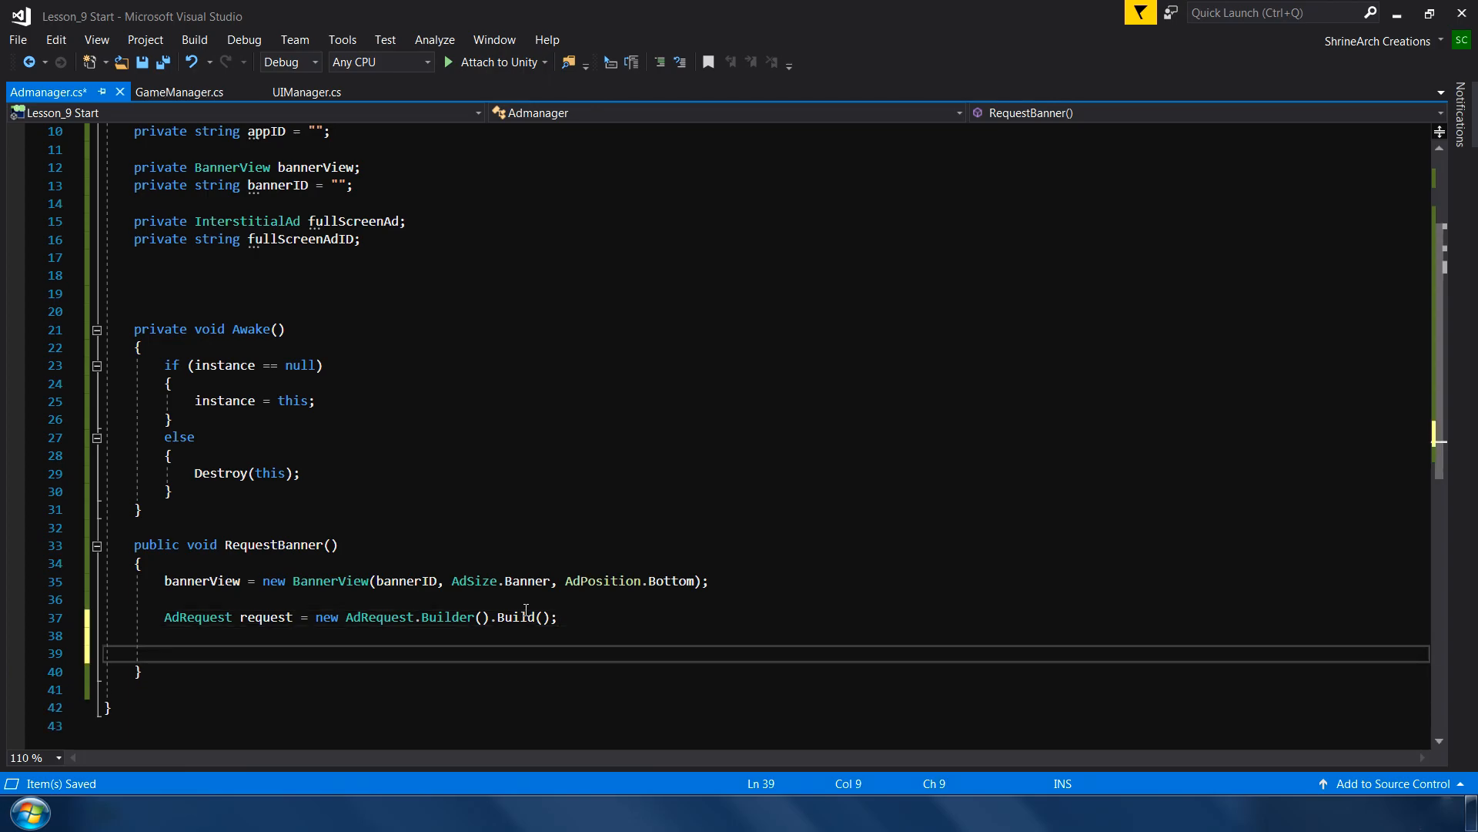
# - Load the request into bannerView with LoadAd and call bannerView.Show()
pyautogui.click(165, 653)
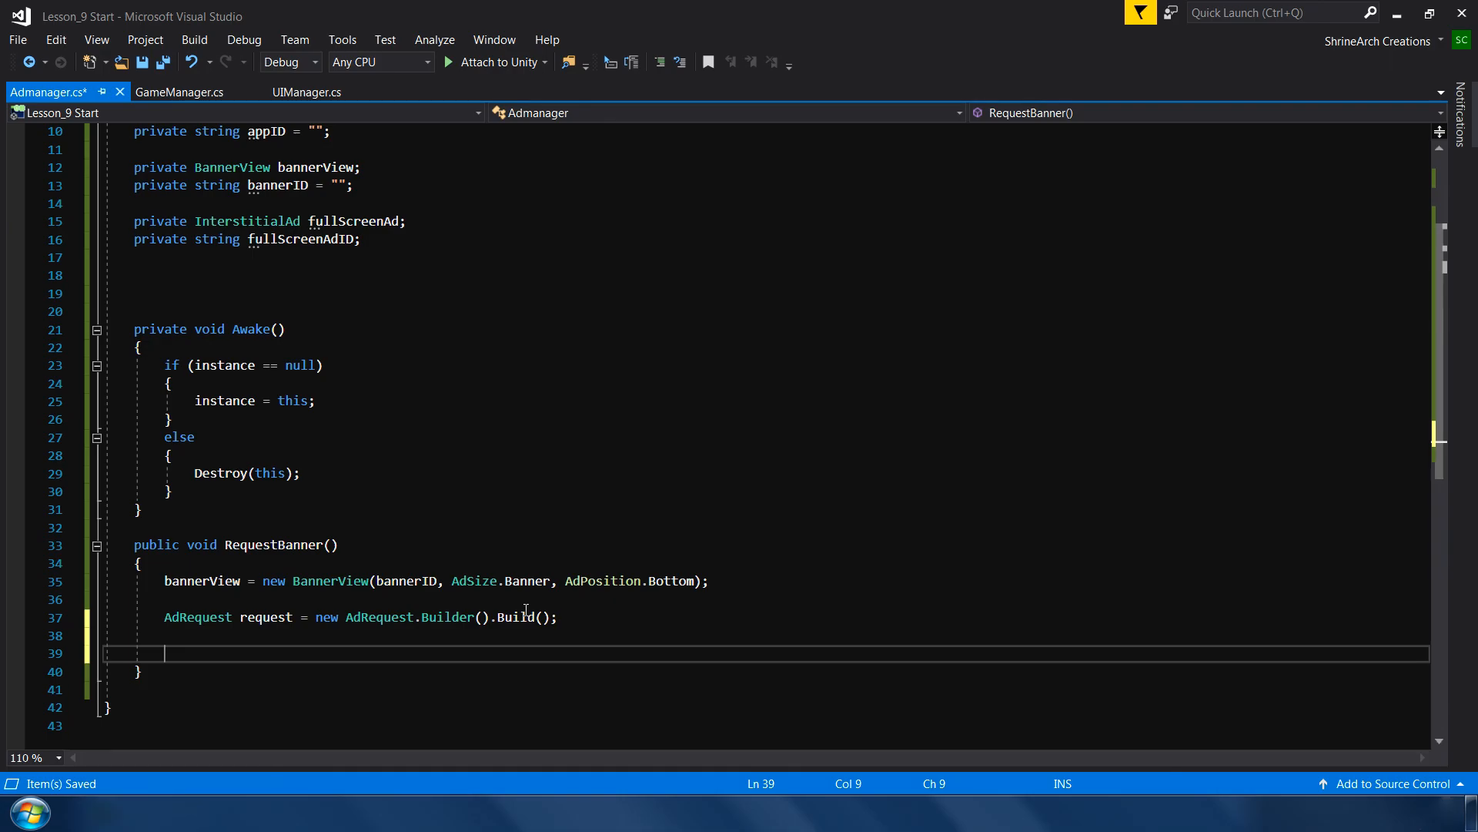
pyautogui.write('bannerView')
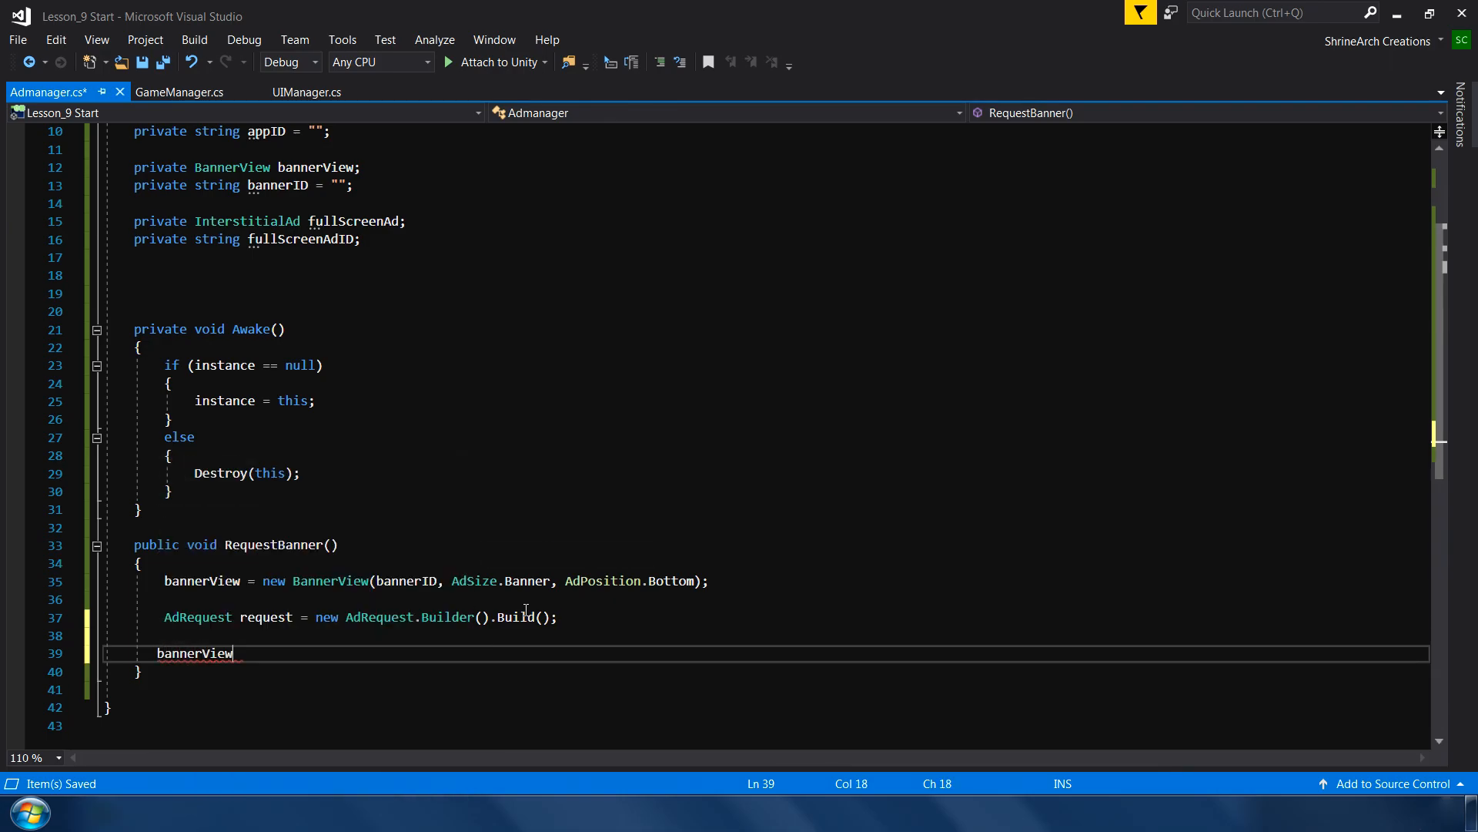
pyautogui.write('.LoadAd(request);')
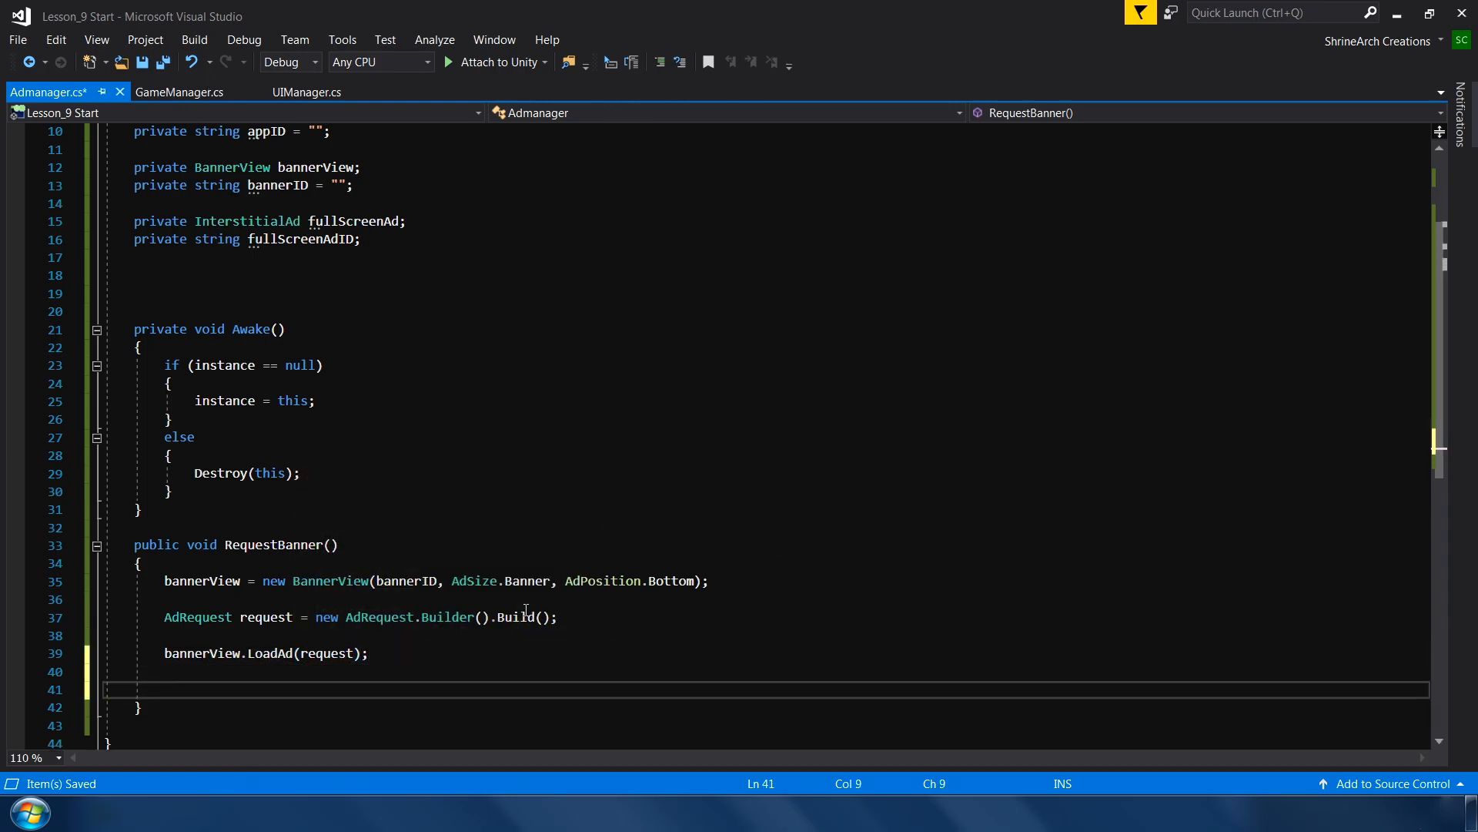
pyautogui.write('bannerView.Show();')
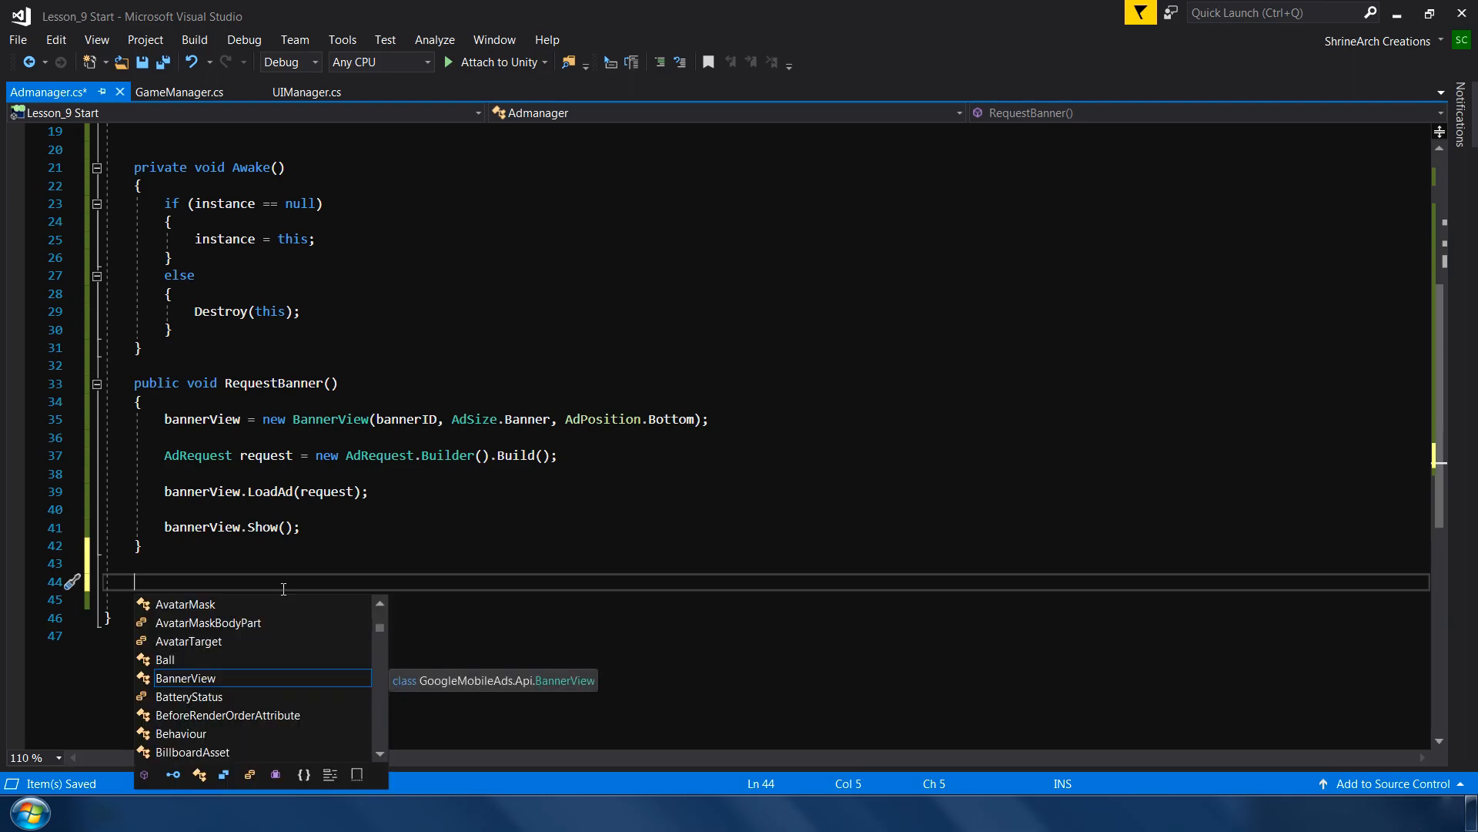
# - Write public void HideBanner() calling bannerView.Hide()
pyautogui.write('public void')
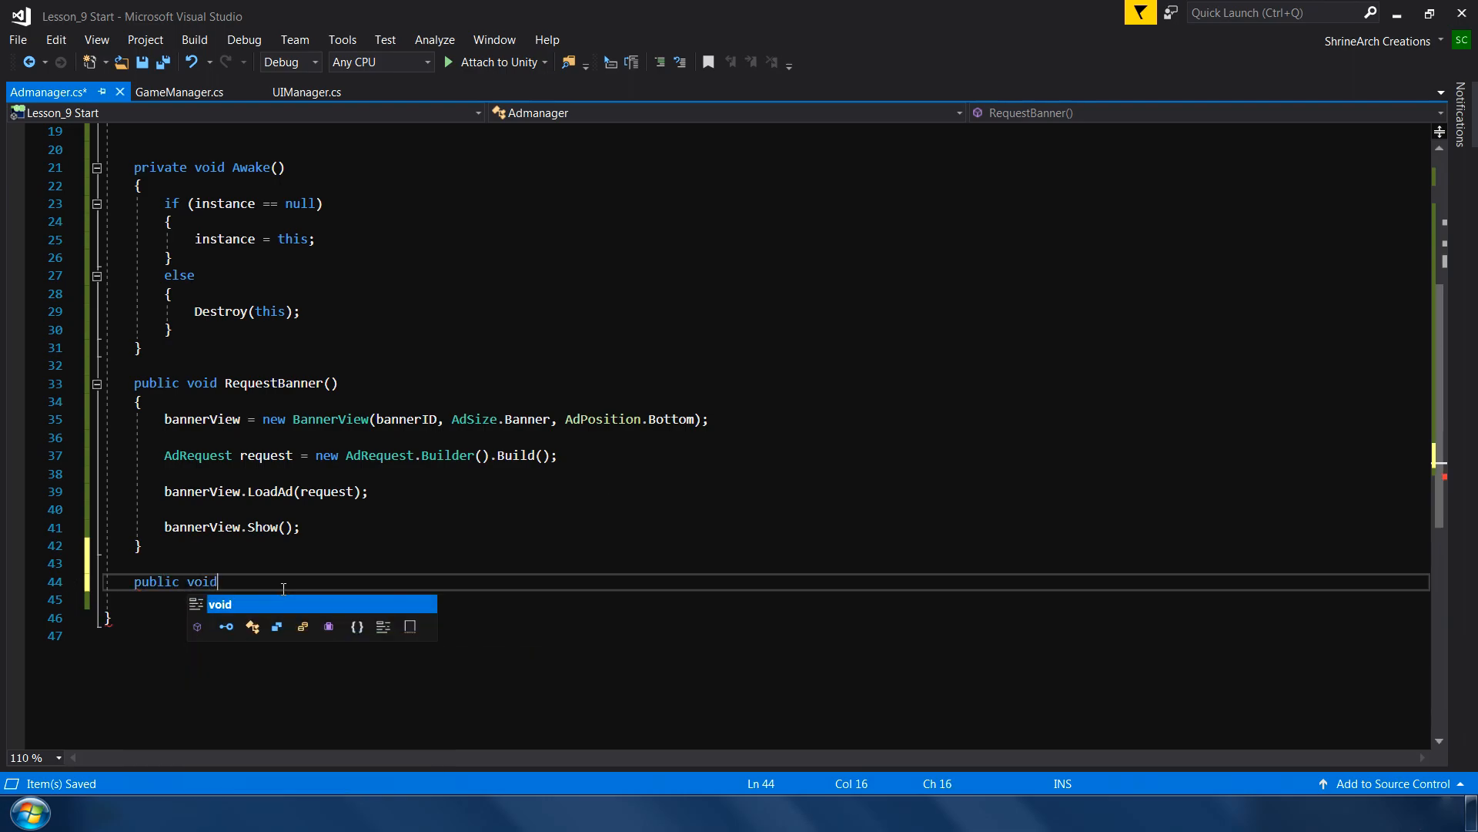
pyautogui.write('HideBanner()')
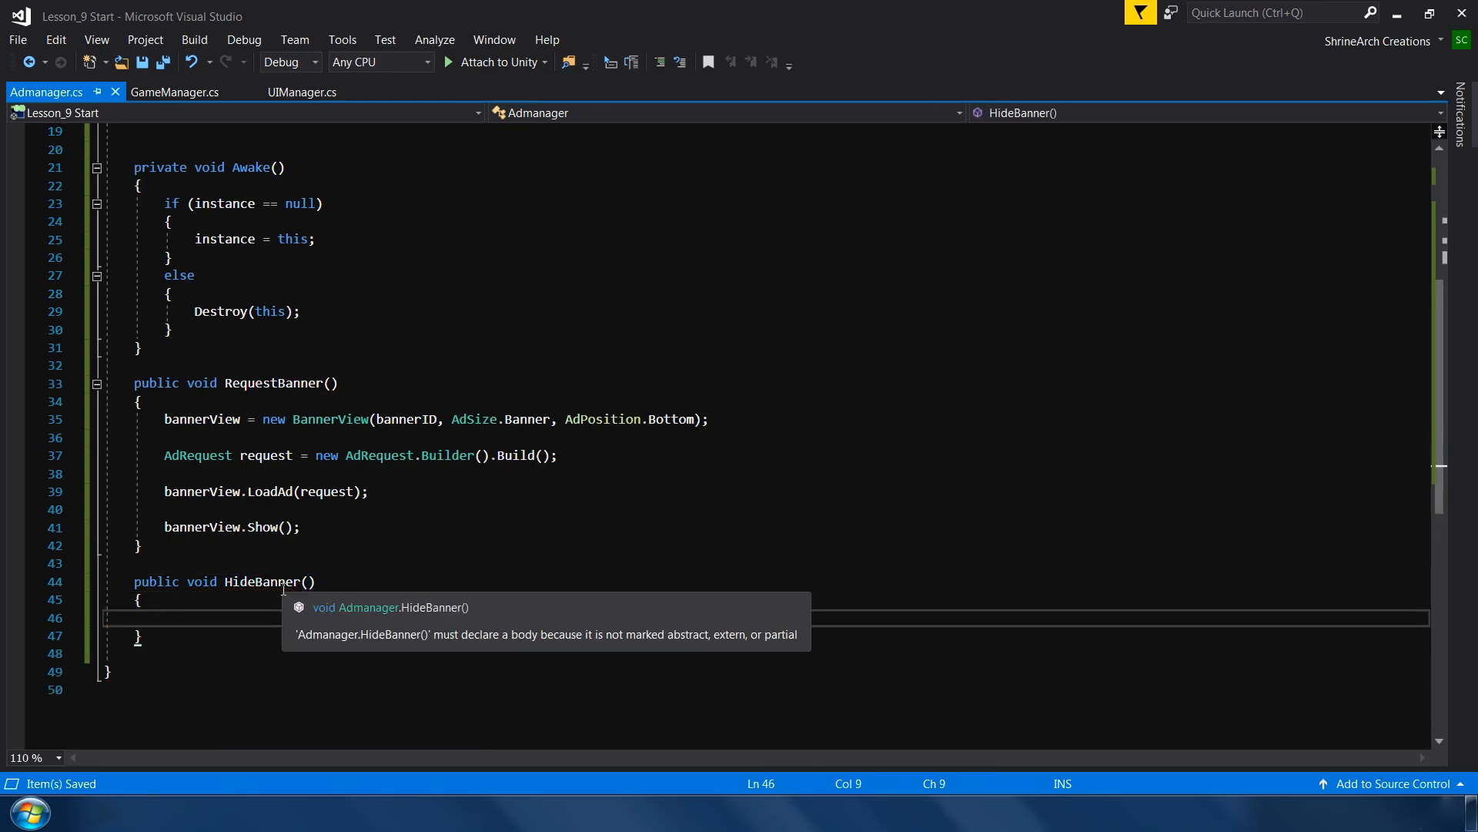
pyautogui.write('banerView.Hide();')
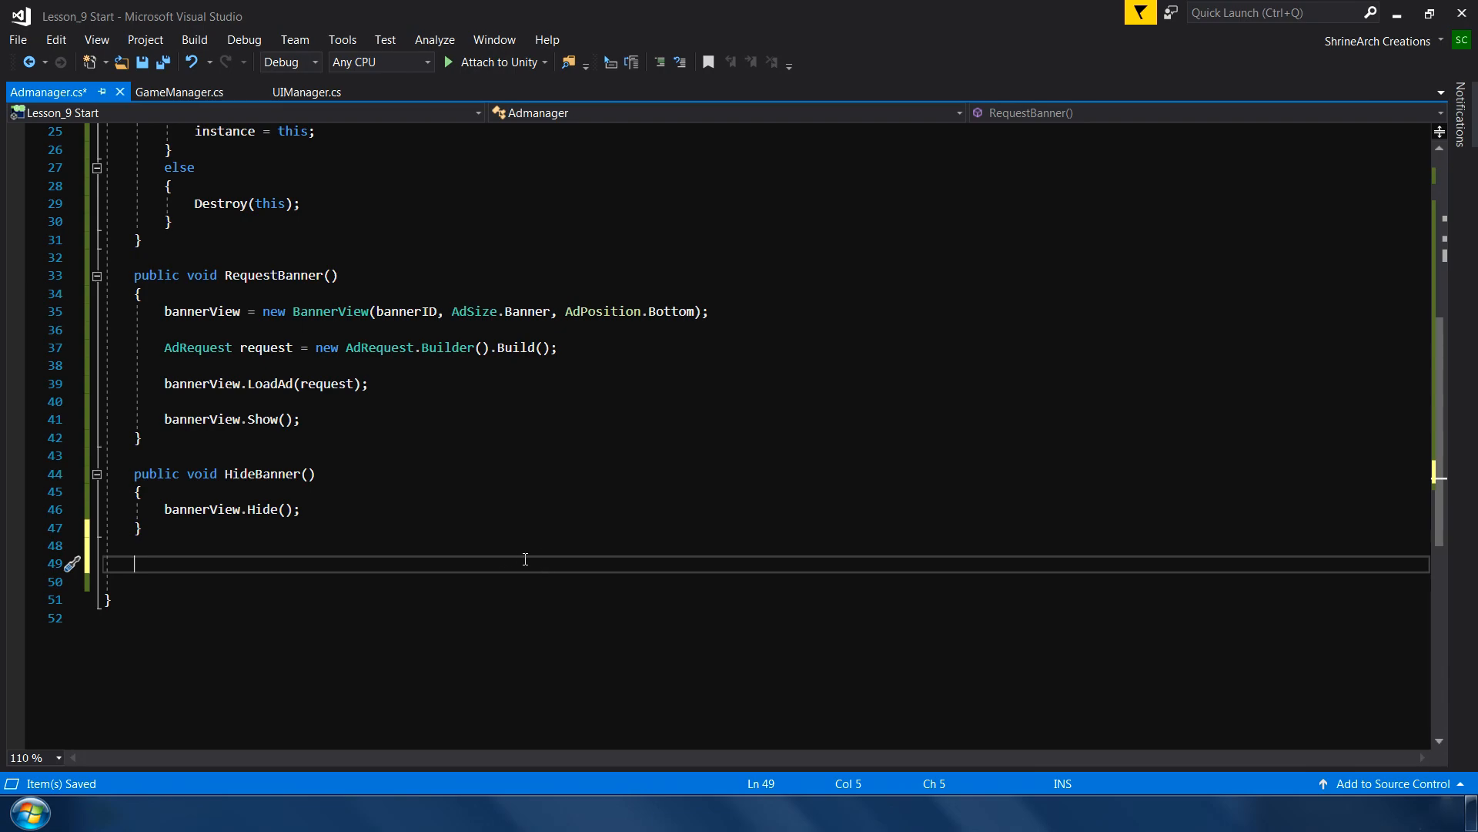
pyautogui.moveTo(536, 497)
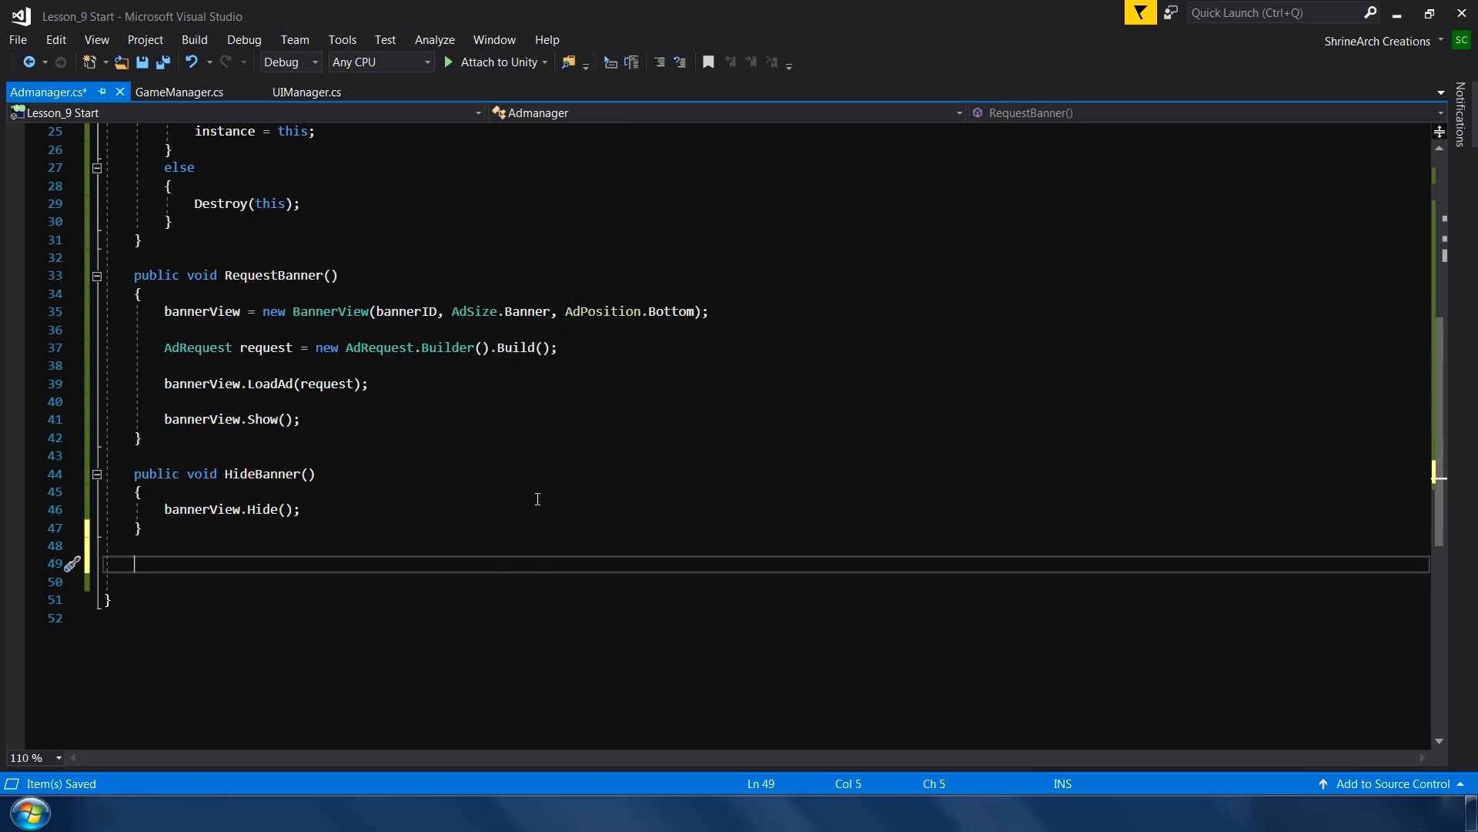
# - Begin RequestFullScreenAd() creating fullScreenAd = new InterstitialAd(fullScreenAdID)
pyautogui.write('public void RequestFullScreenAd(')
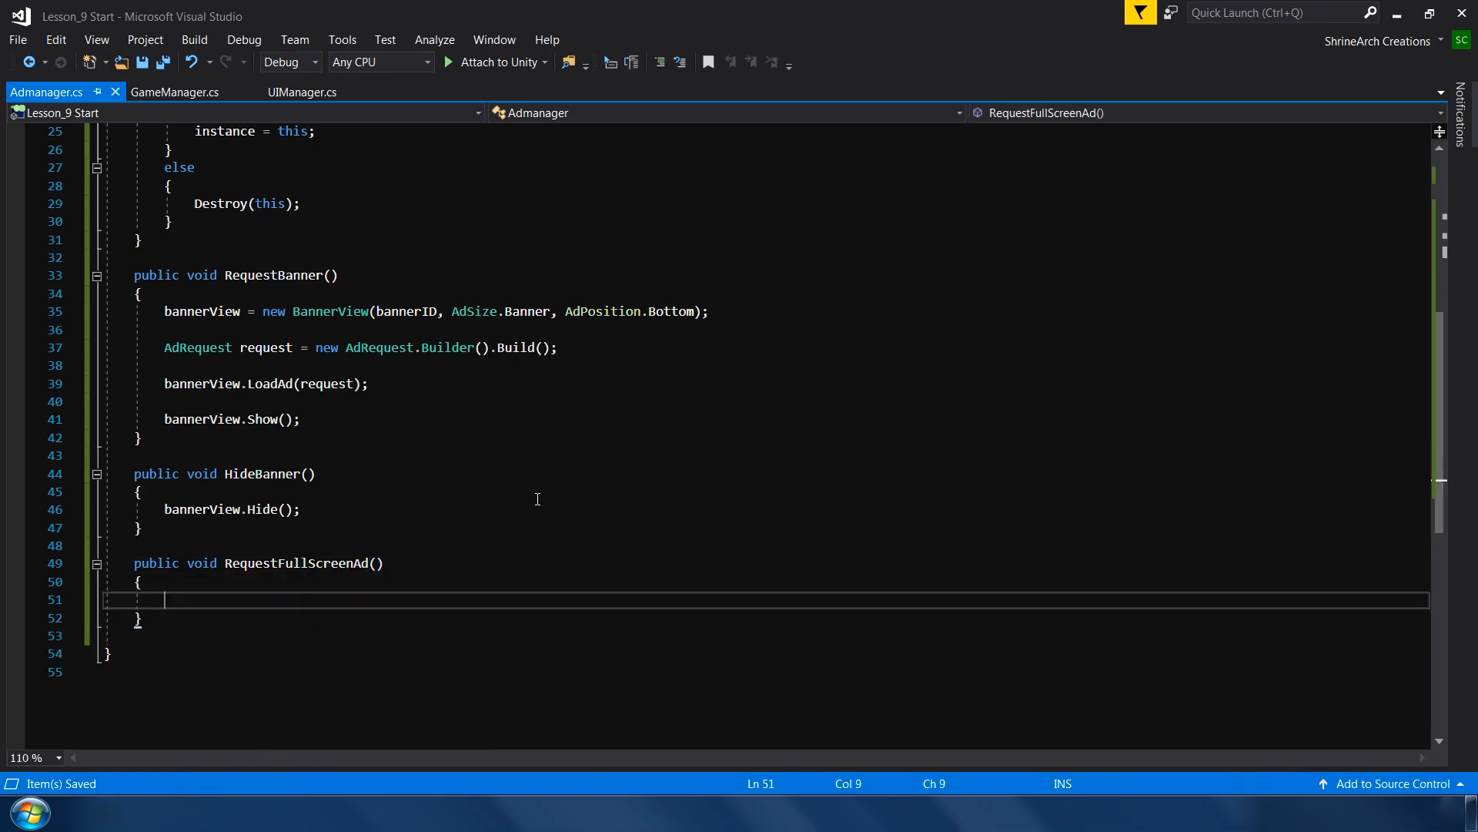
pyautogui.moveTo(906, 507)
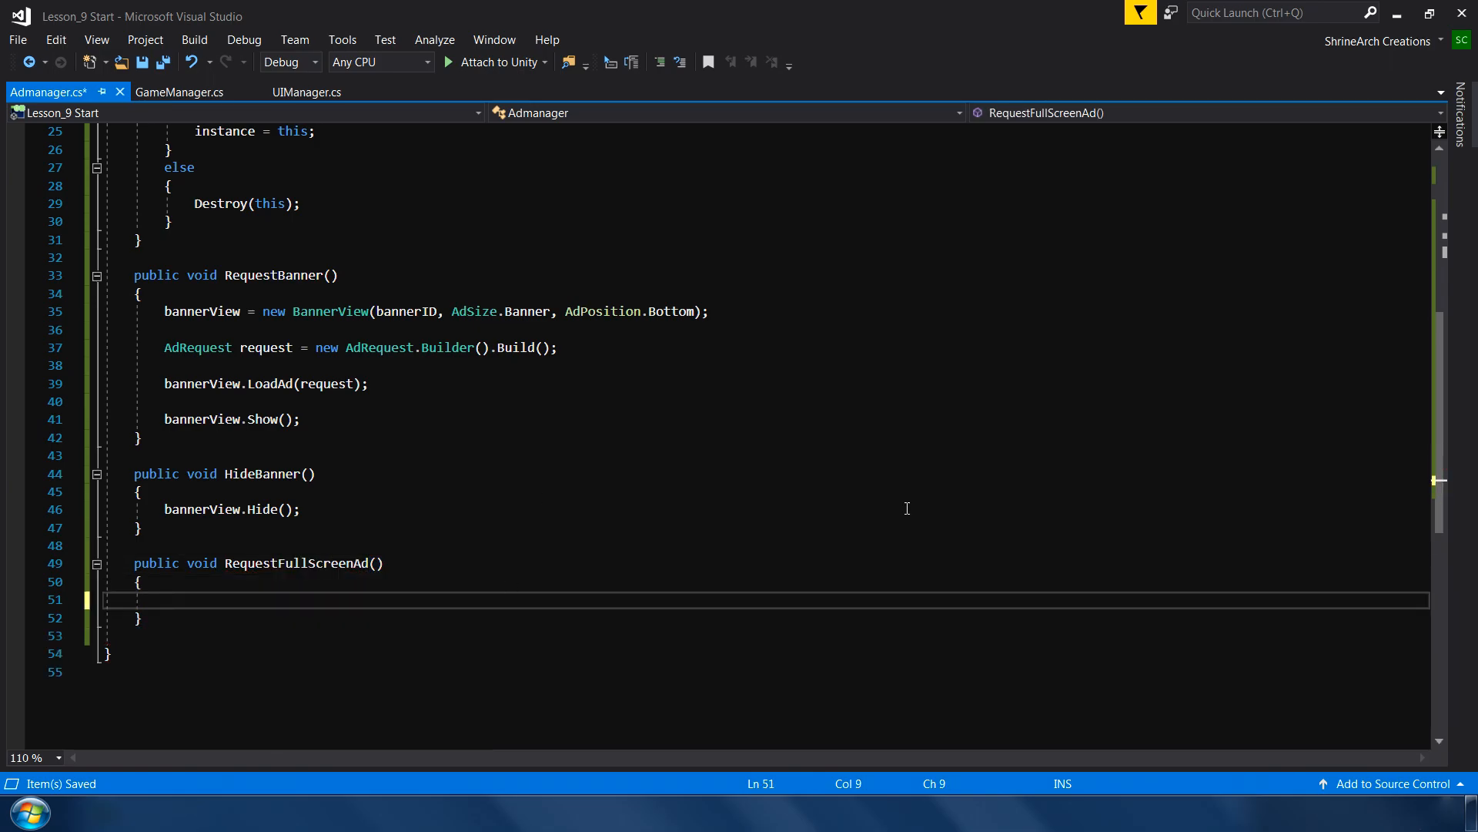
pyautogui.write('fullScreenAd')
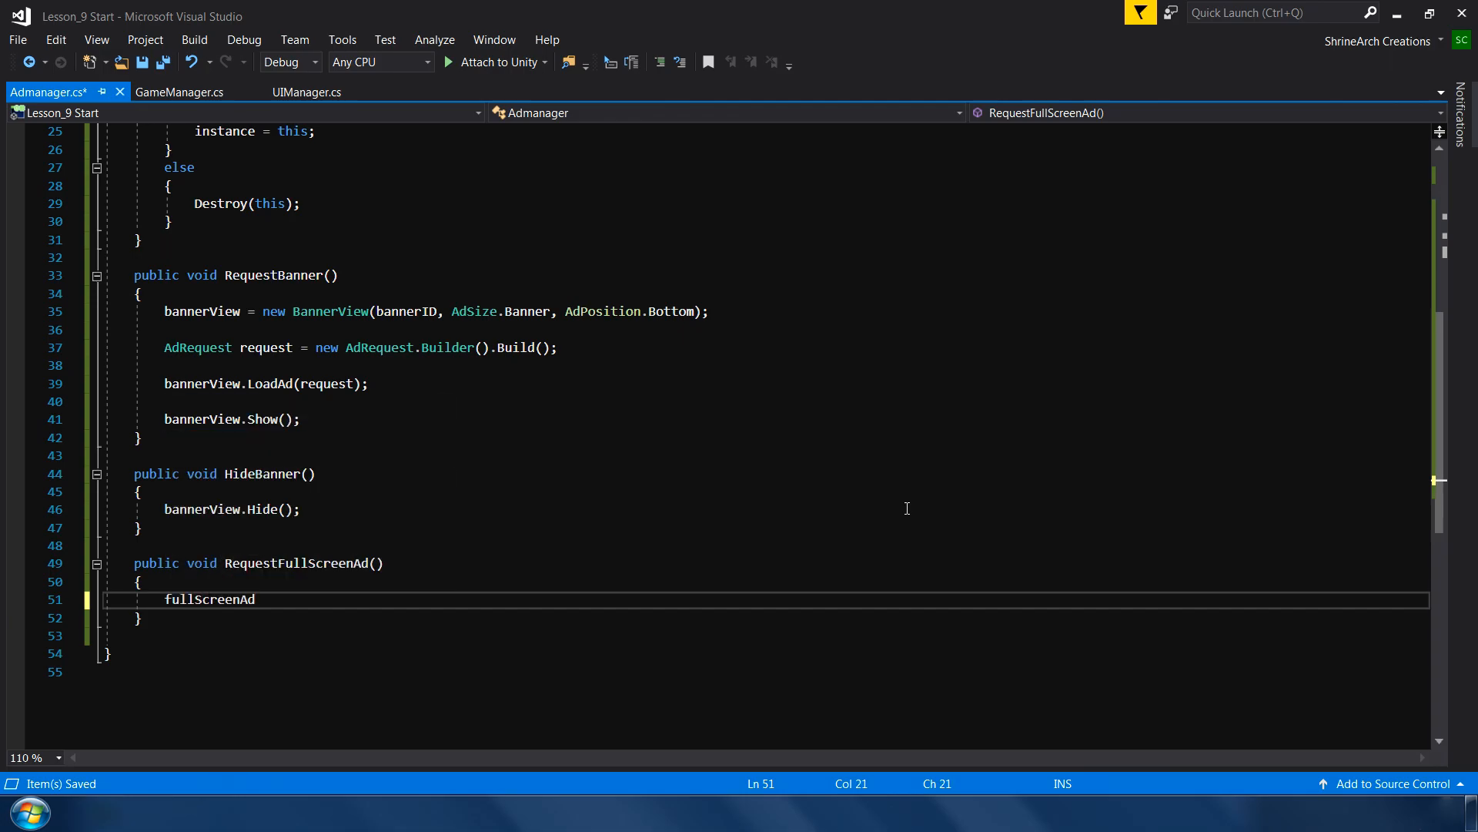
pyautogui.doubleClick(208, 600)
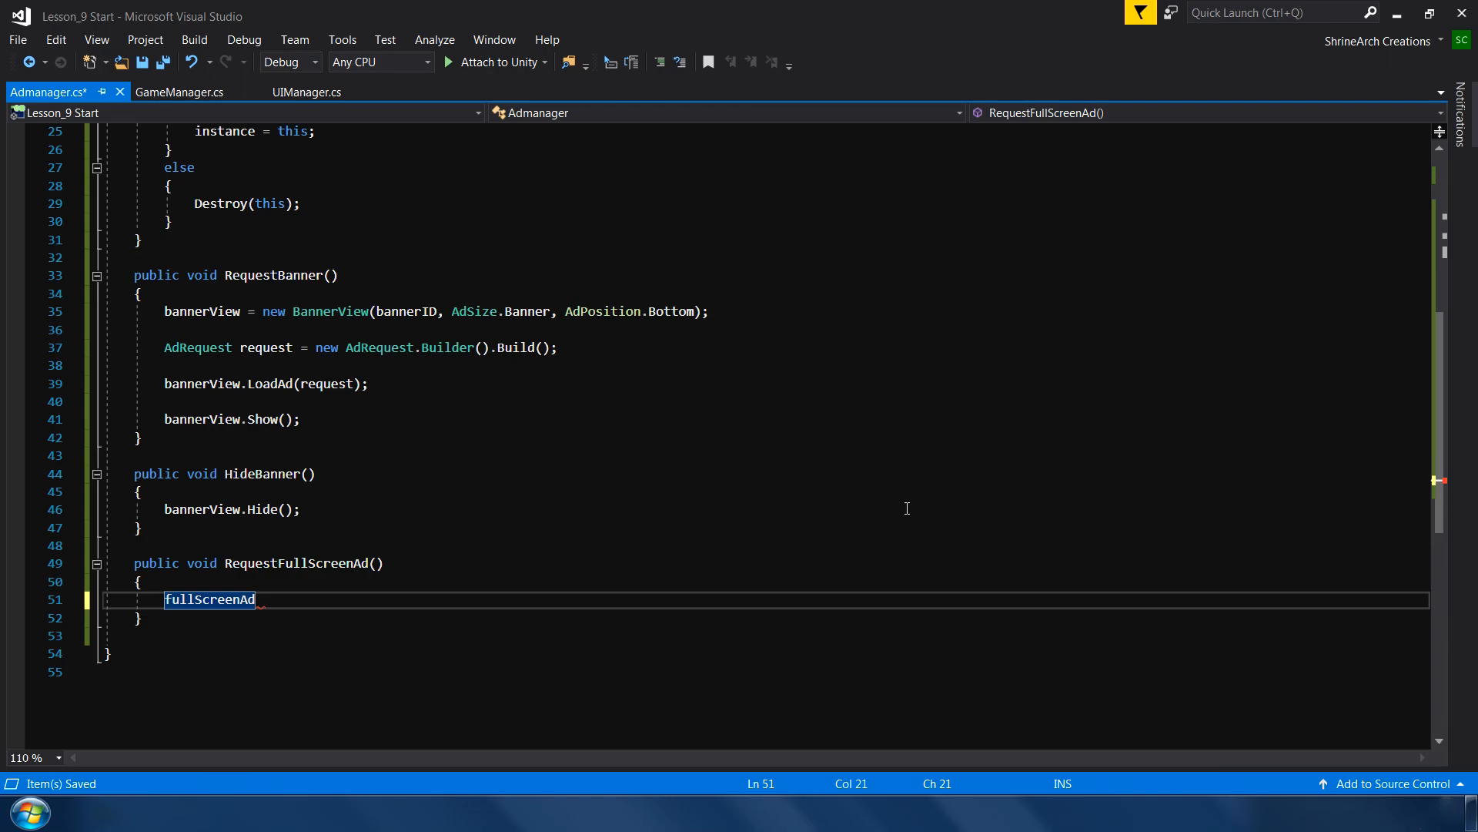
pyautogui.write('= new InterstitialAd()')
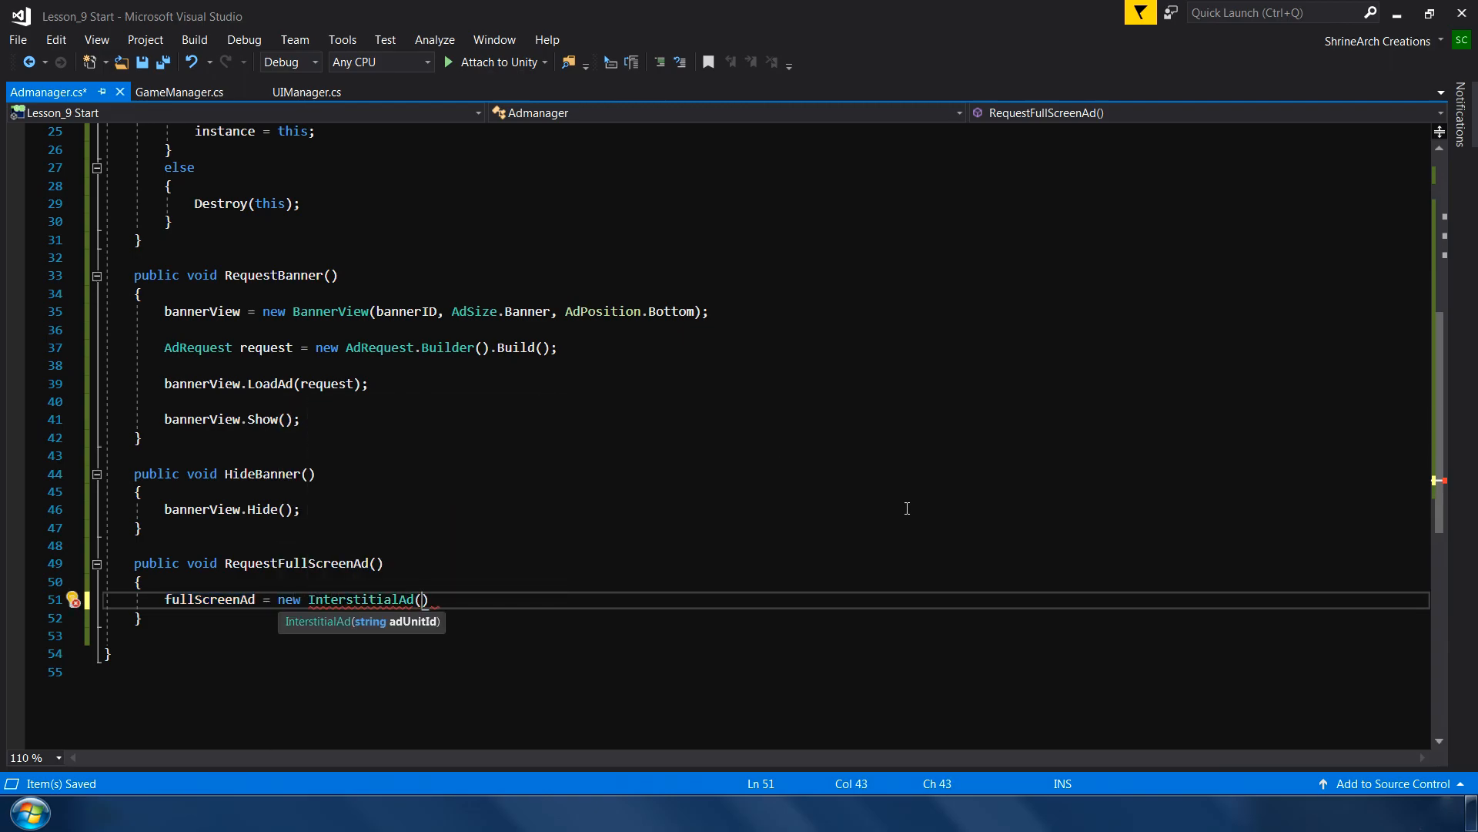
pyautogui.write('fulls')
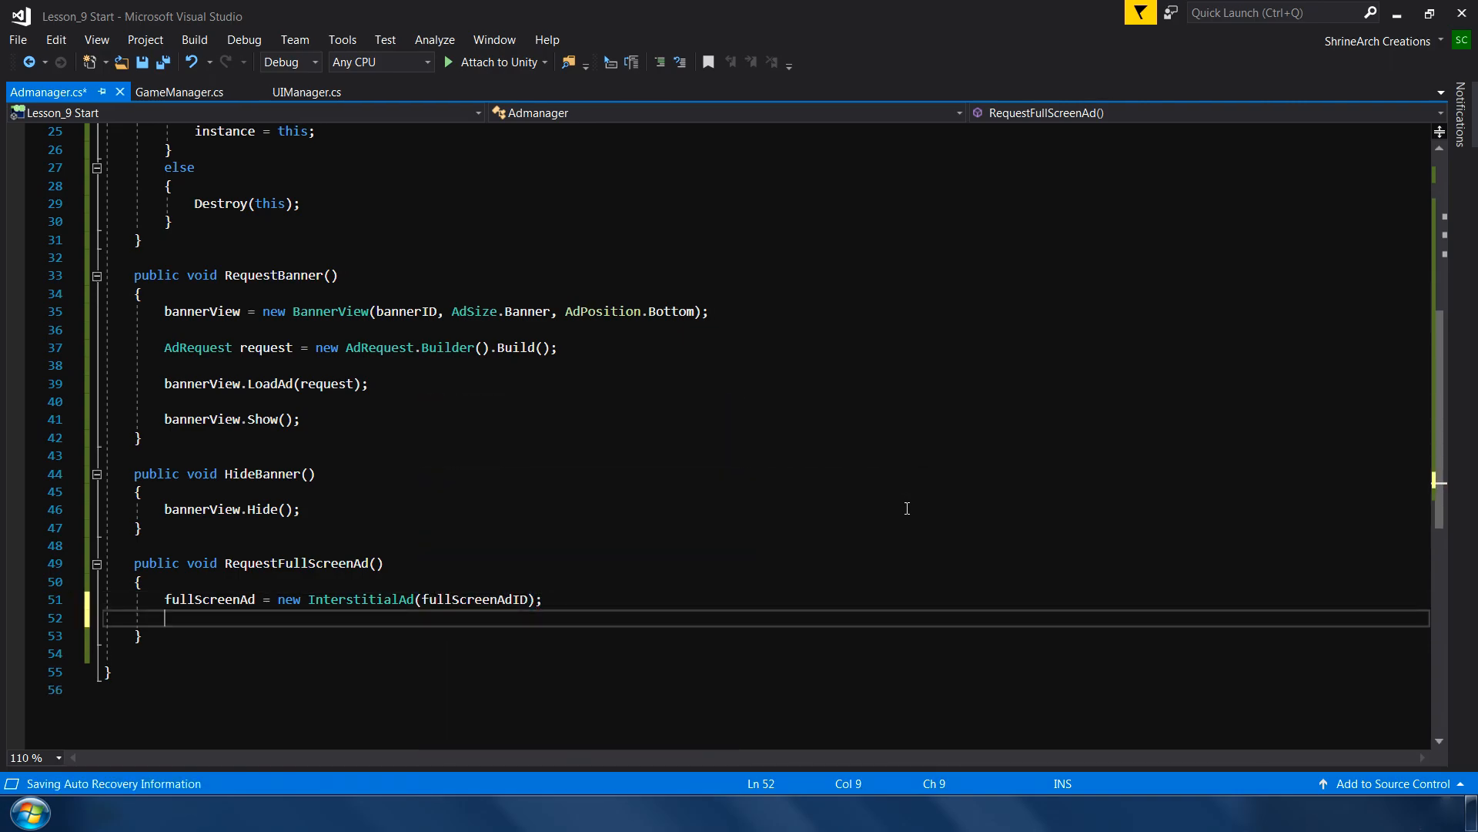
# - Build an AdRequest with AdRequest.Builder().Build() and call fullScreenAd.LoadAd(request), then stub ShowFullScreenAd
pyautogui.write('adr')
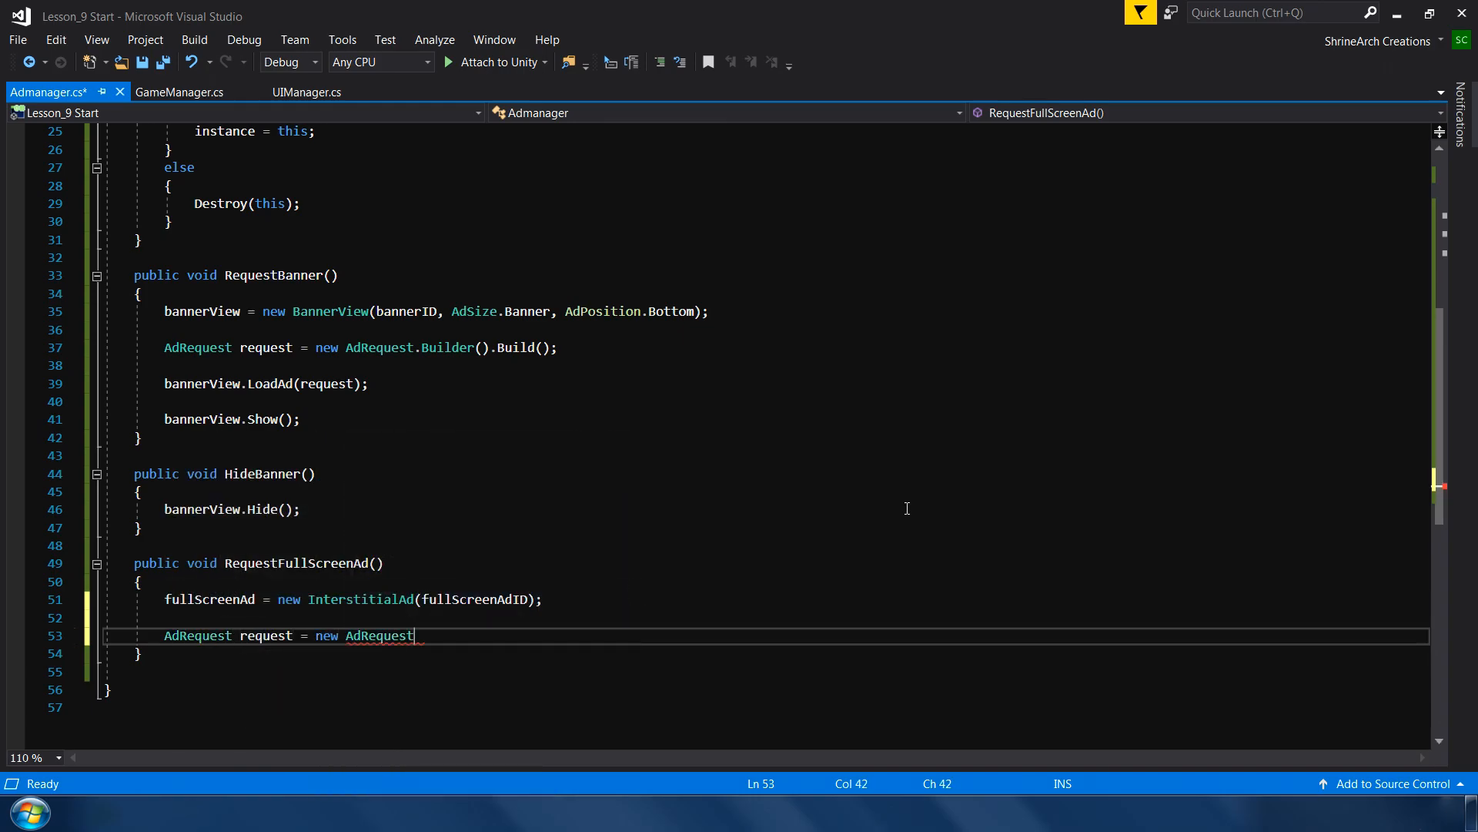
pyautogui.write('.Builder().Bui')
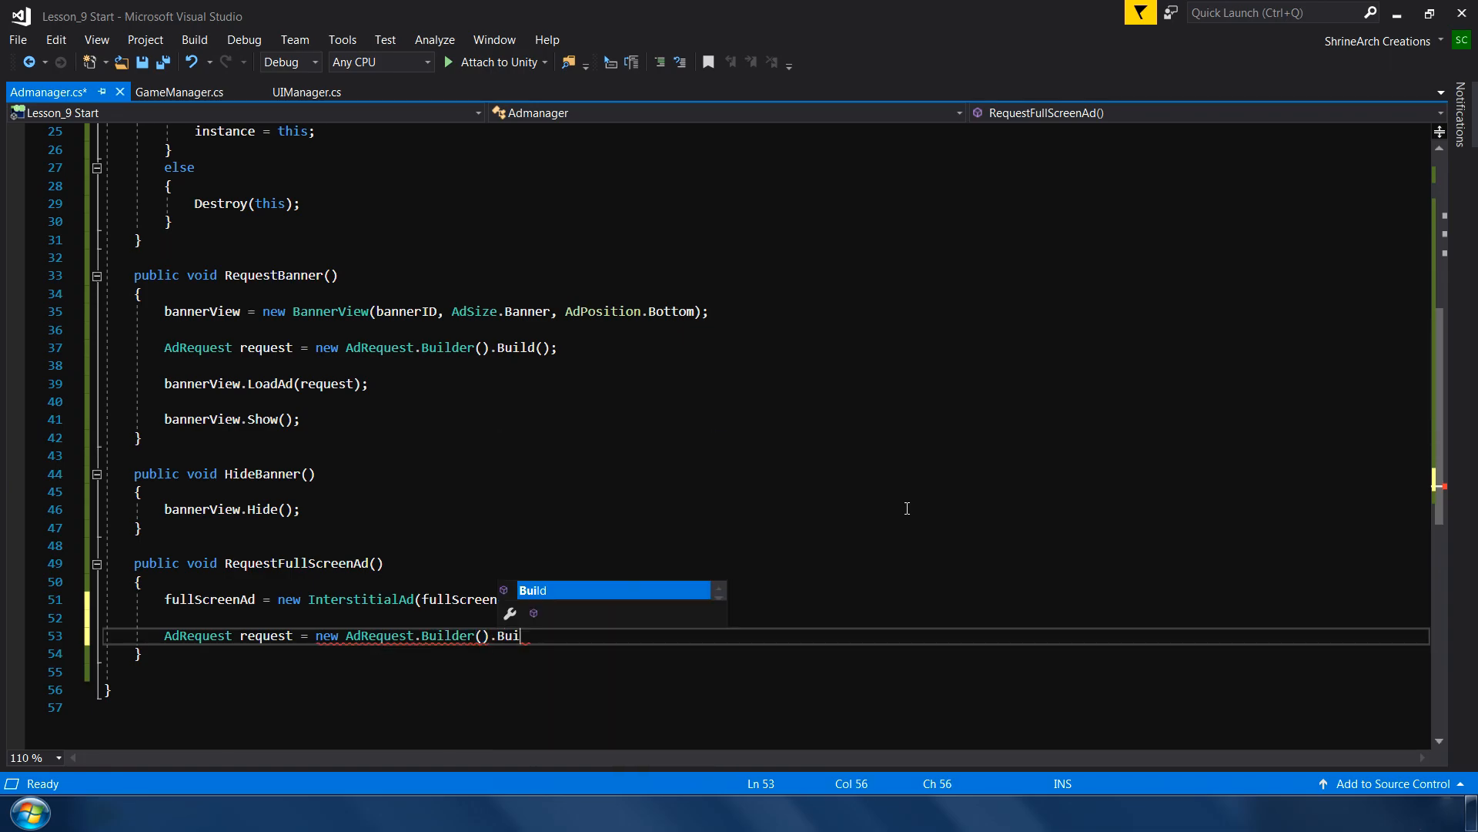
pyautogui.write('fulls')
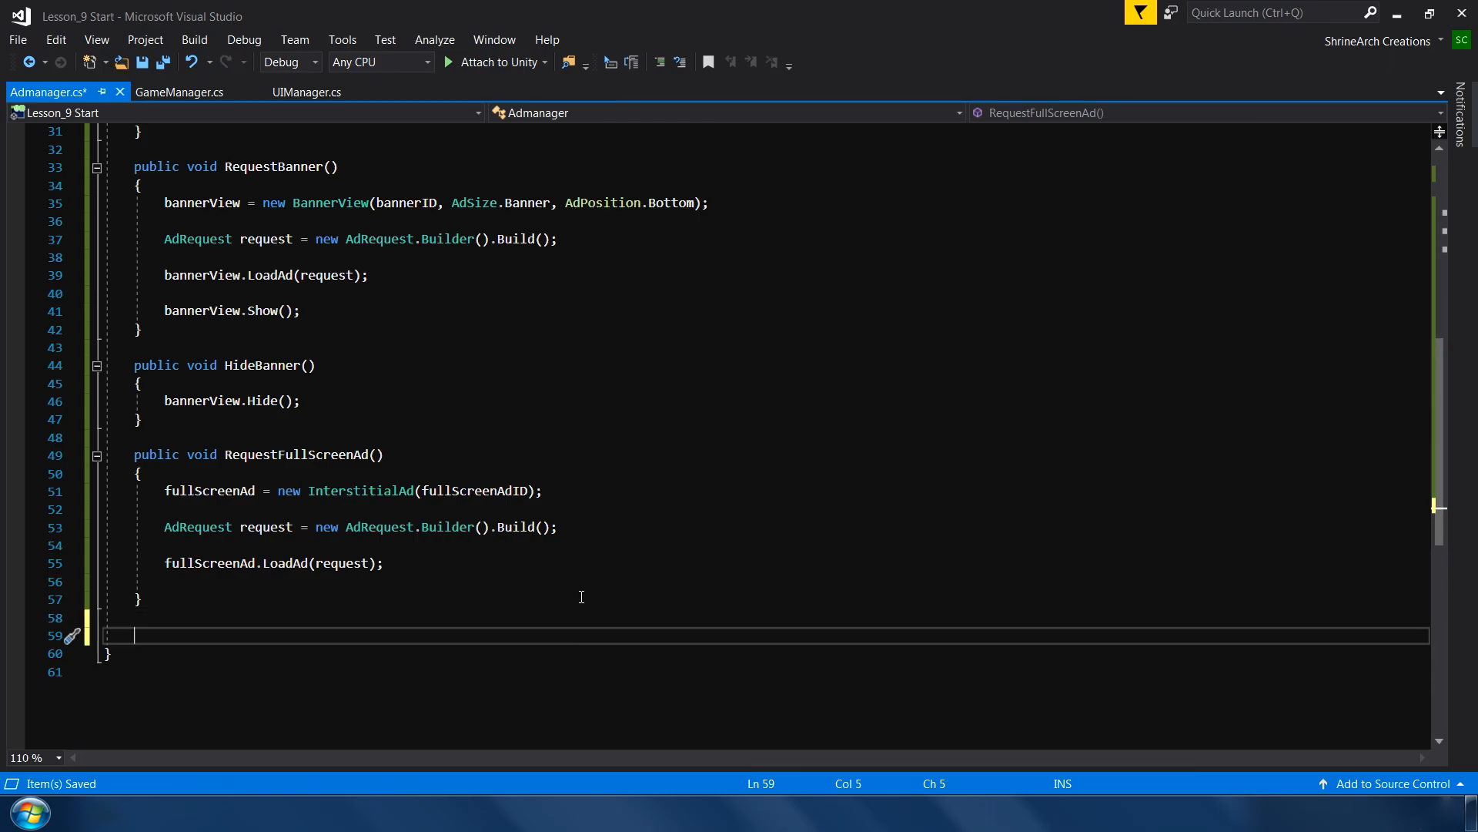
pyautogui.write('public void ShowFullScreenAd(')
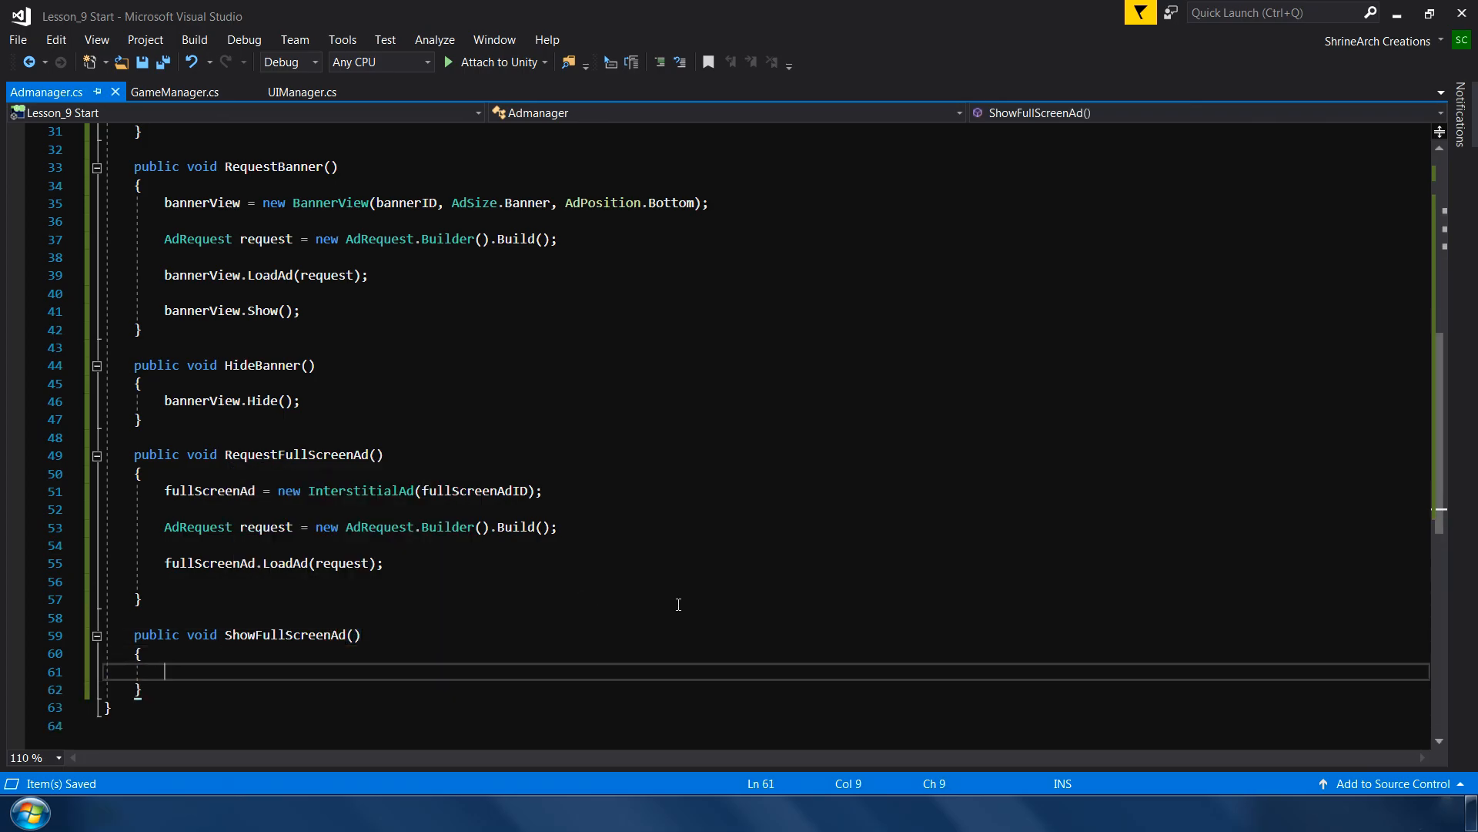
# - Show fullScreenAd if IsLoaded(), else Debug.Log("Full screen ad not loaded"), and save
pyautogui.write('if (true)')
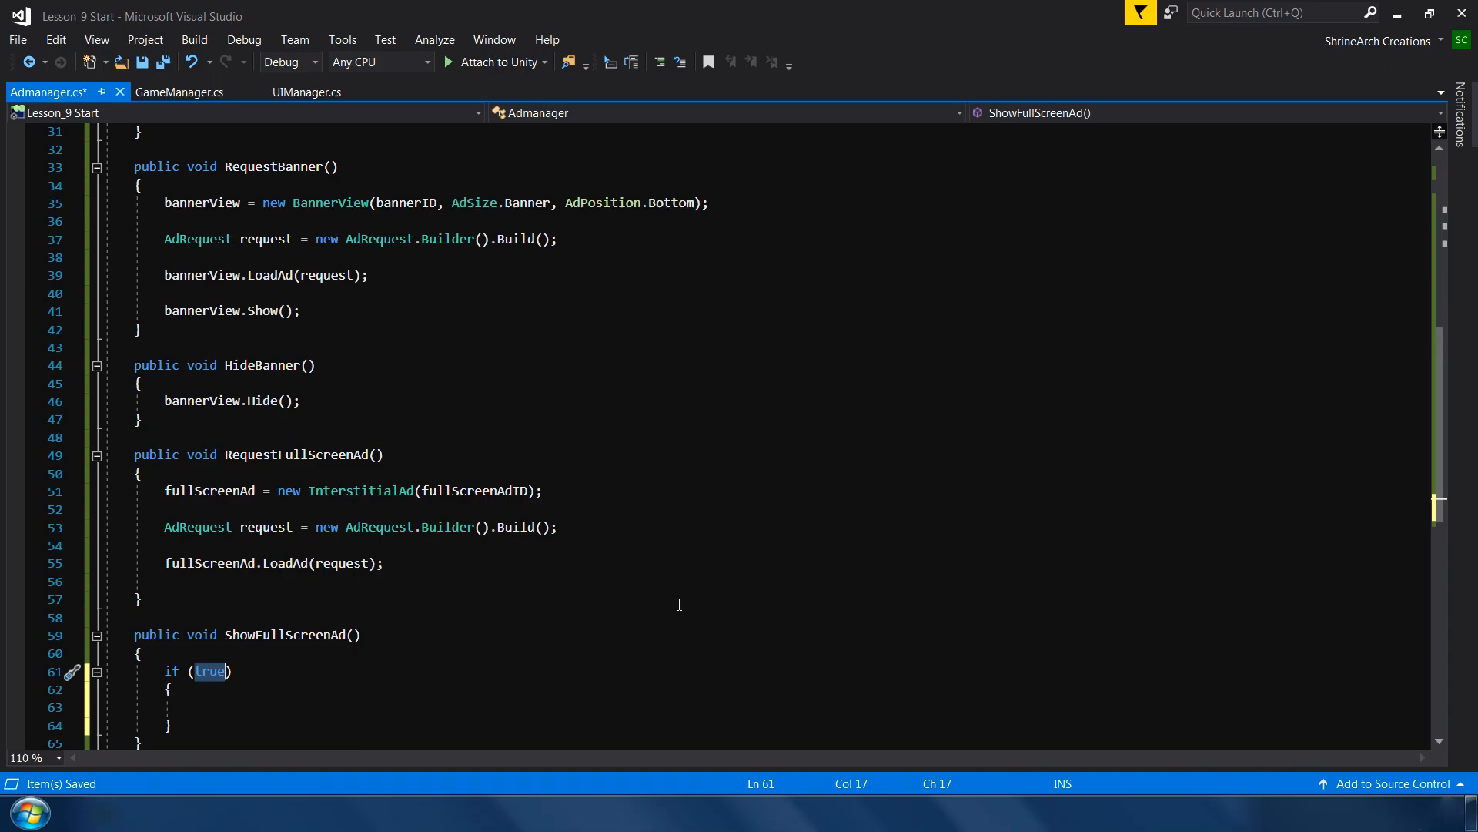
pyautogui.write('fulls')
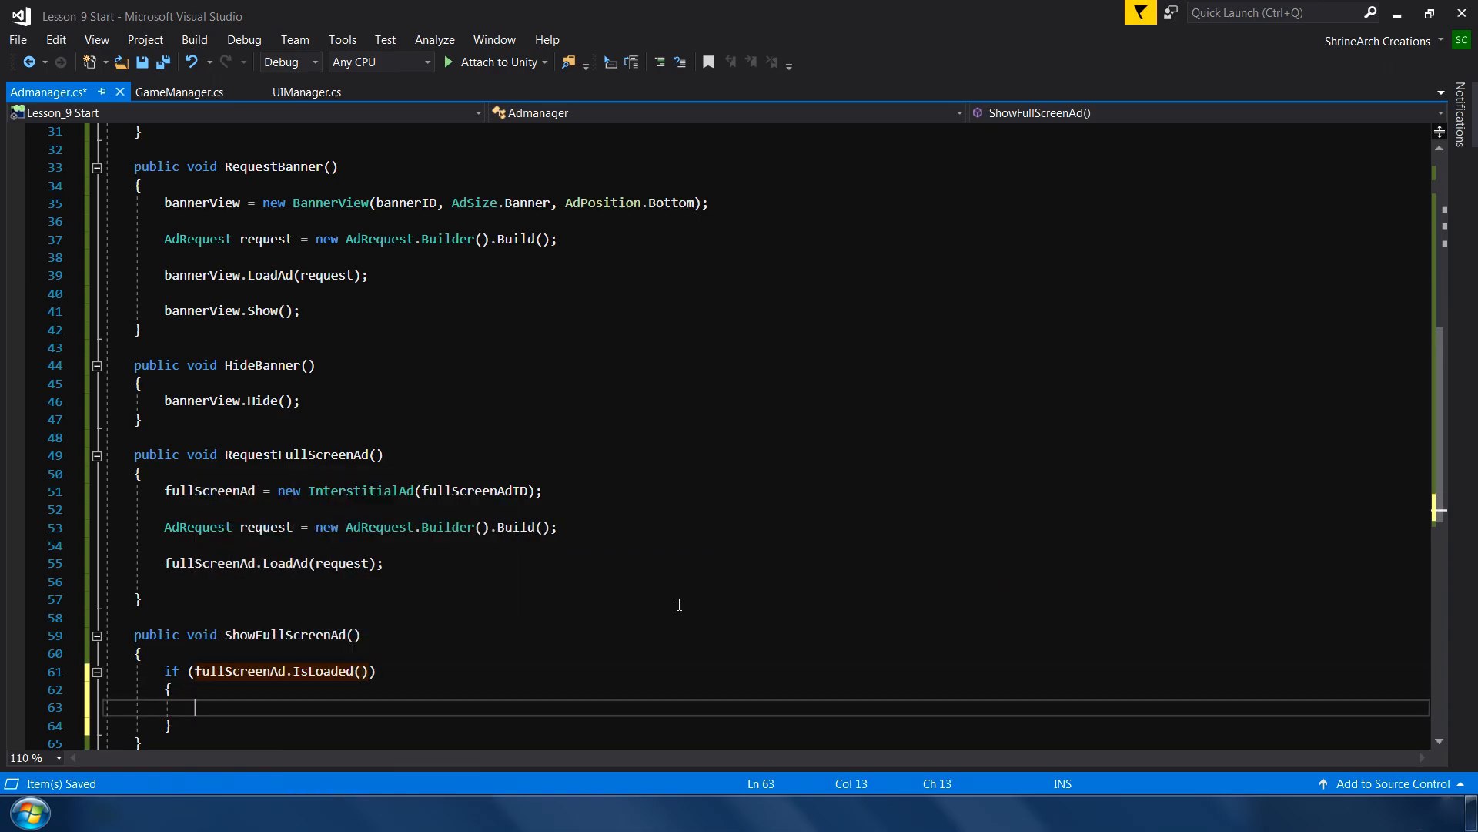
pyautogui.write('fullScreenAd.Show();')
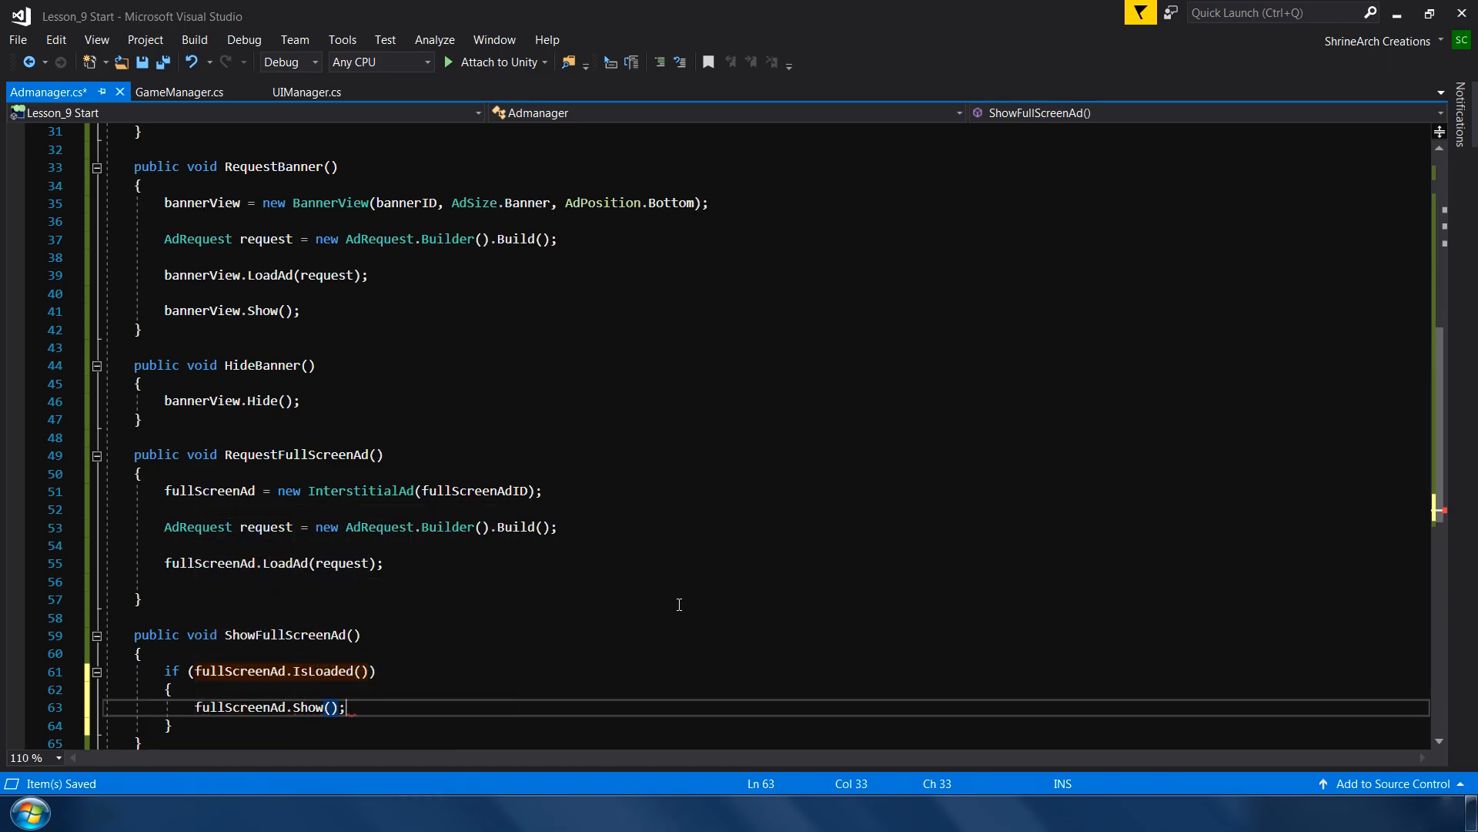
pyautogui.write('else')
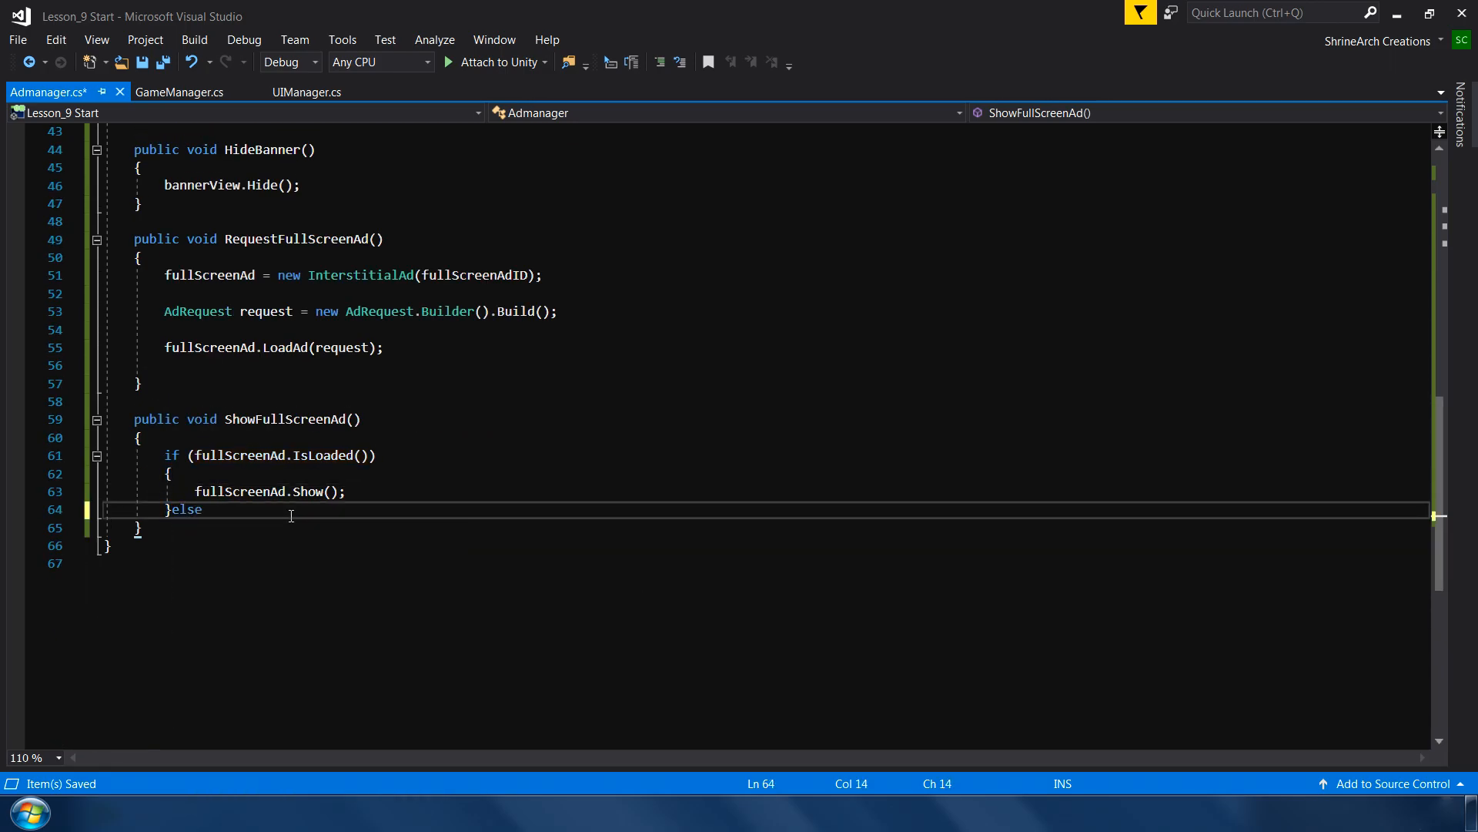
pyautogui.write('{')
pyautogui.write('Debug.Log(')
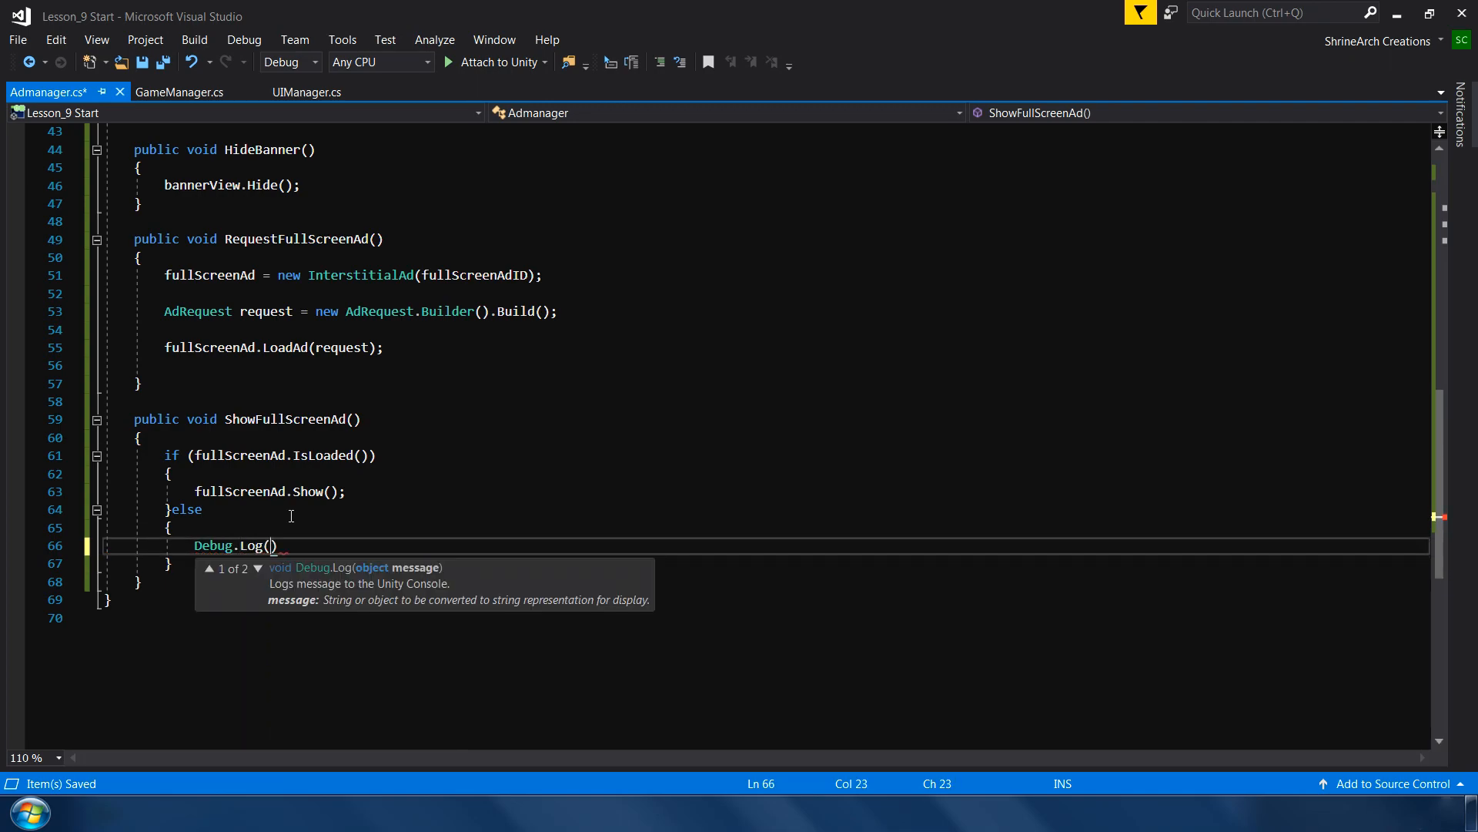
pyautogui.write('"Full screen ad no"')
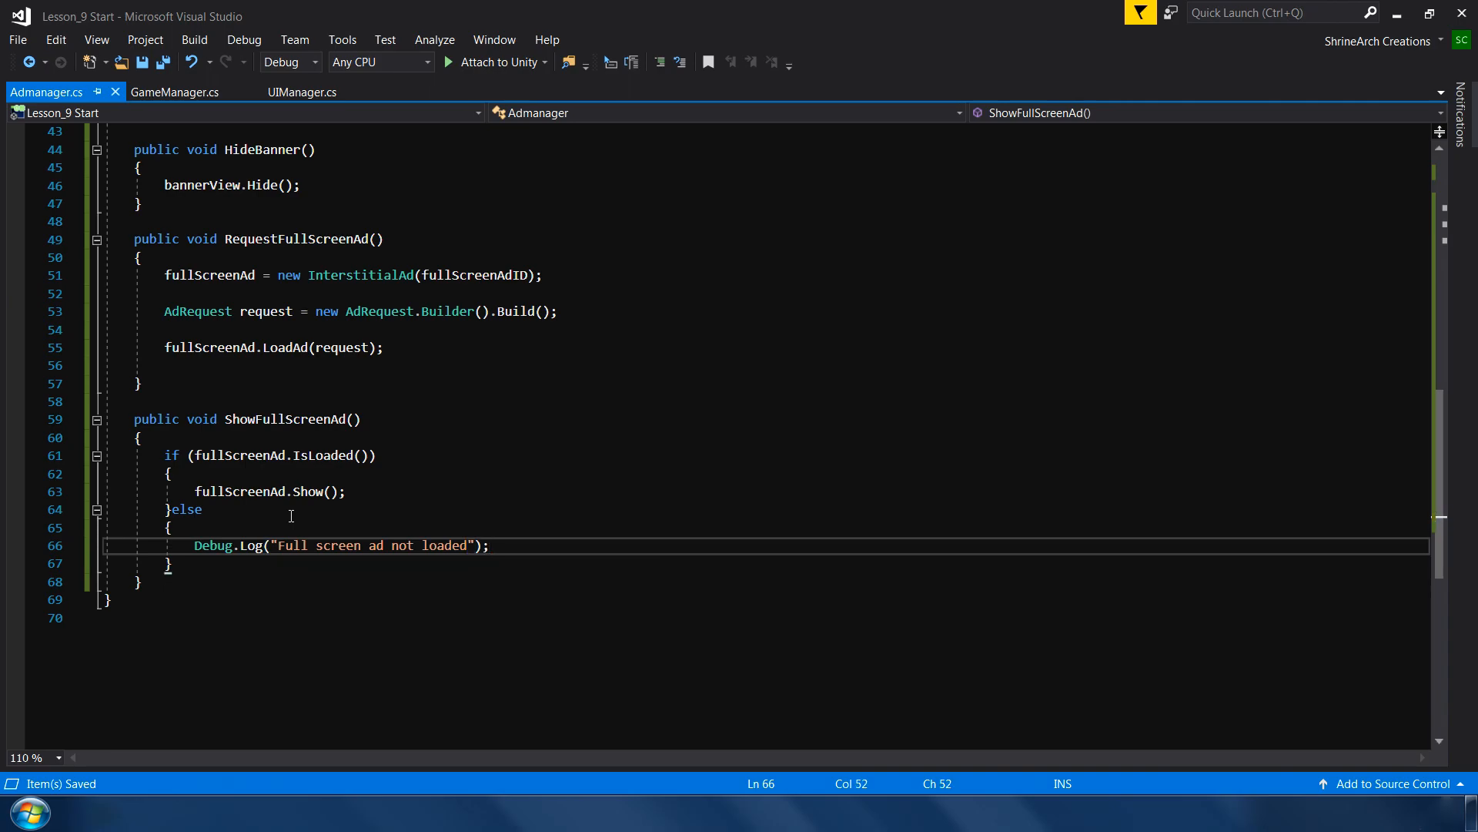
pyautogui.moveTo(653, 612)
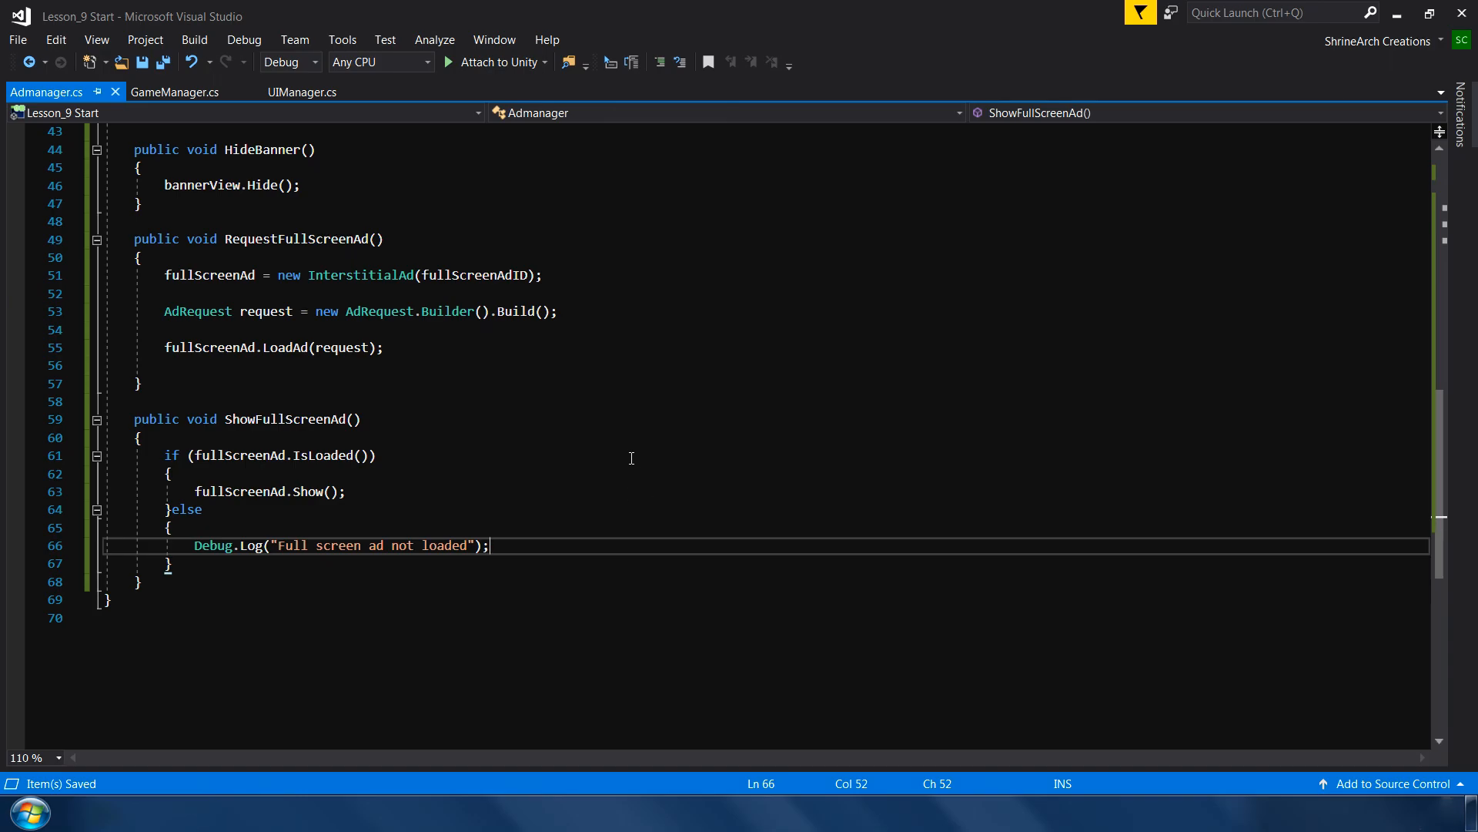
pyautogui.scroll(3)
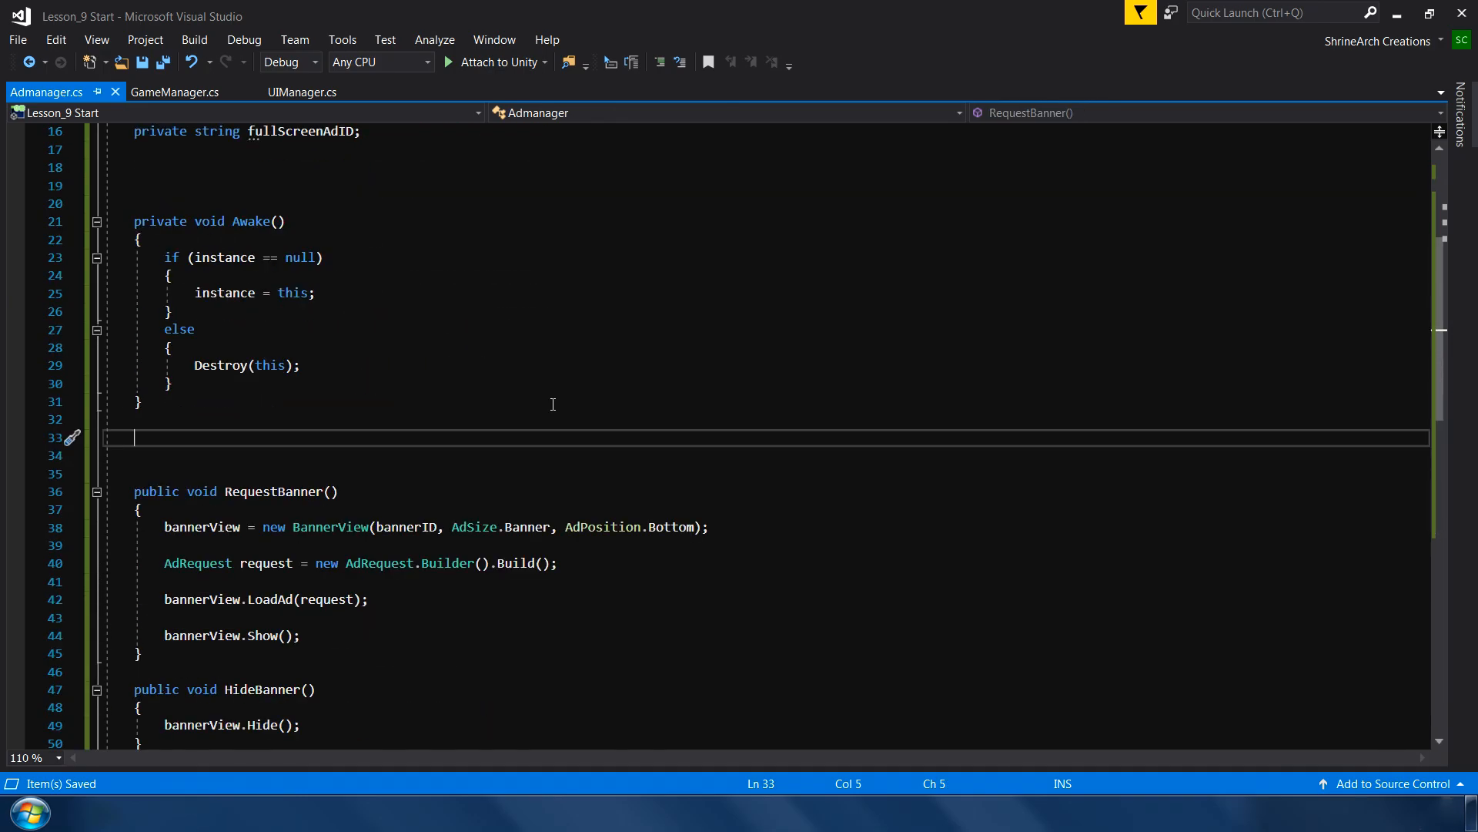
# - Add private void Start() calling RequestFullScreenAd() and save Admanager.cs
pyautogui.write('private void Start(')
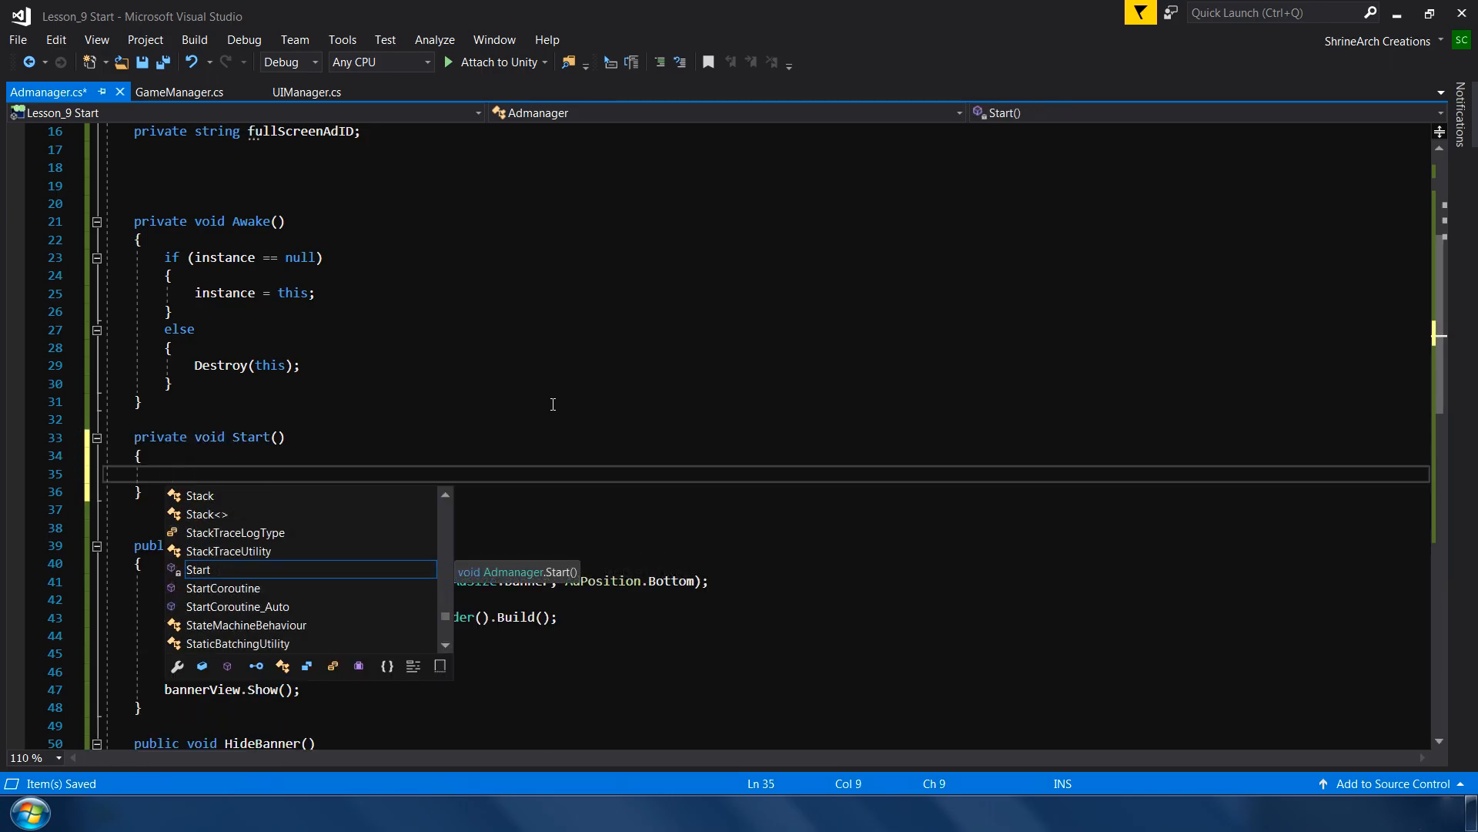
pyautogui.press('Escape')
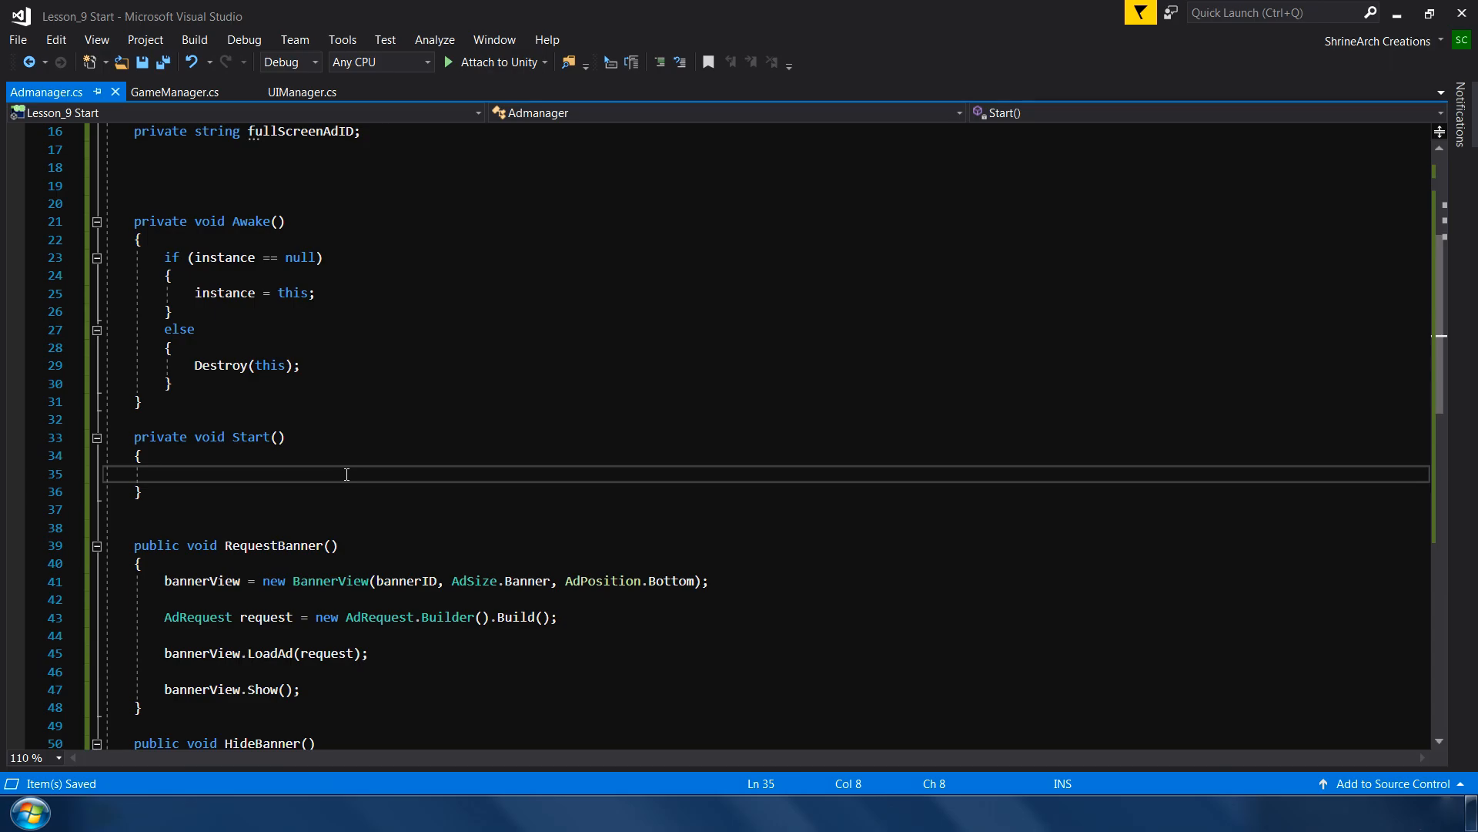
pyautogui.write('RequestFullScreenAd();')
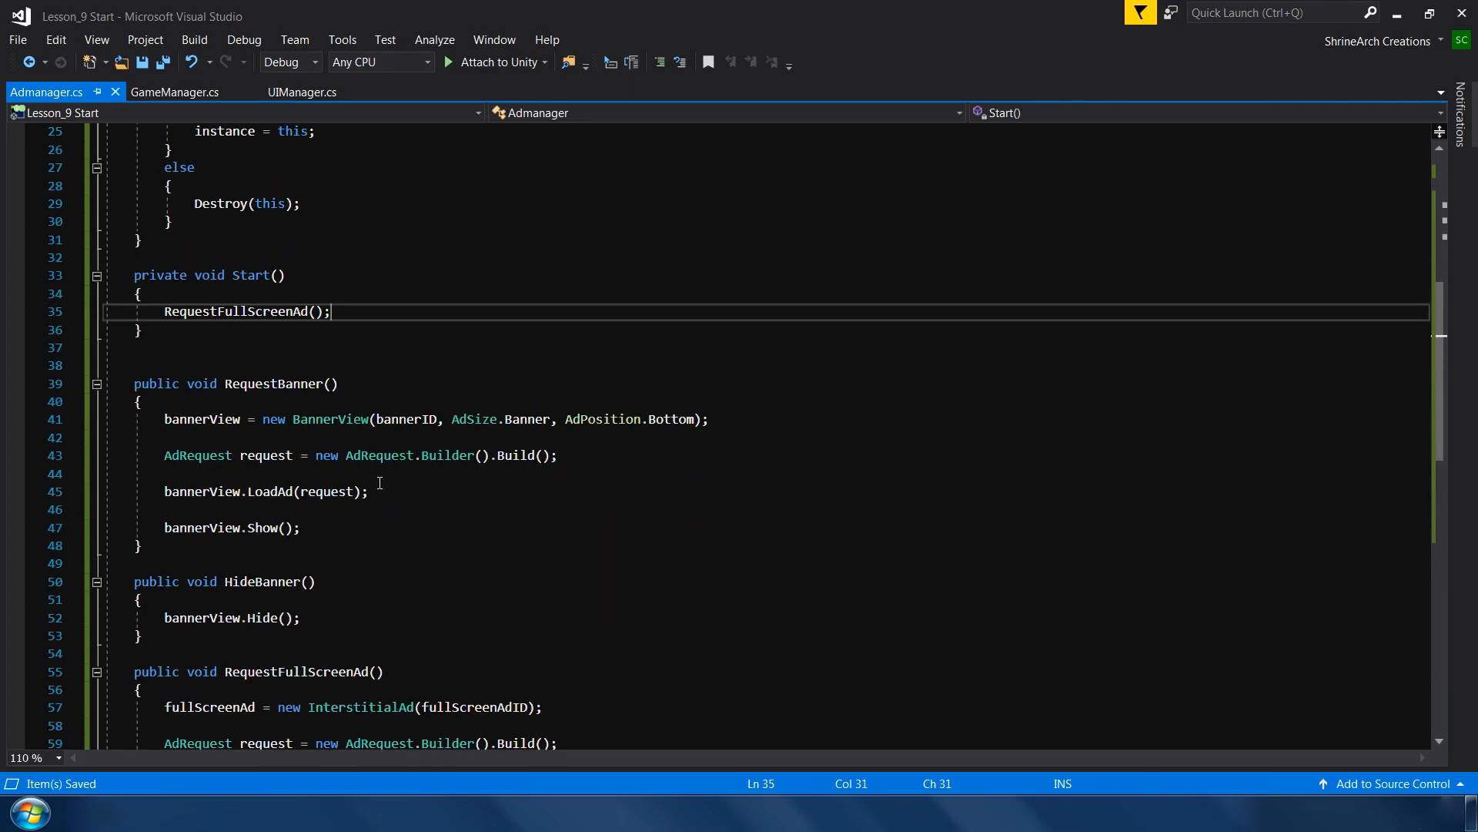
pyautogui.click(302, 91)
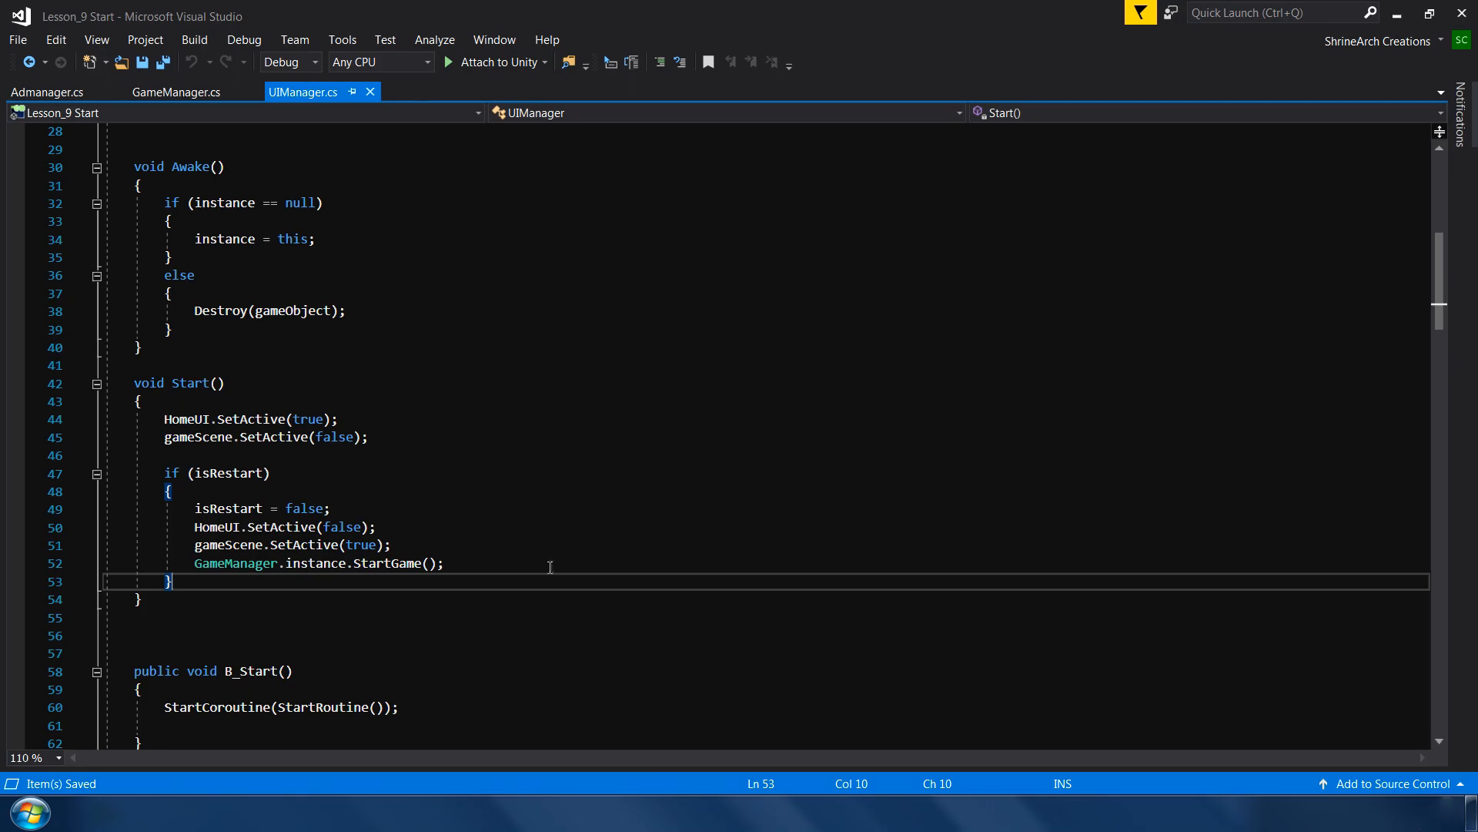
pyautogui.moveTo(737, 488)
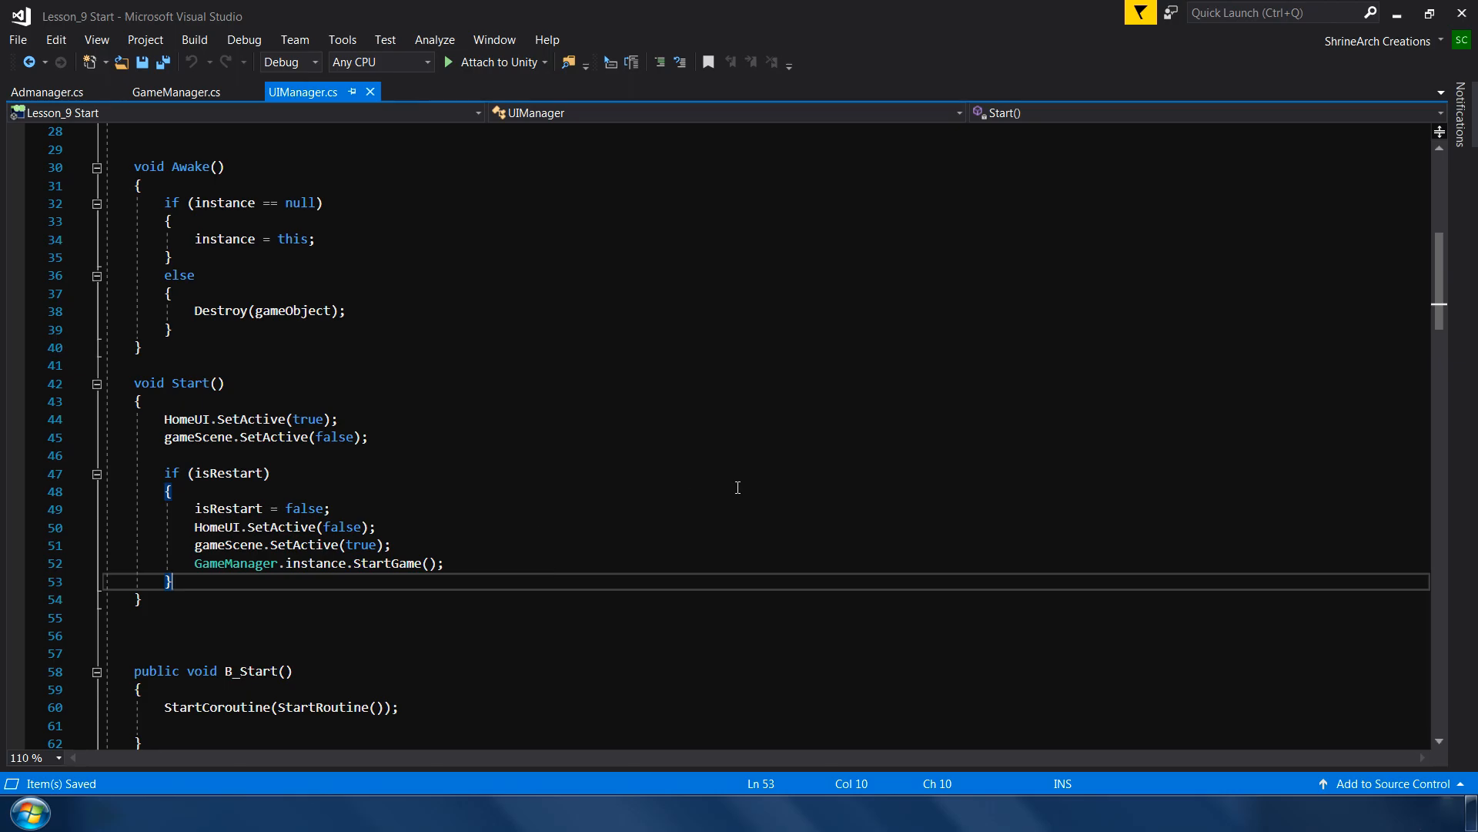
# - Call Admanager.instance.RequestBanner() in UIManager's Start else branch and HideBanner() in B_Start
pyautogui.write('else')
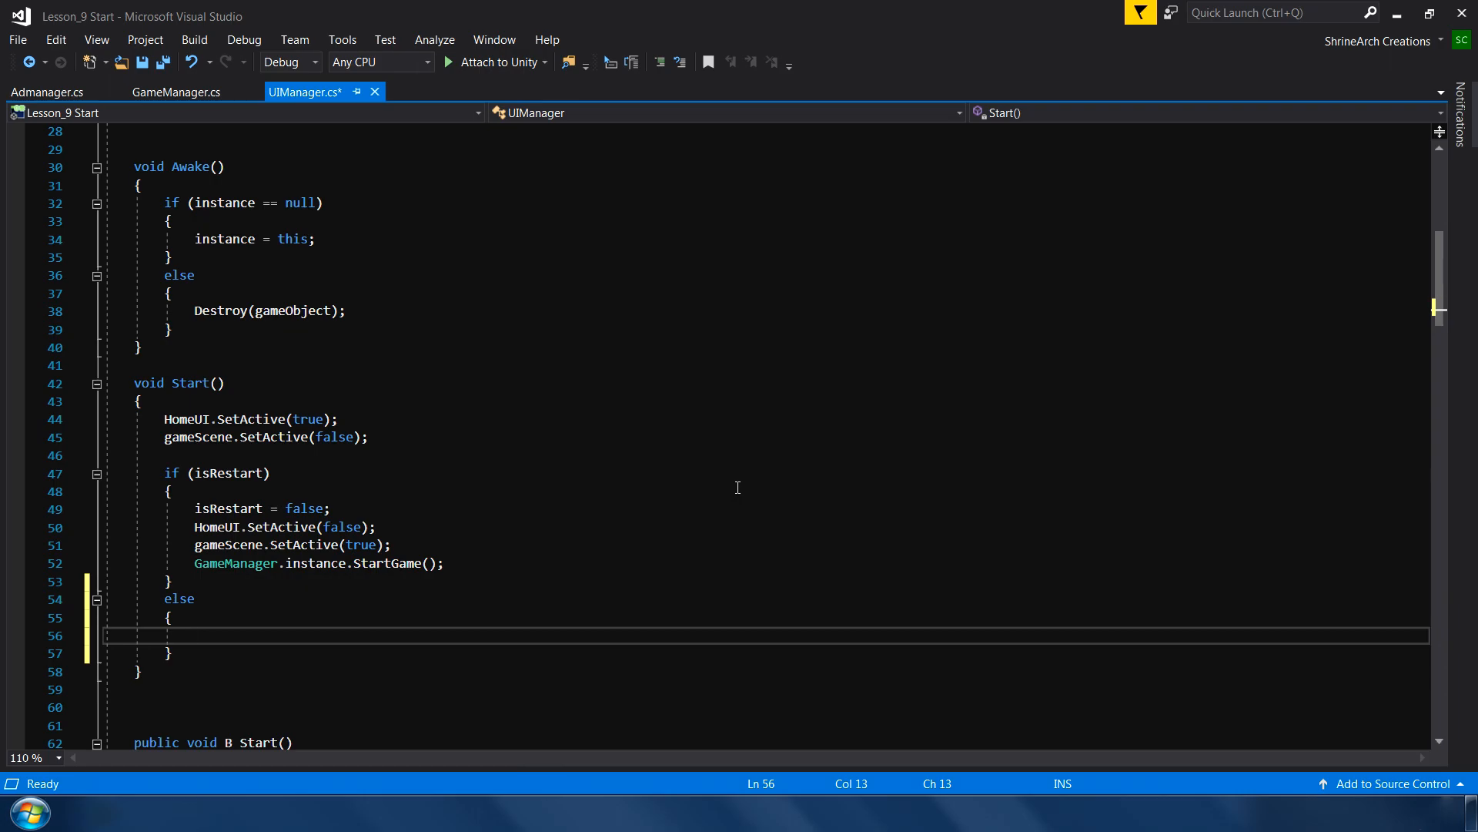
pyautogui.write('Adm')
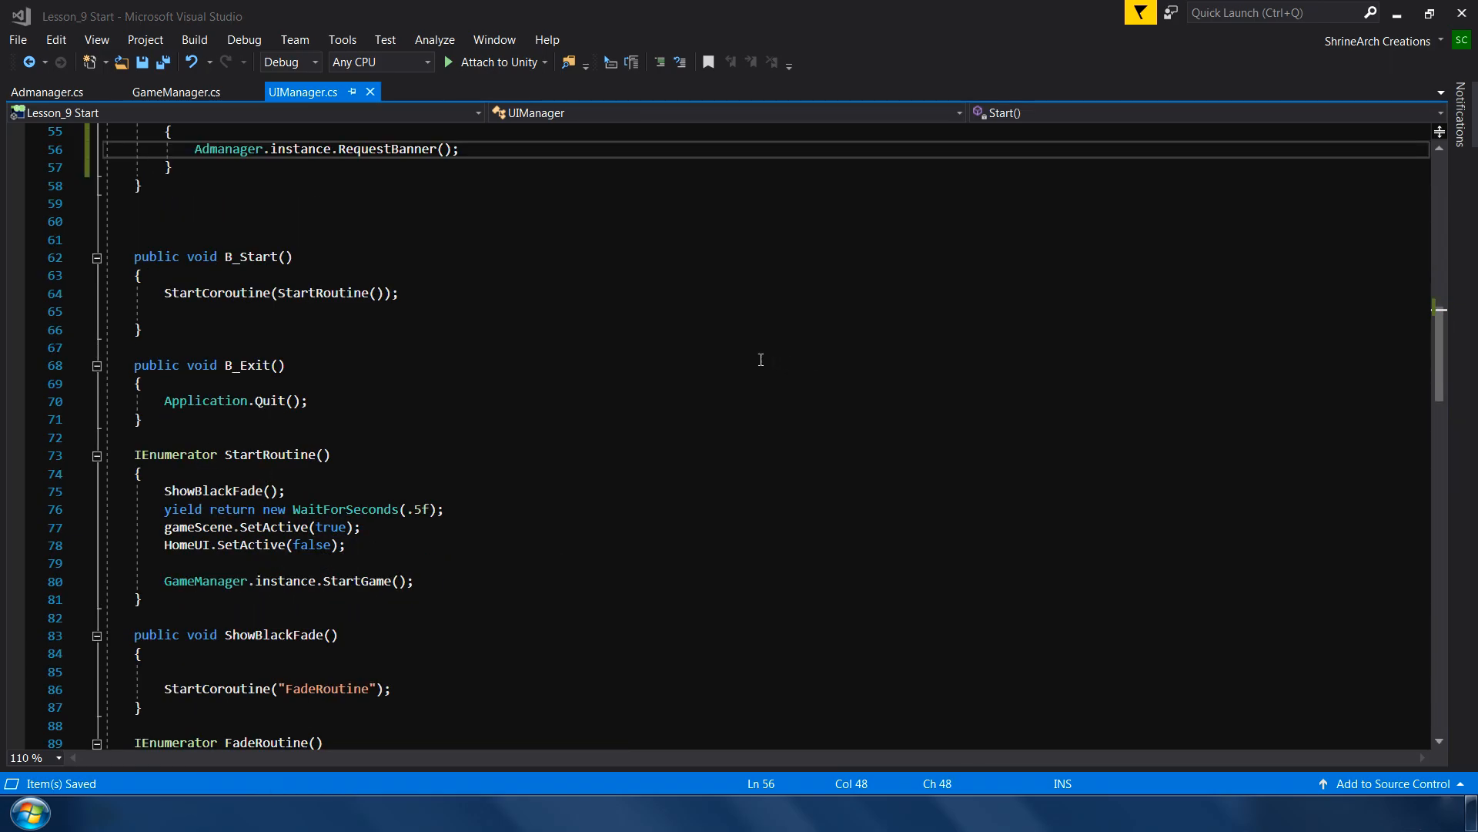
pyautogui.moveTo(488, 289)
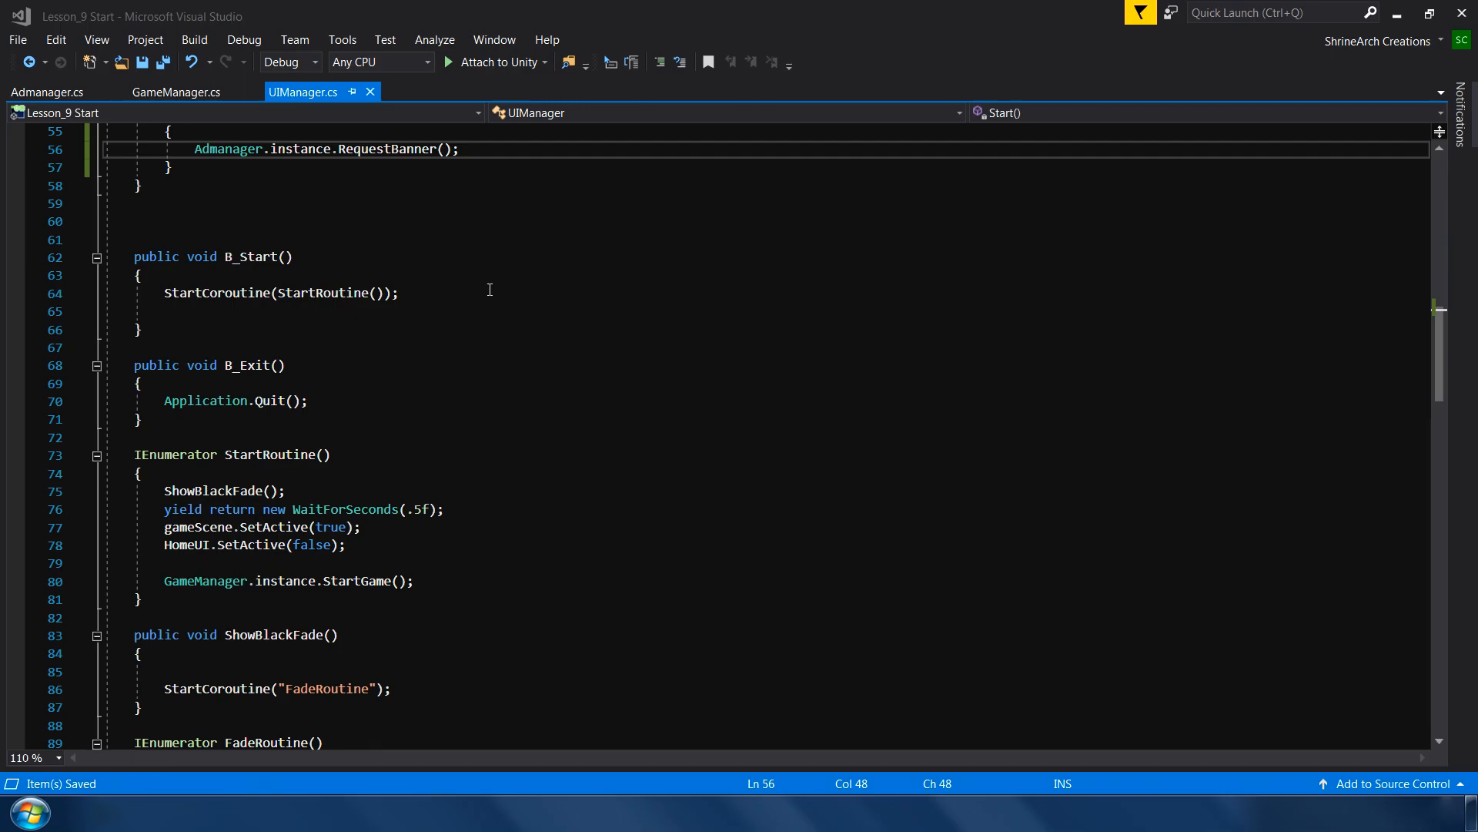
pyautogui.click(399, 292)
pyautogui.write('Admanager')
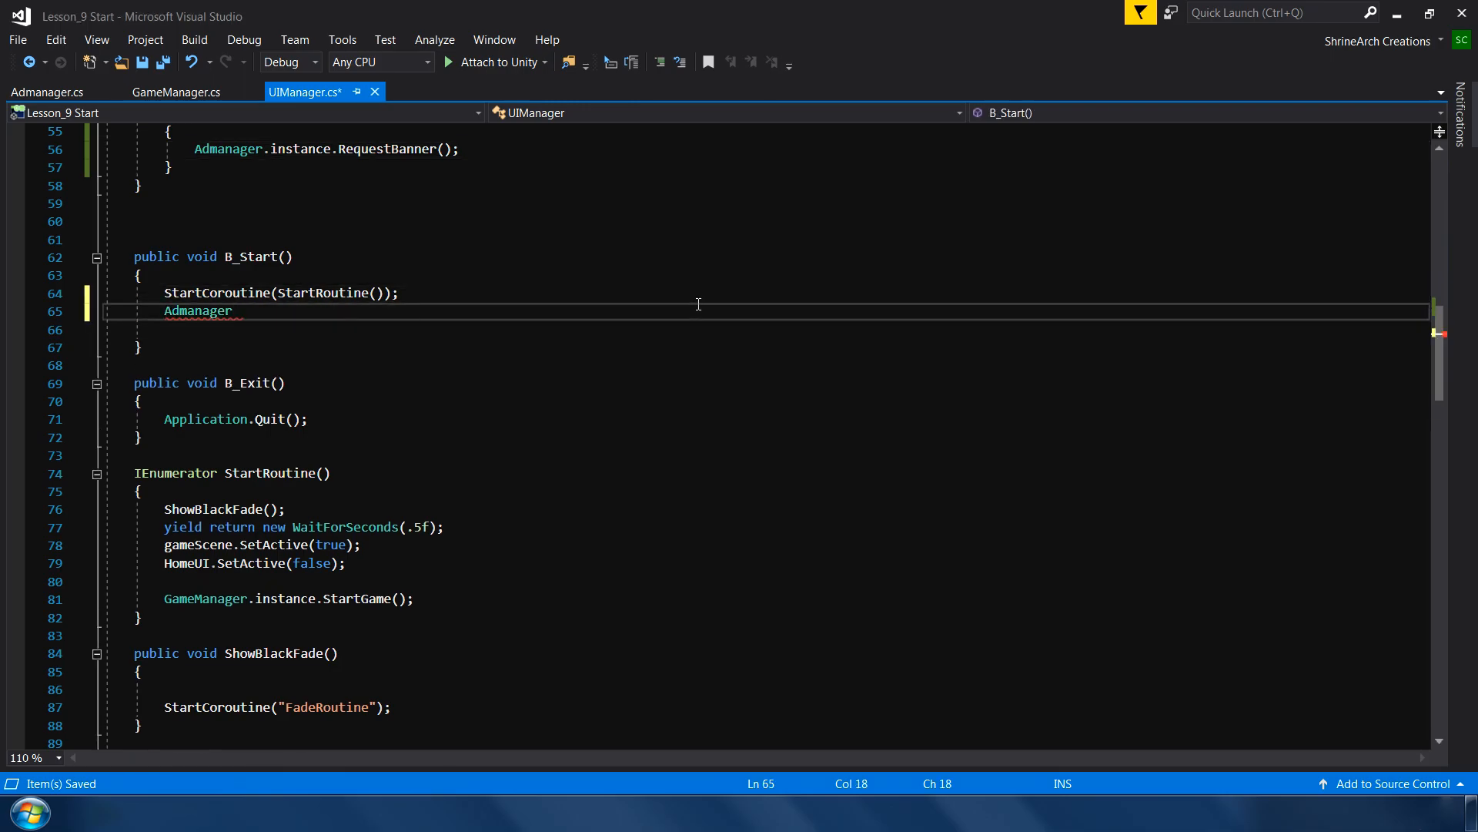
pyautogui.write('.instance.HideBanner();')
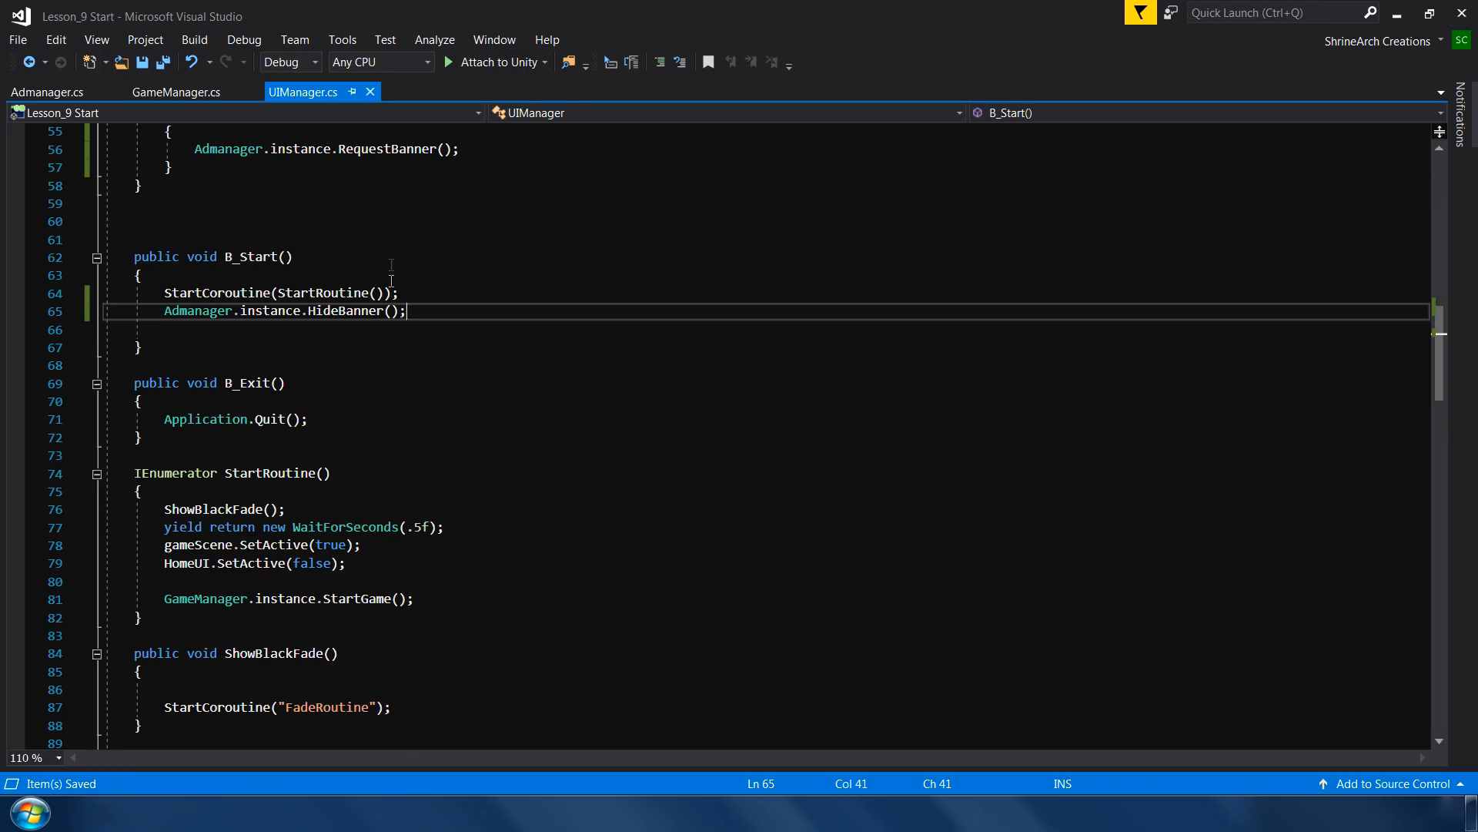
pyautogui.scroll(3)
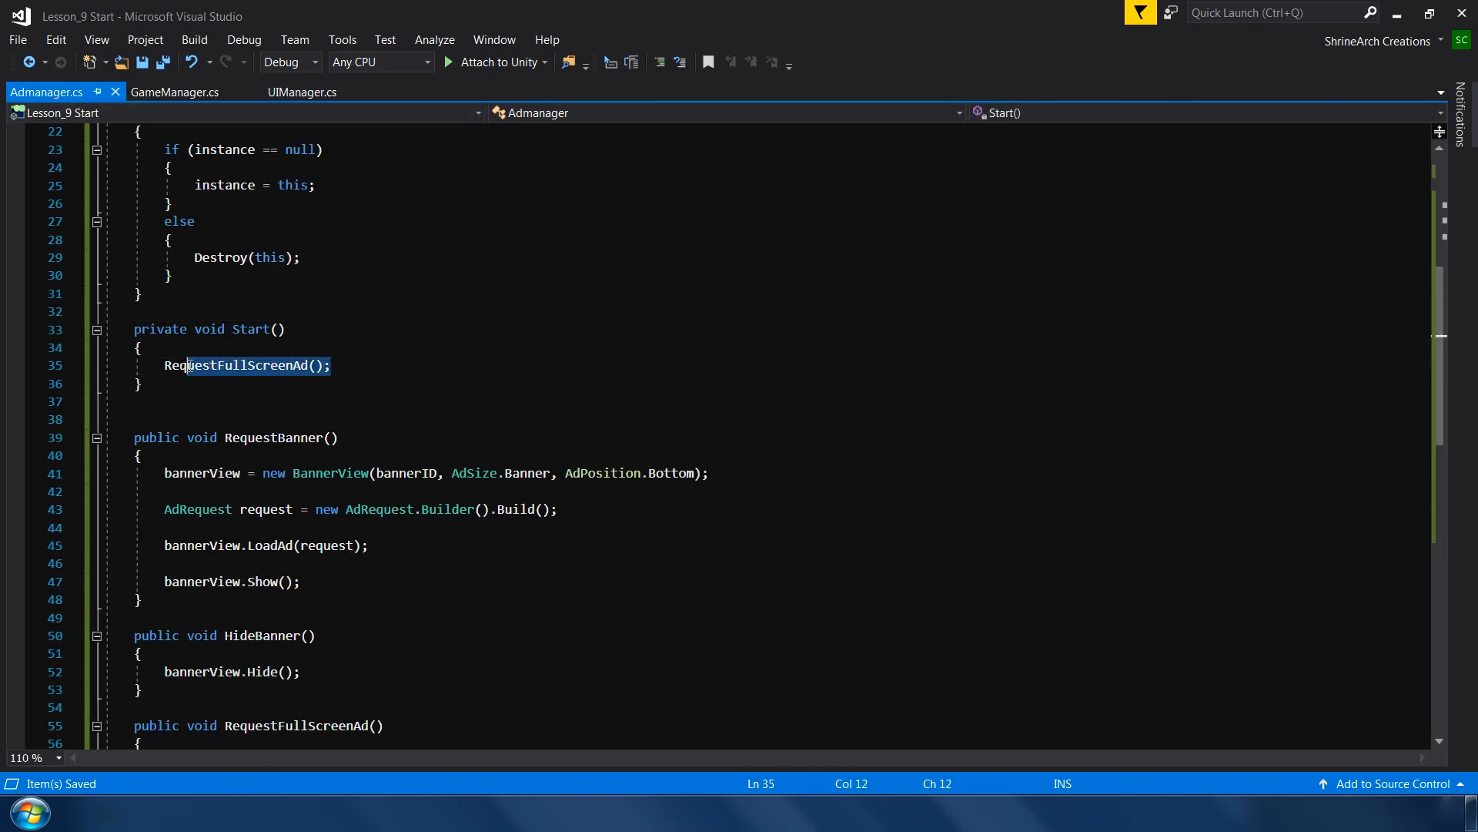
# - Call Admanager.instance.ShowFullScreenAd() in GameManager's CheckGameOver before the game-over UI, and save
pyautogui.click(139, 346)
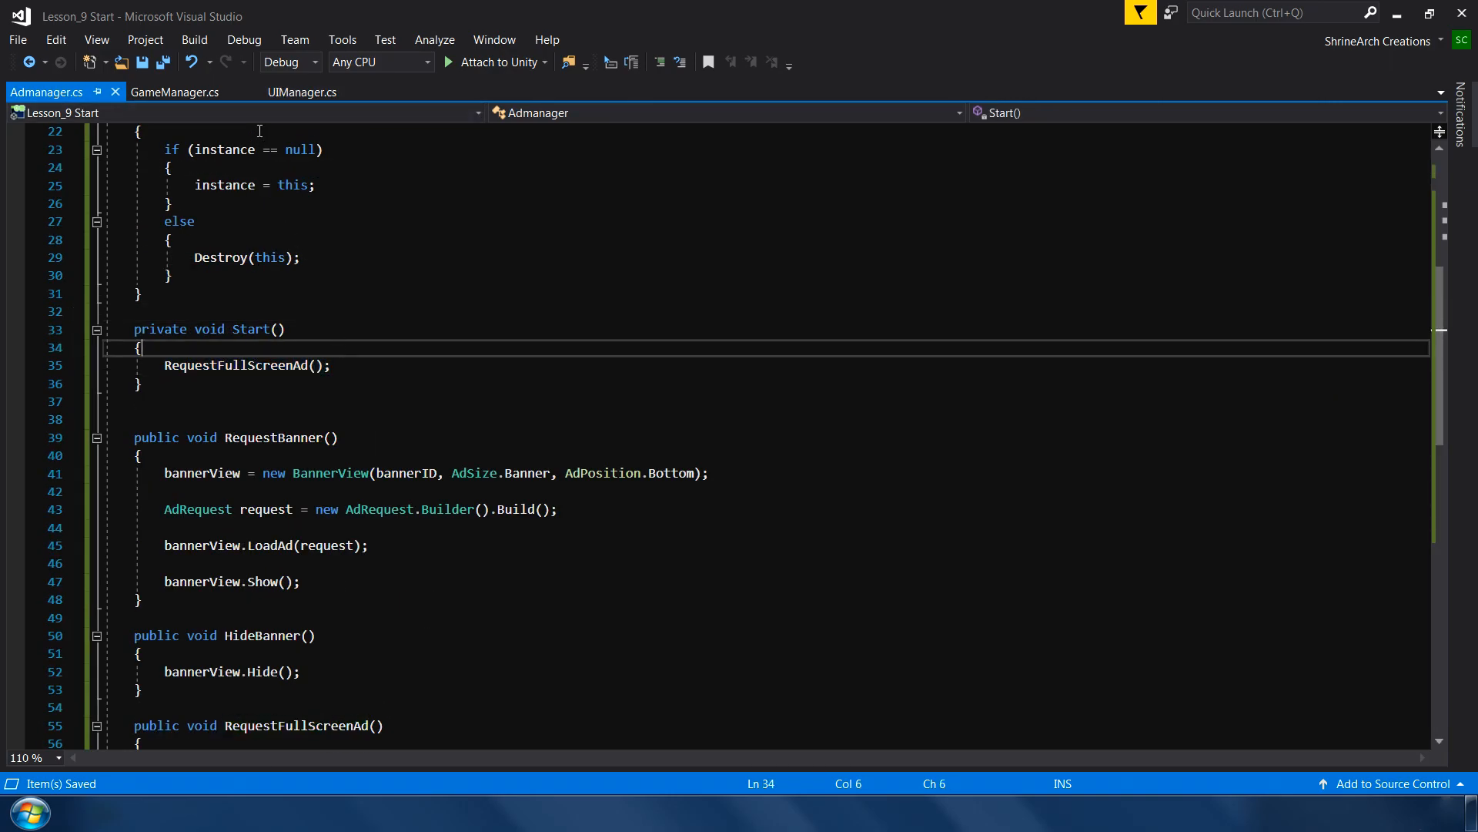
pyautogui.click(175, 91)
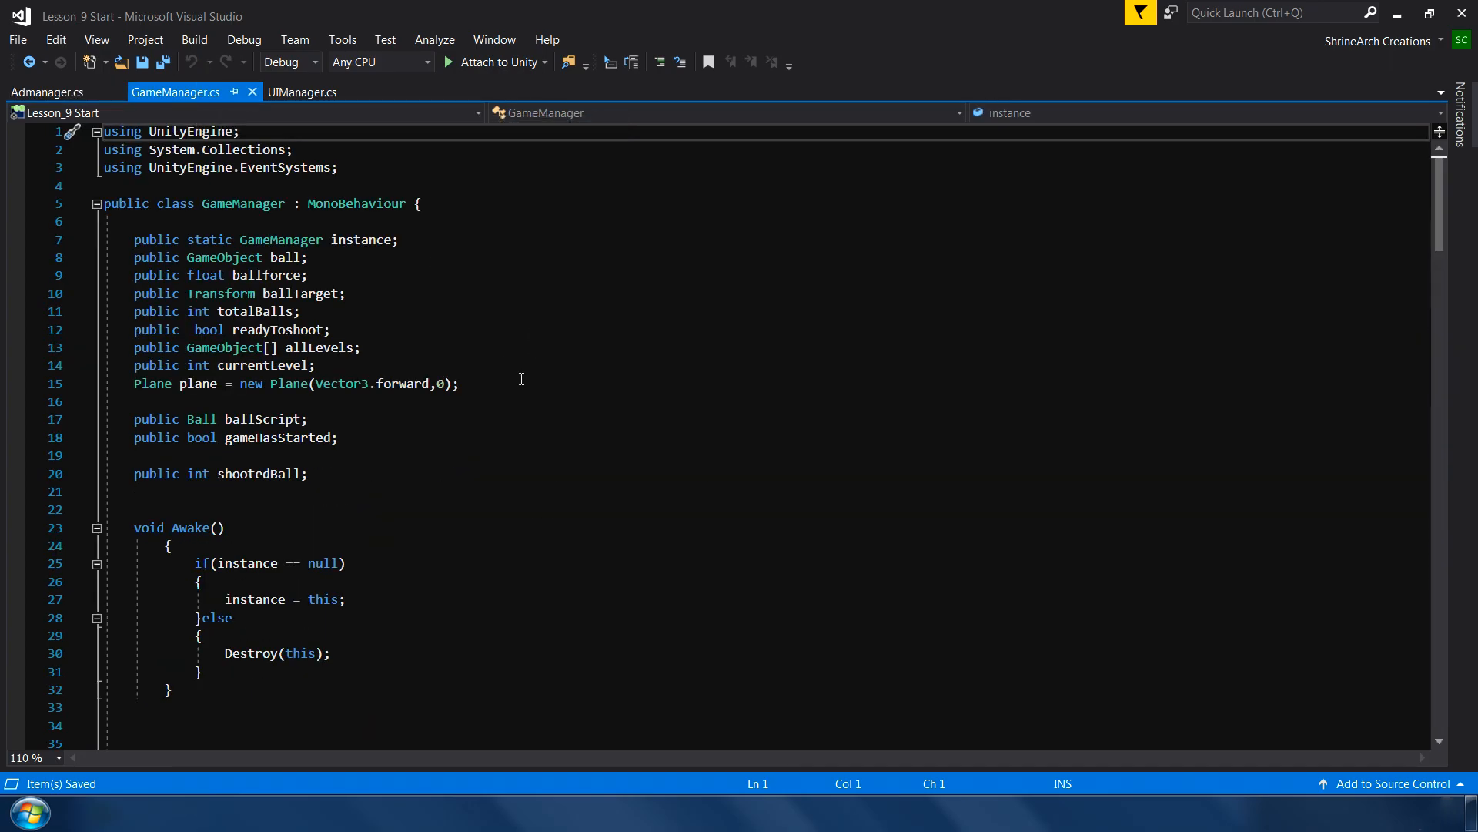
pyautogui.scroll(-3)
pyautogui.write('{')
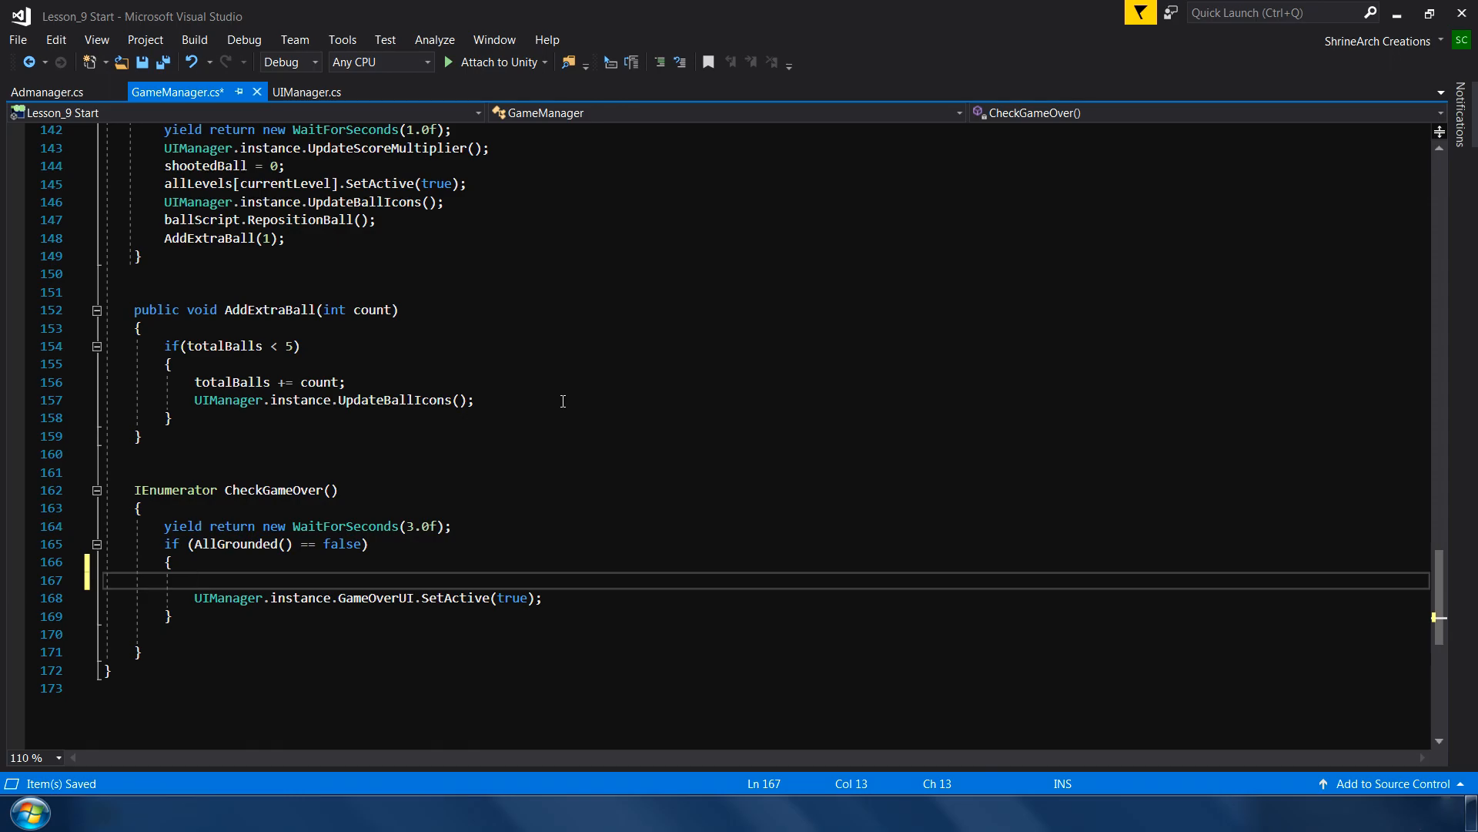
pyautogui.write('Admanager')
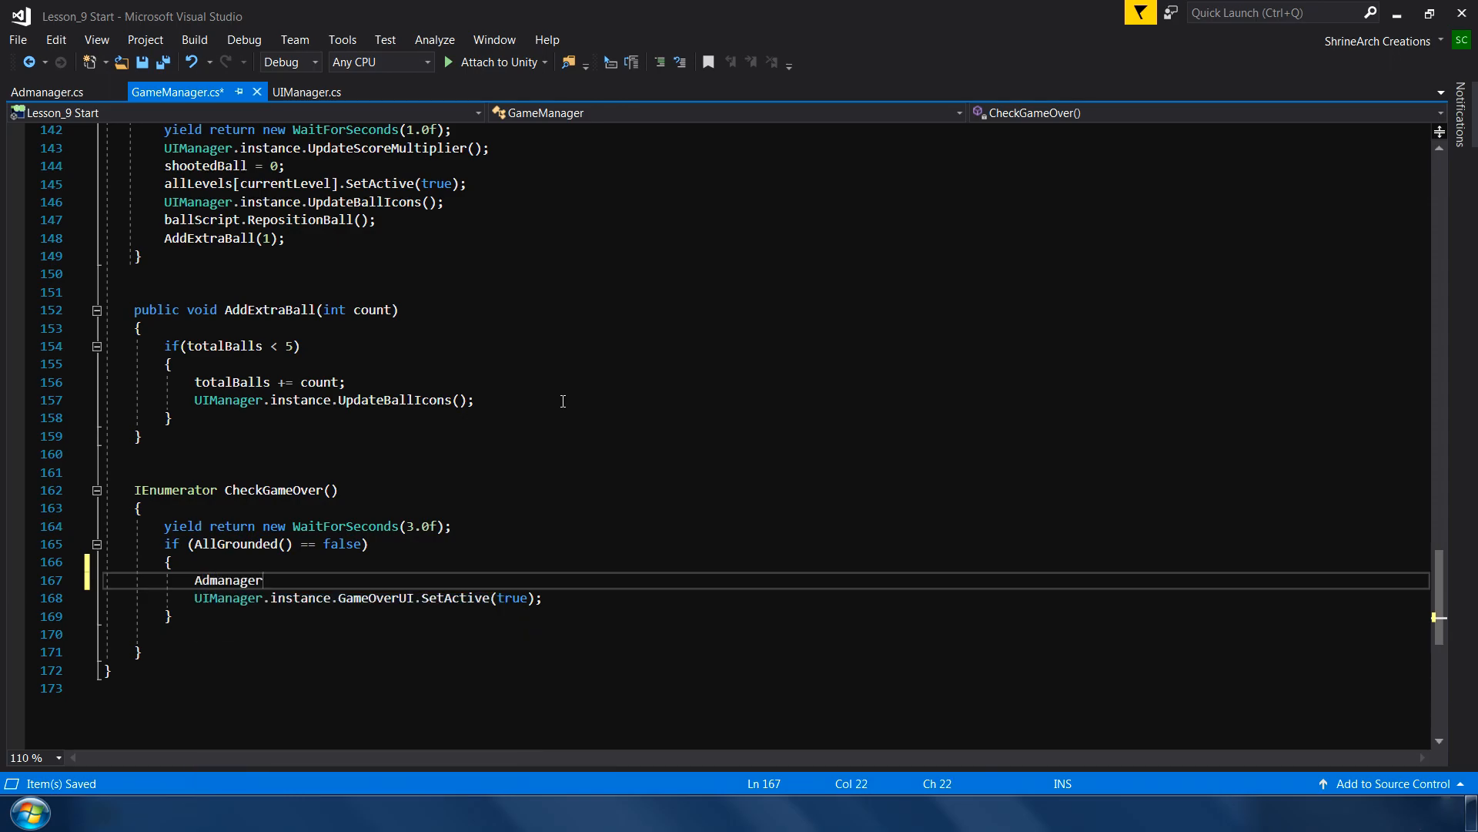
pyautogui.write('.instance')
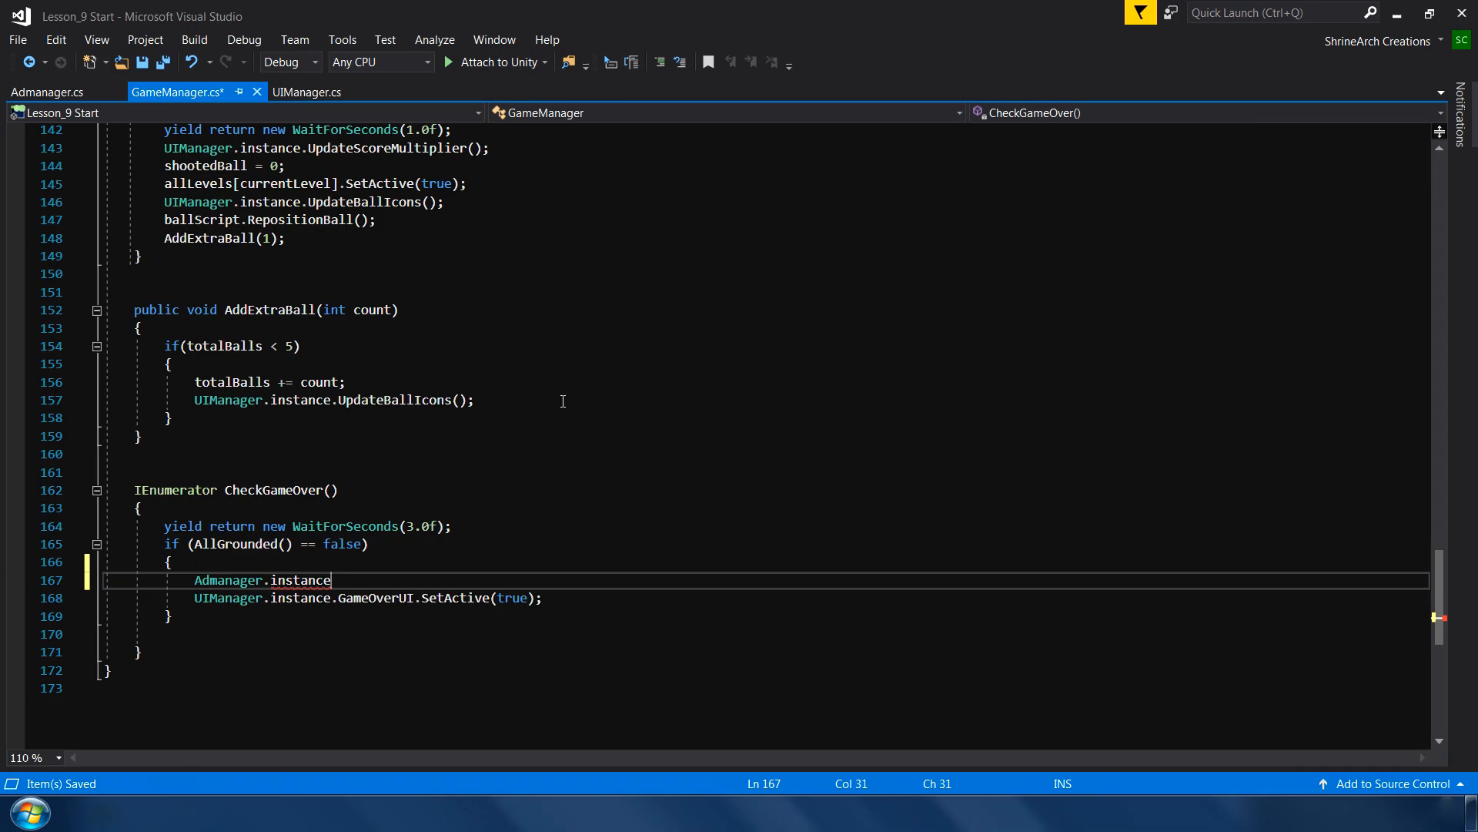
pyautogui.write('.ShsowFullScreenAd();')
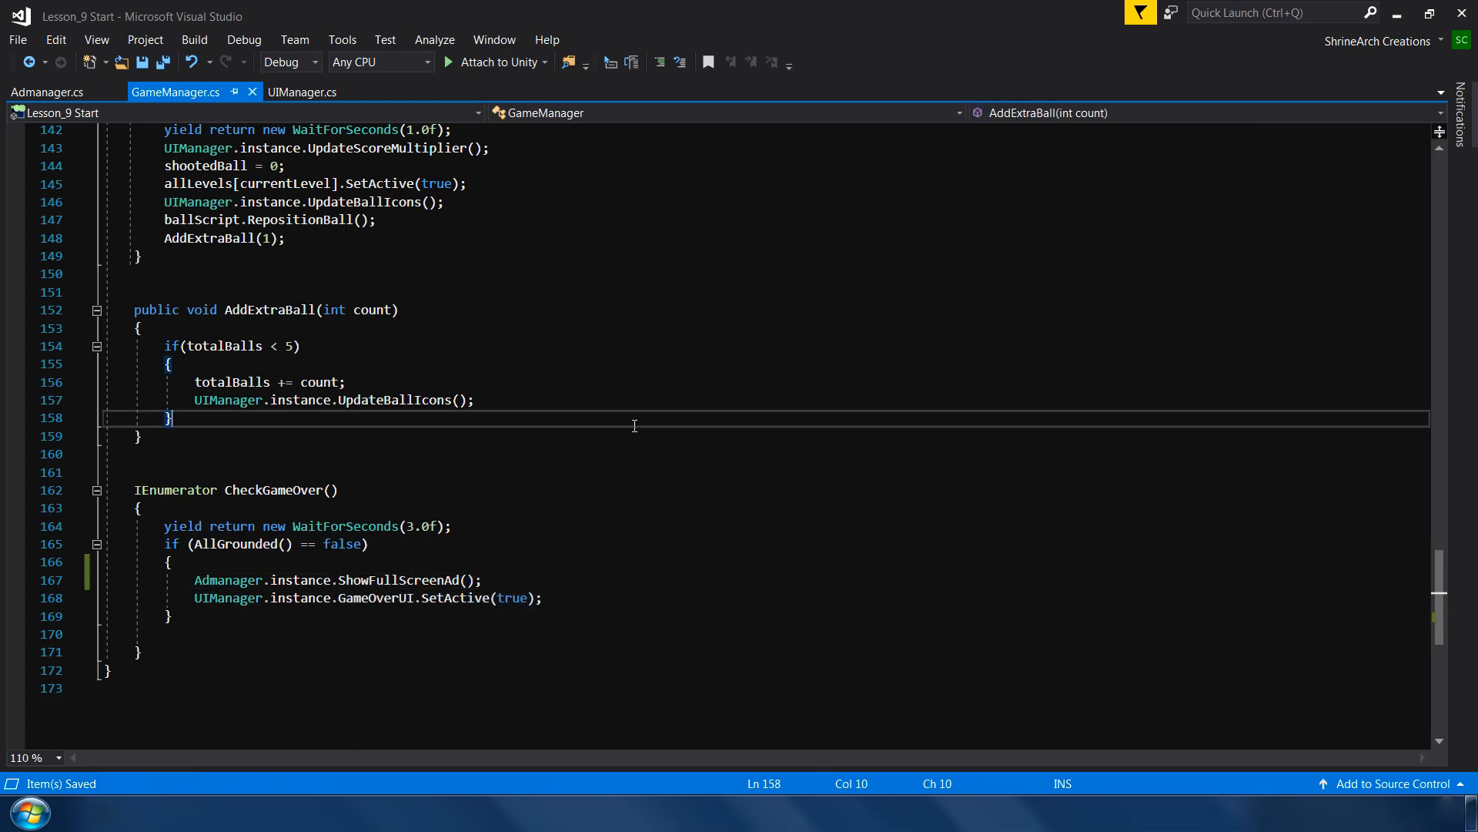
pyautogui.click(48, 91)
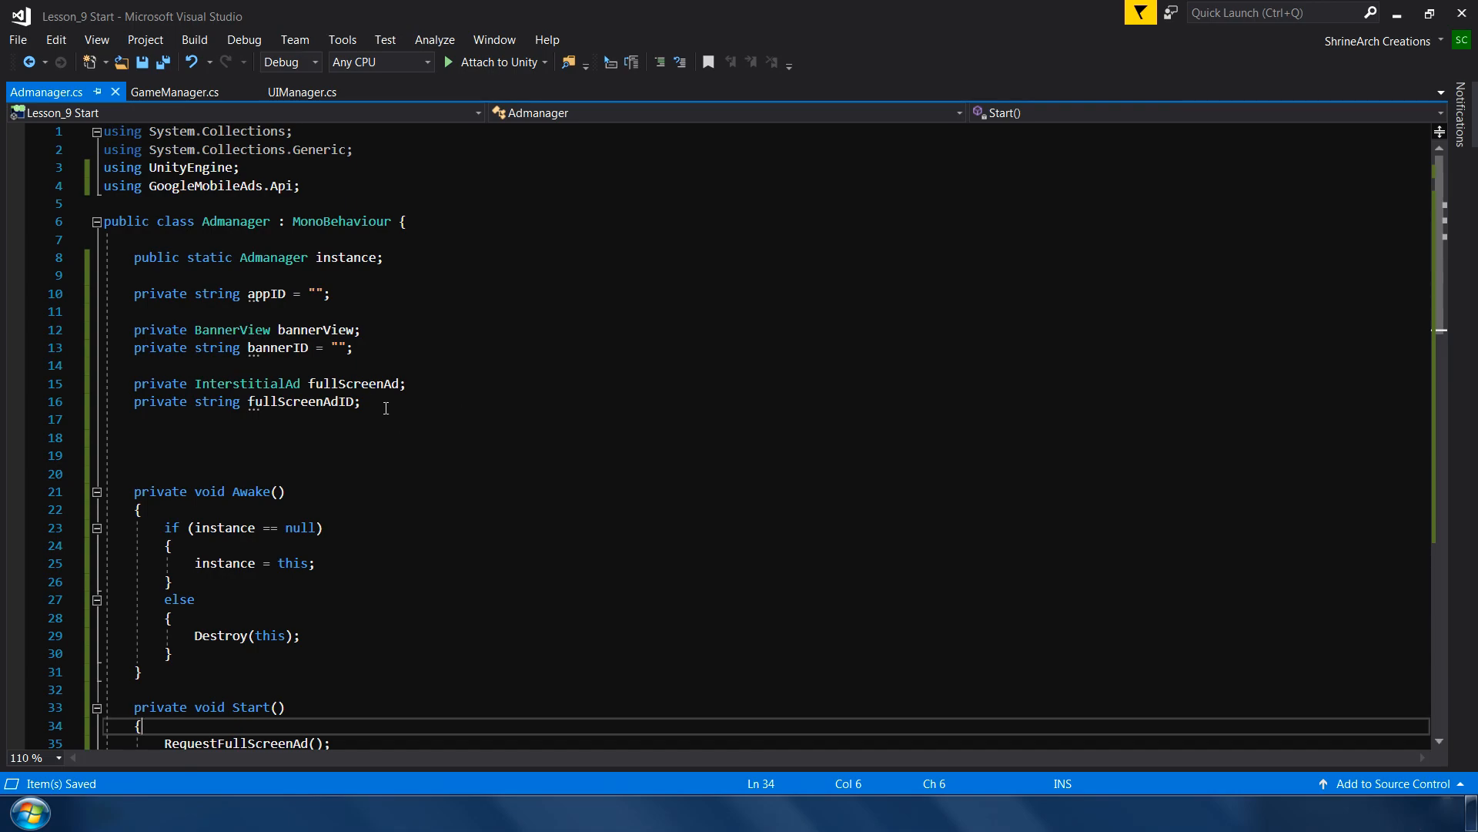
pyautogui.moveTo(410, 778)
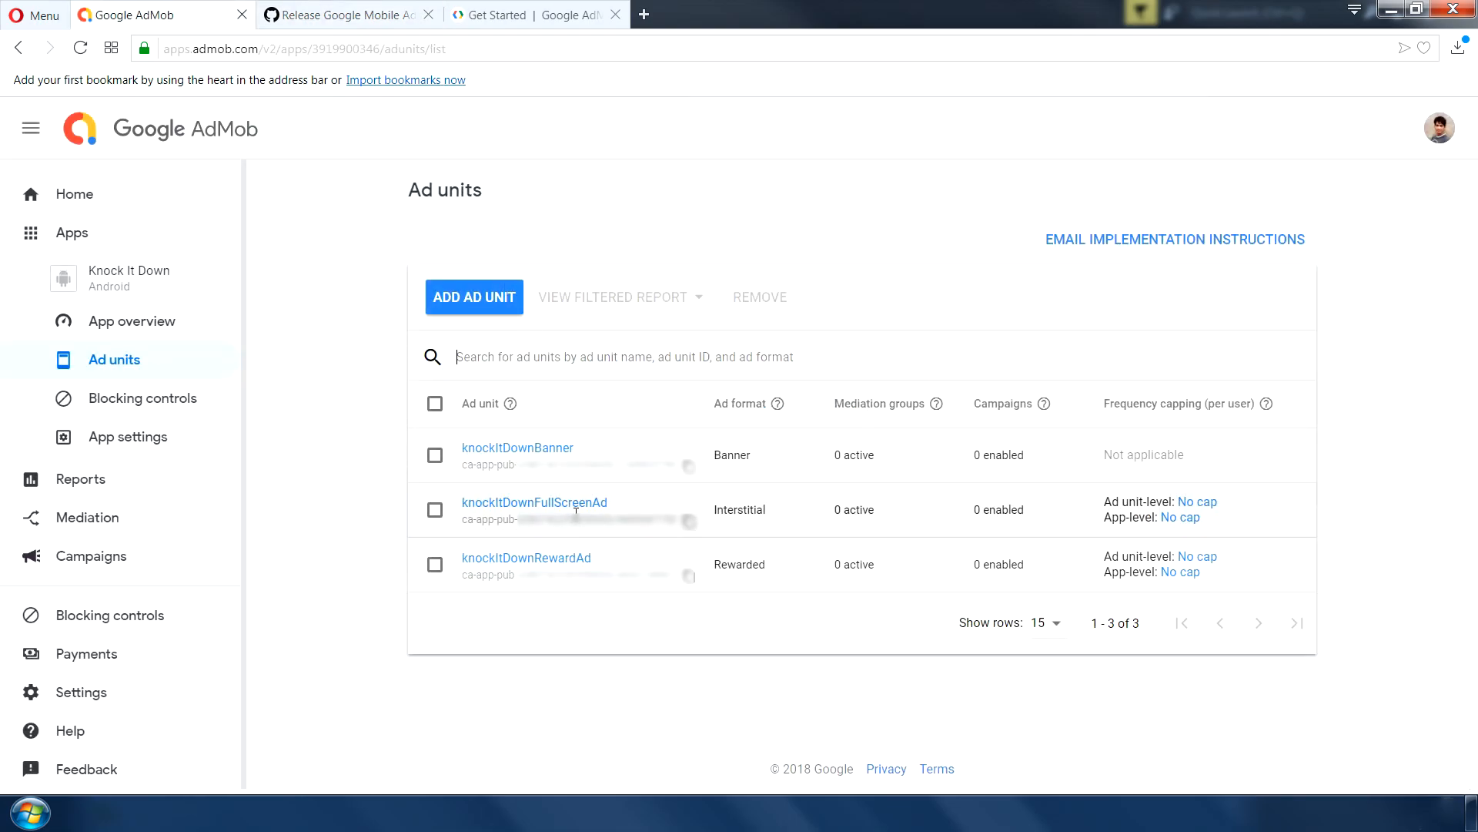
# - Show Knock It Down's App settings in AdMob and copy its App ID
pyautogui.click(128, 436)
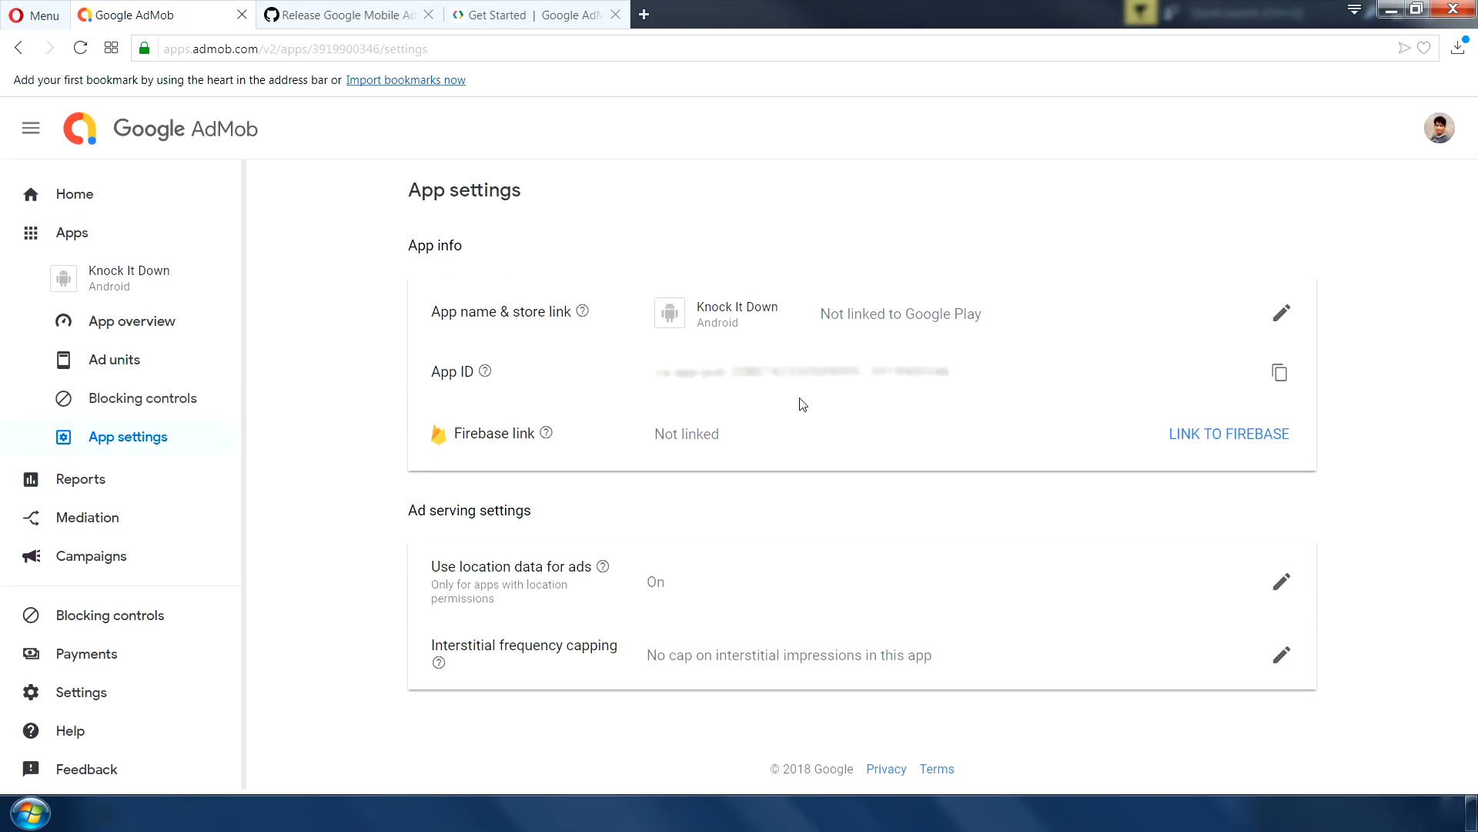
pyautogui.moveTo(885, 383)
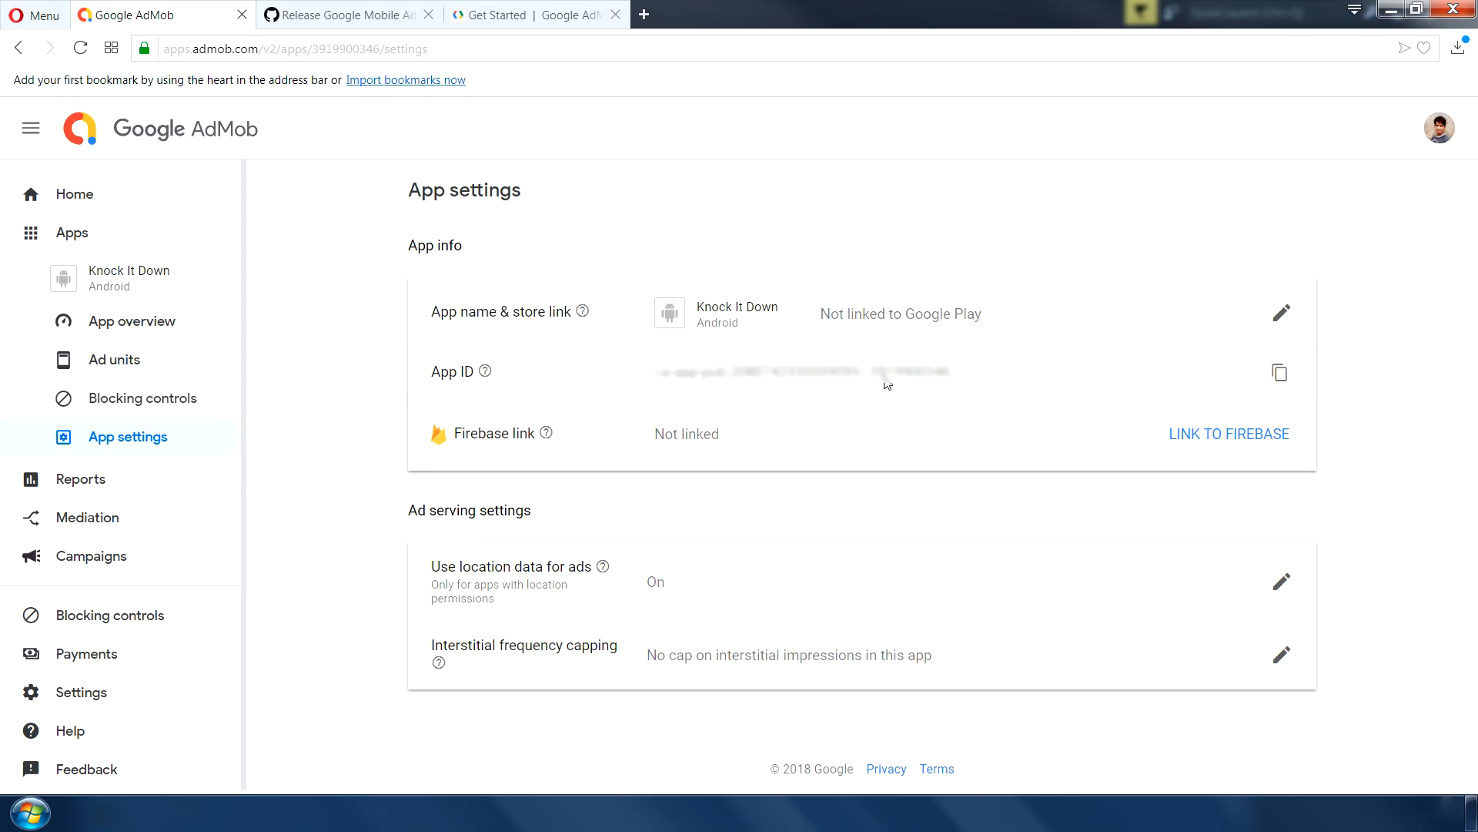
pyautogui.click(116, 359)
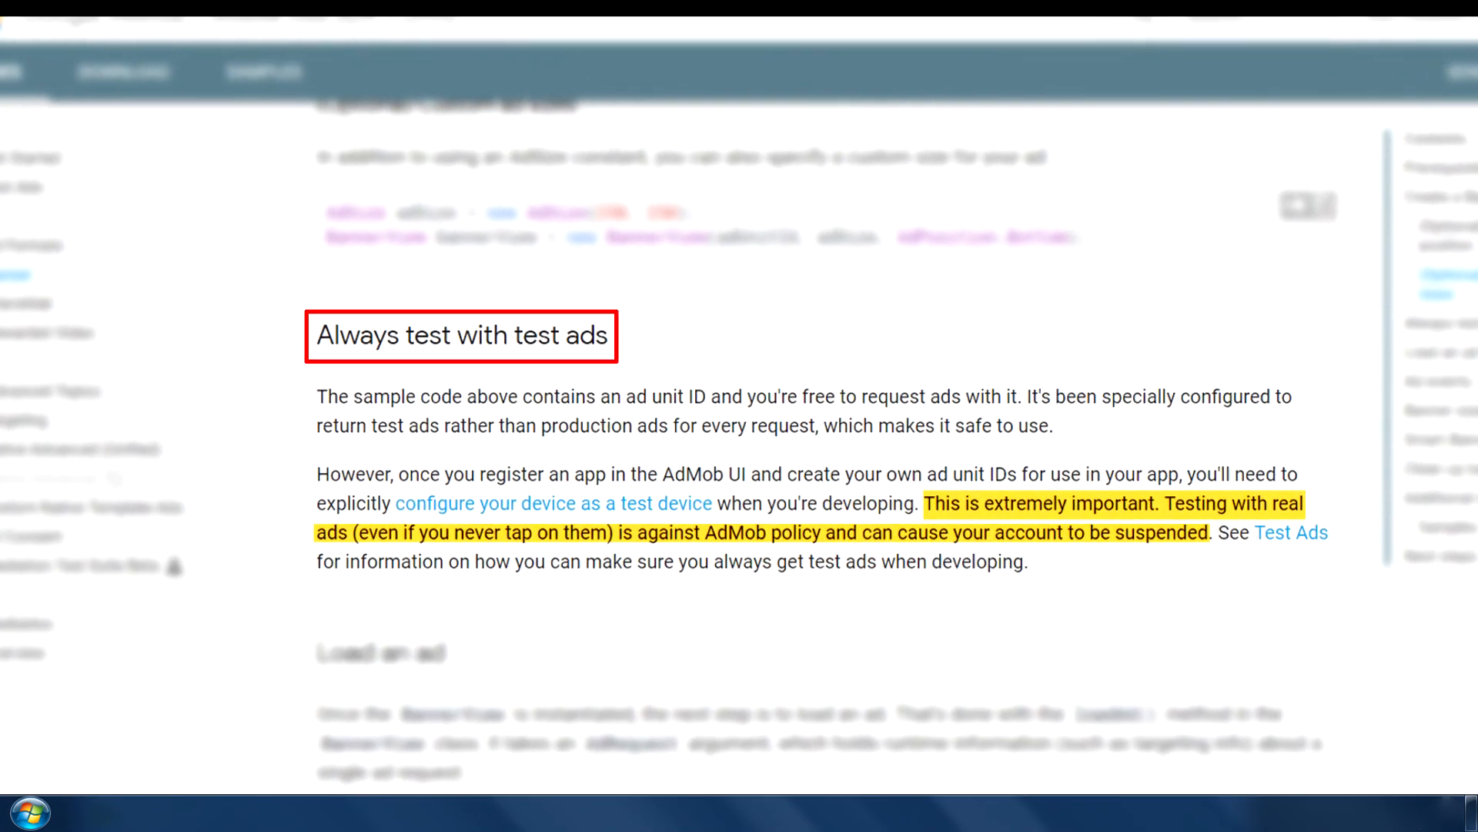
# - Scroll the Google Mobile Ads guide to the 'Always test with test ads' warning
pyautogui.scroll(3)
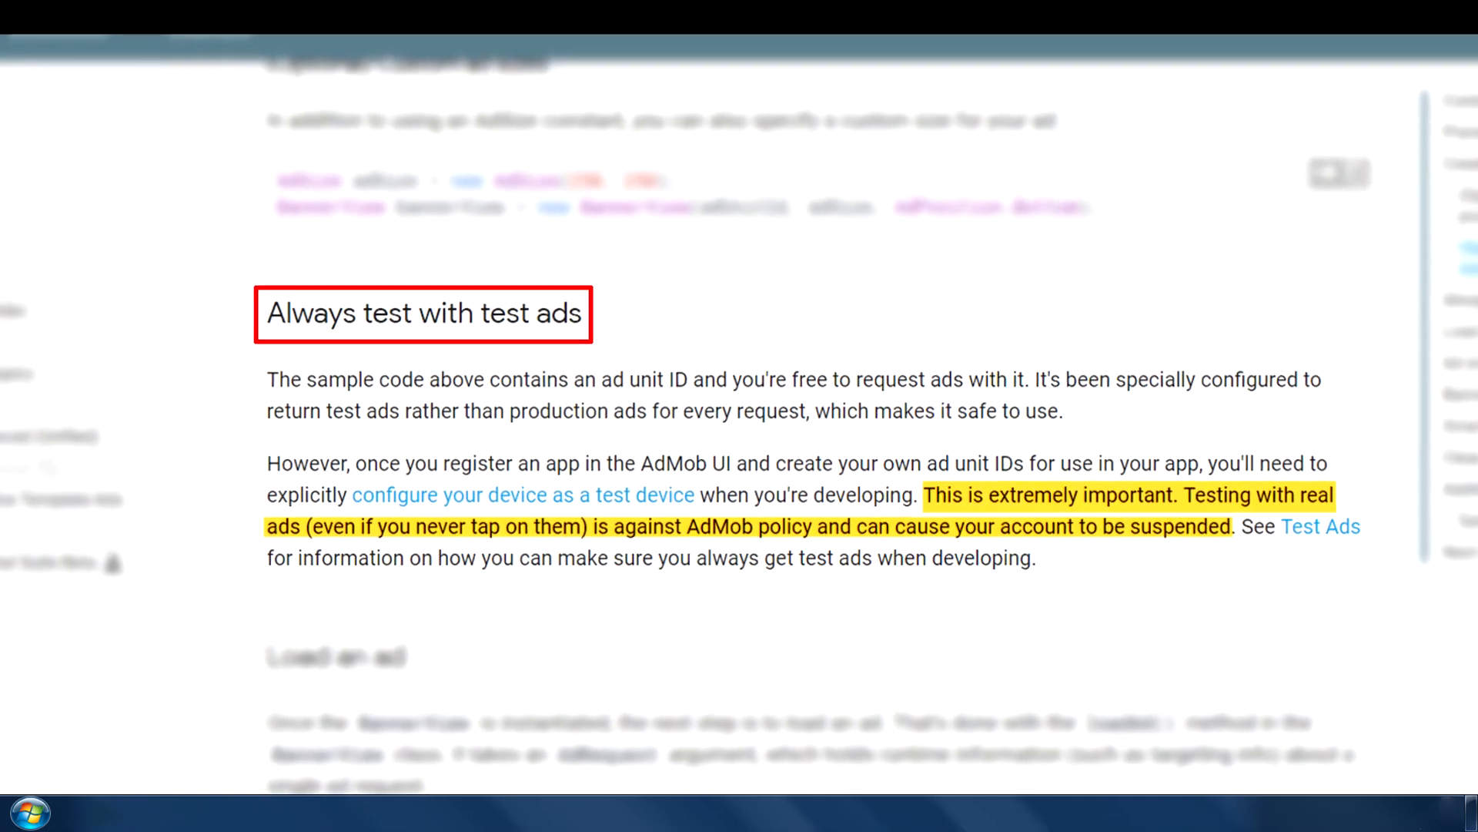
pyautogui.scroll(3)
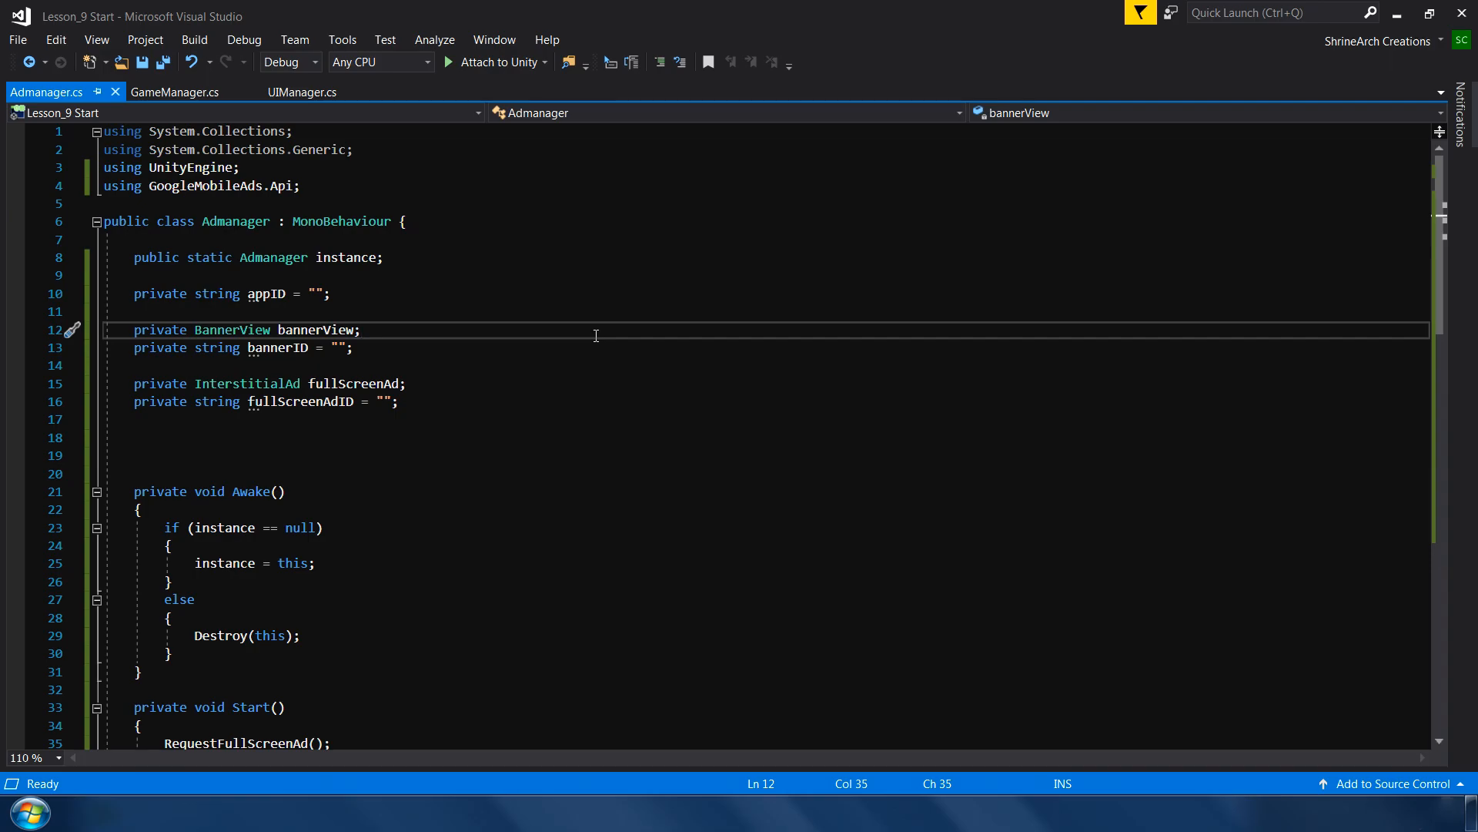
pyautogui.moveTo(459, 286)
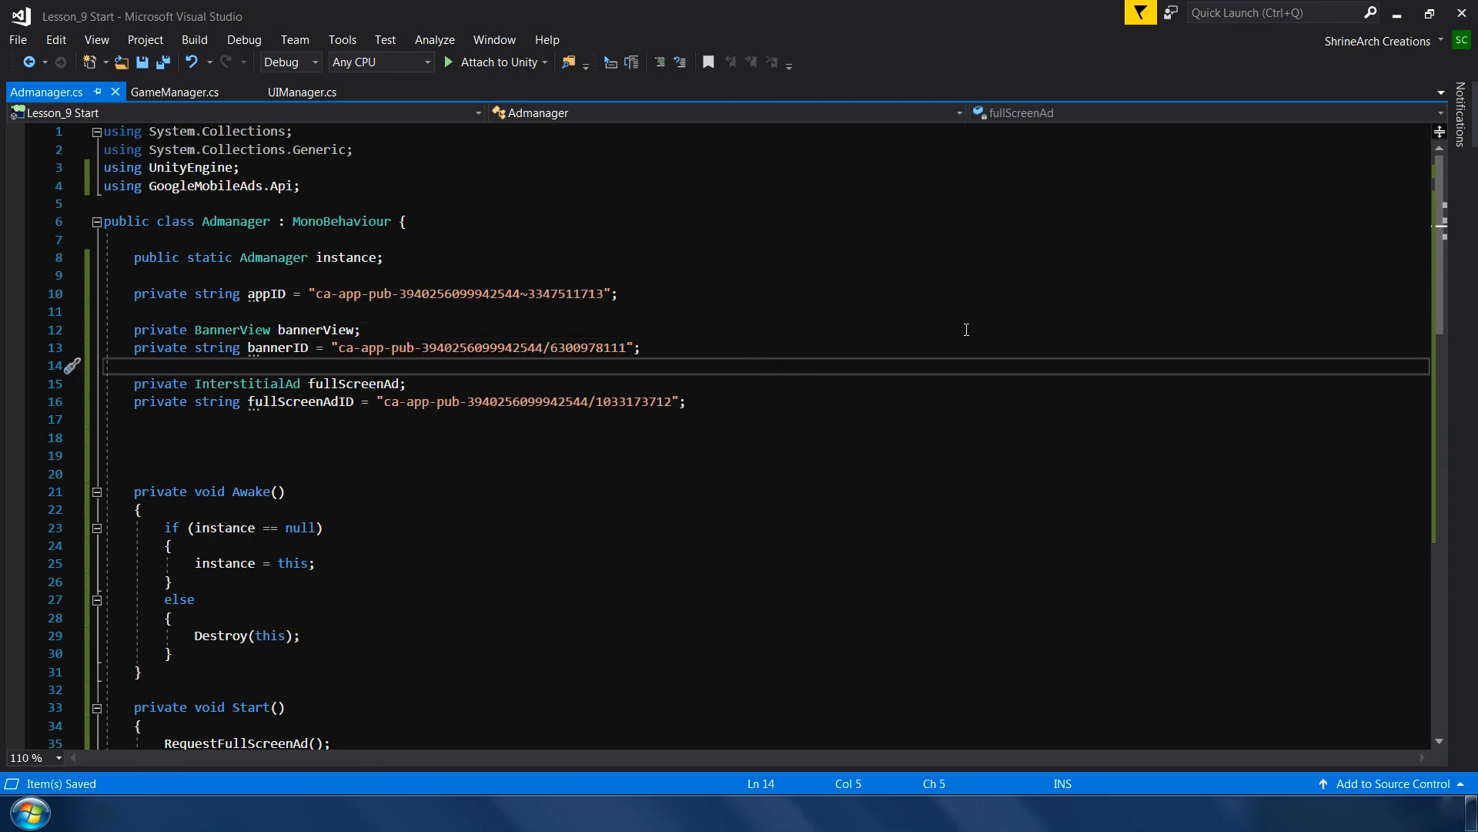
pyautogui.moveTo(712, 288)
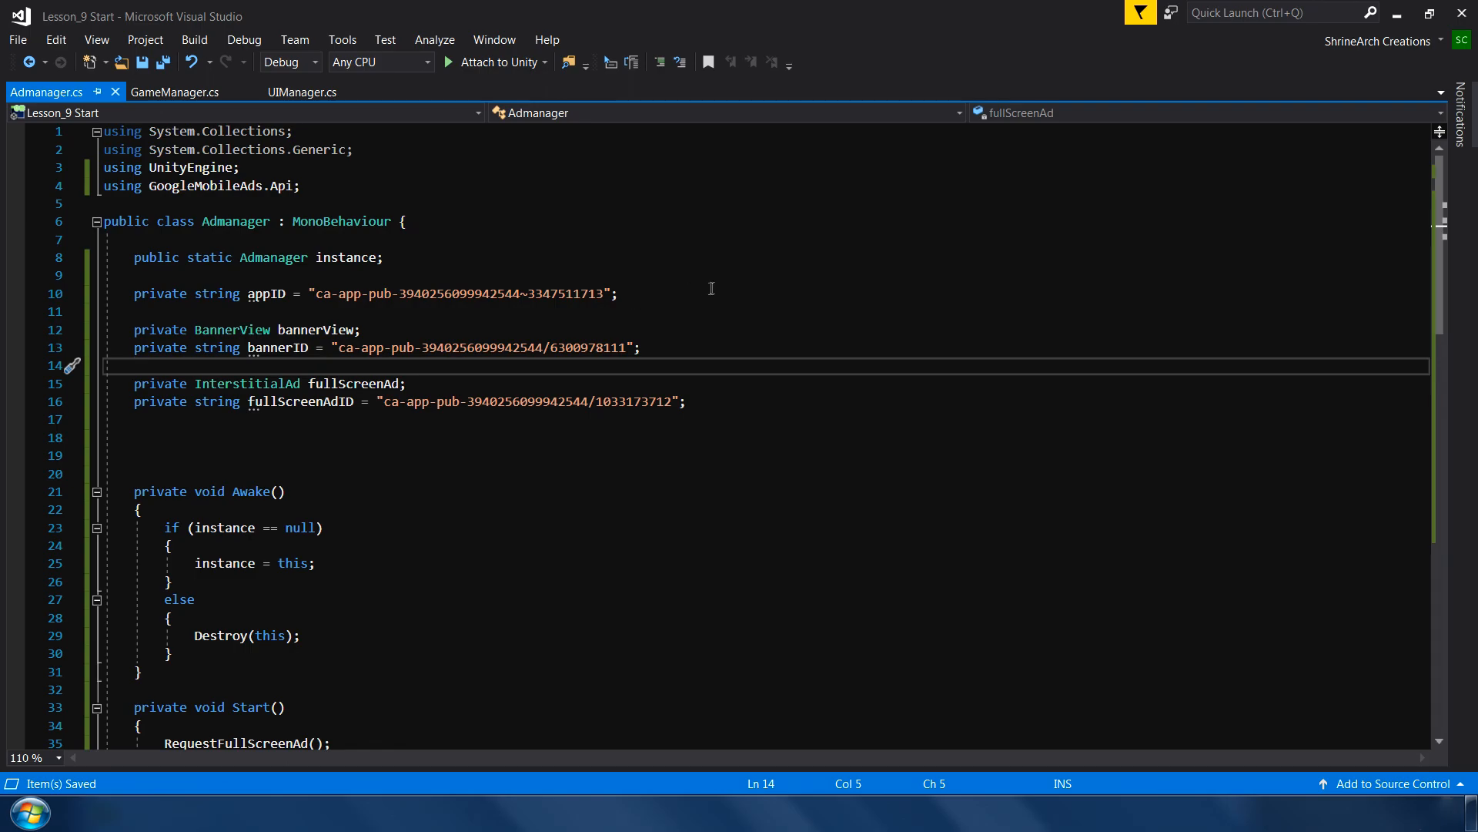
# - Return to the Unity editor after saving the ca-app-pub IDs in Admanager.cs
pyautogui.click(360, 330)
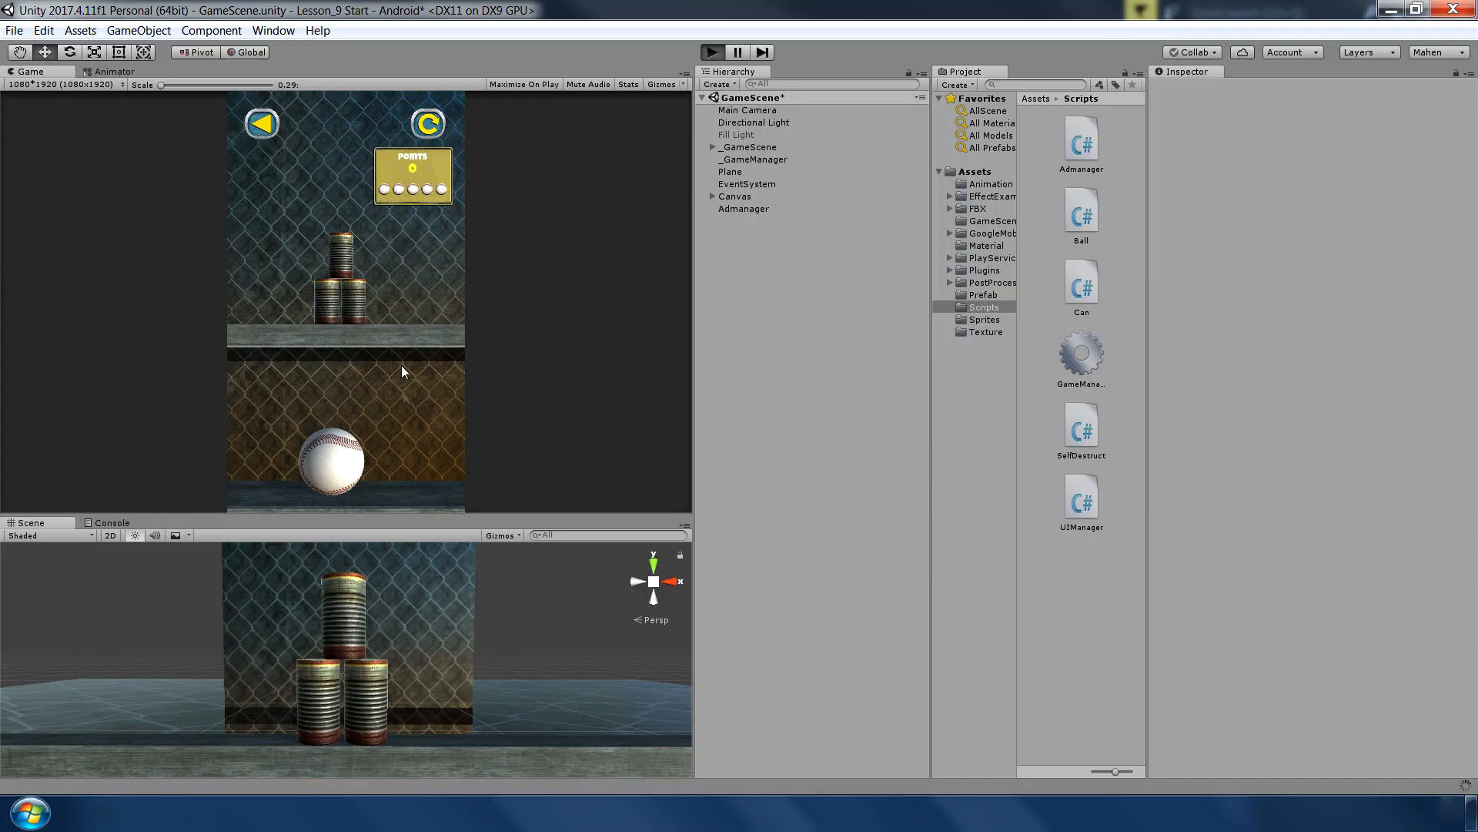
# - Play the game and inspect the Dummy CreateInterstitialAd and LoadAd console entries
pyautogui.click(111, 522)
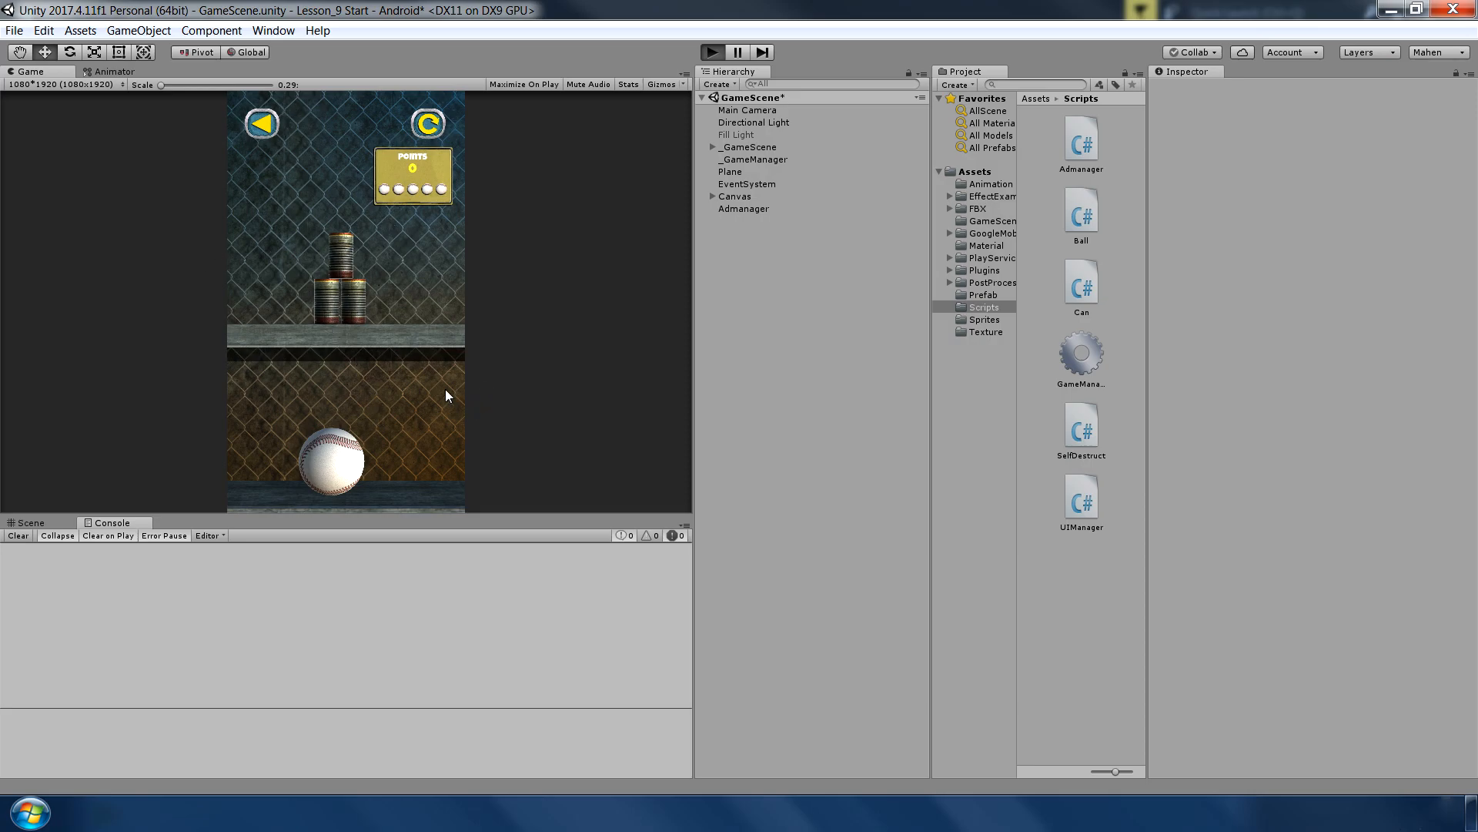
pyautogui.click(711, 52)
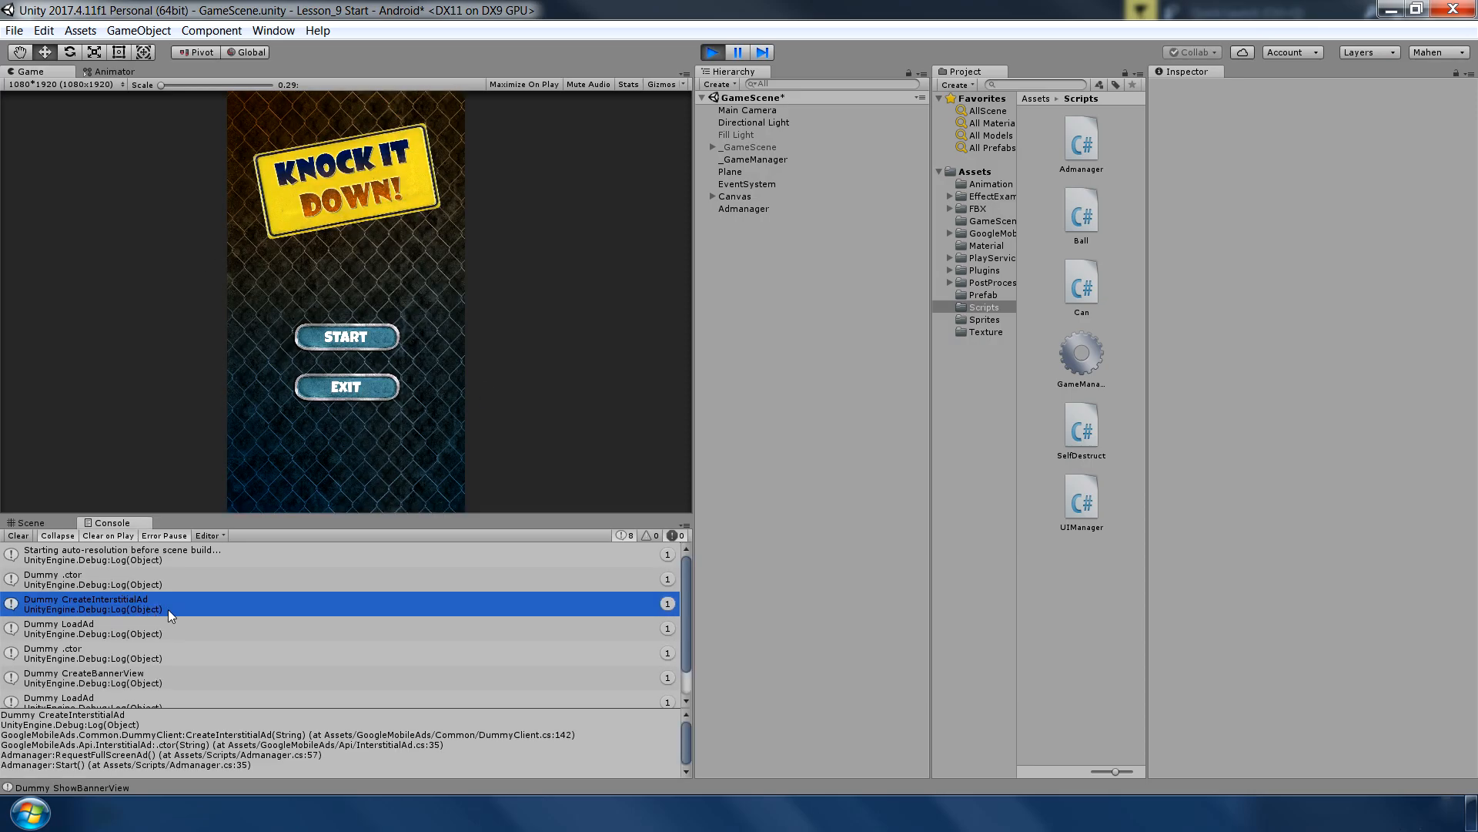
pyautogui.click(113, 628)
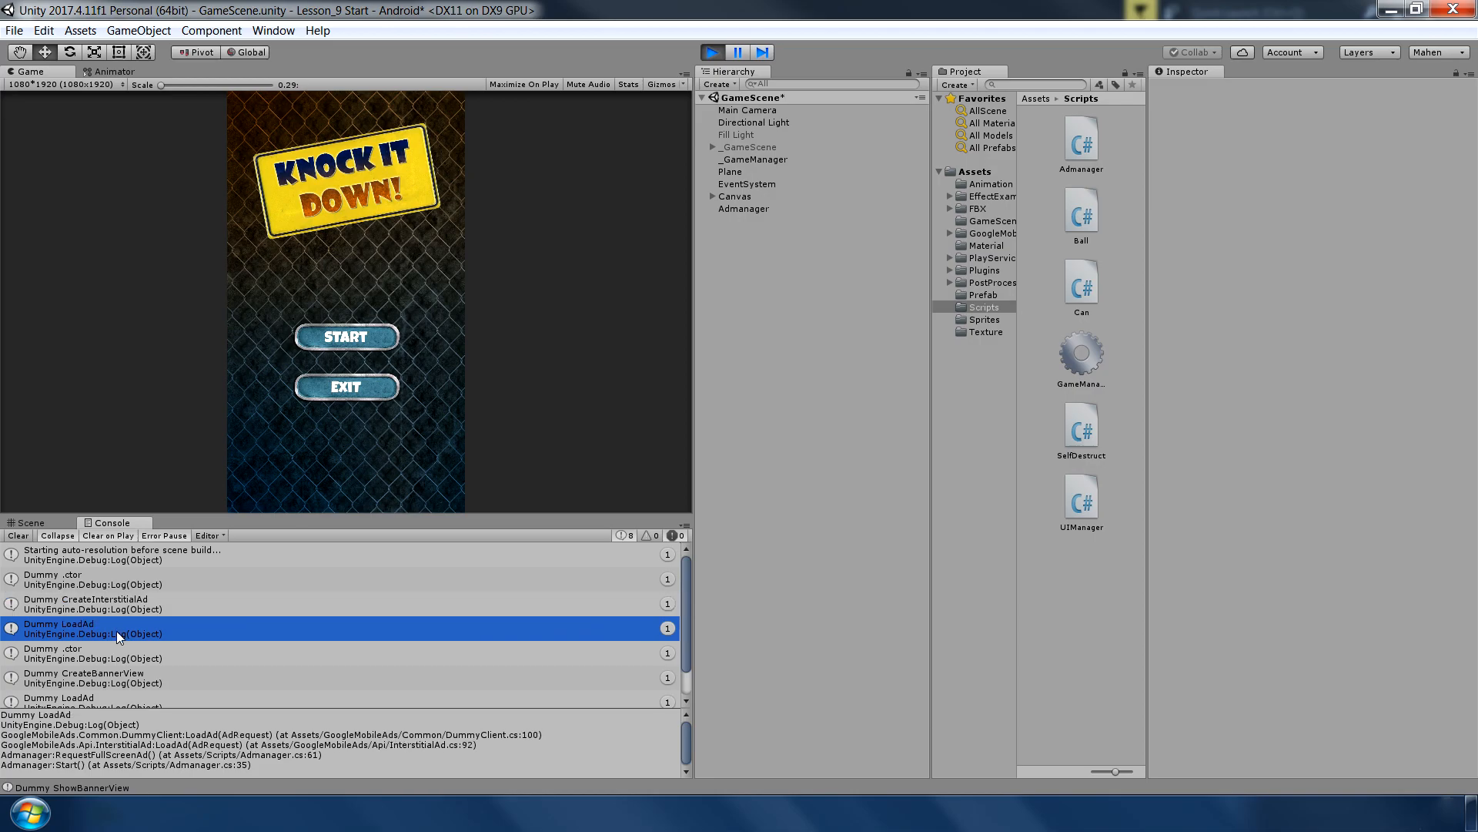
pyautogui.click(85, 604)
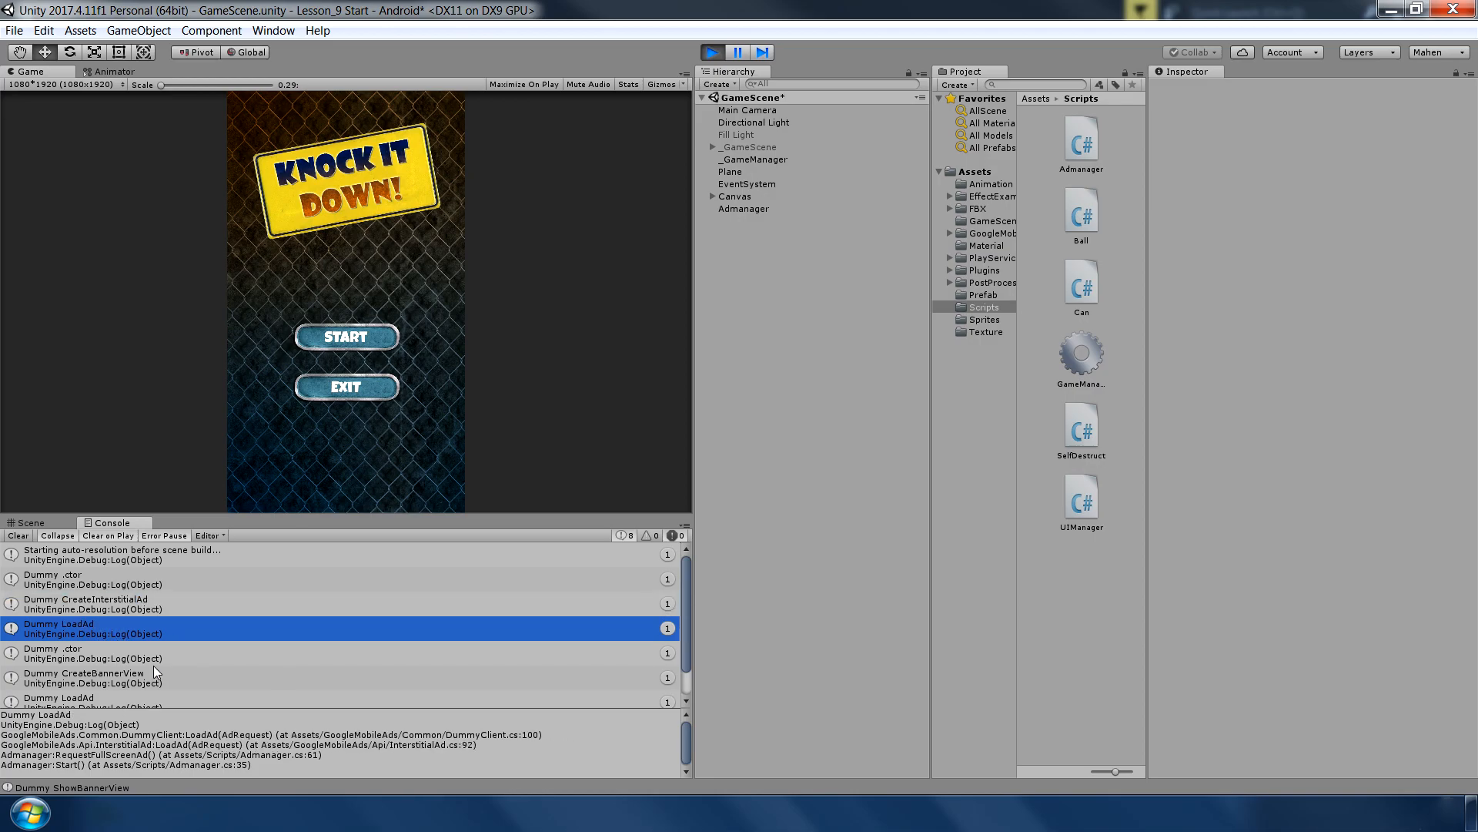
pyautogui.click(711, 53)
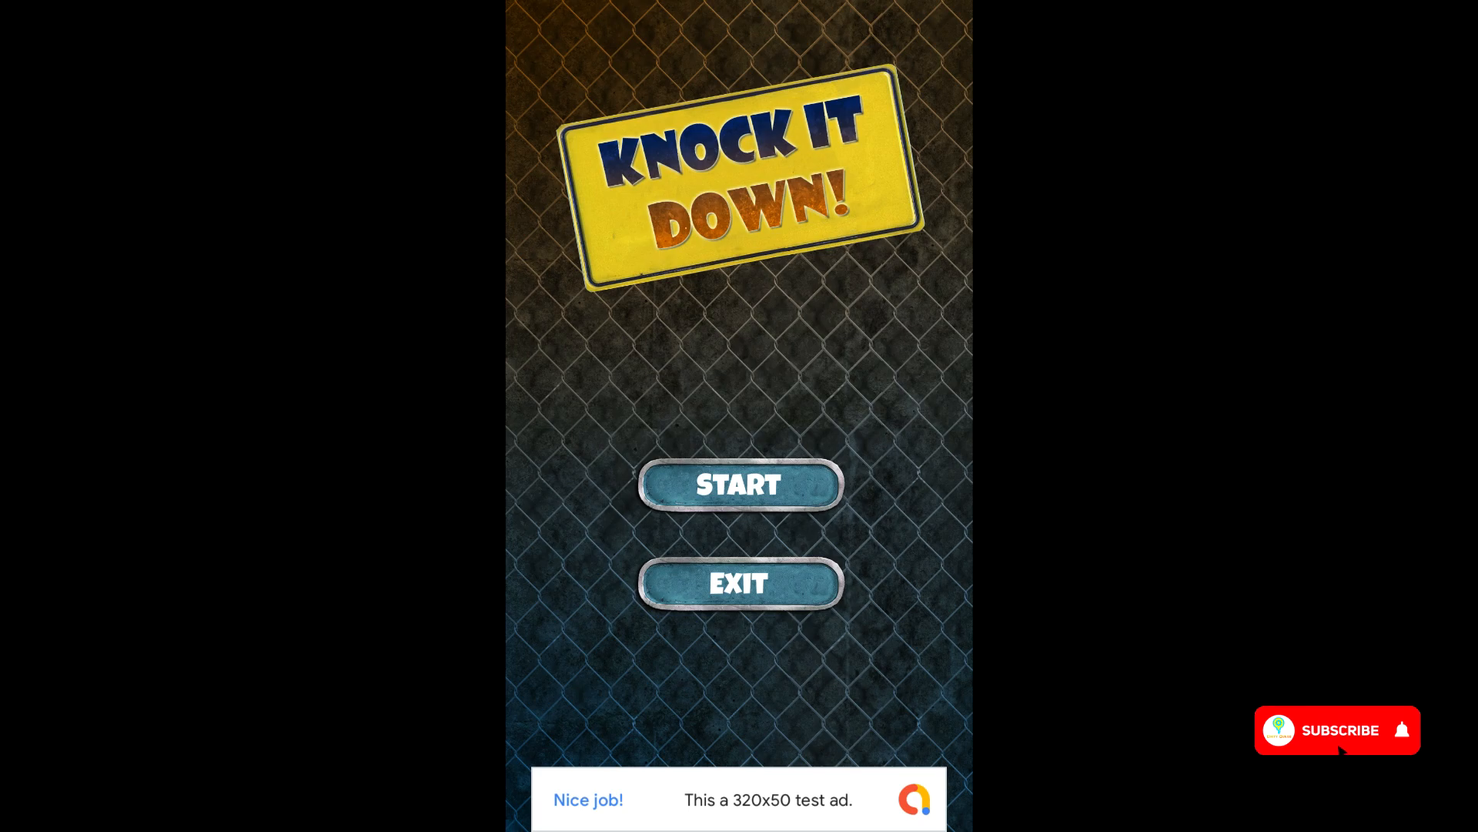
# - Check the banner test ad on the title screen and start a game
pyautogui.click(1337, 728)
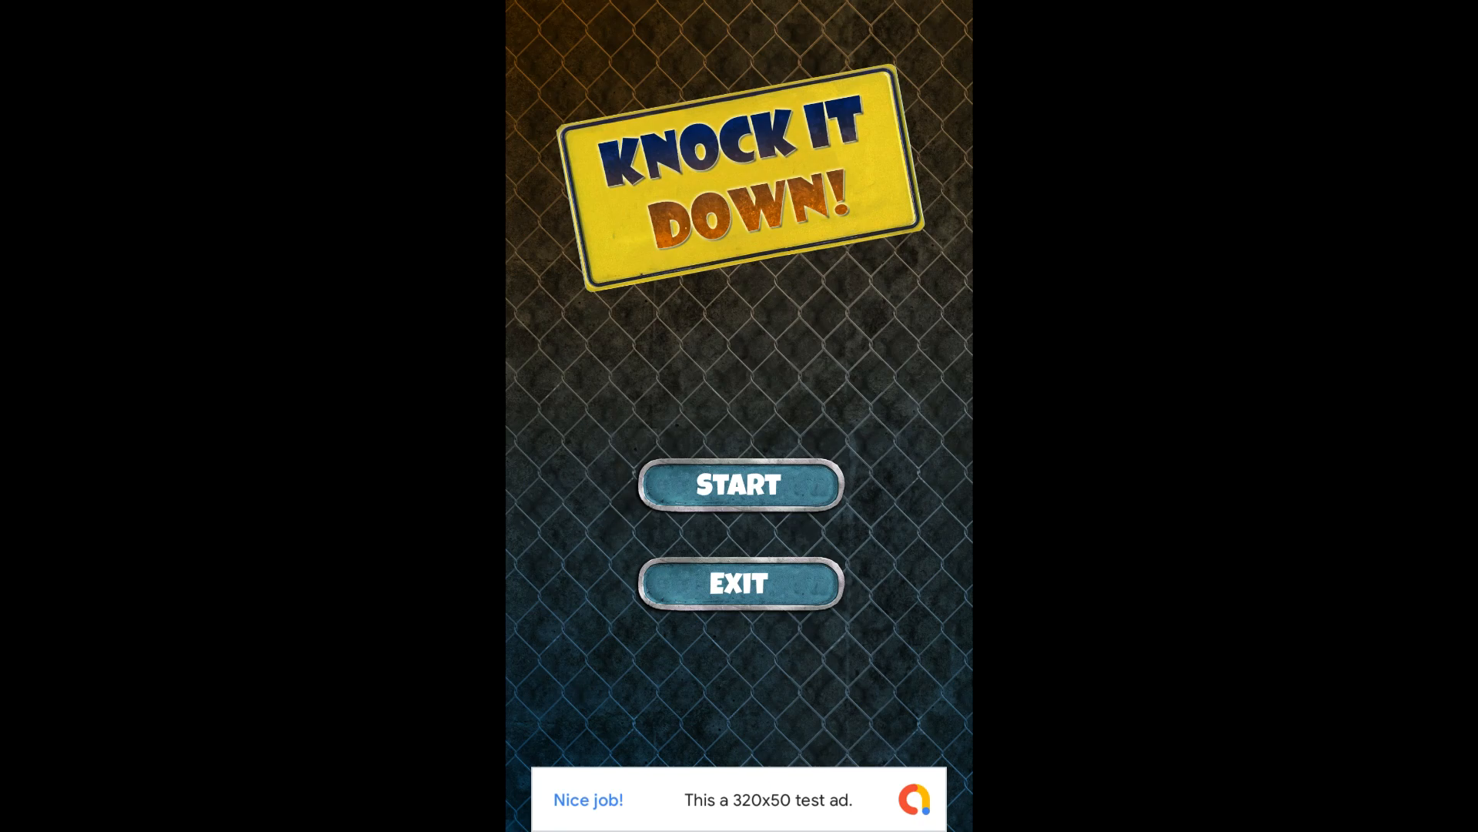
pyautogui.click(740, 483)
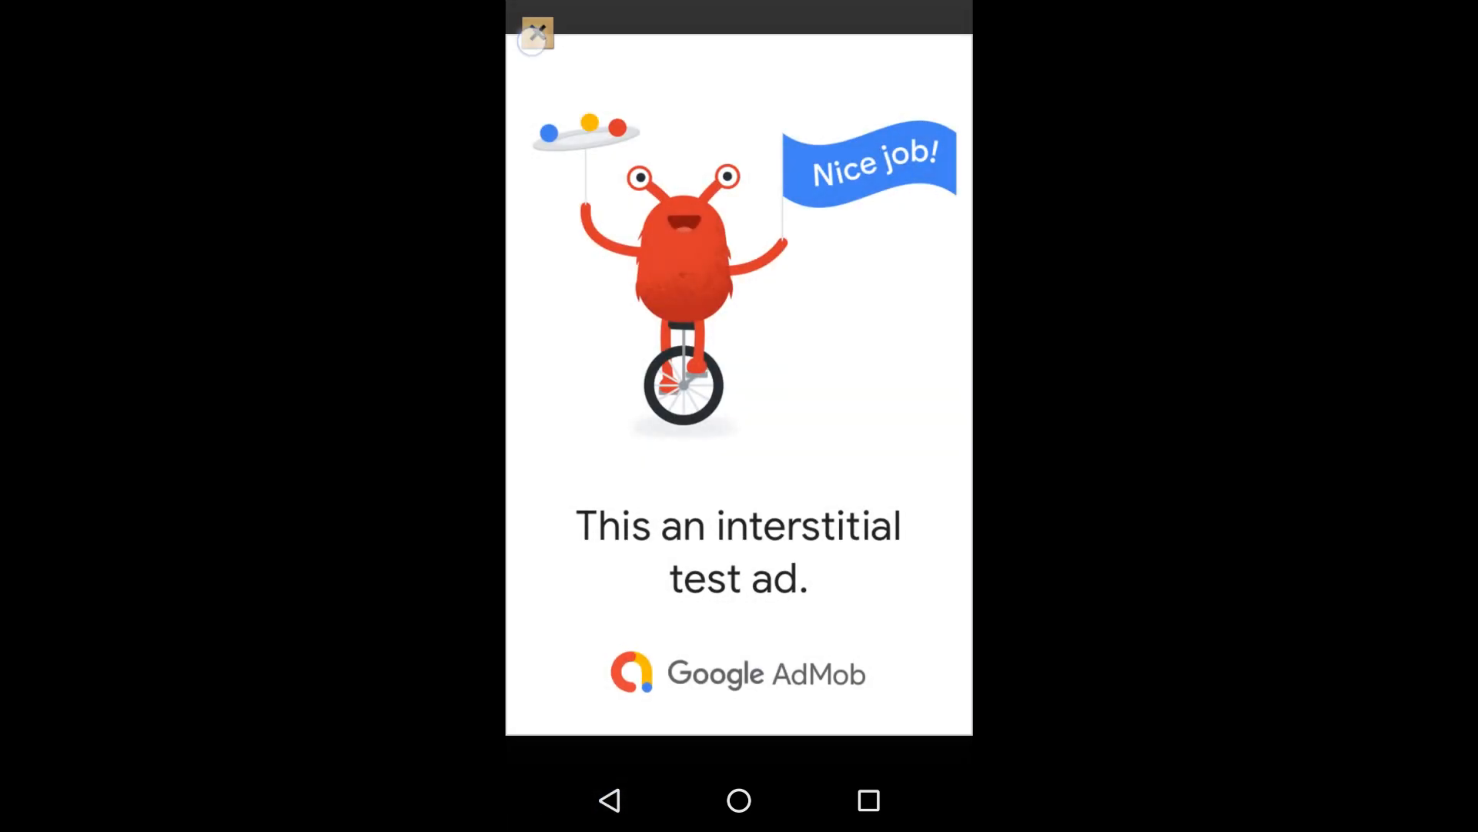
# - Close the interstitial test ad after game over, retry, then quit to the title screen
pyautogui.click(536, 35)
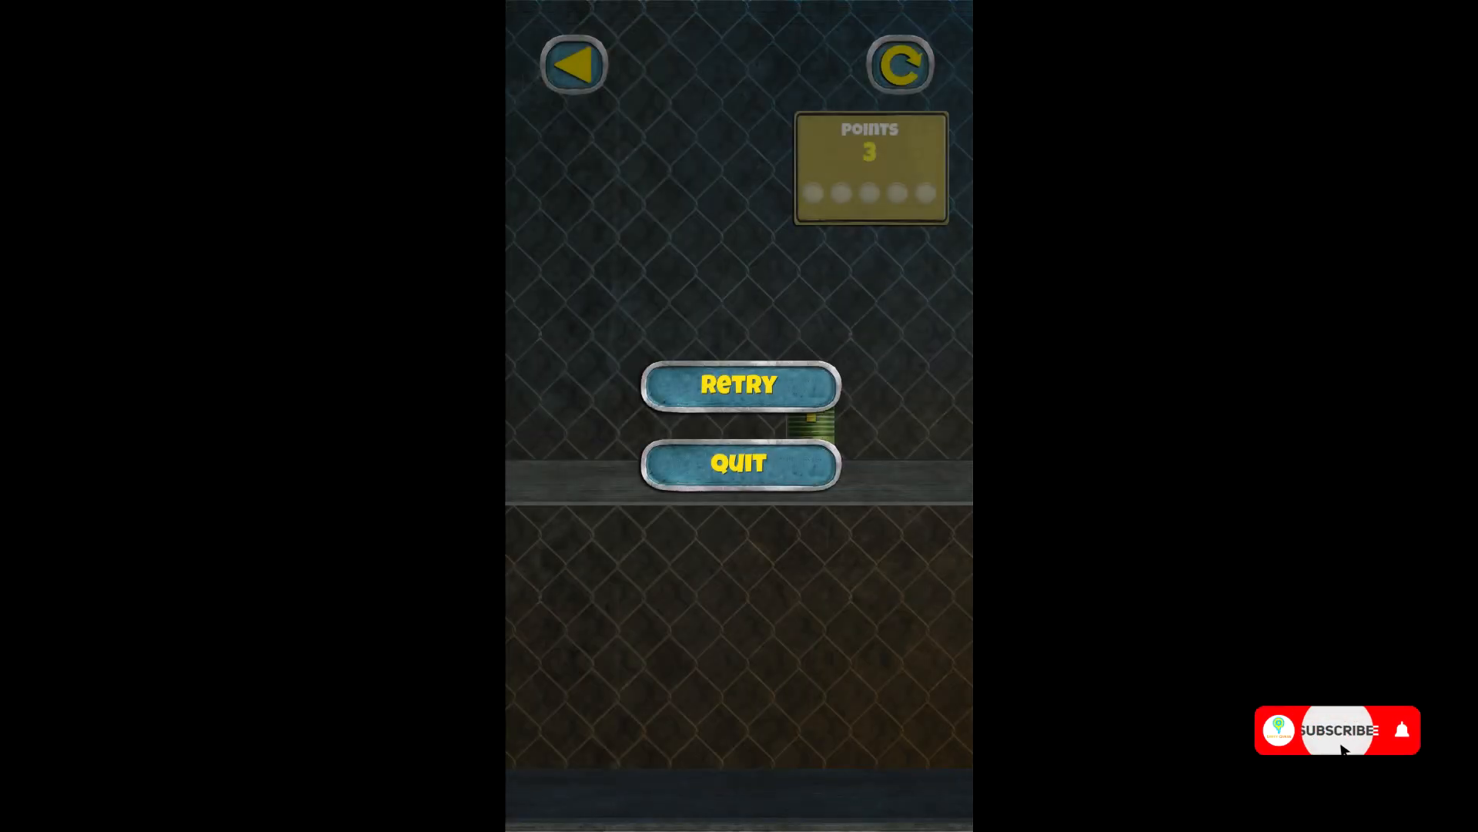
pyautogui.click(738, 383)
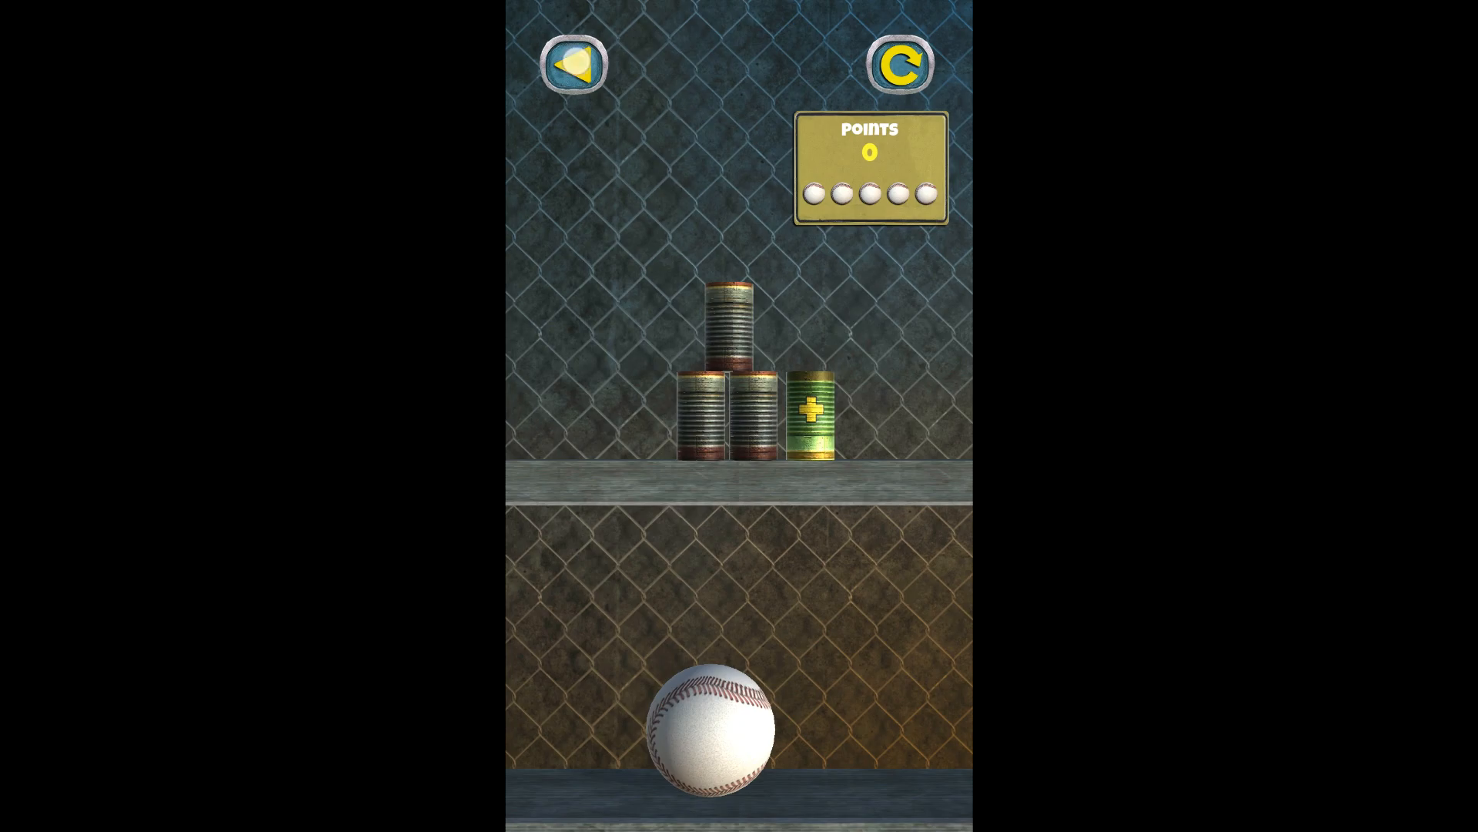
pyautogui.click(568, 64)
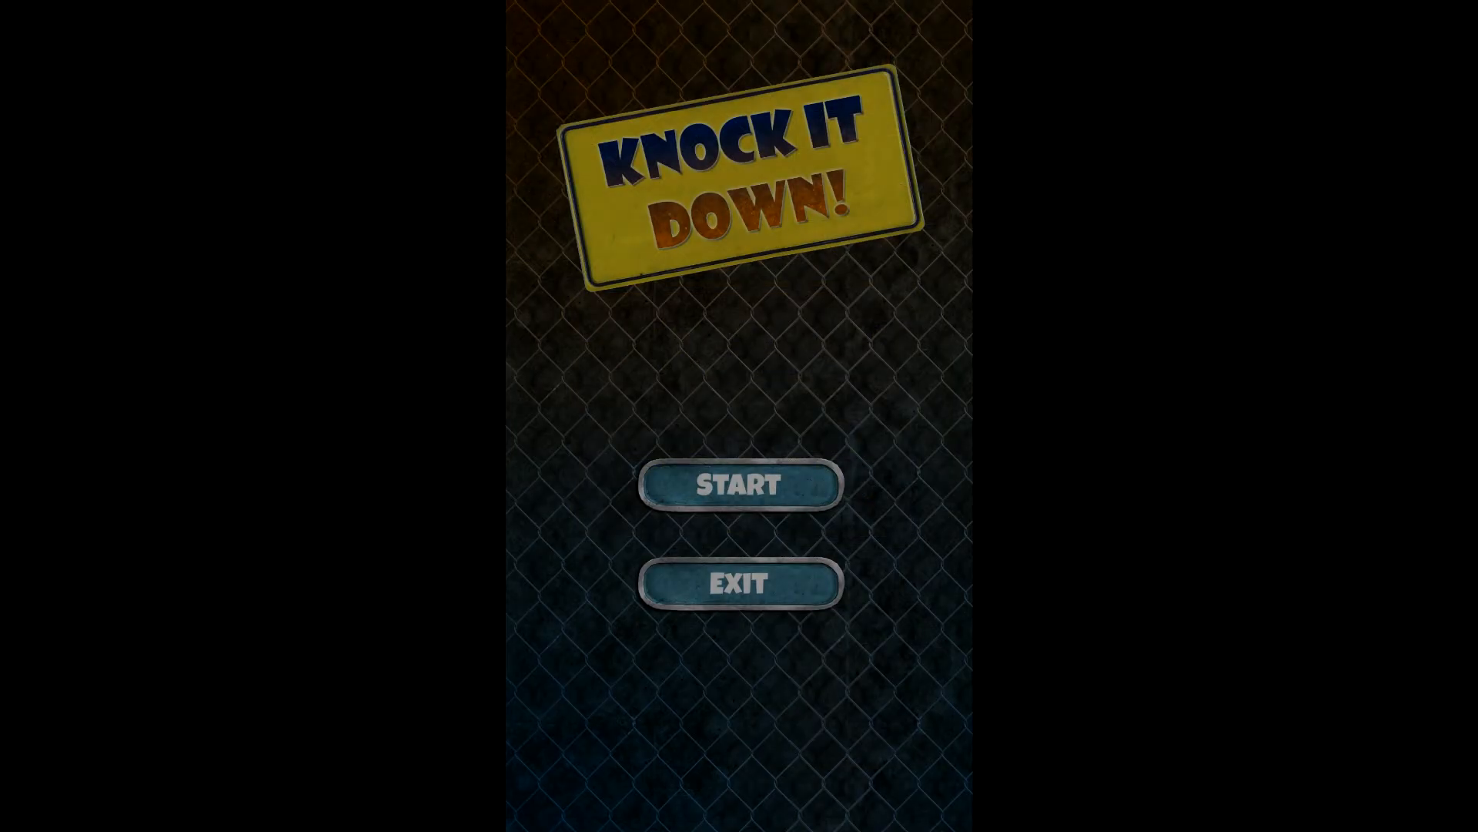